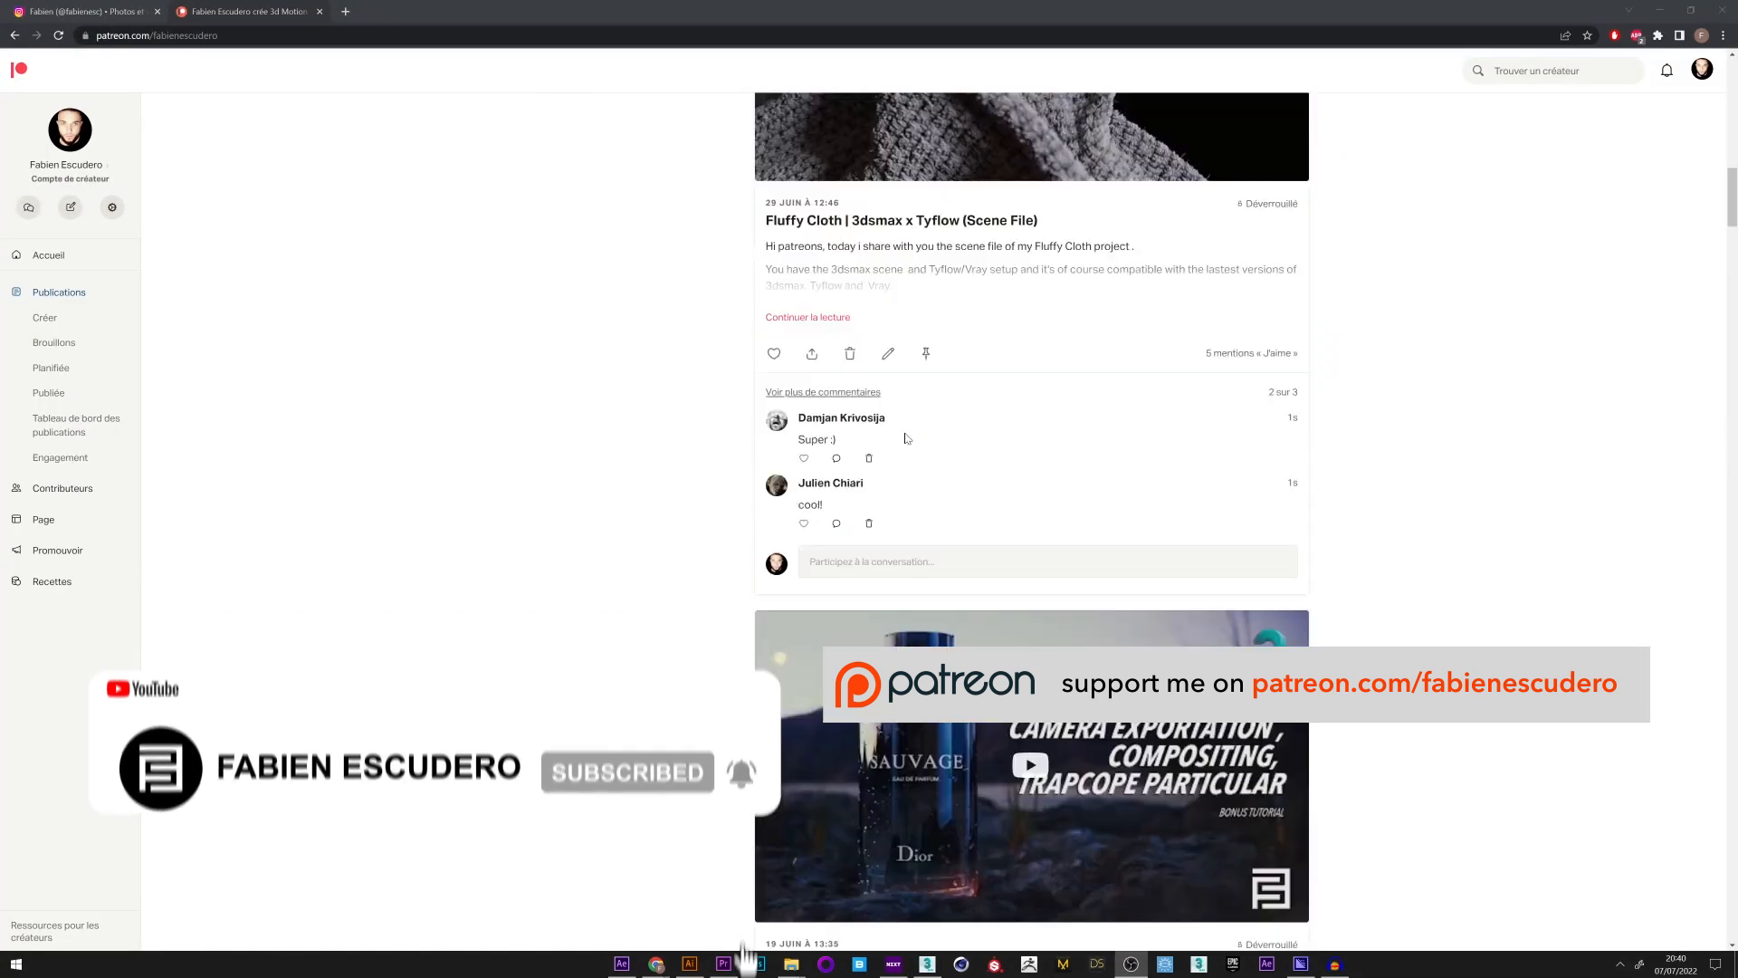
Step: Finish creating the chamfer cylinders
{"action": "scroll", "scroll_direction": "down", "scroll_amount": 3}
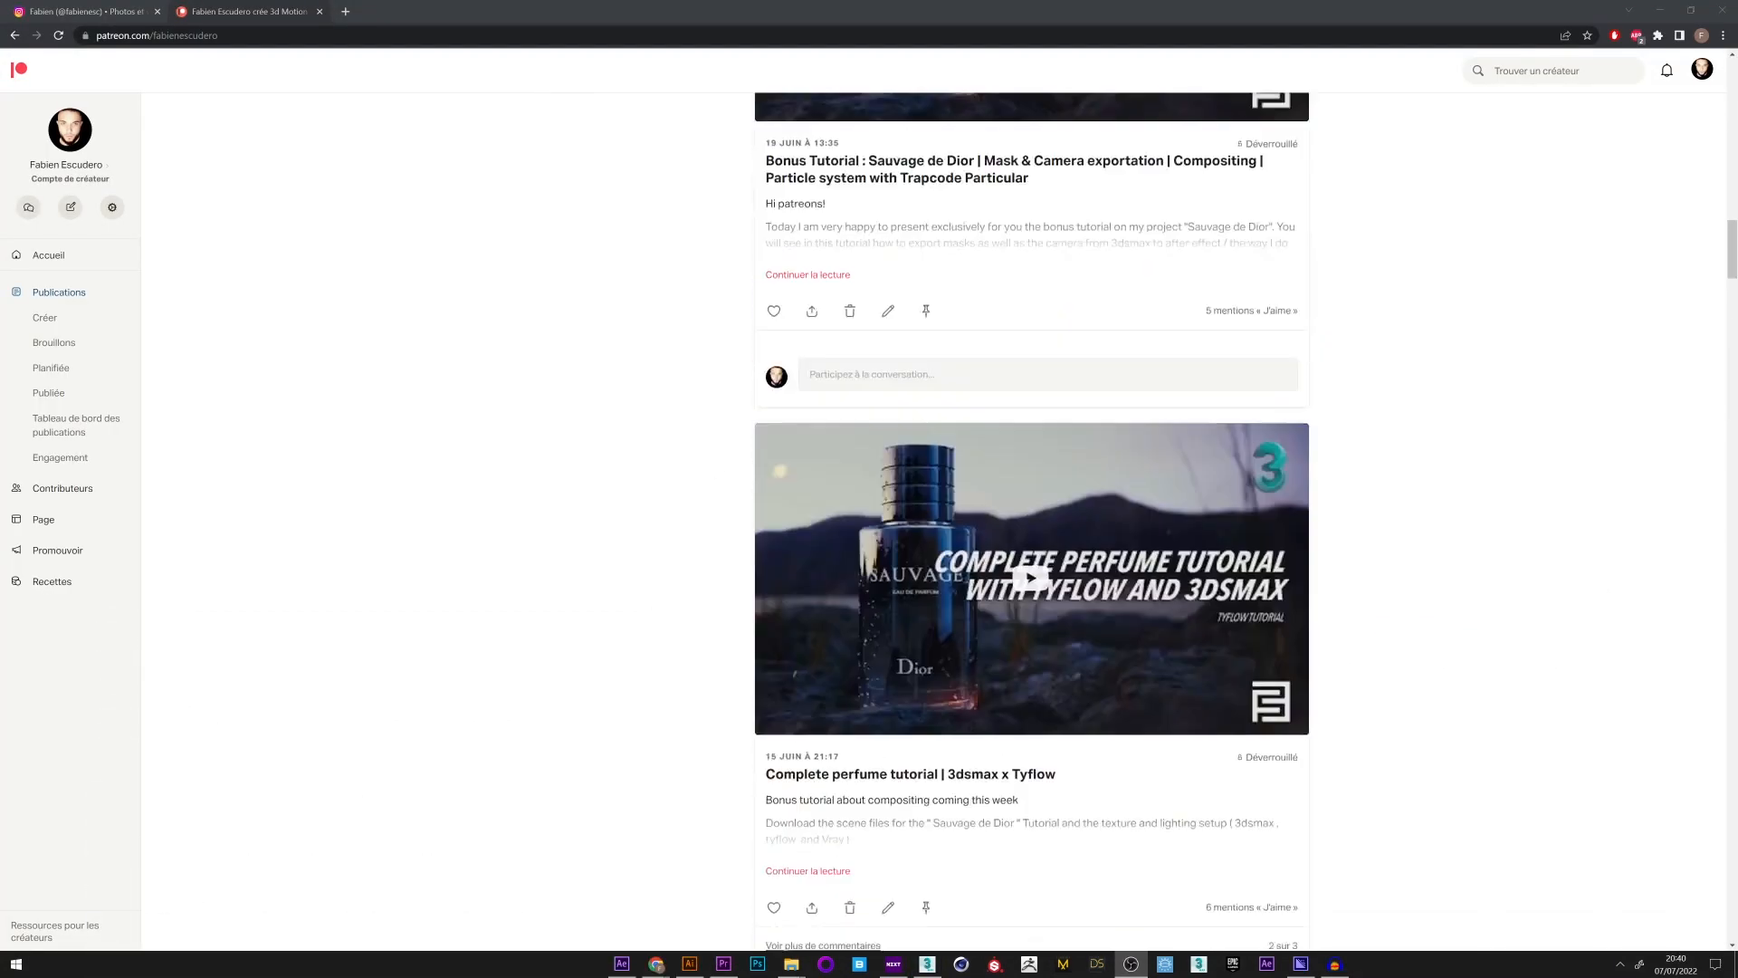
{"action": "scroll", "scroll_direction": "up", "scroll_amount": 3}
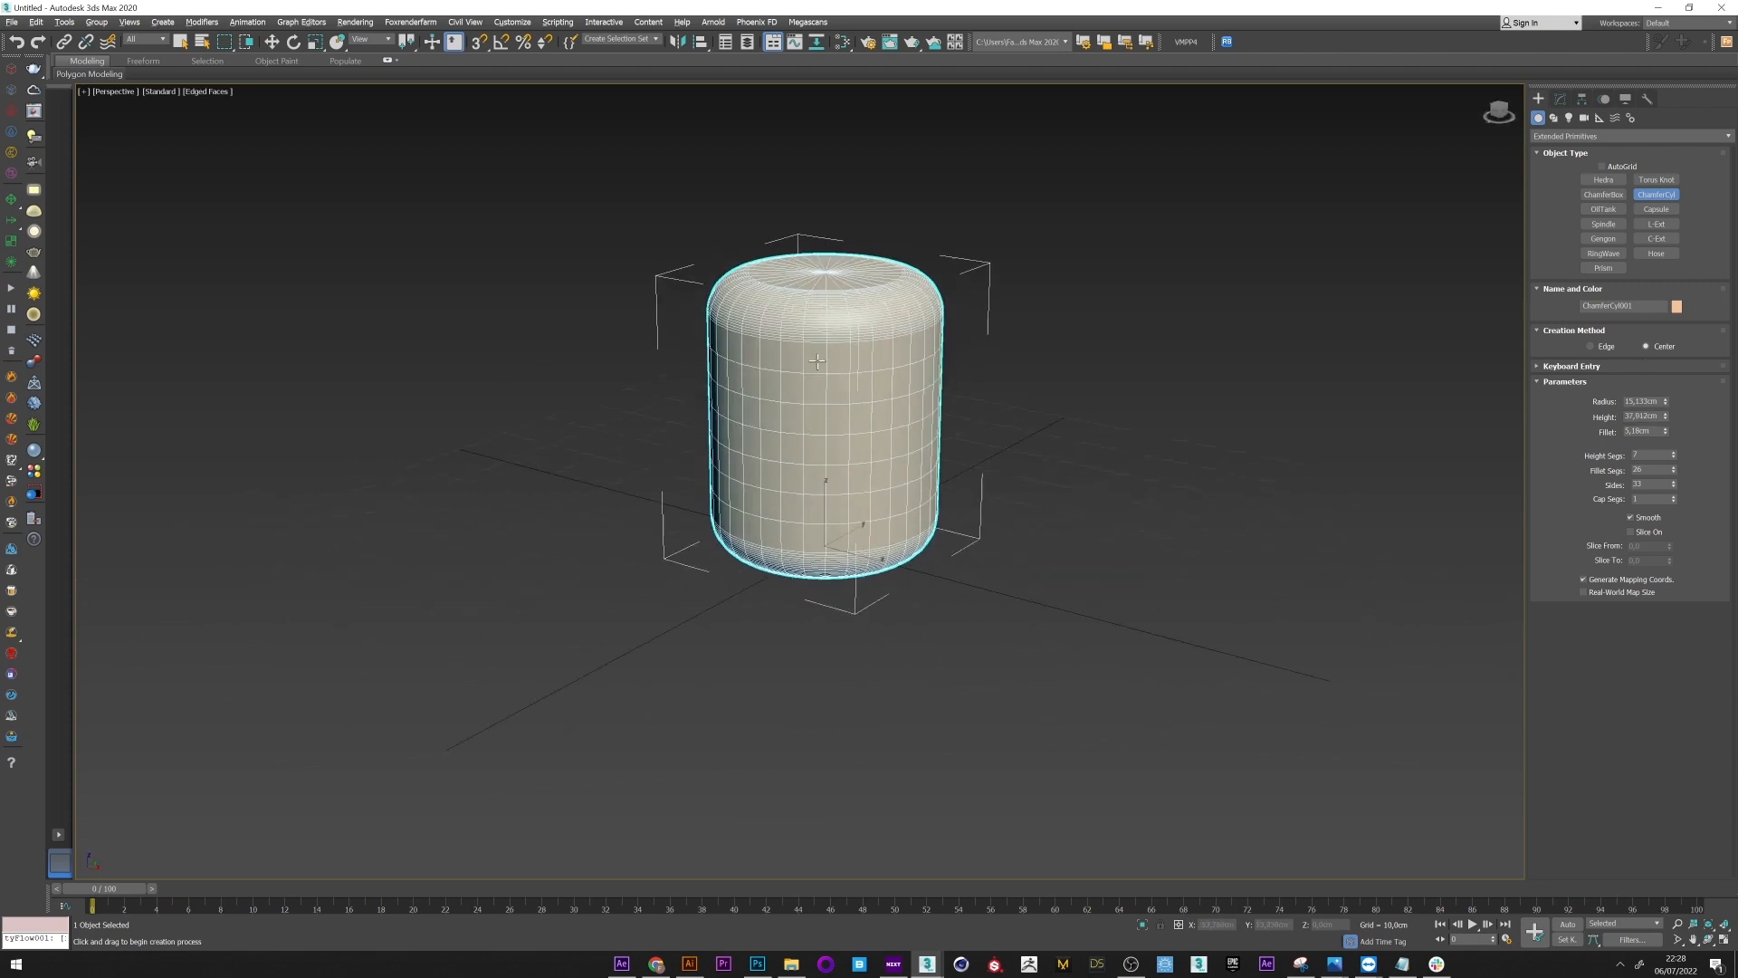
{"action": "right_click", "coordinate": [818, 362]}
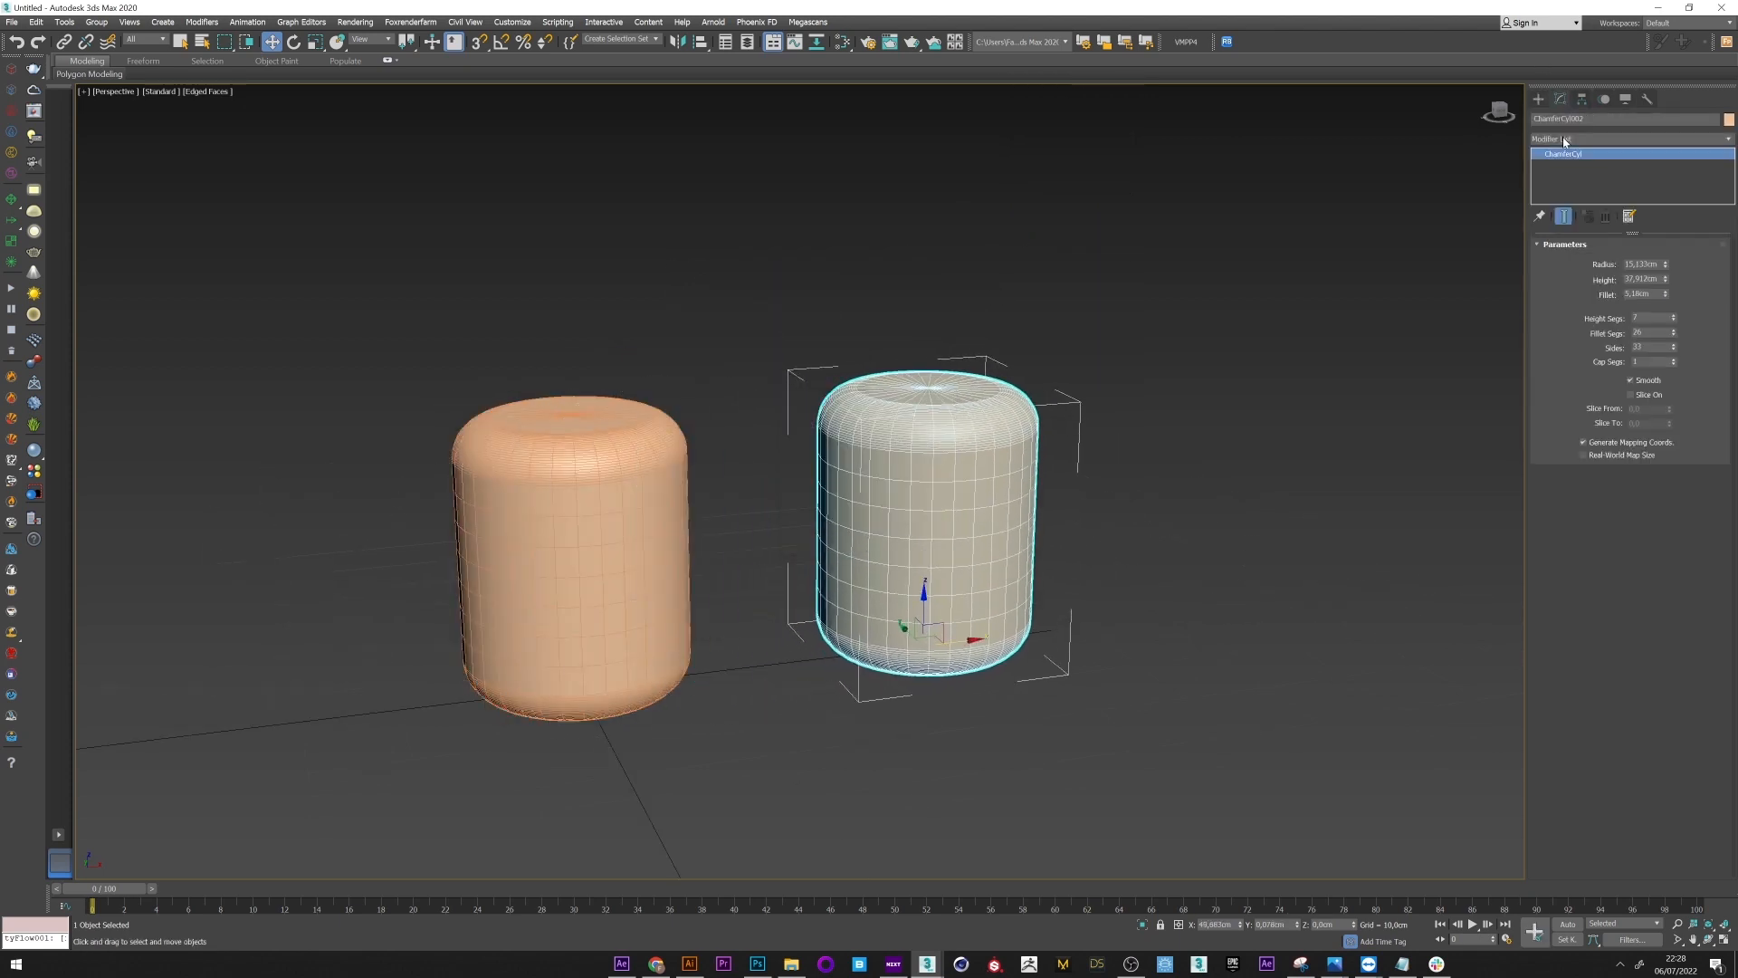
Step: Add Edit Poly to the cylinder and drag its top vertices up into a tall spike
{"action": "left_click", "coordinate": [1624, 138]}
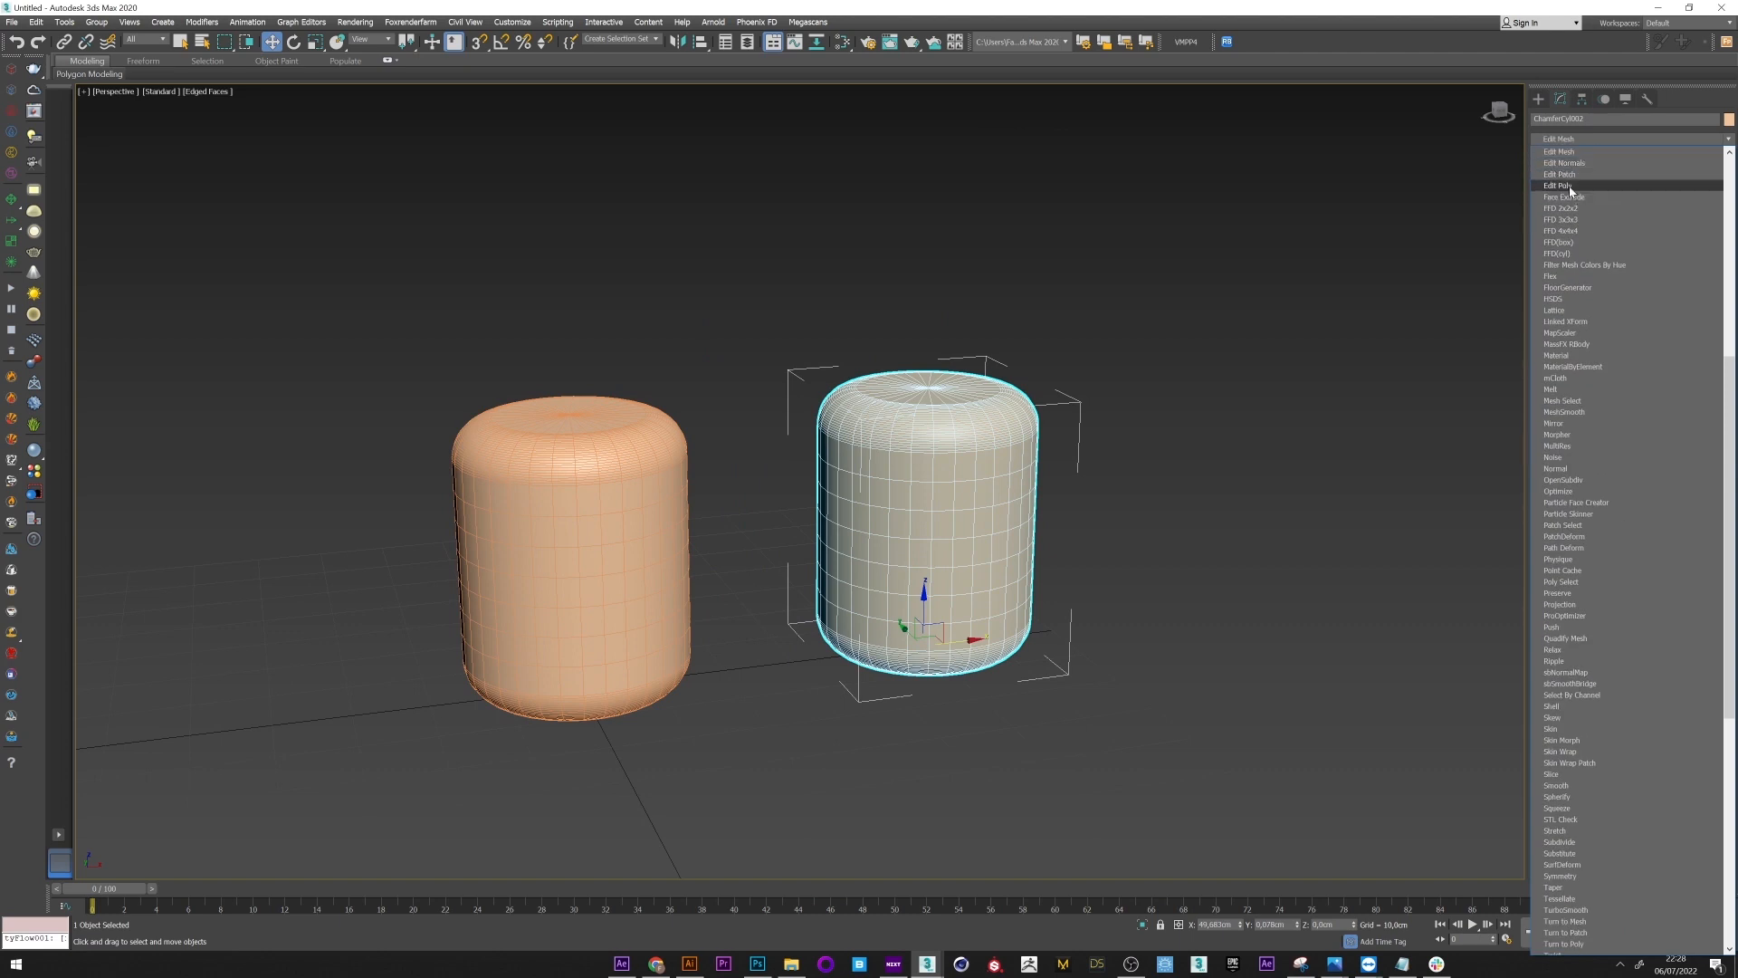
{"action": "left_click", "coordinate": [1560, 185]}
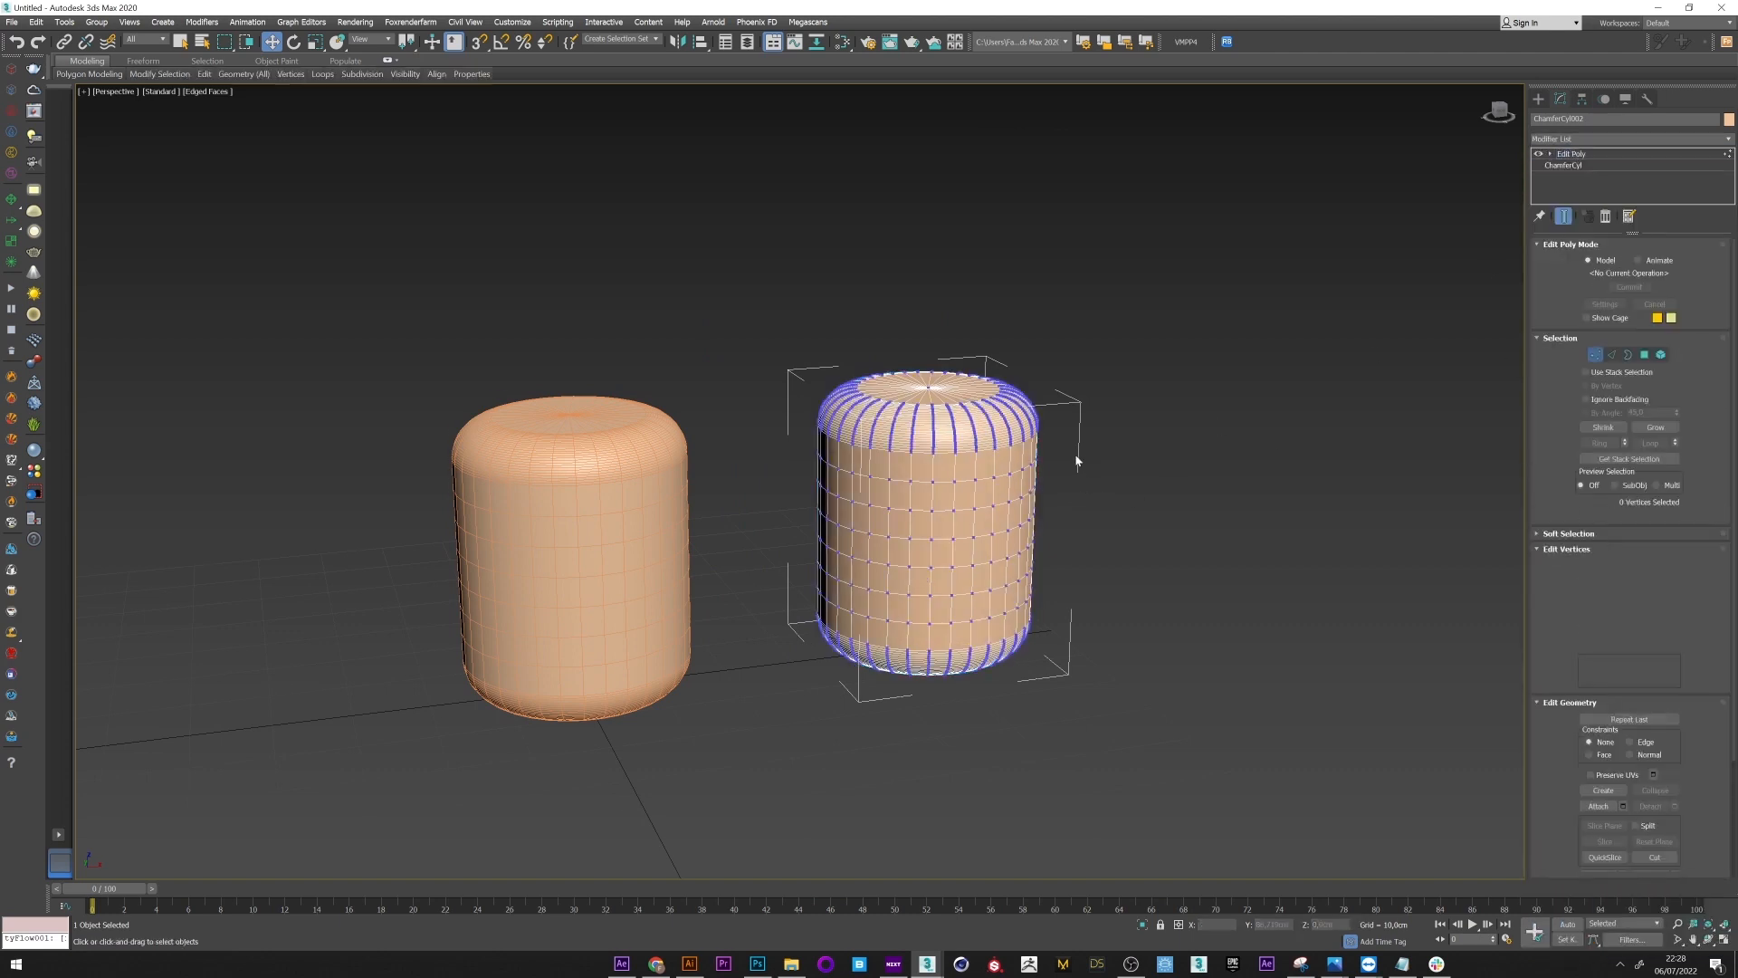
{"action": "left_click_drag", "start_coordinate": [929, 382], "coordinate": [1003, 288]}
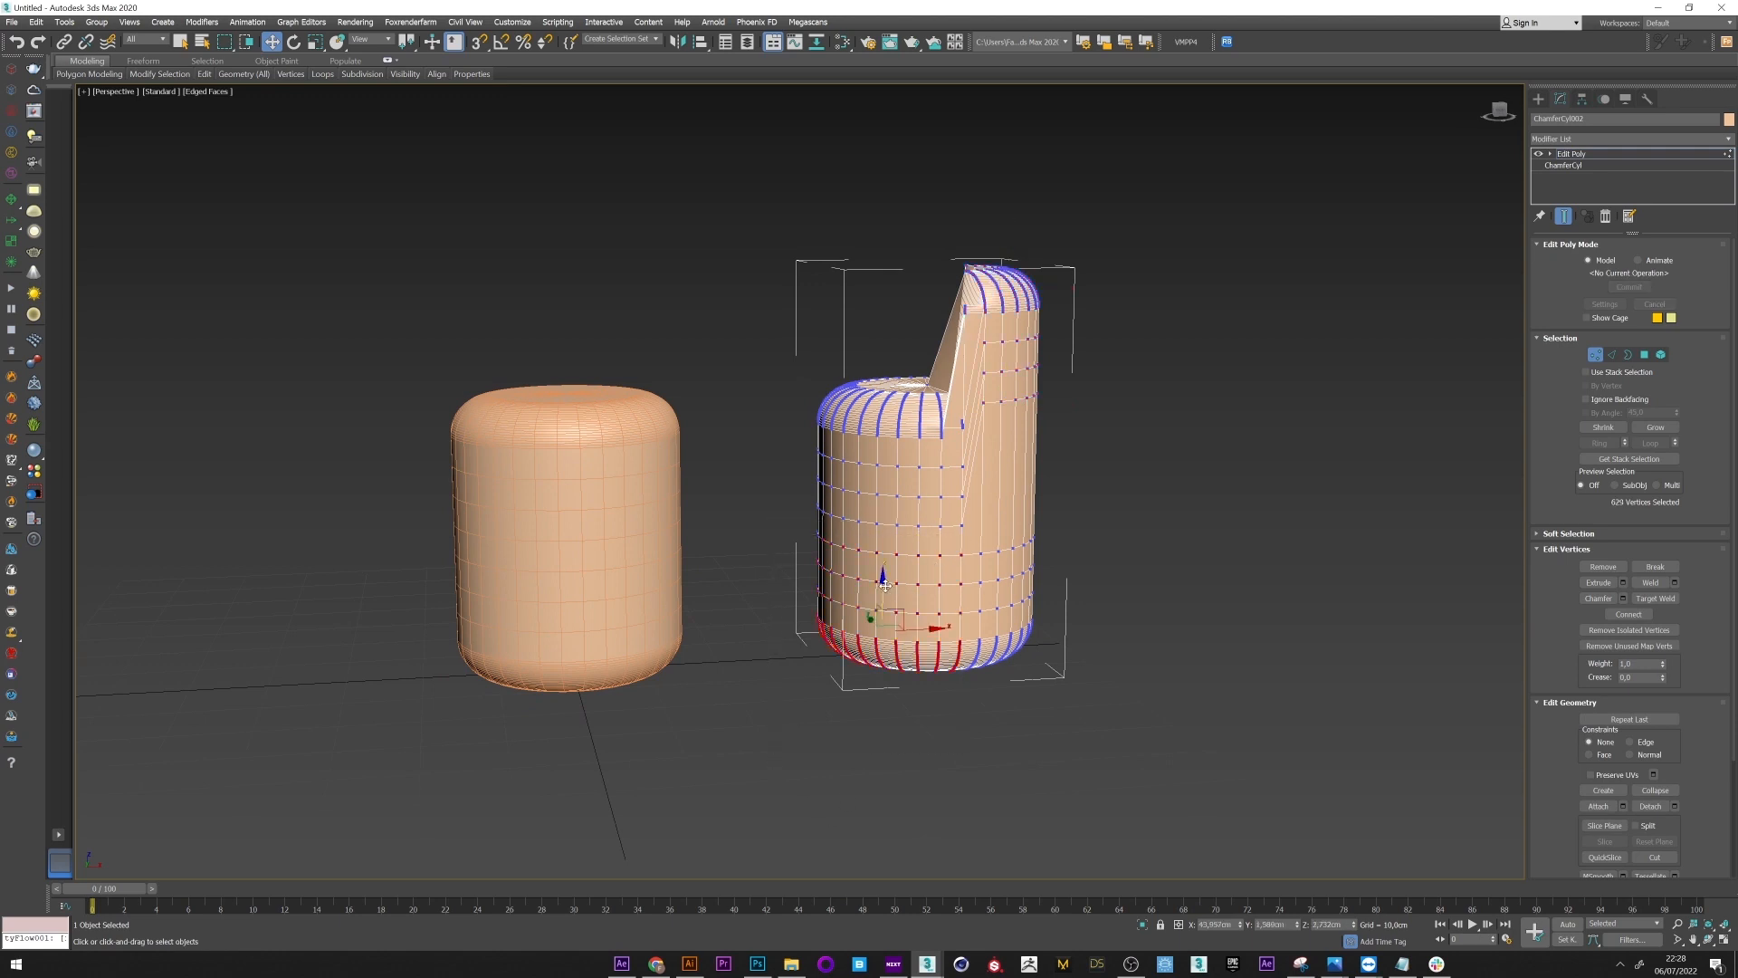
{"action": "left_click_drag", "start_coordinate": [881, 577], "coordinate": [881, 720]}
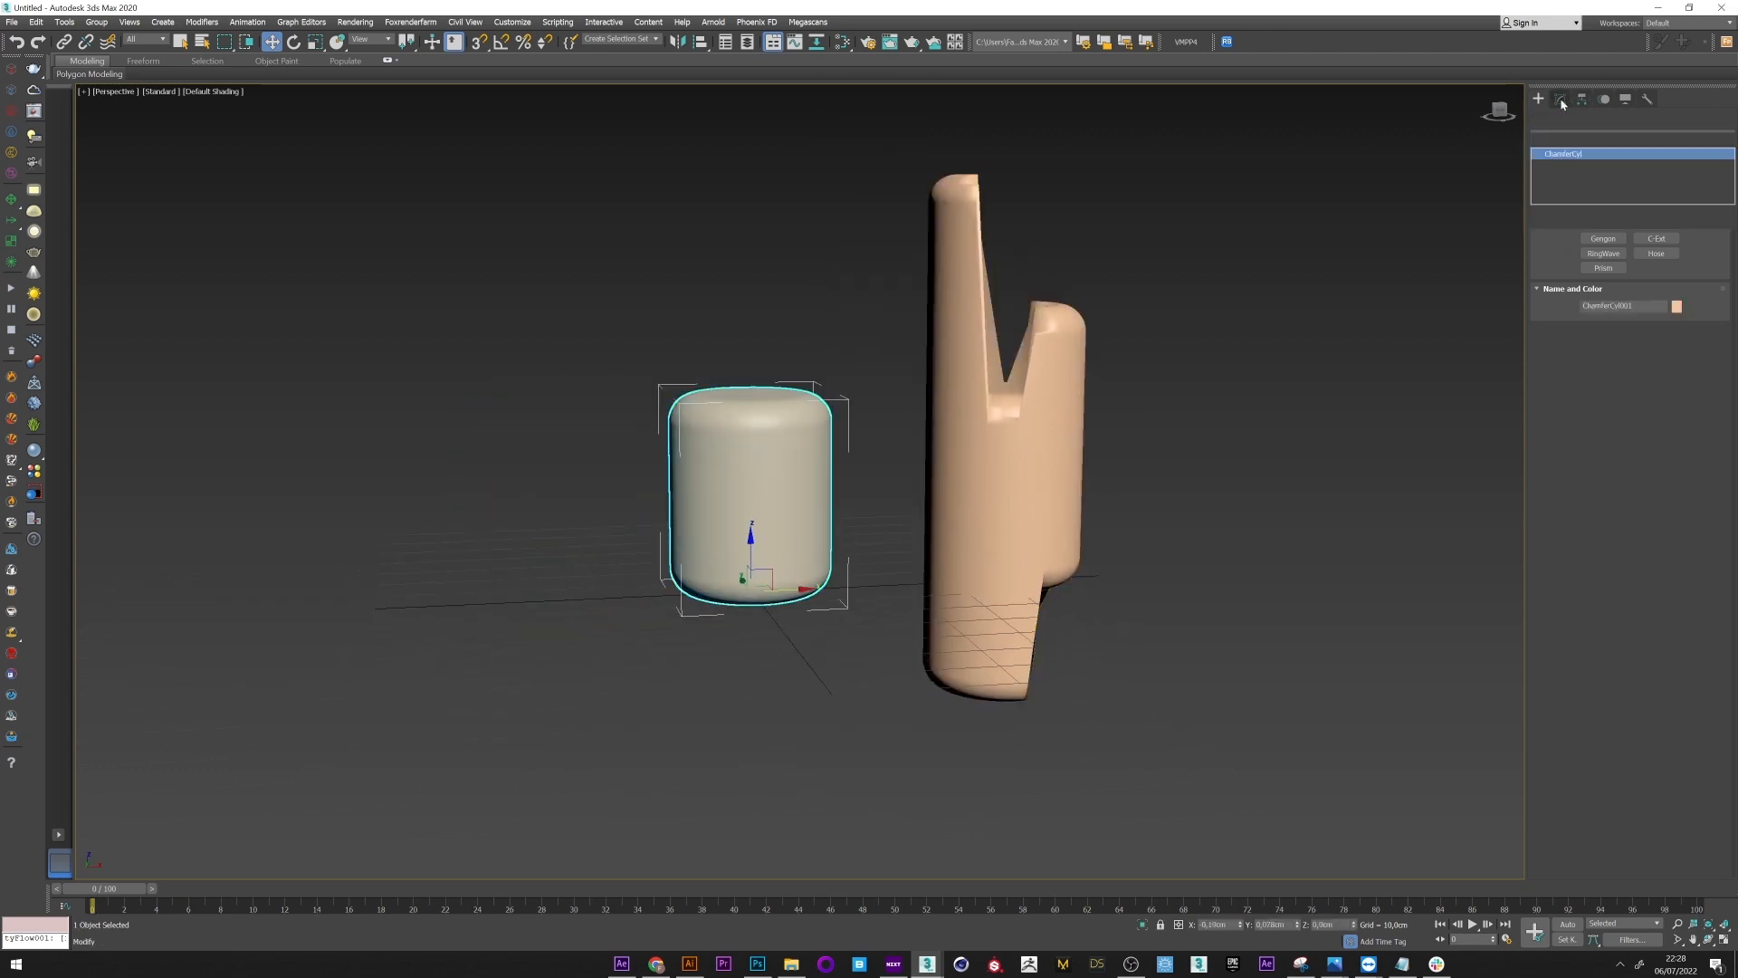
Step: Apply the same Edit Poly spike deformation to the second ChamferCyl
{"action": "left_click", "coordinate": [1537, 99]}
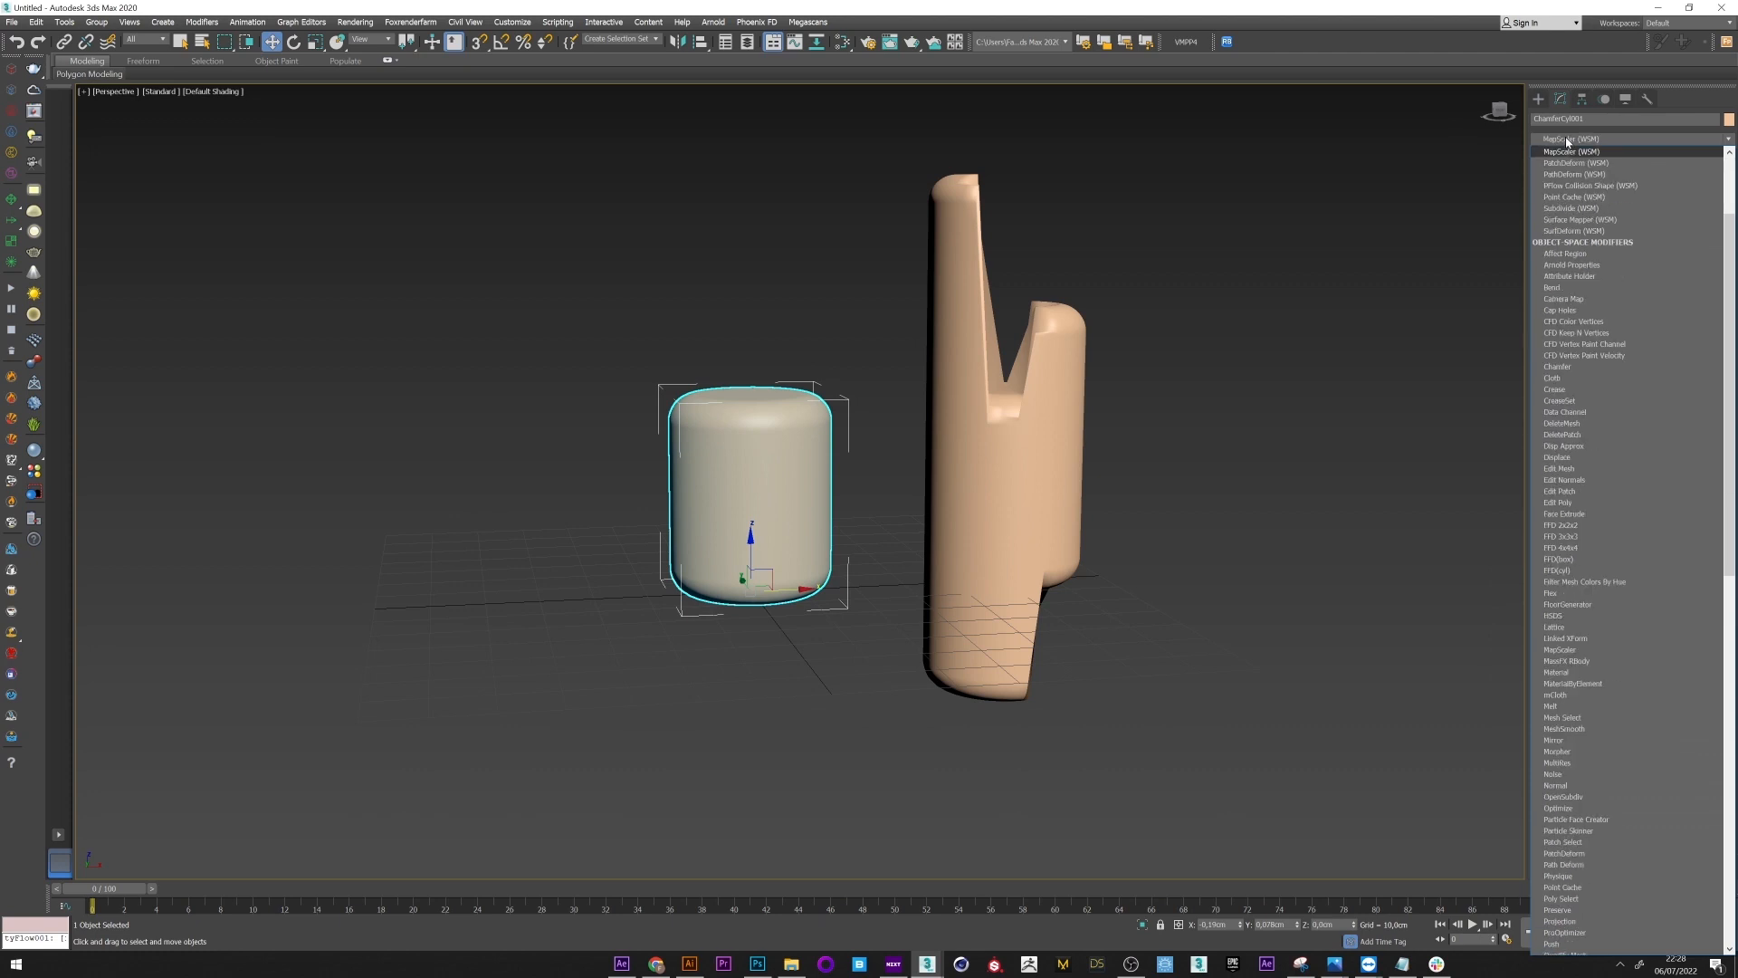
{"action": "scroll", "scroll_direction": "down", "scroll_amount": 3}
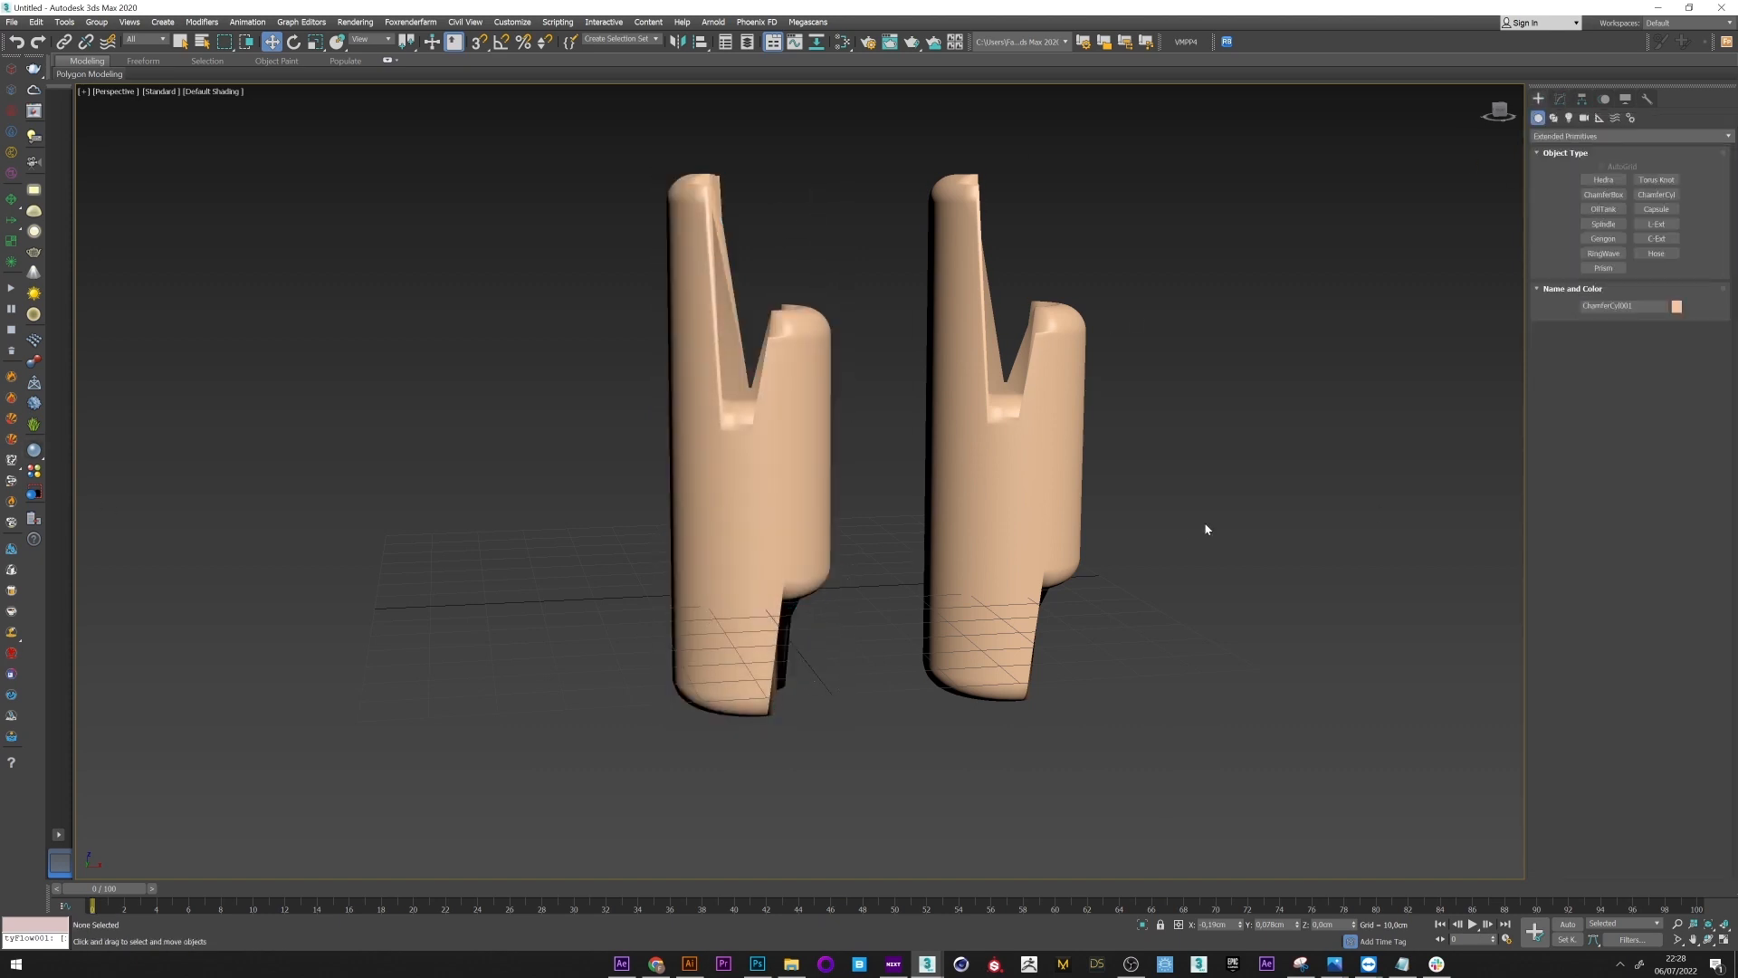
{"action": "left_click", "coordinate": [732, 444]}
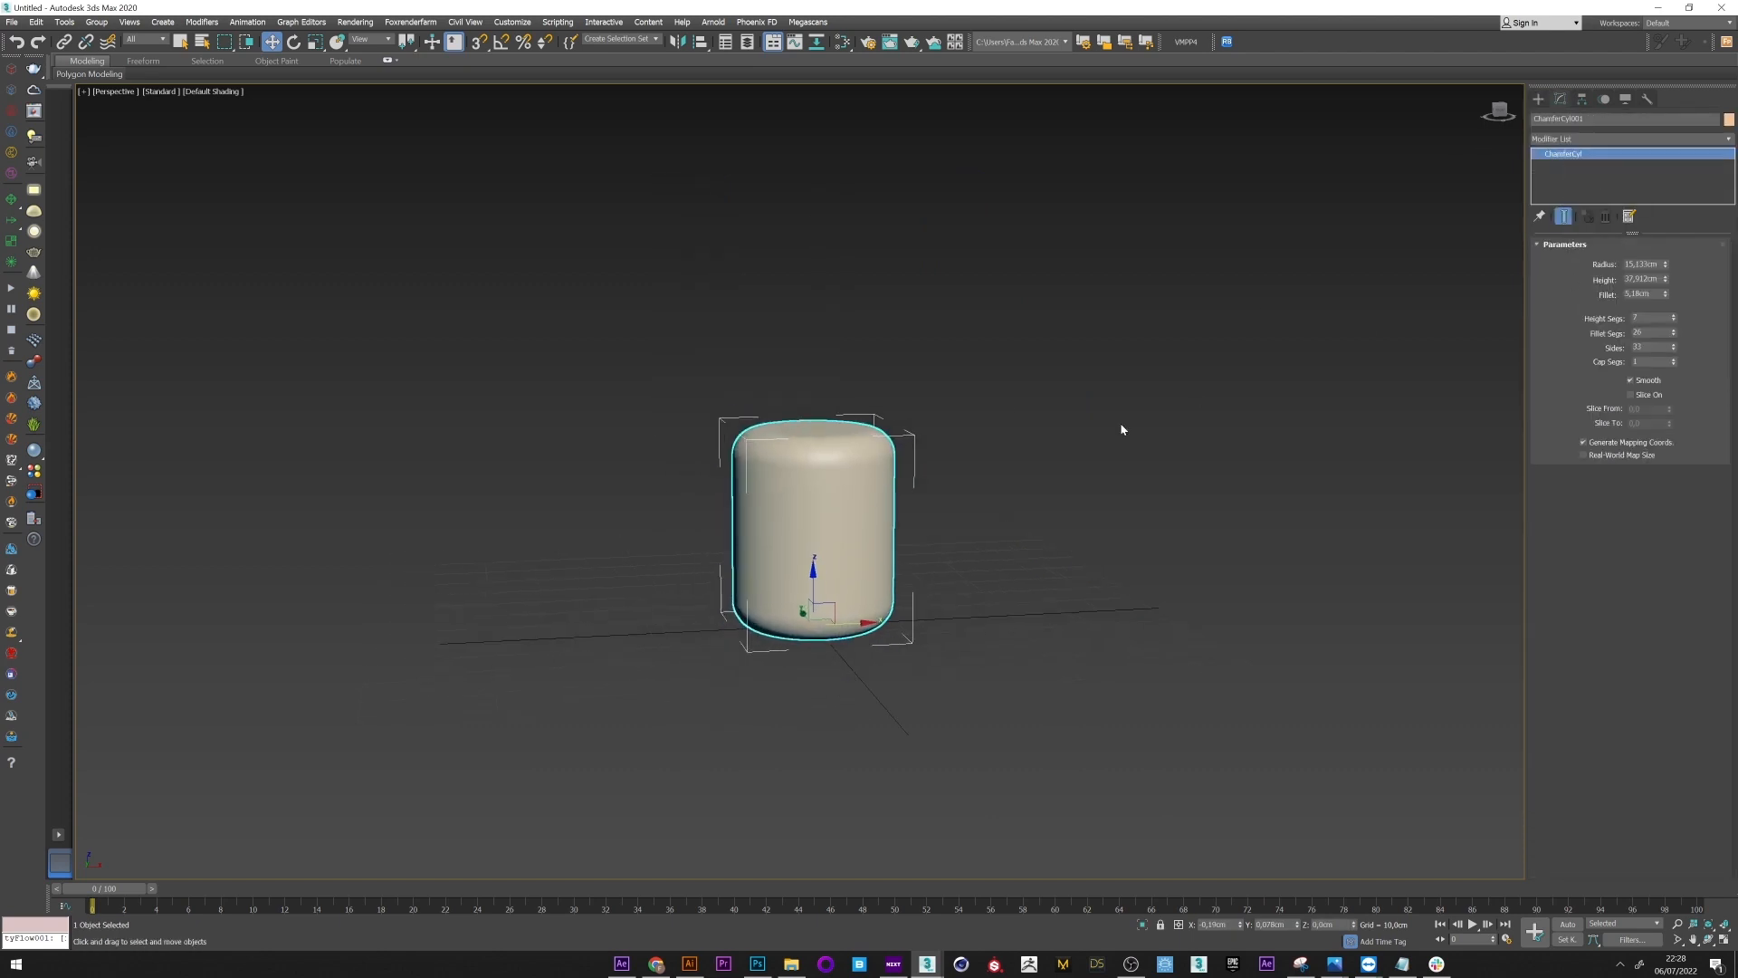
Step: Add a Spherify modifier at 100 percent to the chamfer cylinder and reset the view
{"action": "left_click", "coordinate": [1627, 137]}
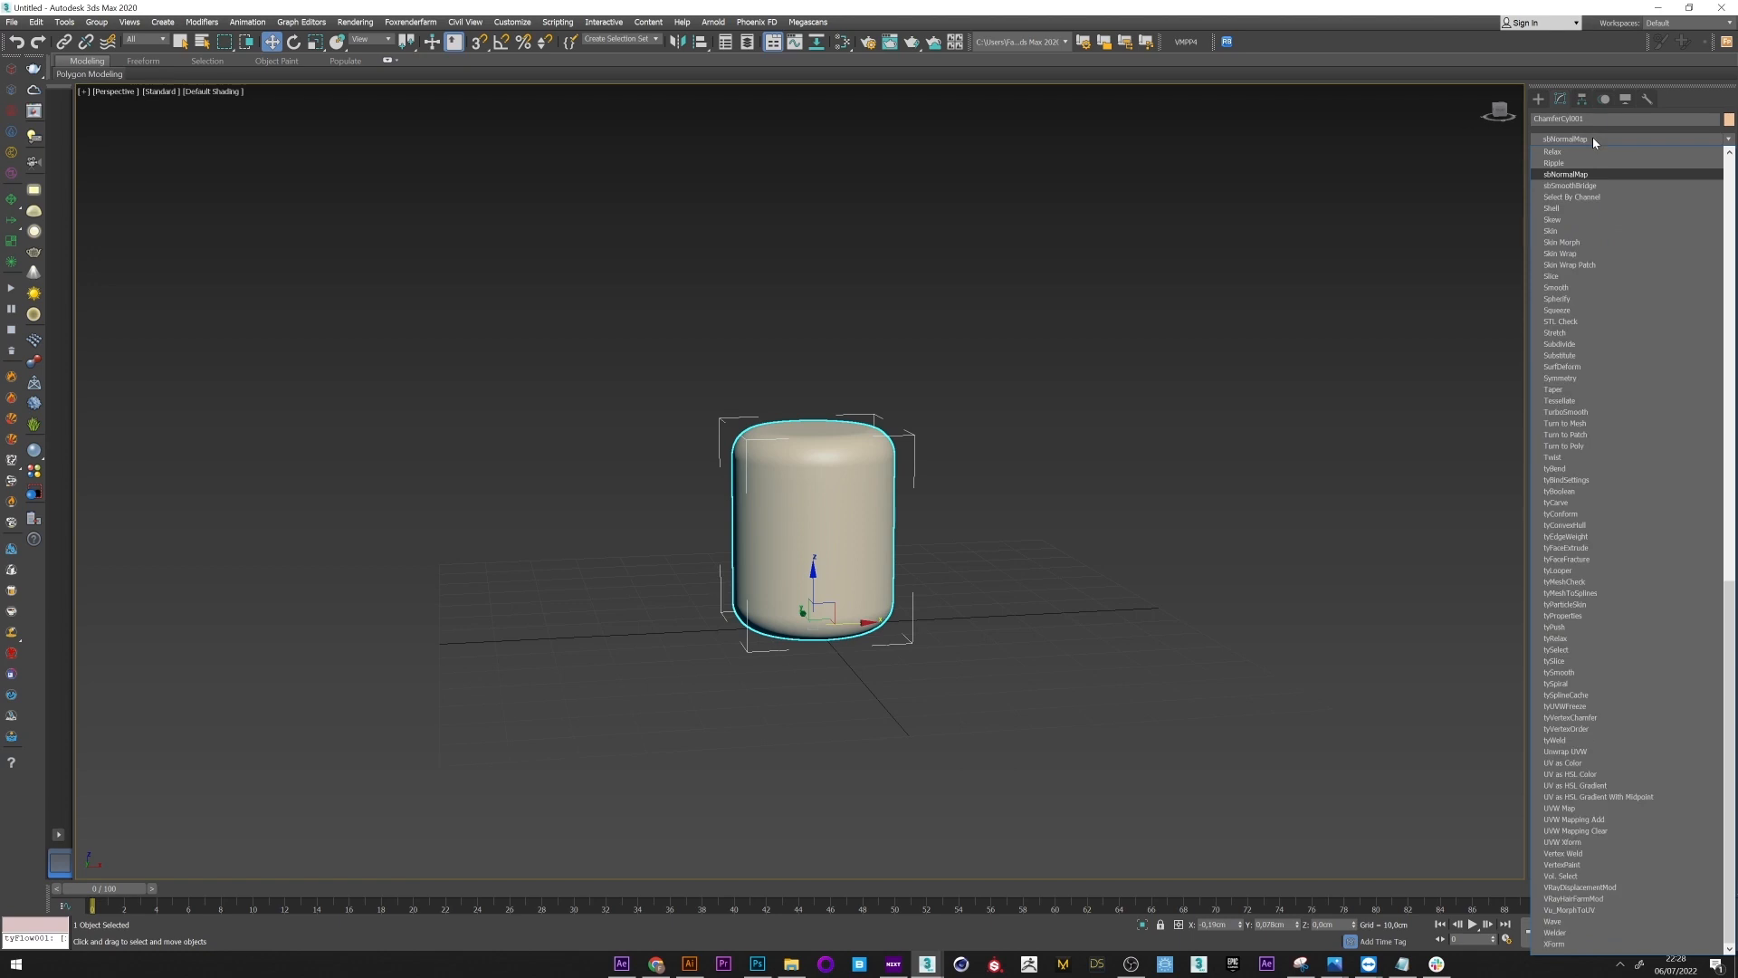
{"action": "left_click", "coordinate": [1556, 298]}
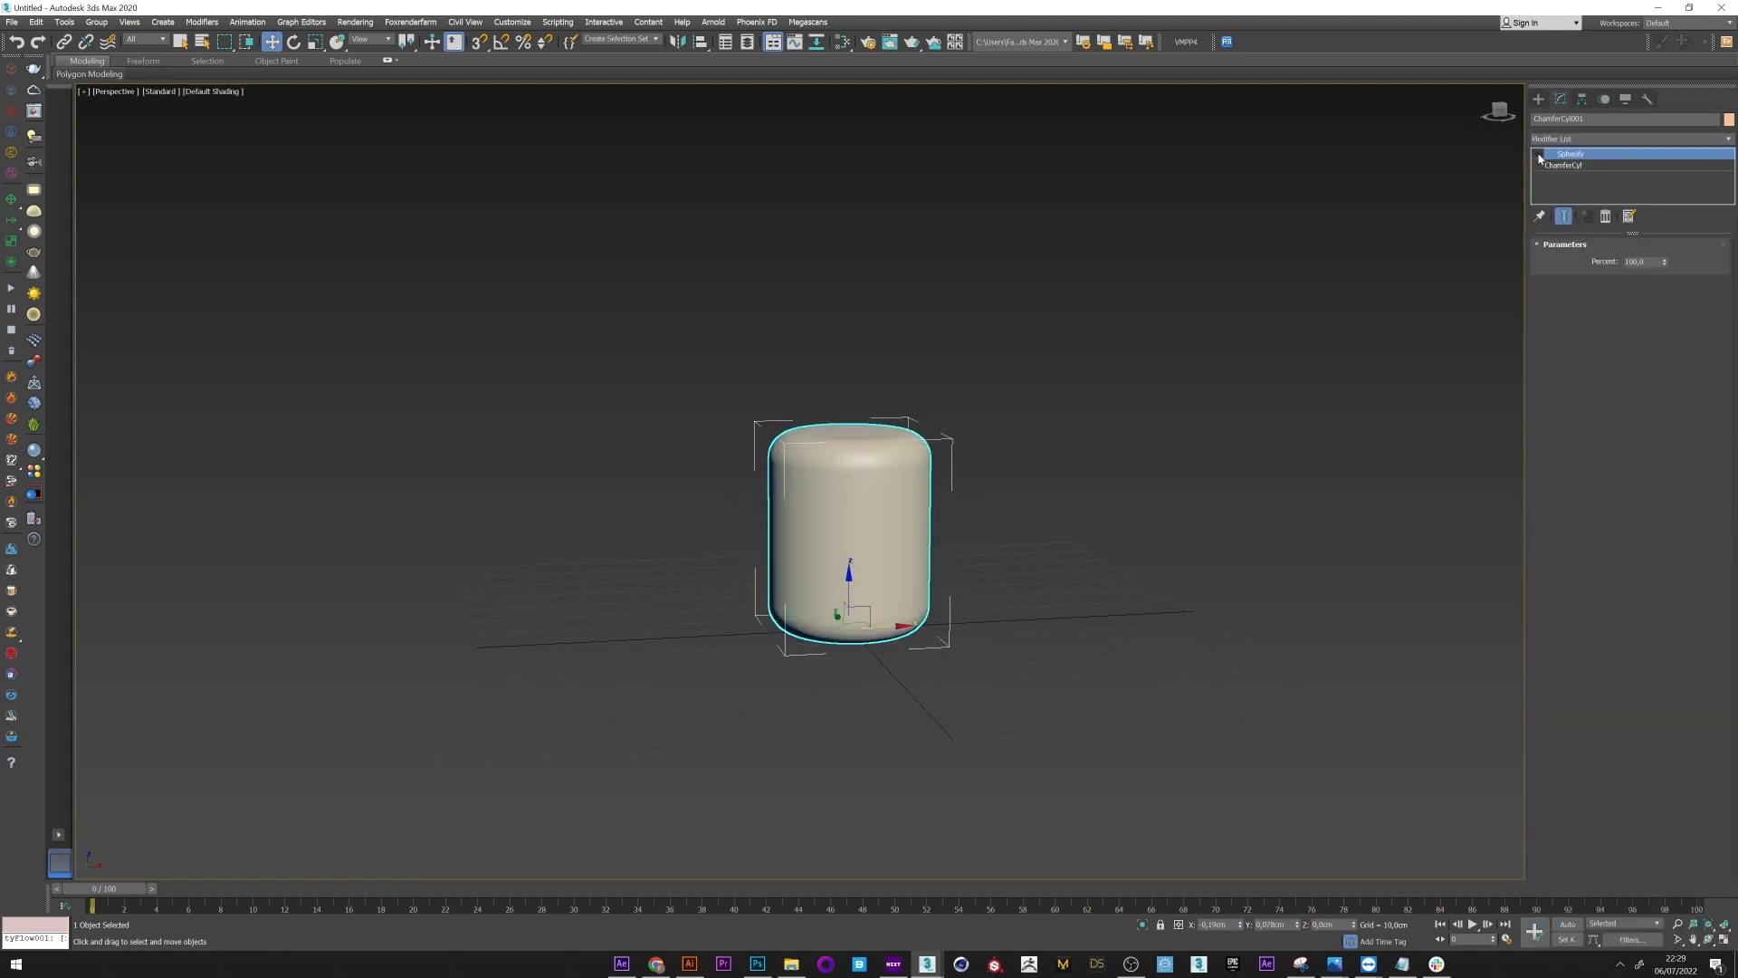
{"action": "left_click", "coordinate": [1539, 153]}
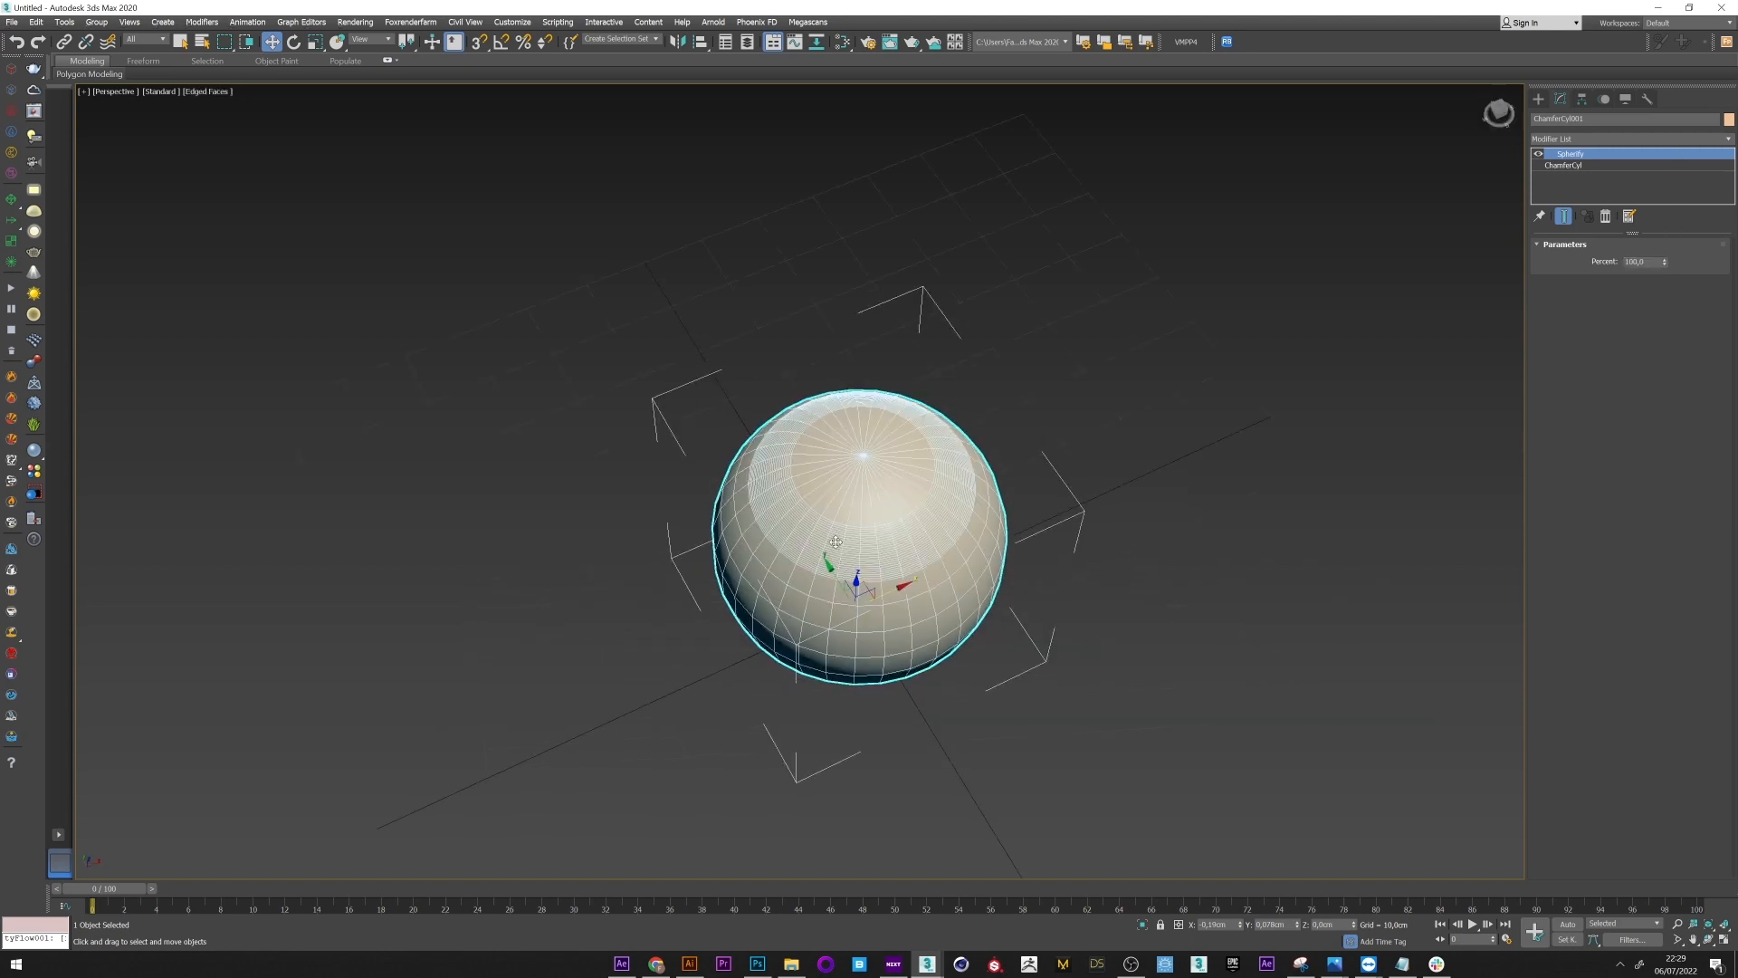
{"action": "left_click", "coordinate": [1563, 165]}
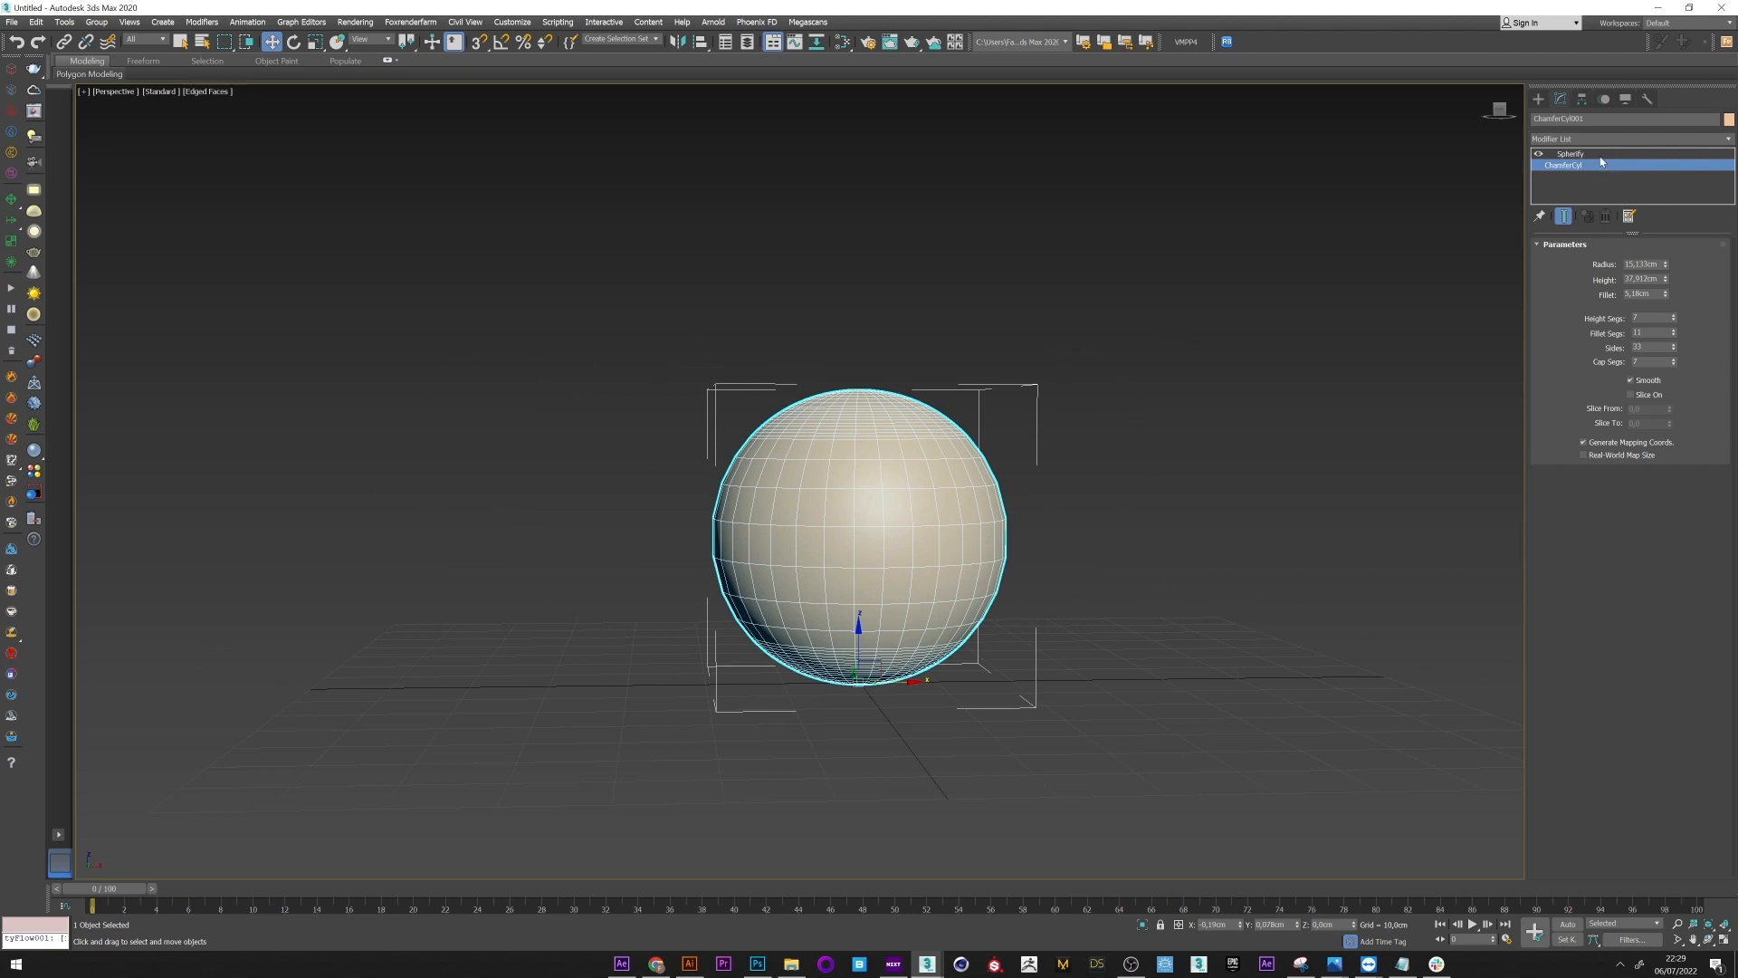
{"action": "left_click", "coordinate": [1570, 153]}
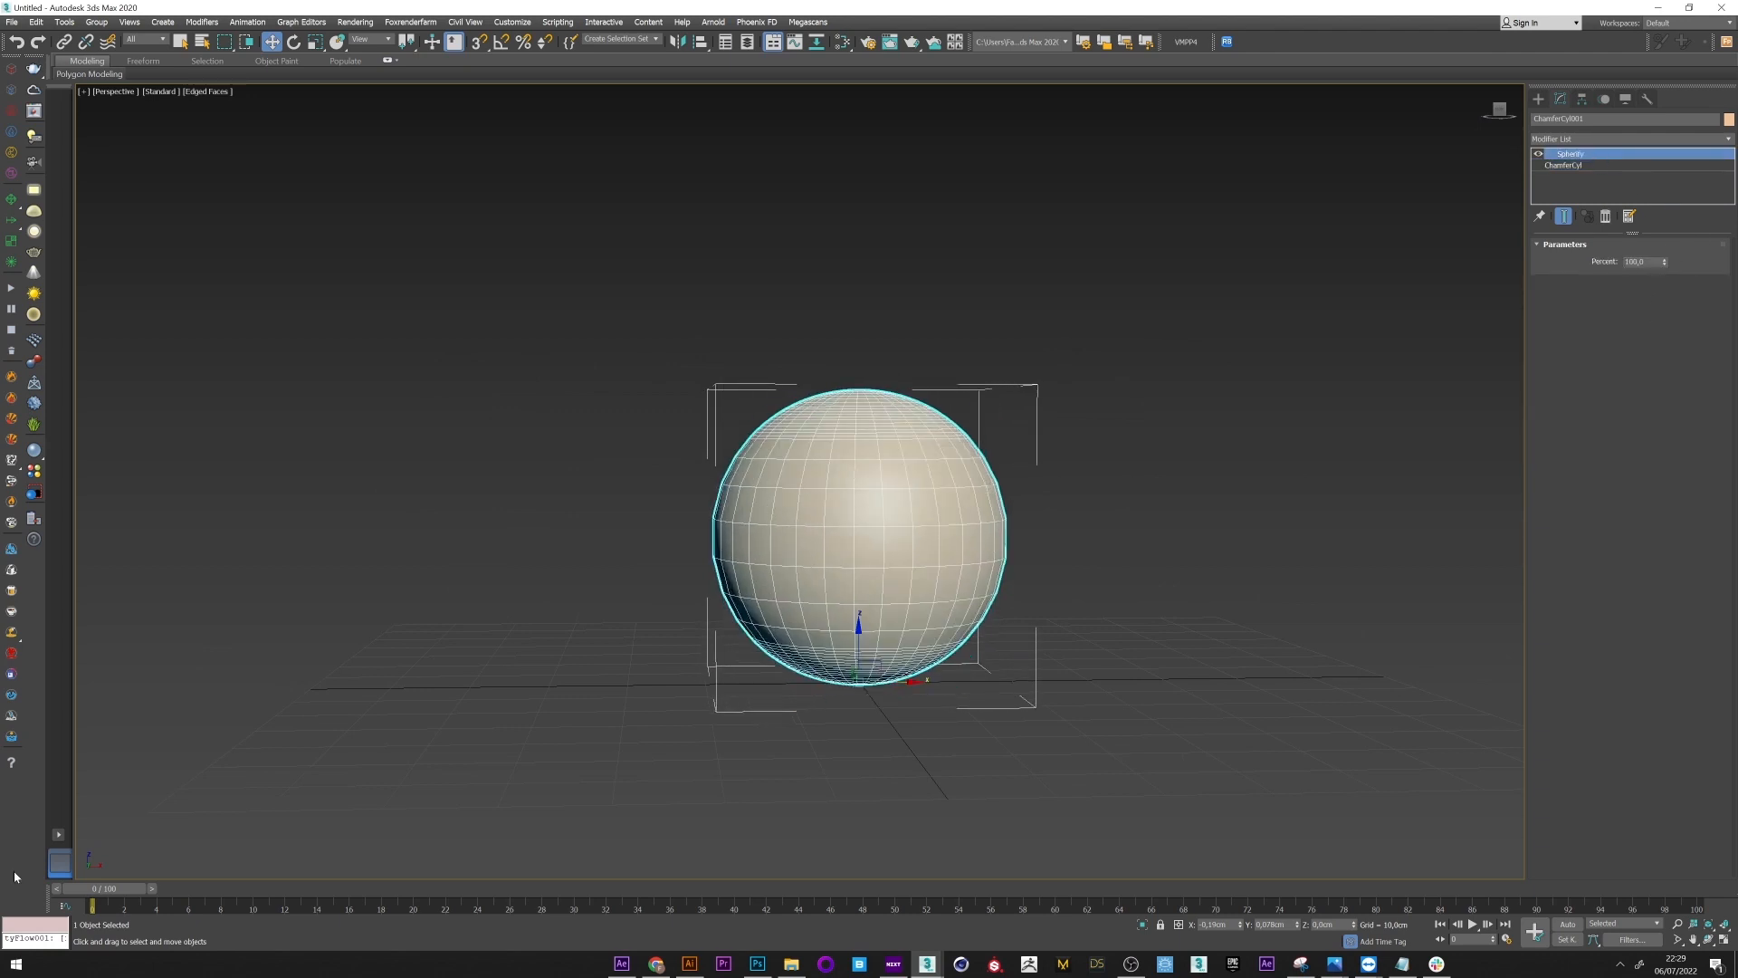
Step: Auto-key the Spherify Percent at different frames and set a 30-frame animation length
{"action": "left_click", "coordinate": [1567, 923]}
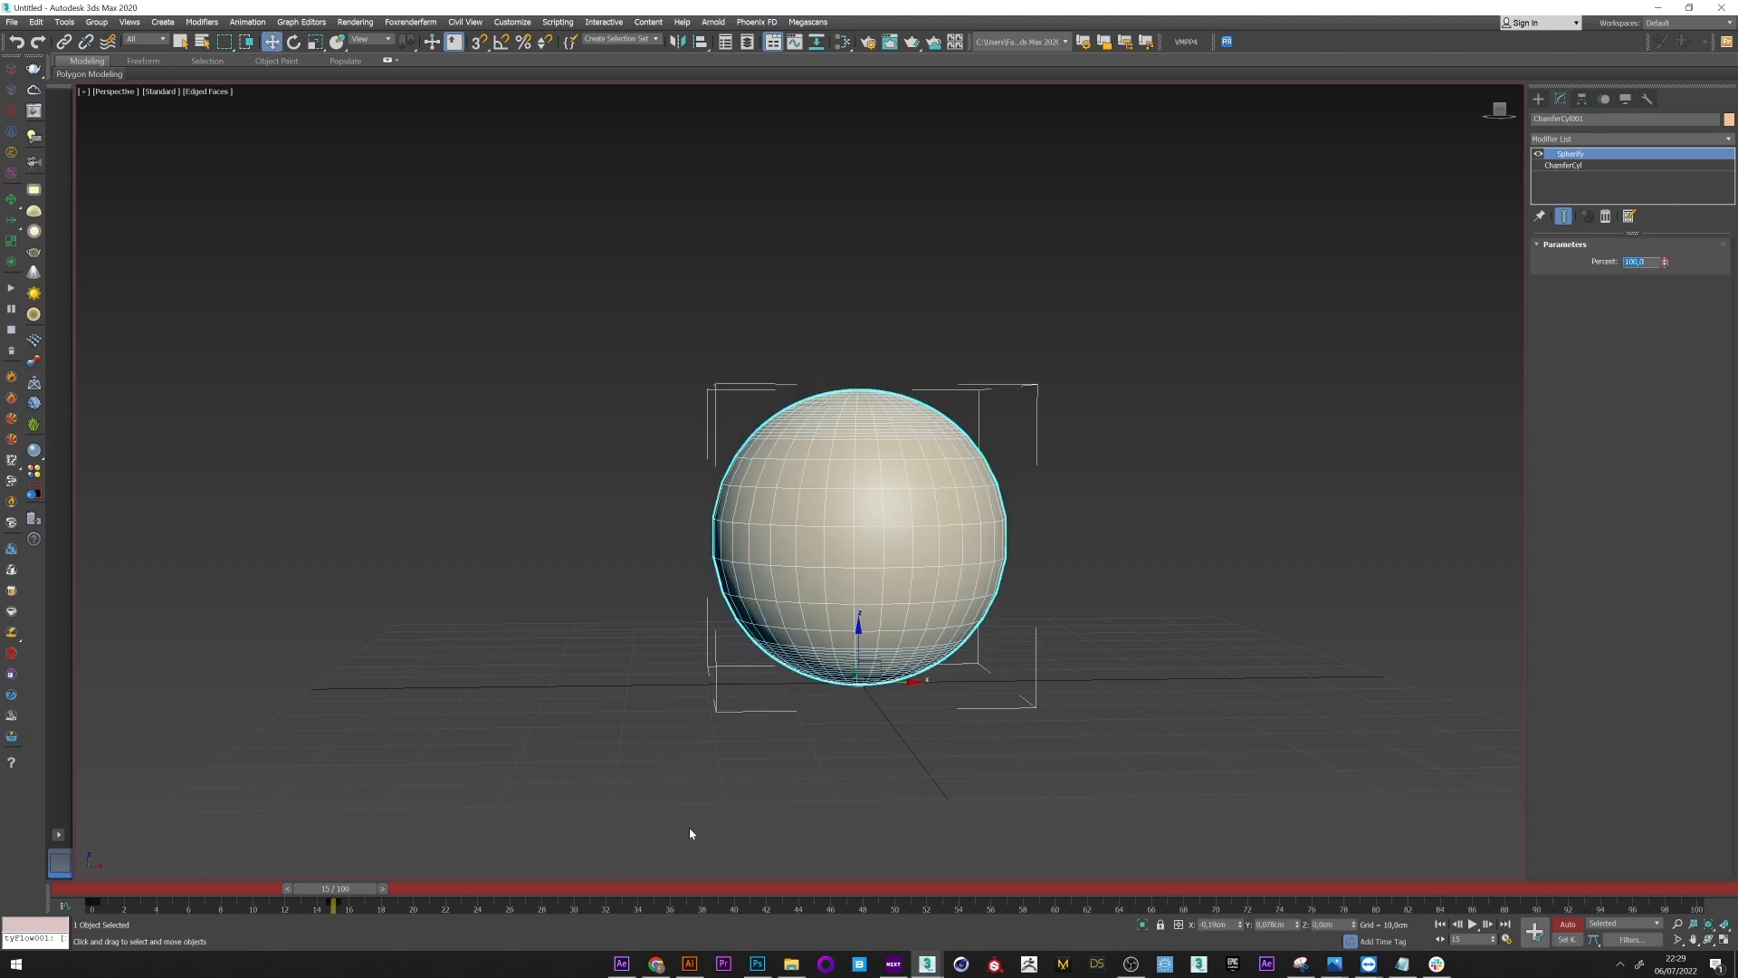
{"action": "left_click_drag", "start_coordinate": [334, 905], "coordinate": [573, 906]}
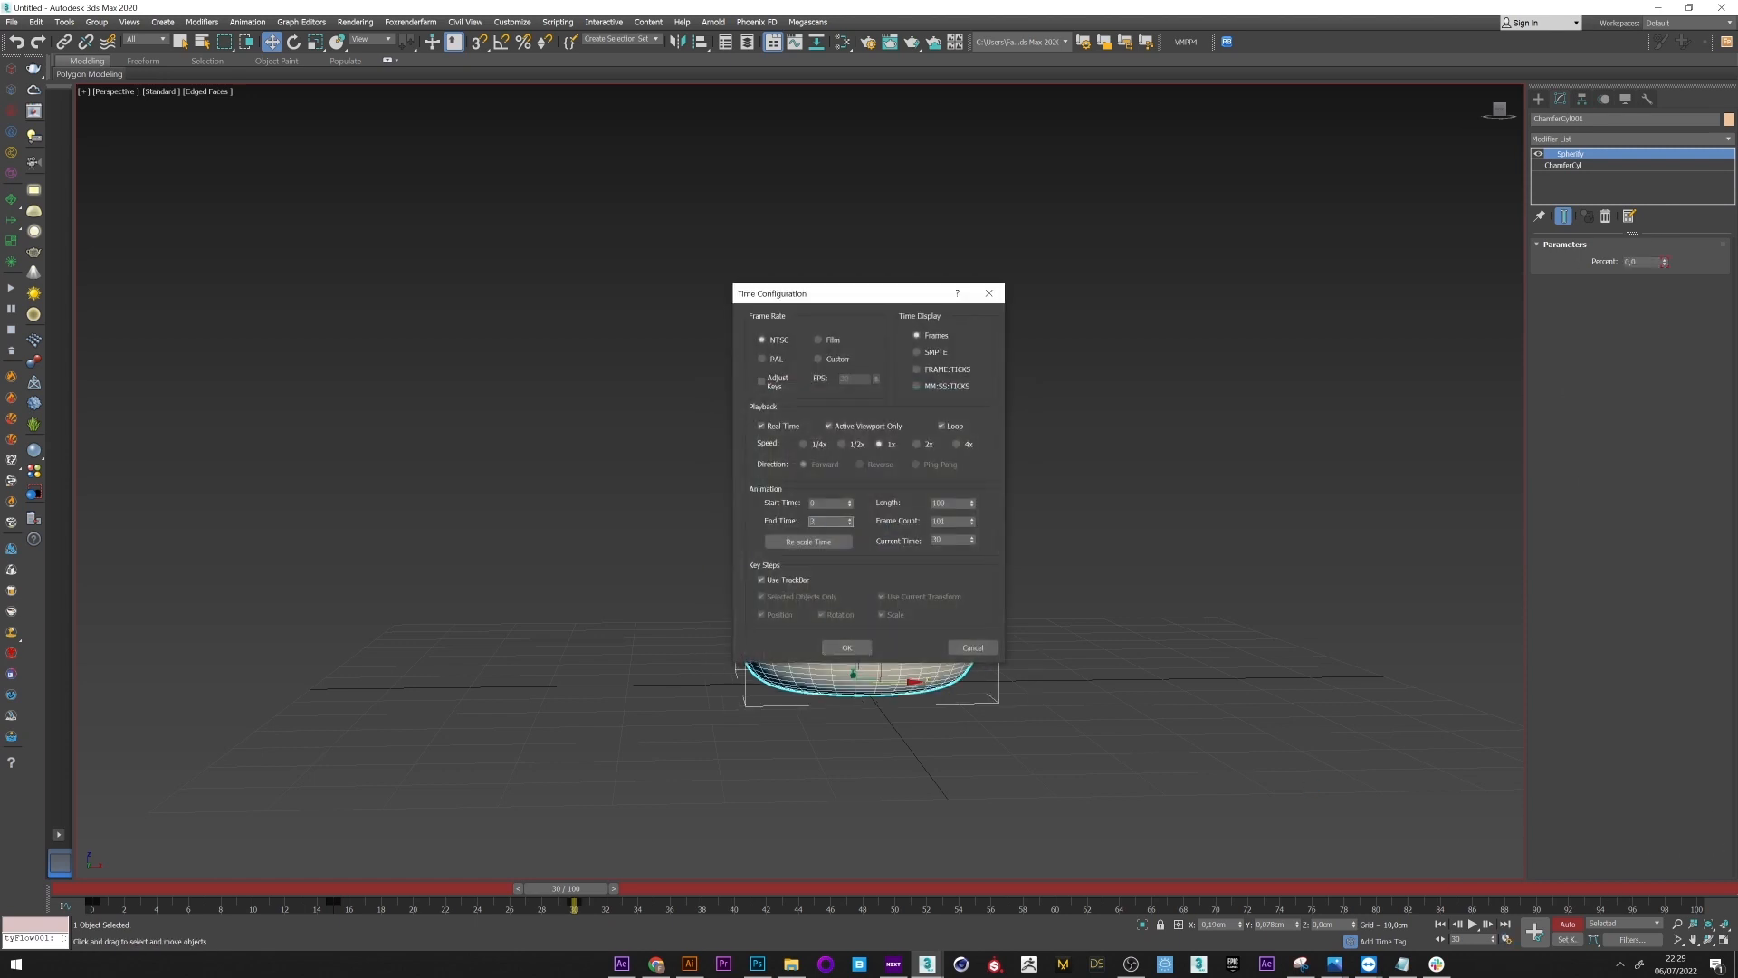
{"action": "left_click", "coordinate": [844, 647]}
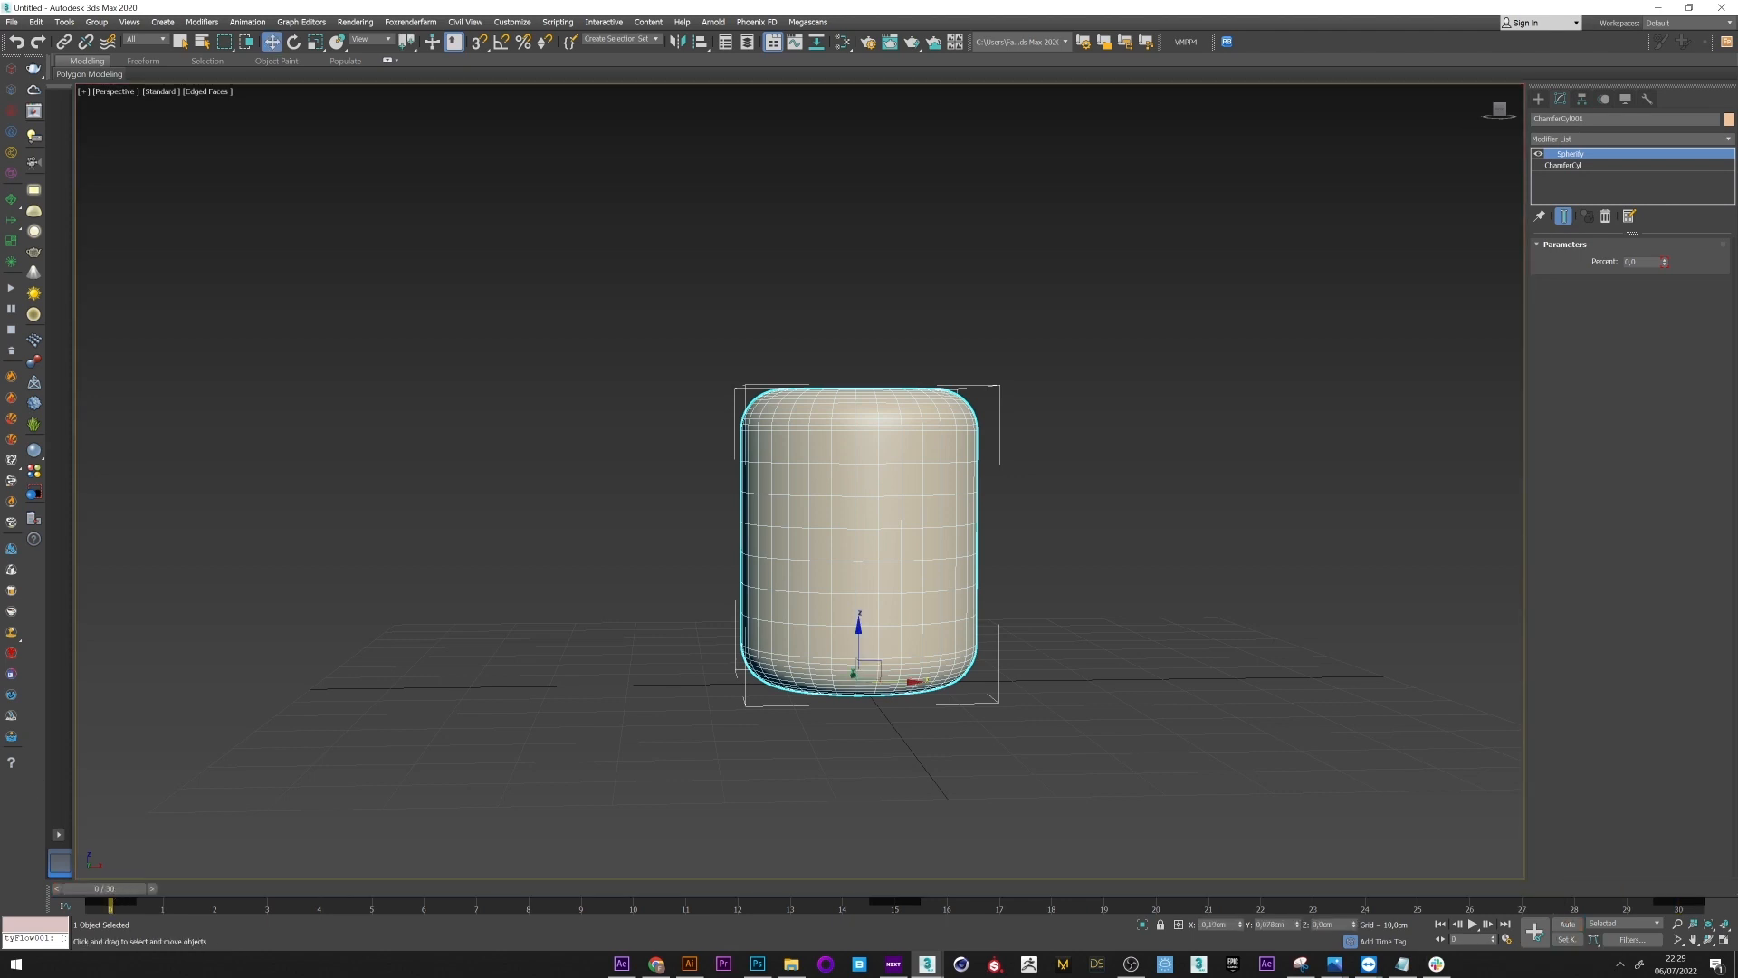
Step: Play and scrub through the 30-frame cylinder-to-sphere morph, then stop playback
{"action": "left_click", "coordinate": [1475, 923]}
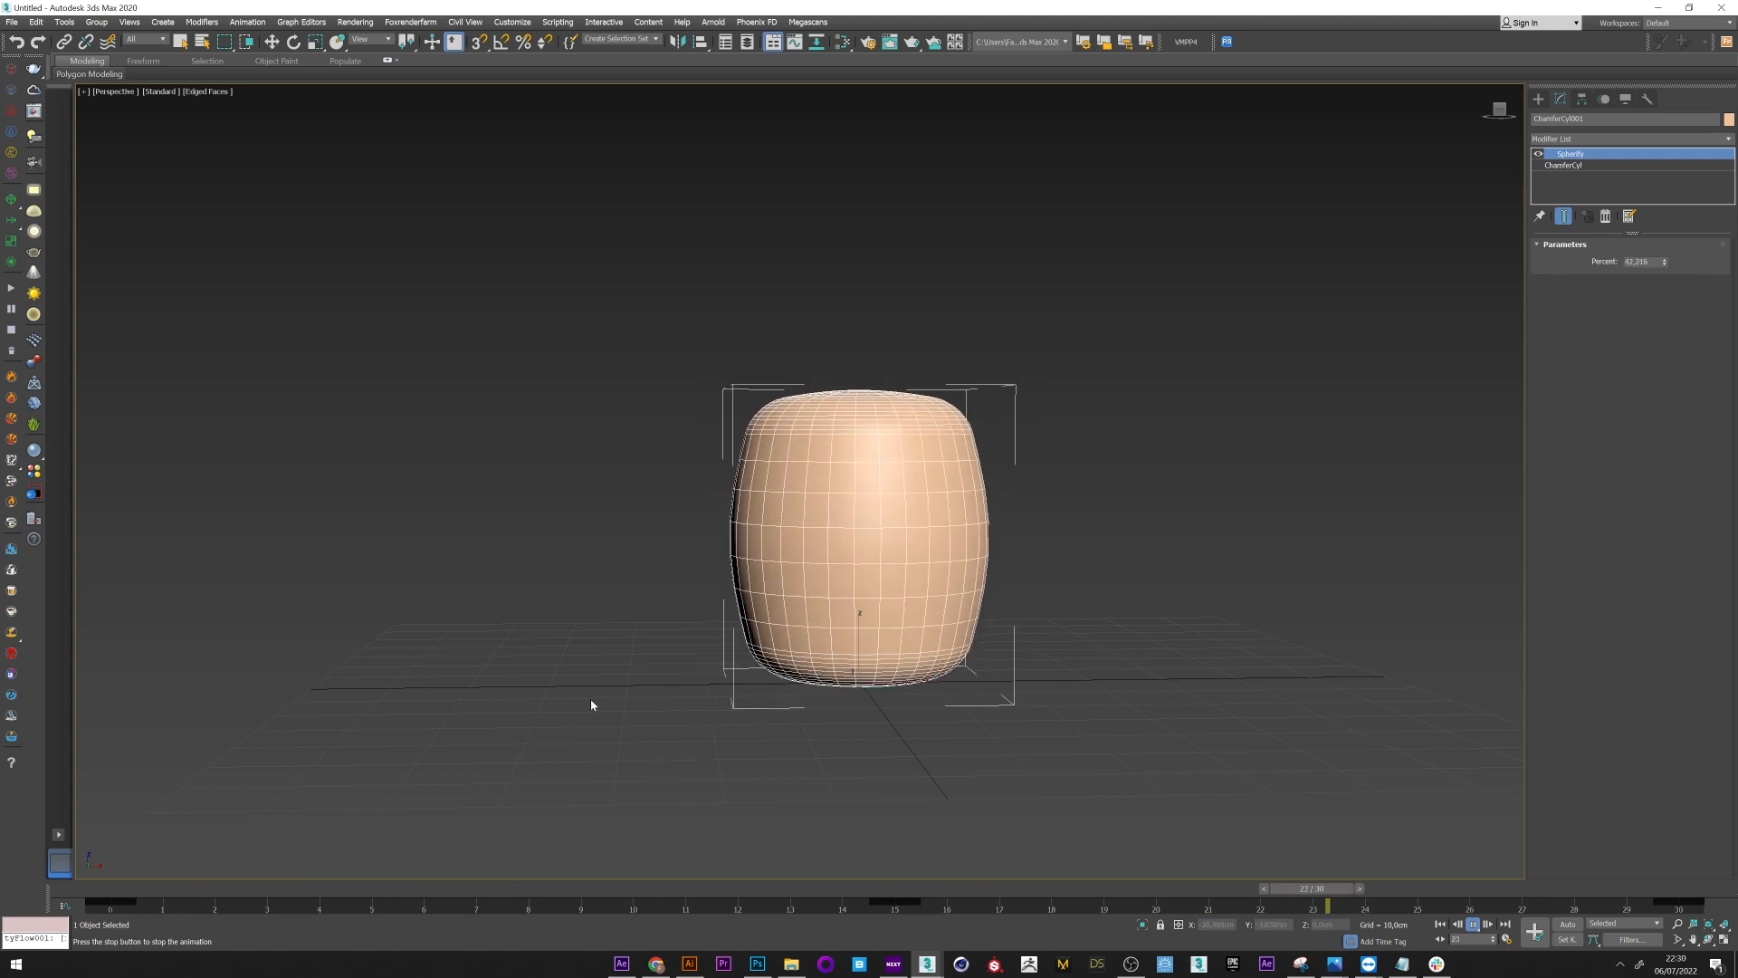
{"action": "left_click_drag", "start_coordinate": [1327, 905], "coordinate": [789, 905]}
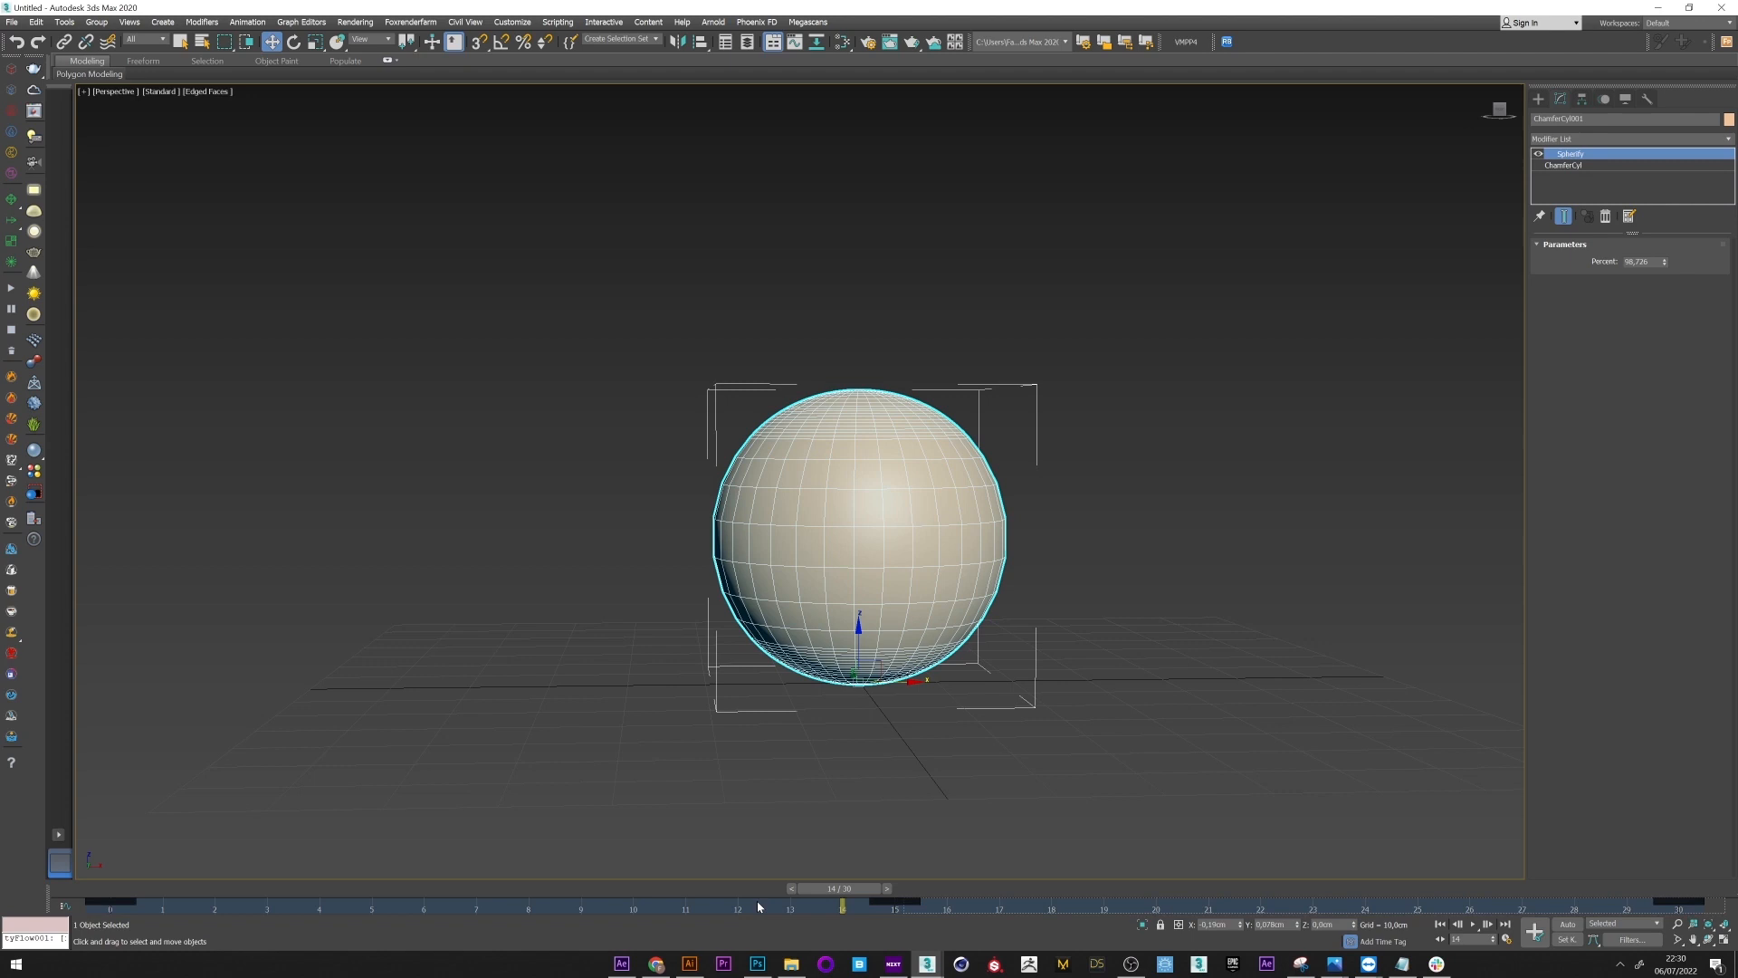
{"action": "left_click", "coordinate": [300, 21]}
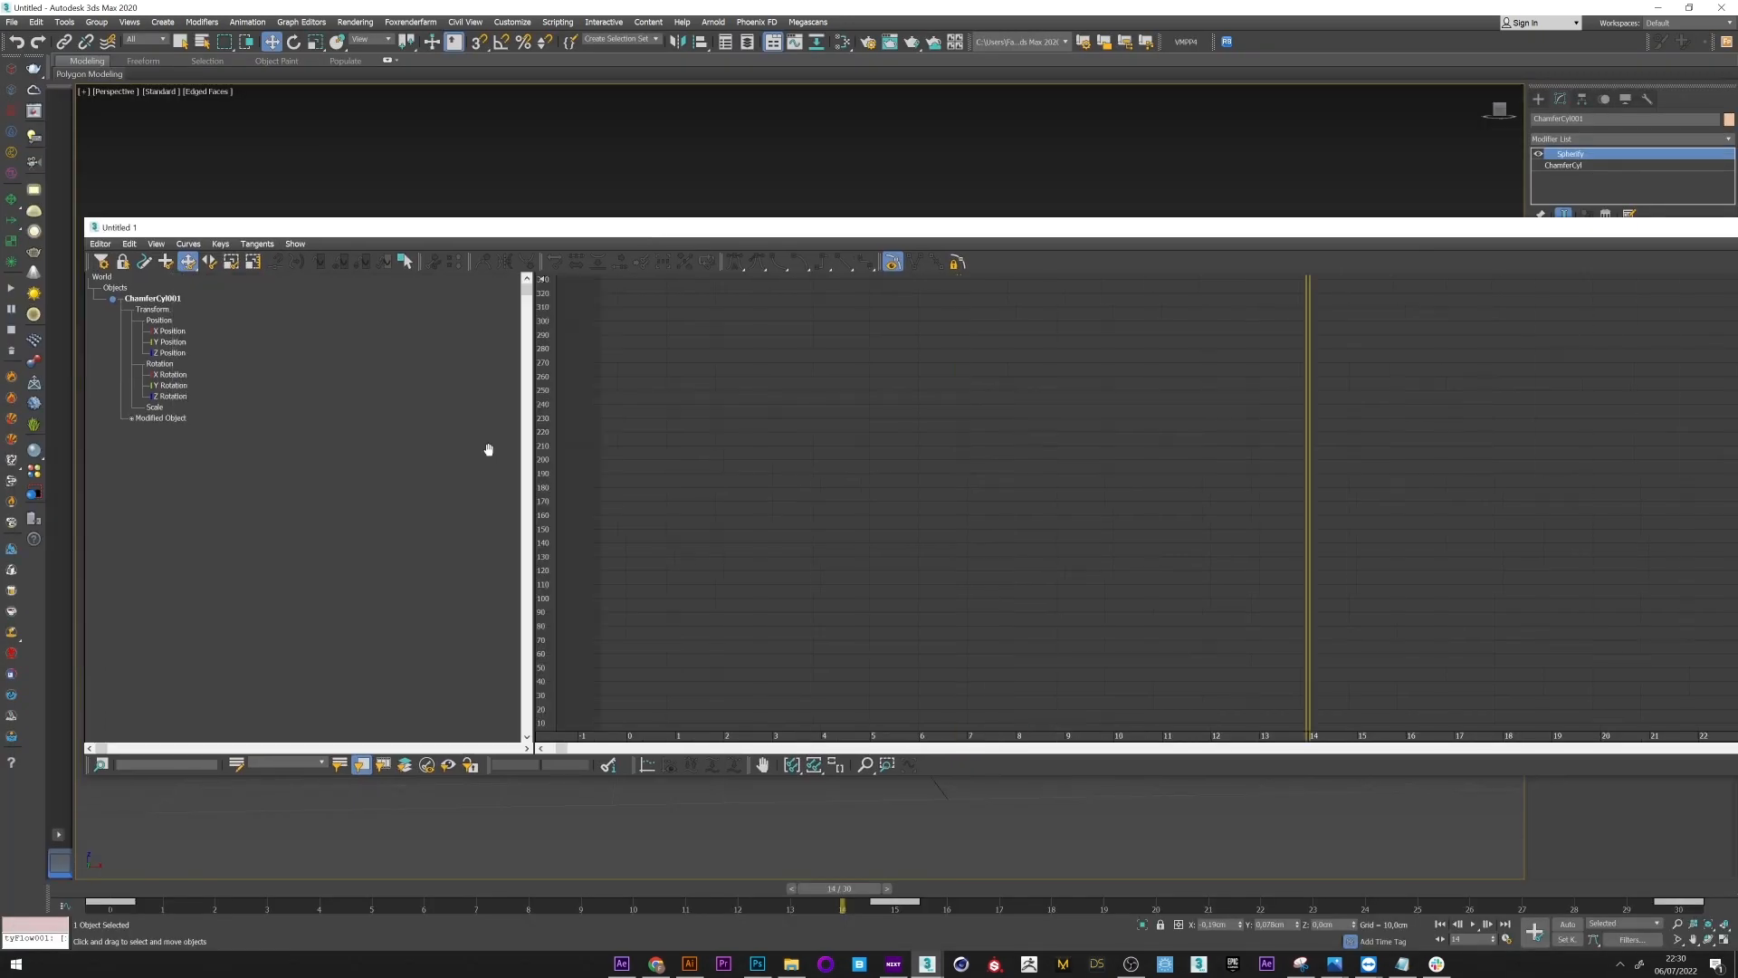
Step: Select the Spherify Percent track in the Curve Editor to show its 0-100-0 curve
{"action": "left_click", "coordinate": [161, 439]}
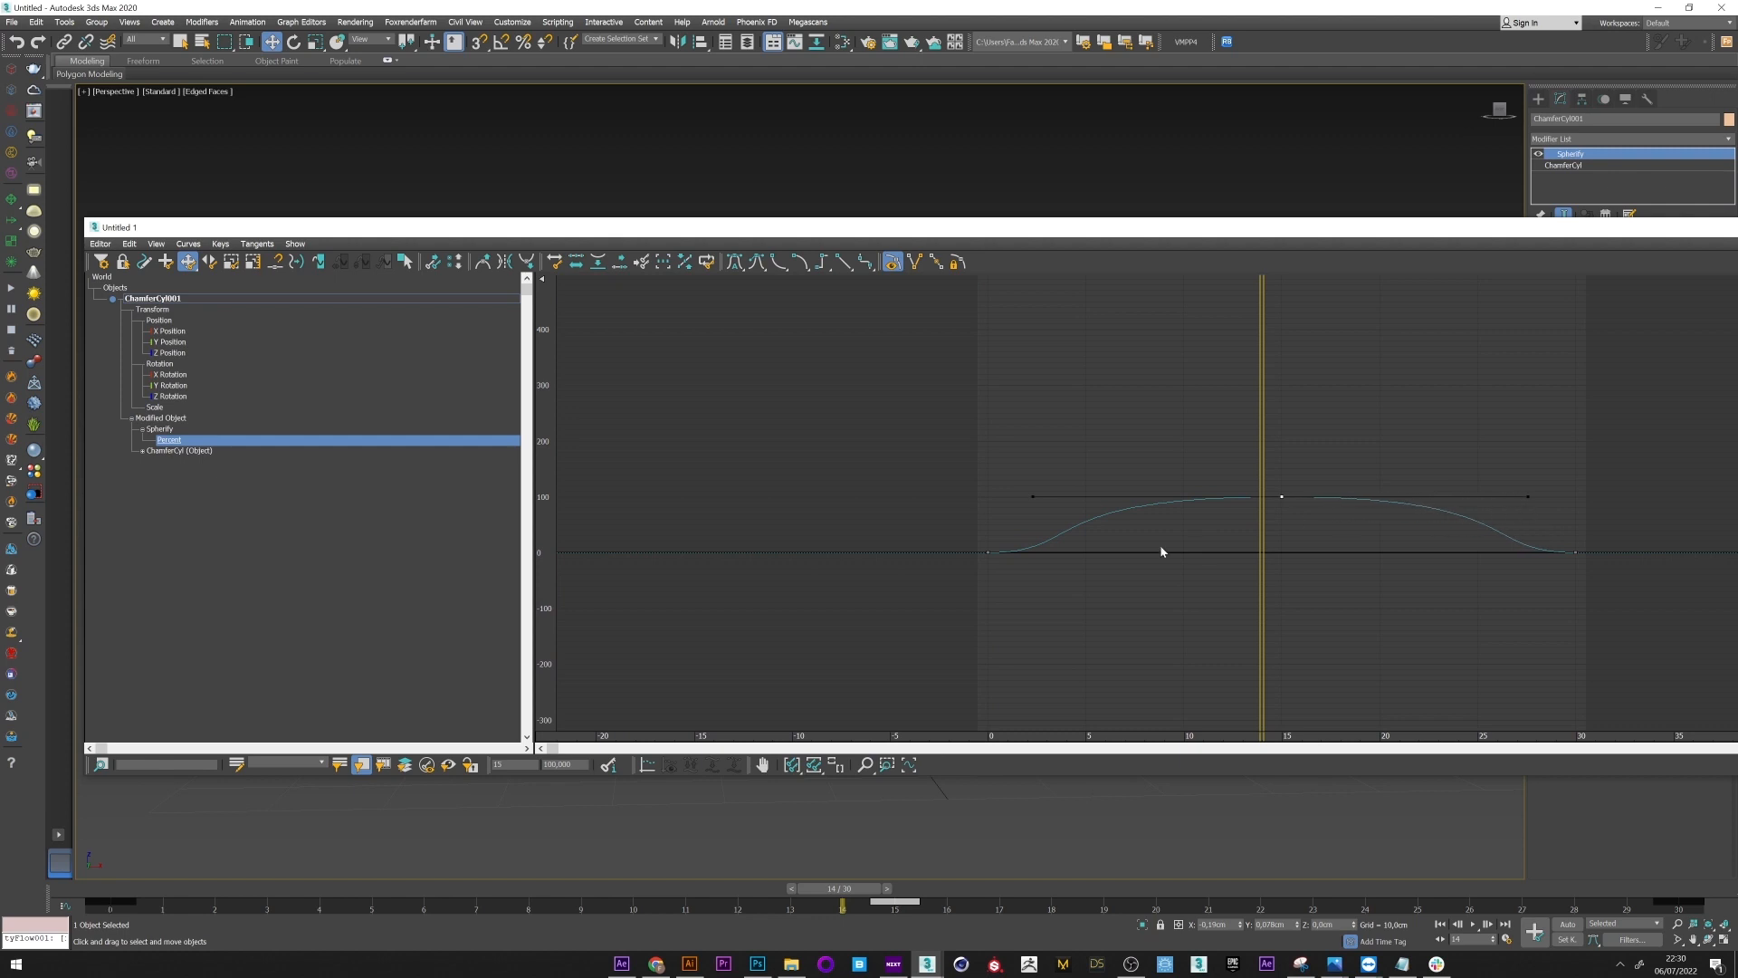
{"action": "mouse_move", "coordinate": [1427, 522]}
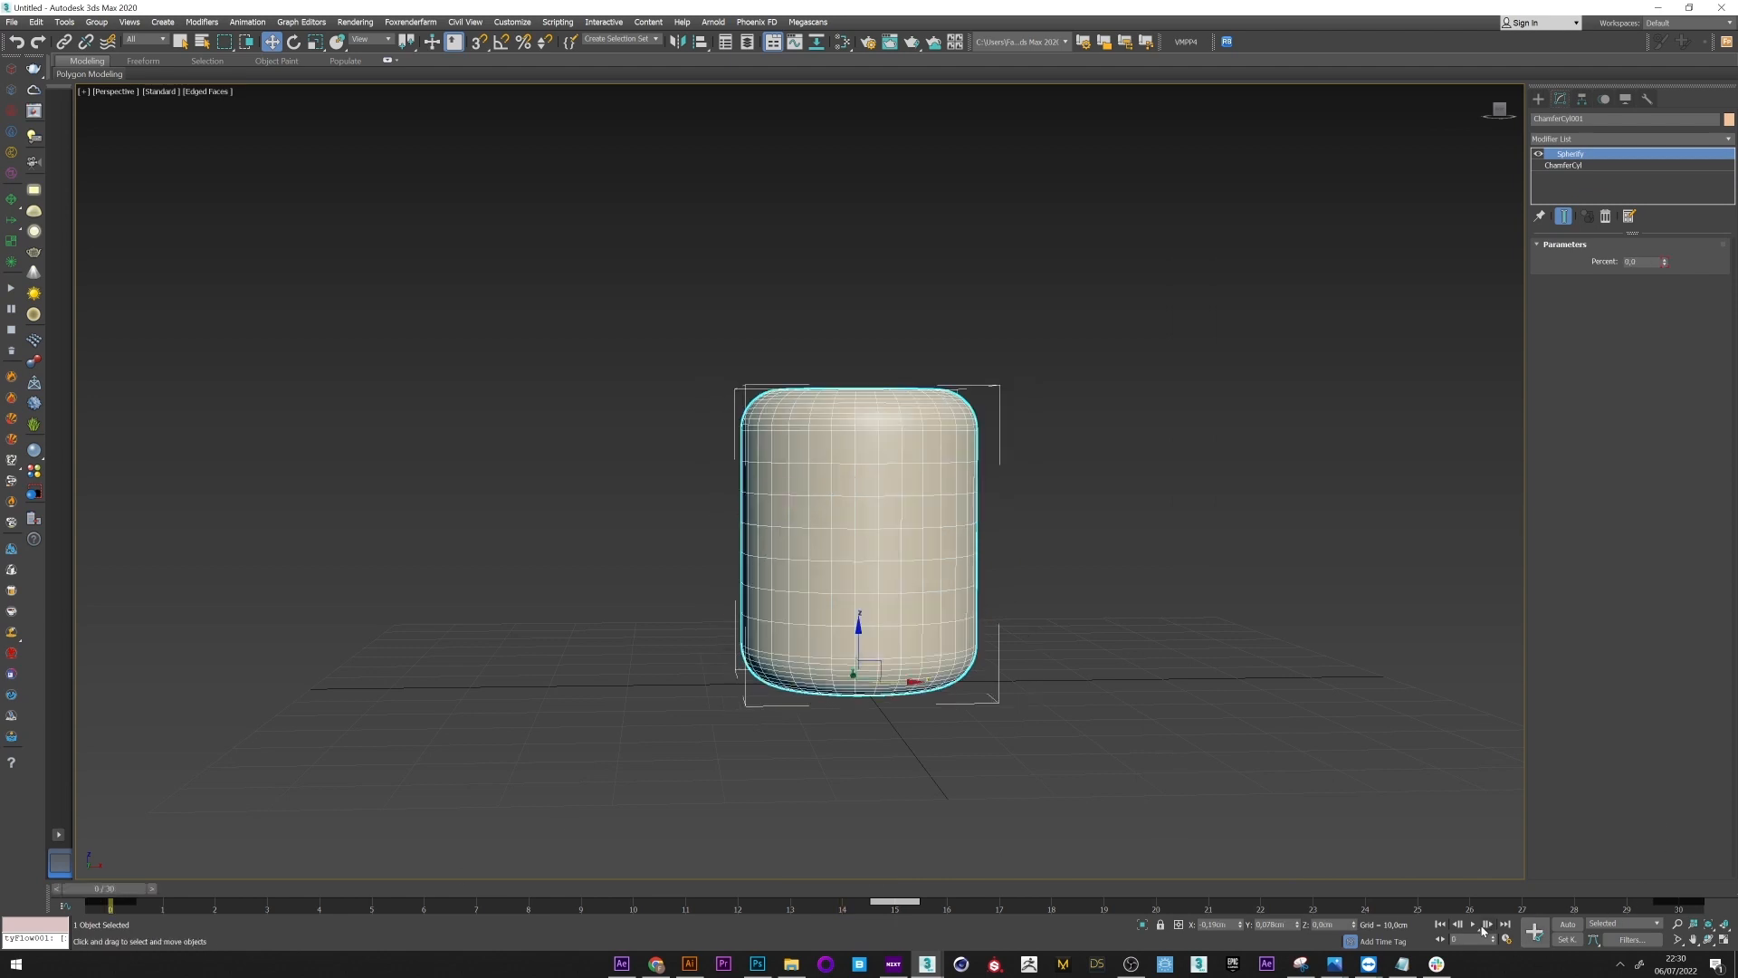
Step: Play the morph, check ChamferCyl parameters, return to Spherify, and set the timeline end to 150
{"action": "left_click", "coordinate": [1487, 923]}
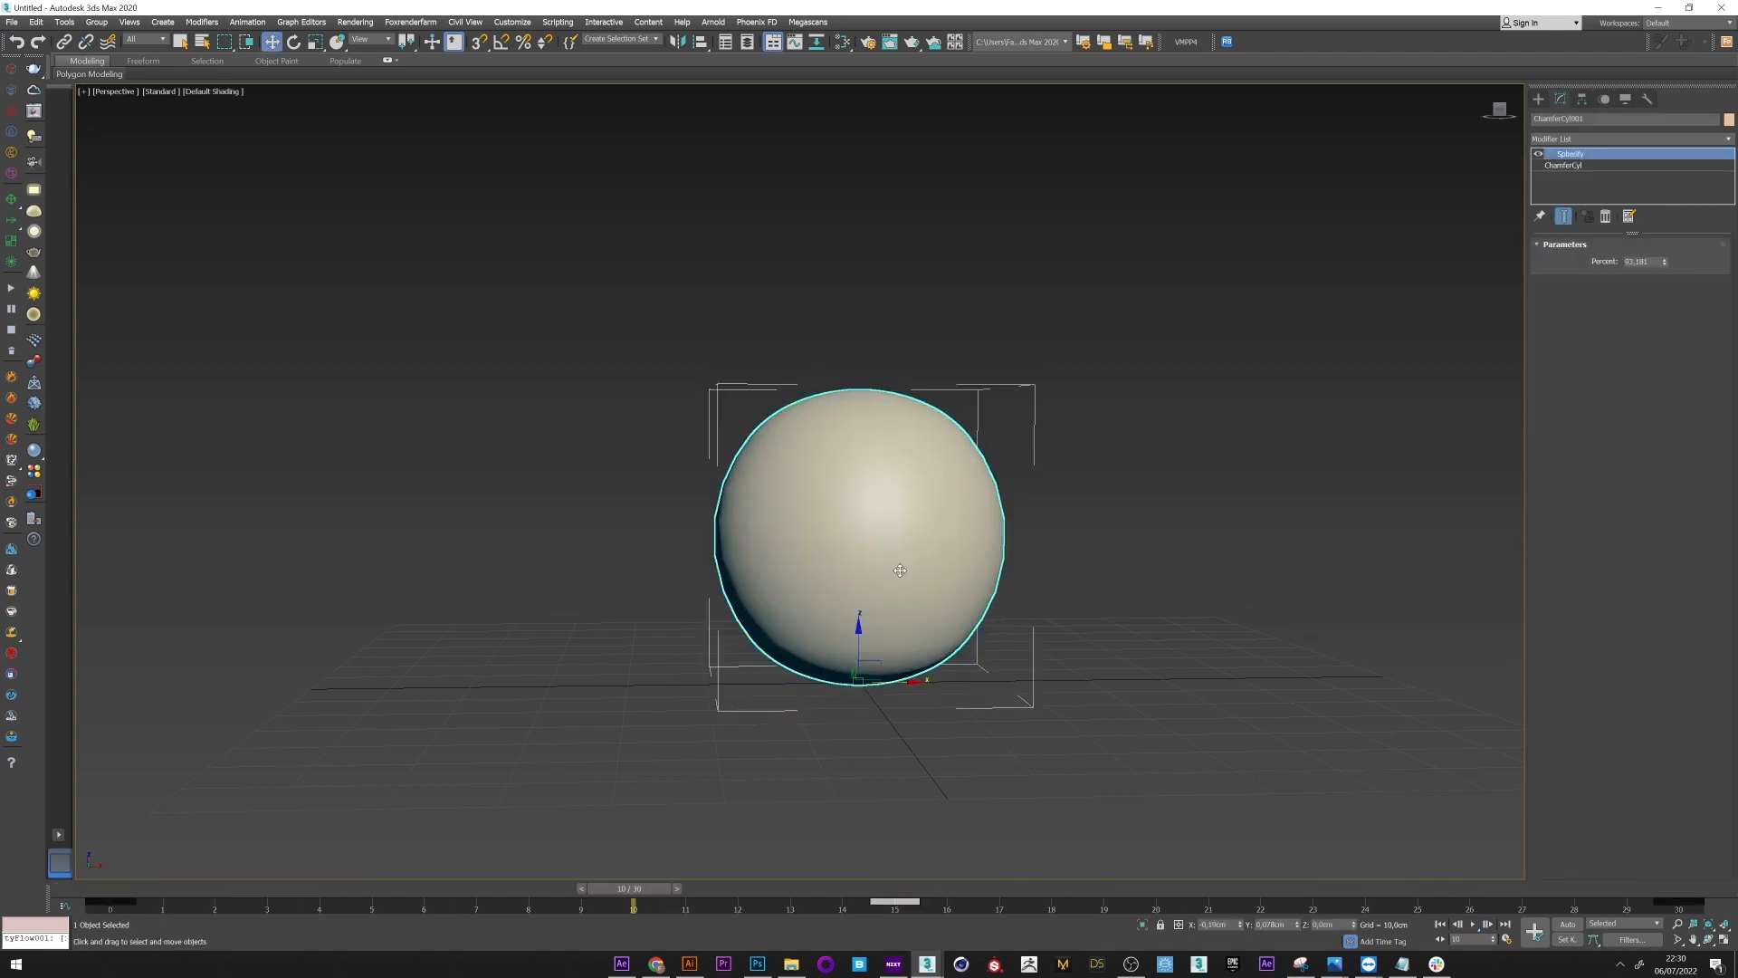
{"action": "left_click", "coordinate": [1563, 165]}
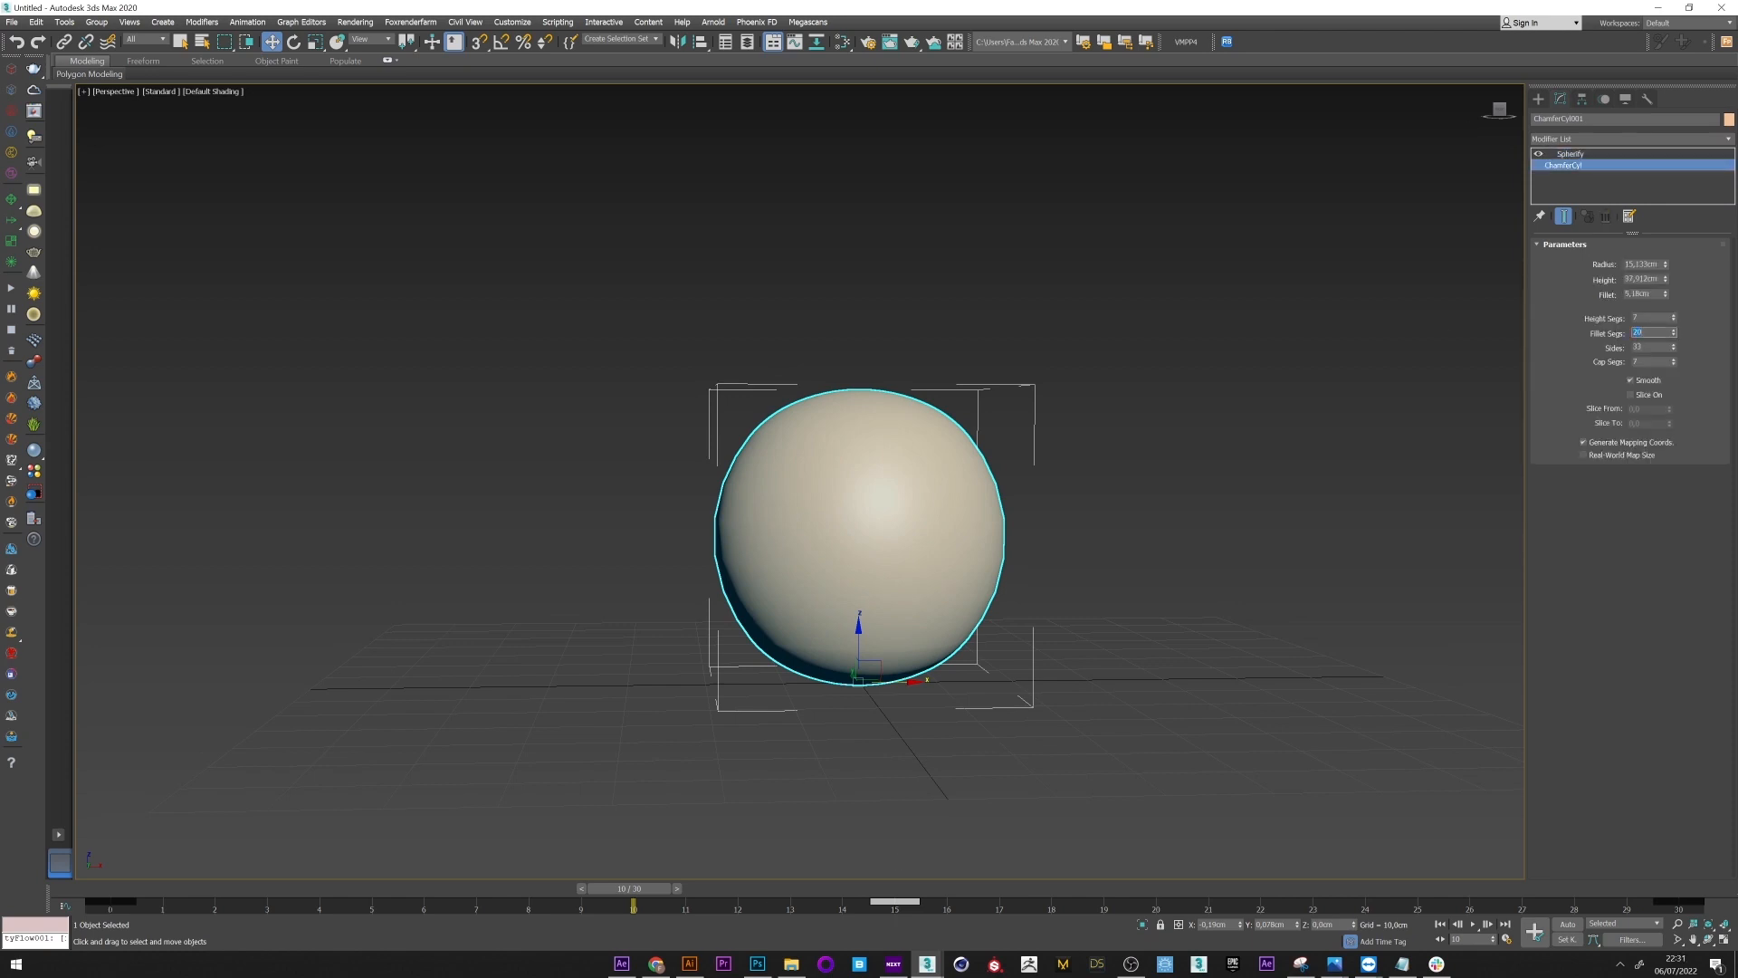
{"action": "left_click", "coordinate": [1570, 153]}
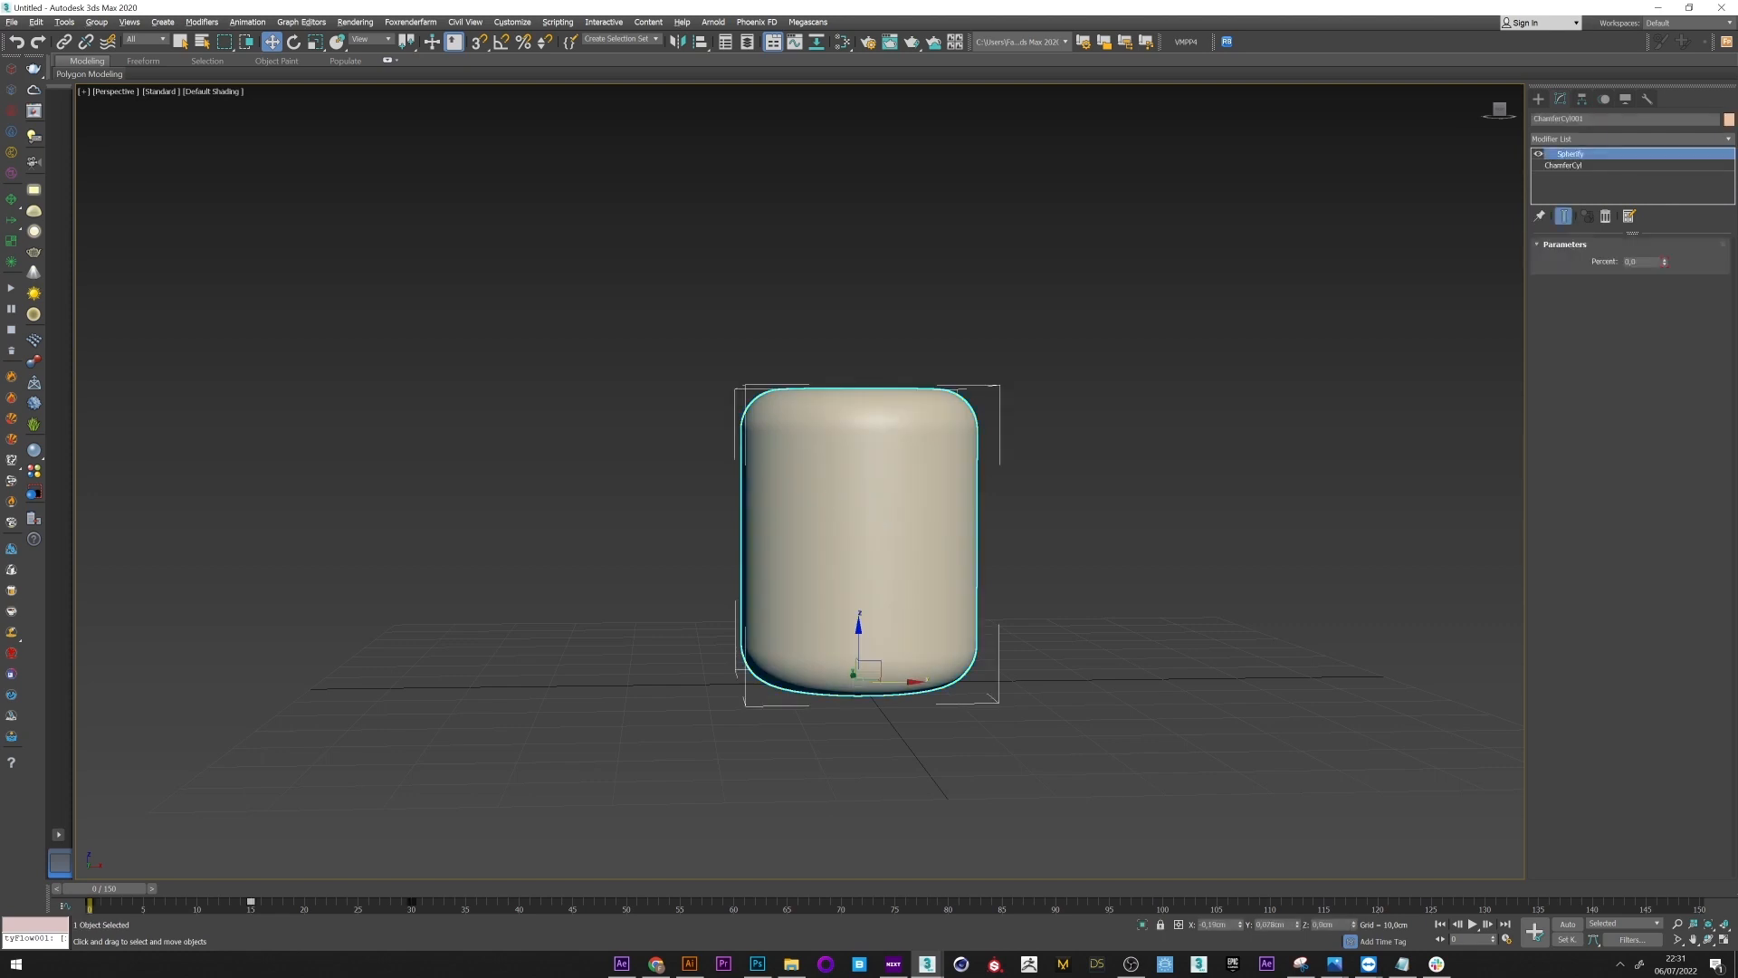
{"action": "scroll", "scroll_direction": "down", "scroll_amount": 3}
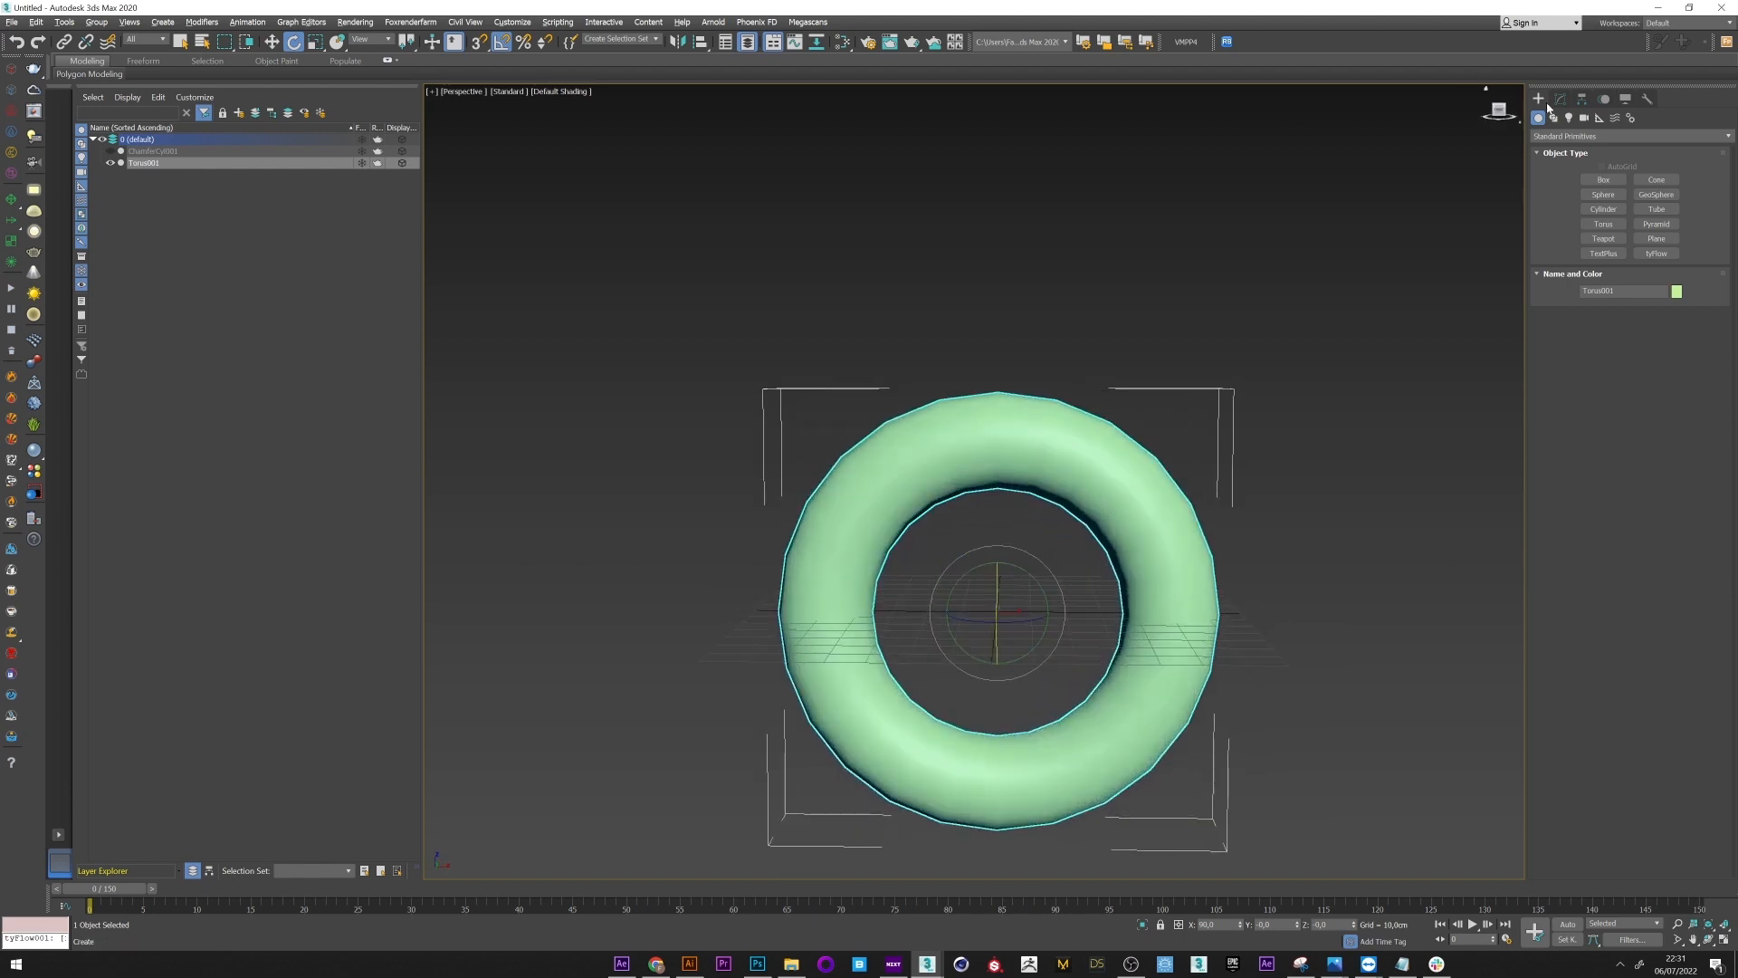
Step: Create Torus001 at the scene origin from Standard Primitives
{"action": "left_click", "coordinate": [1563, 100]}
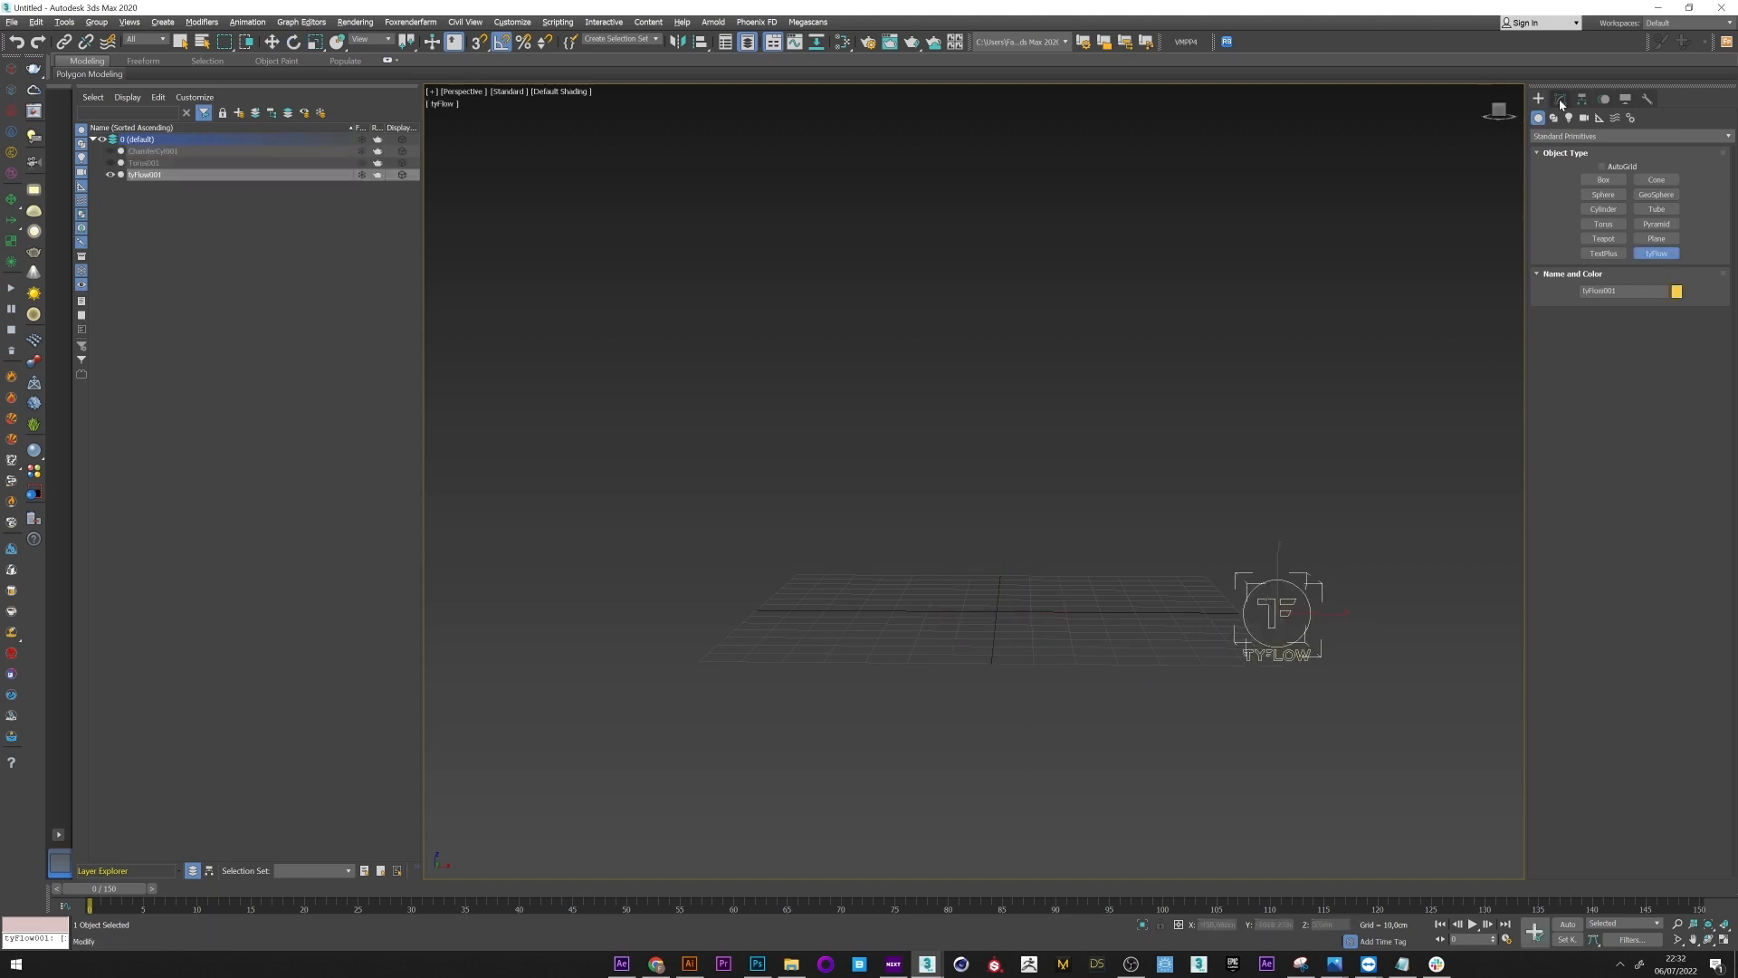
Step: Open the new tyFlow's flow editor and move the Event_001 node left
{"action": "left_click", "coordinate": [1557, 99]}
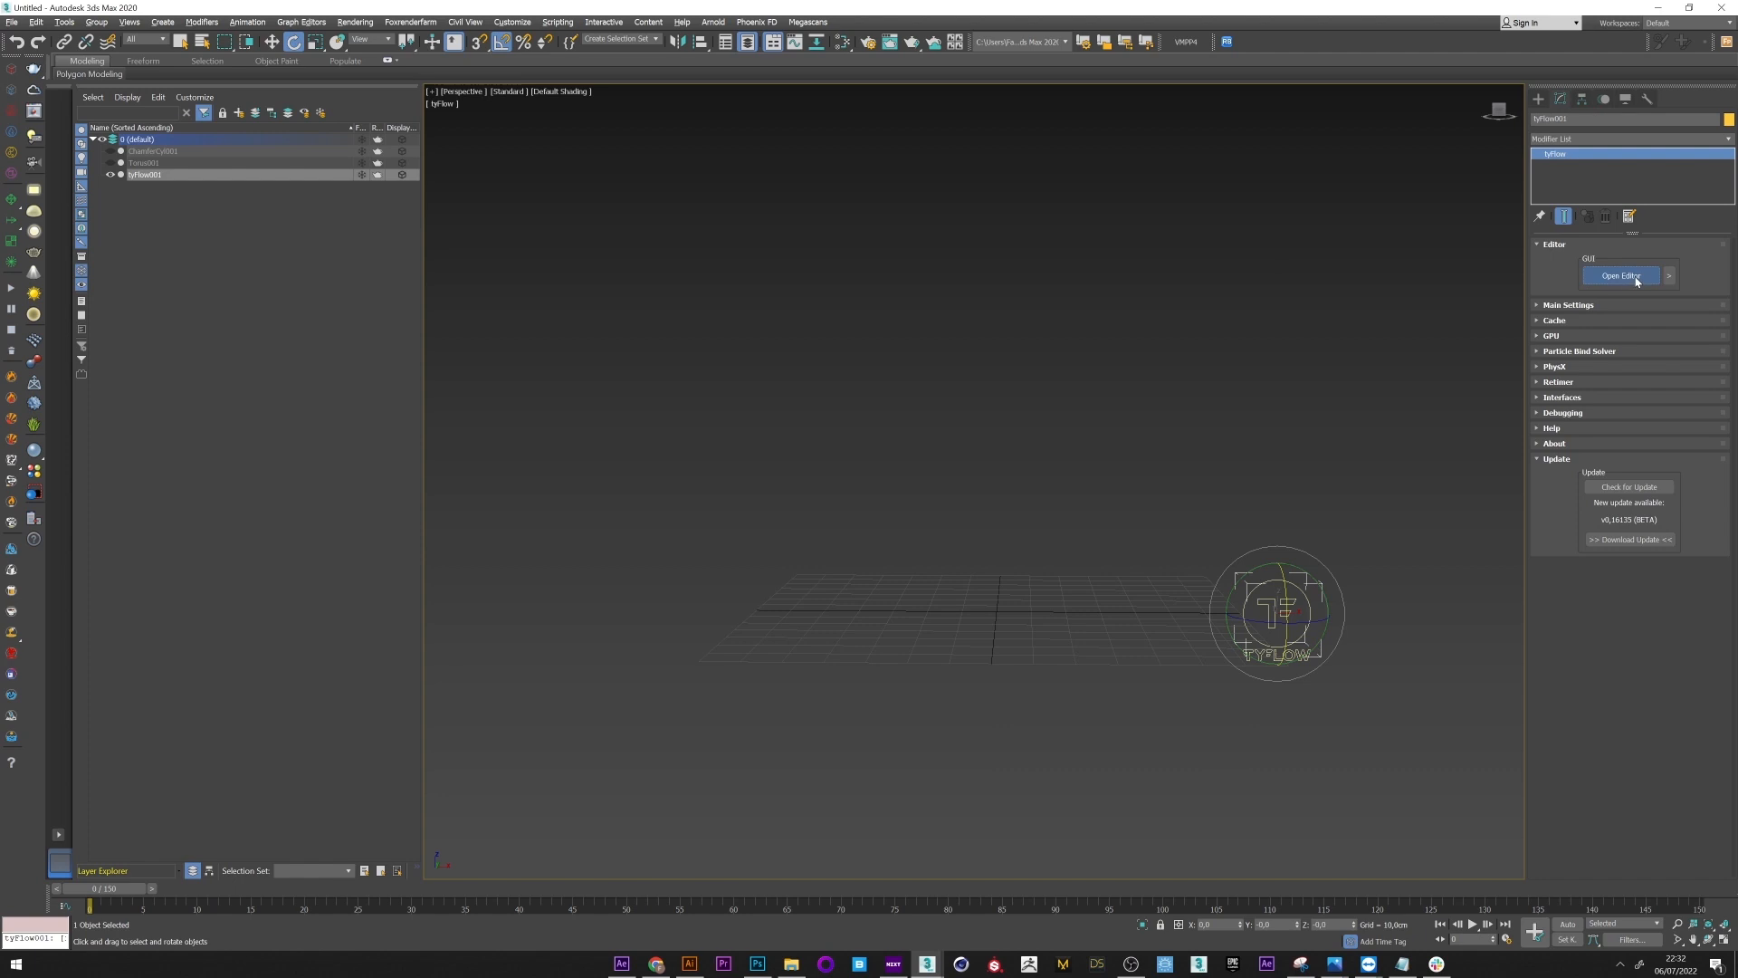
{"action": "left_click", "coordinate": [1620, 276]}
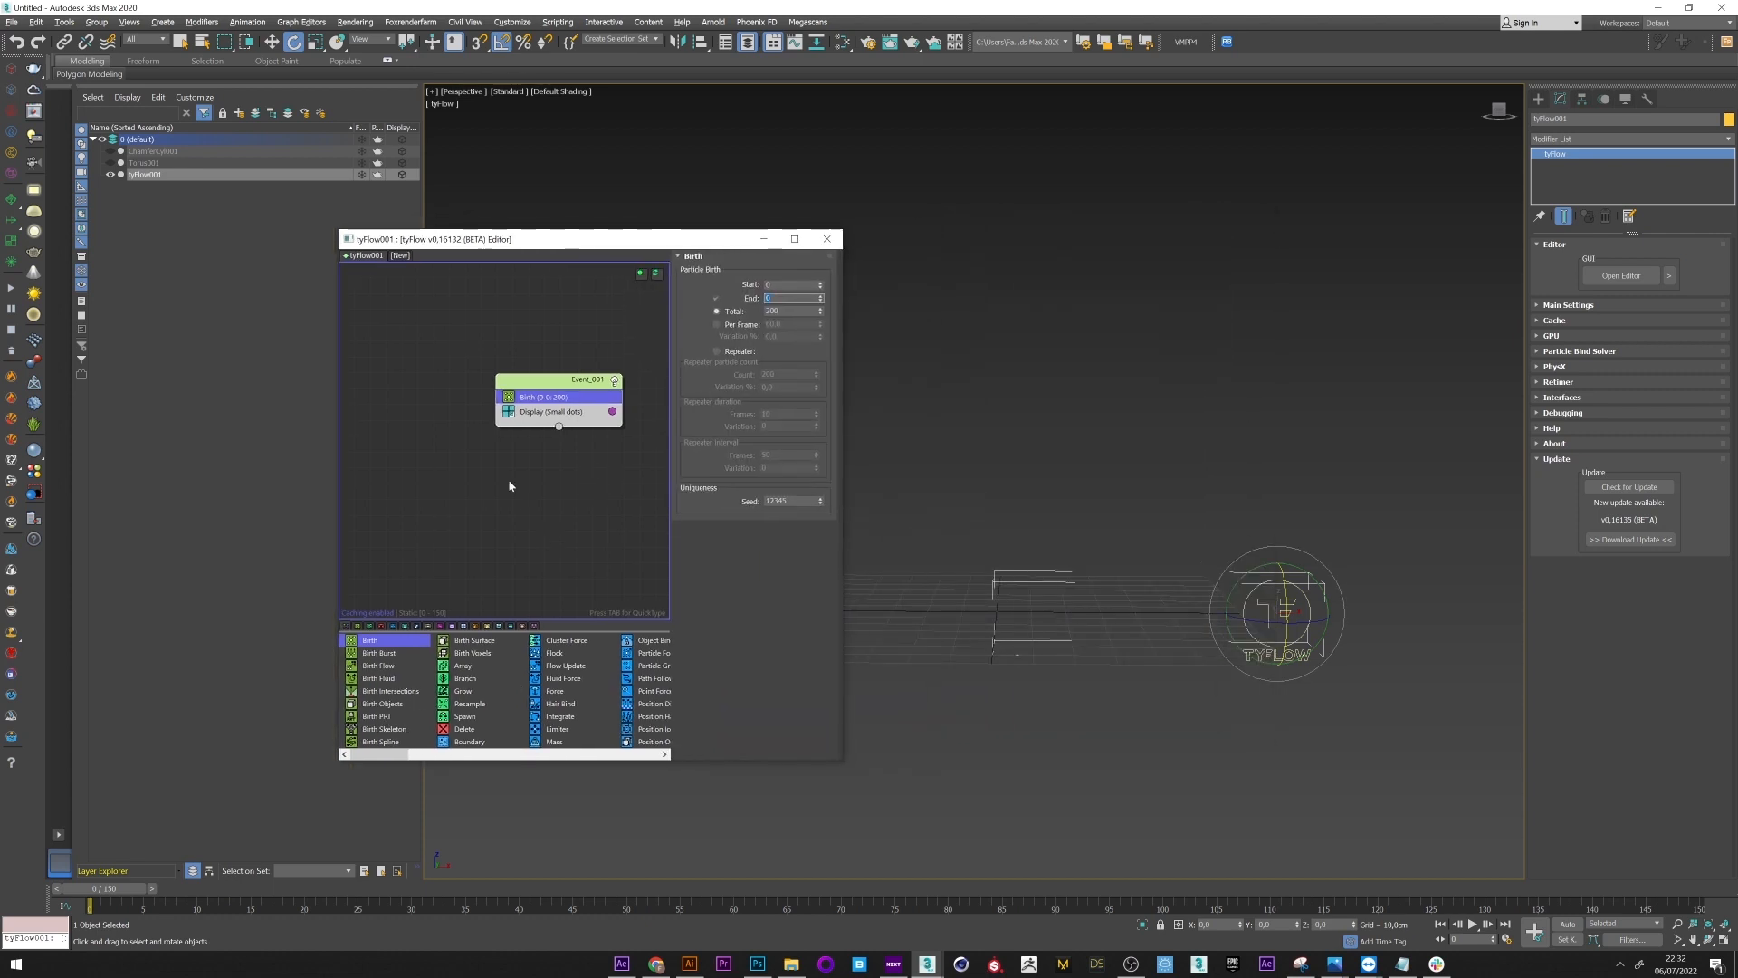
{"action": "left_click_drag", "start_coordinate": [557, 397], "coordinate": [474, 404]}
{"action": "type", "text": "pos"}
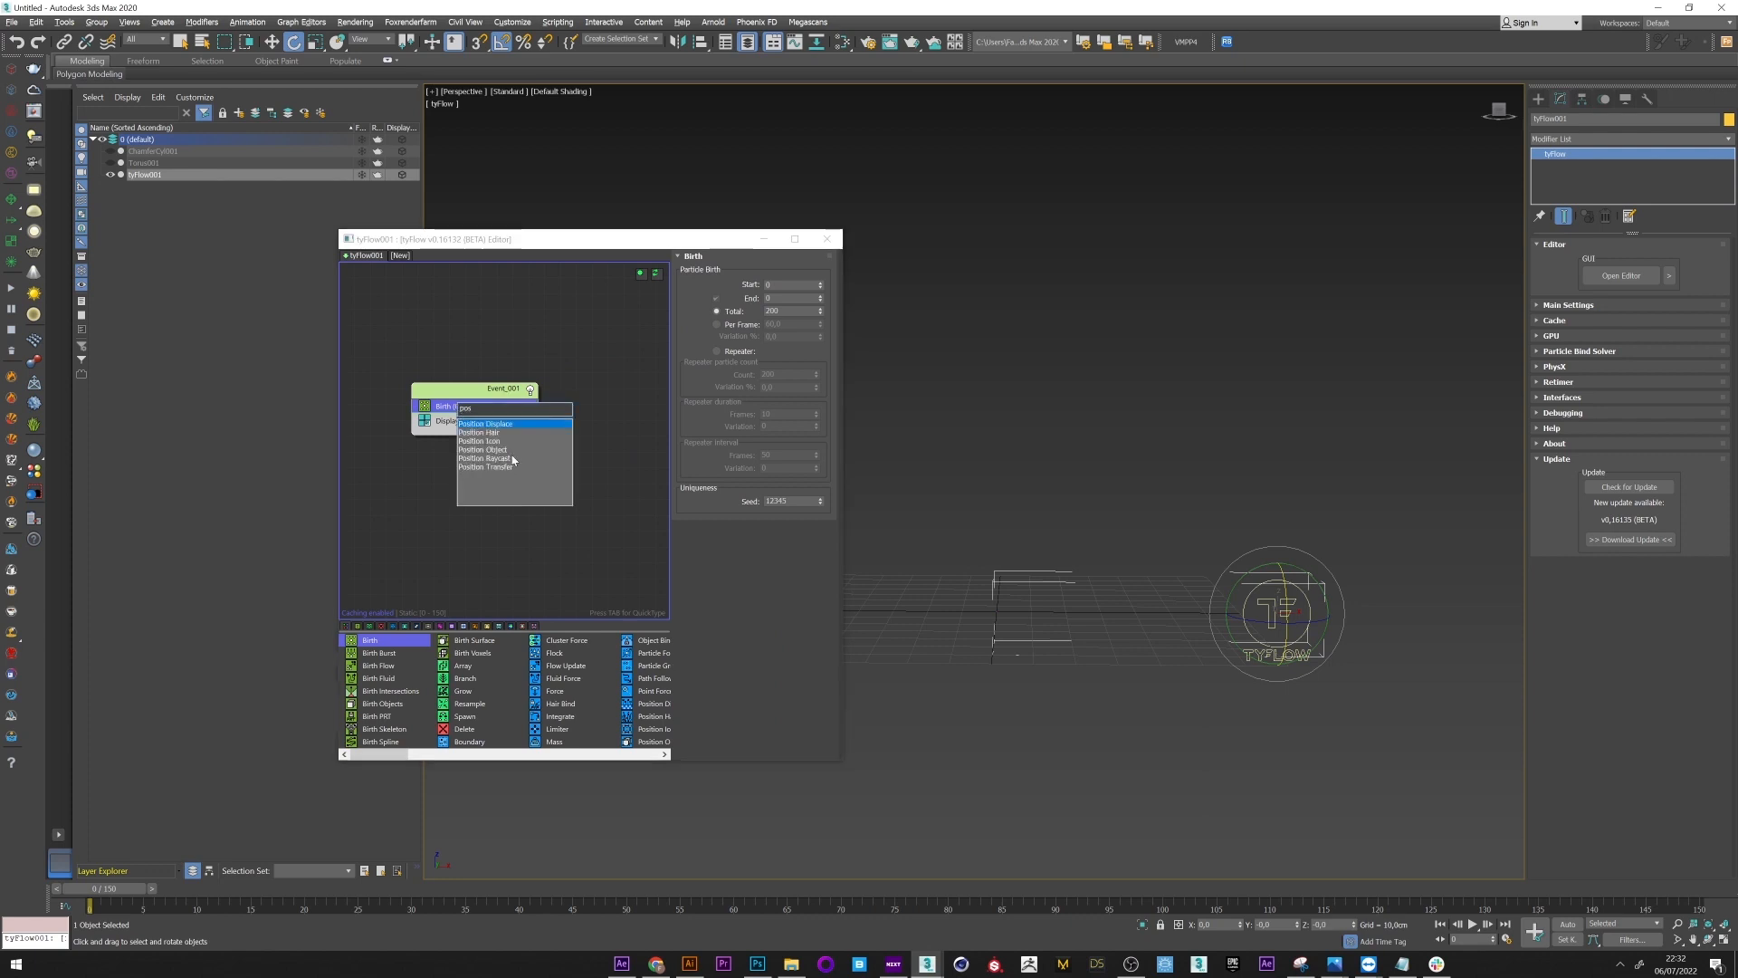
Step: Add a Position Object operator picking the torus, and display particles as Geometry
{"action": "left_click", "coordinate": [483, 449]}
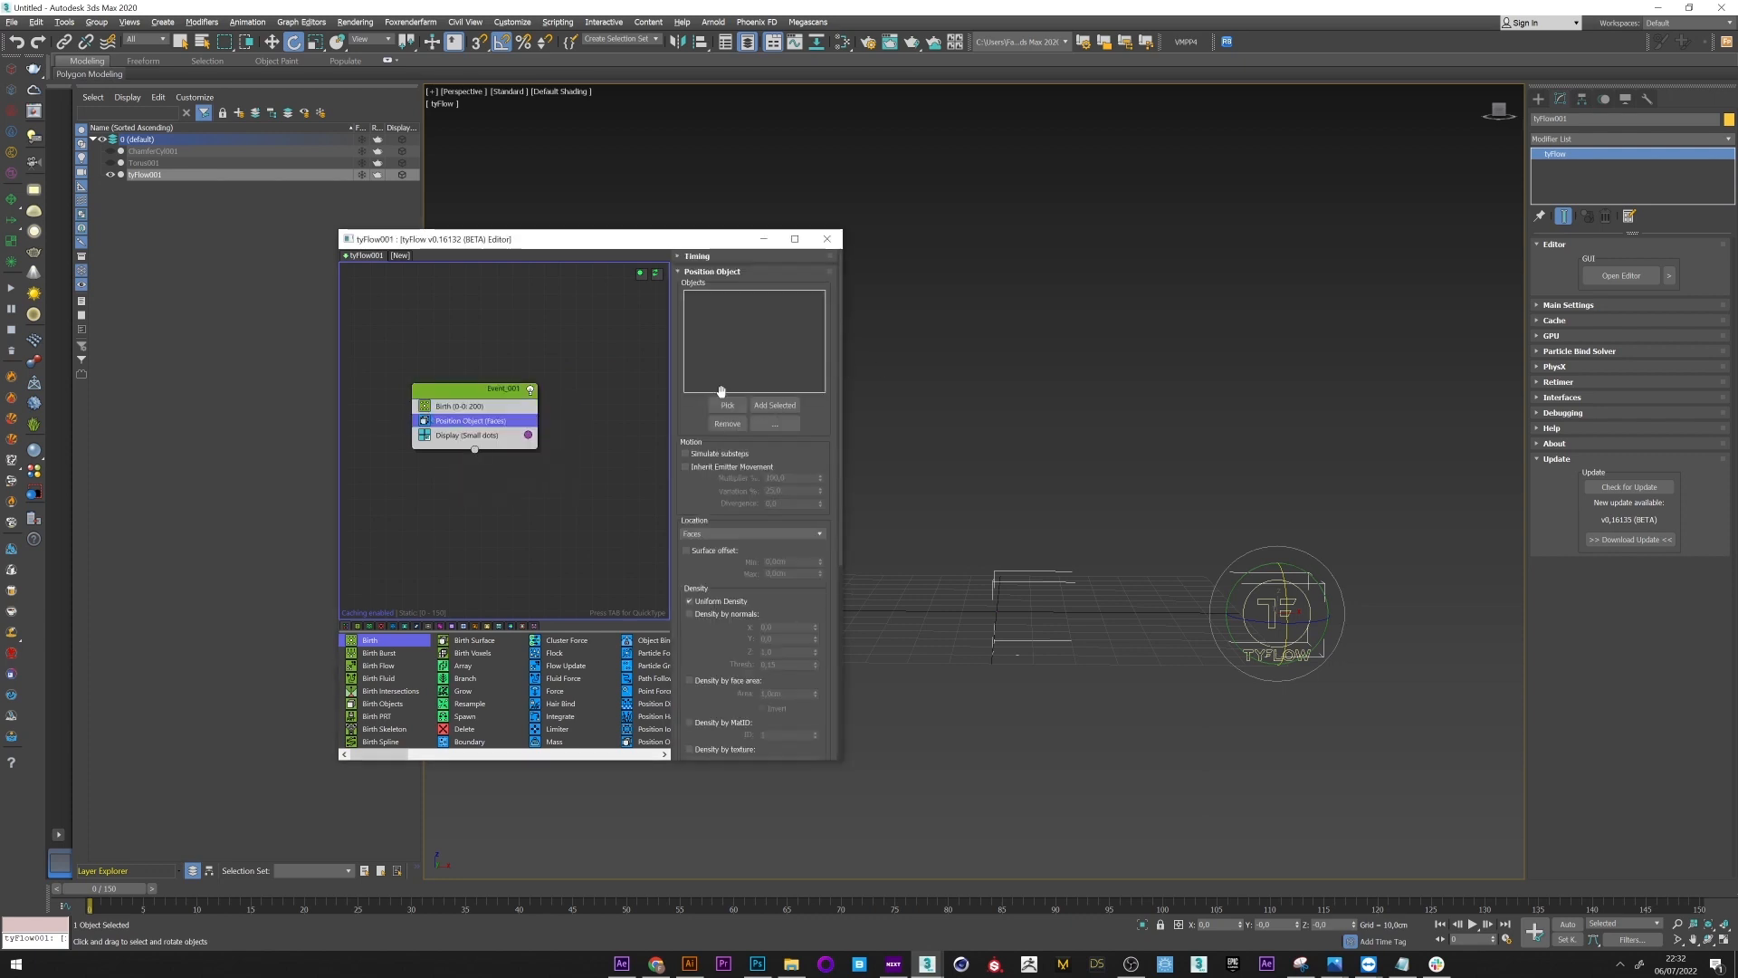
{"action": "left_click", "coordinate": [774, 405]}
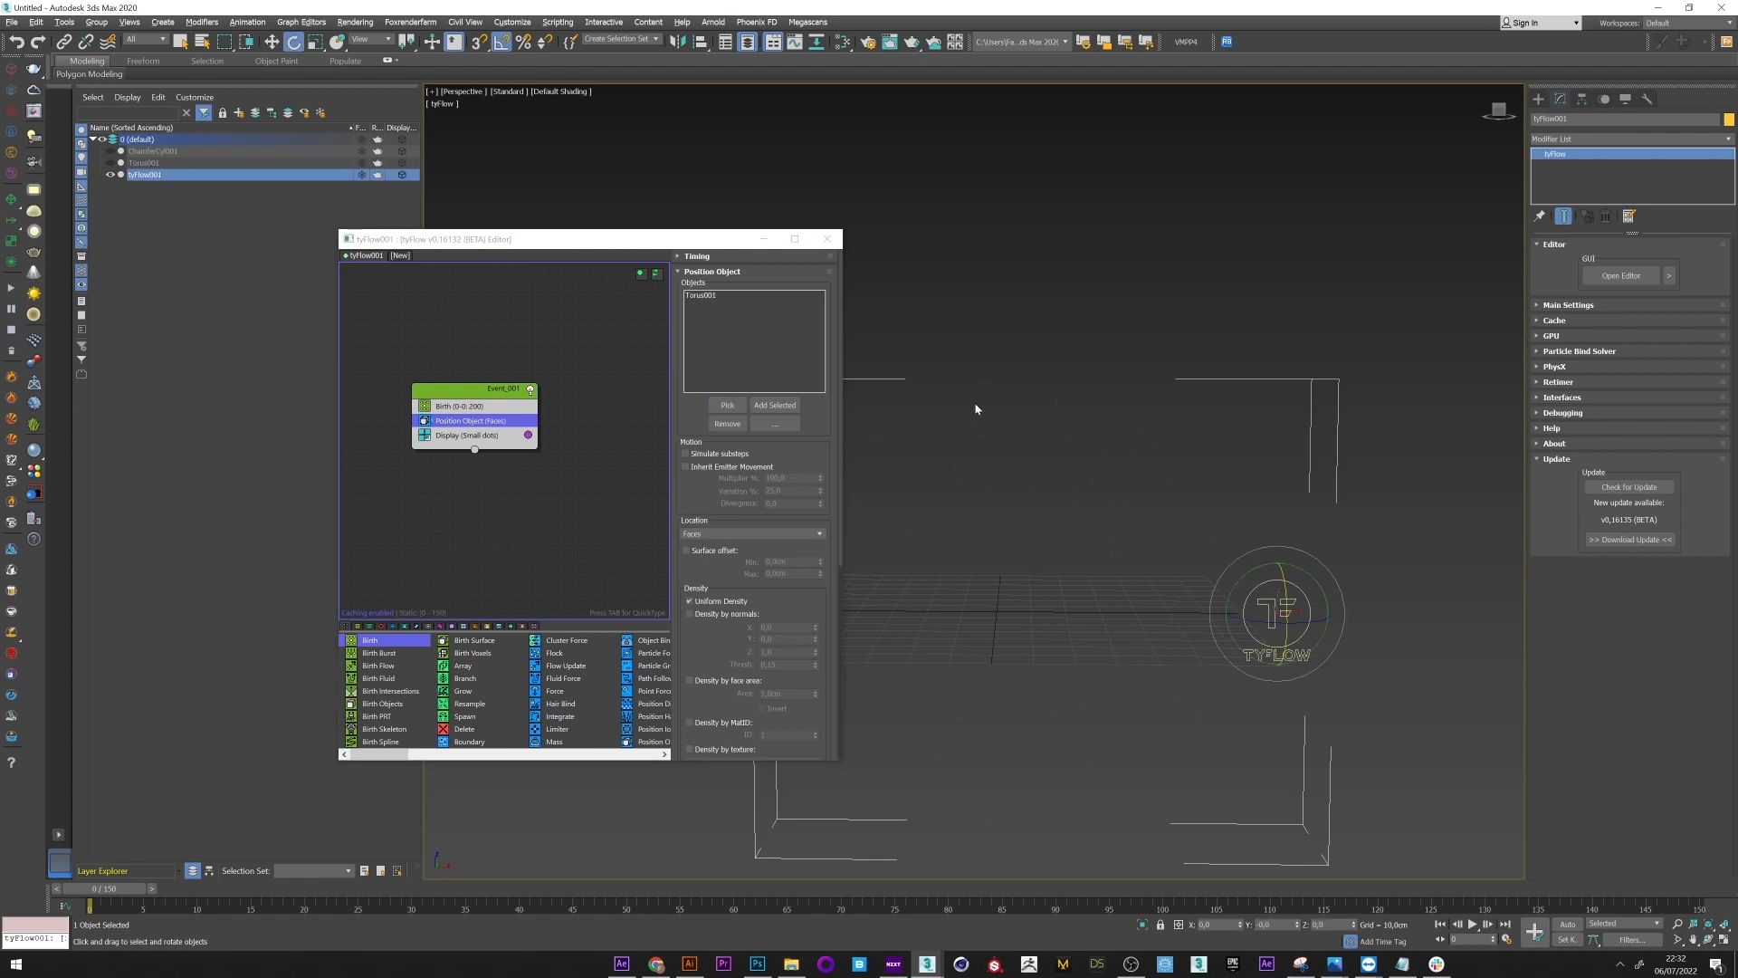
{"action": "left_click", "coordinate": [467, 434]}
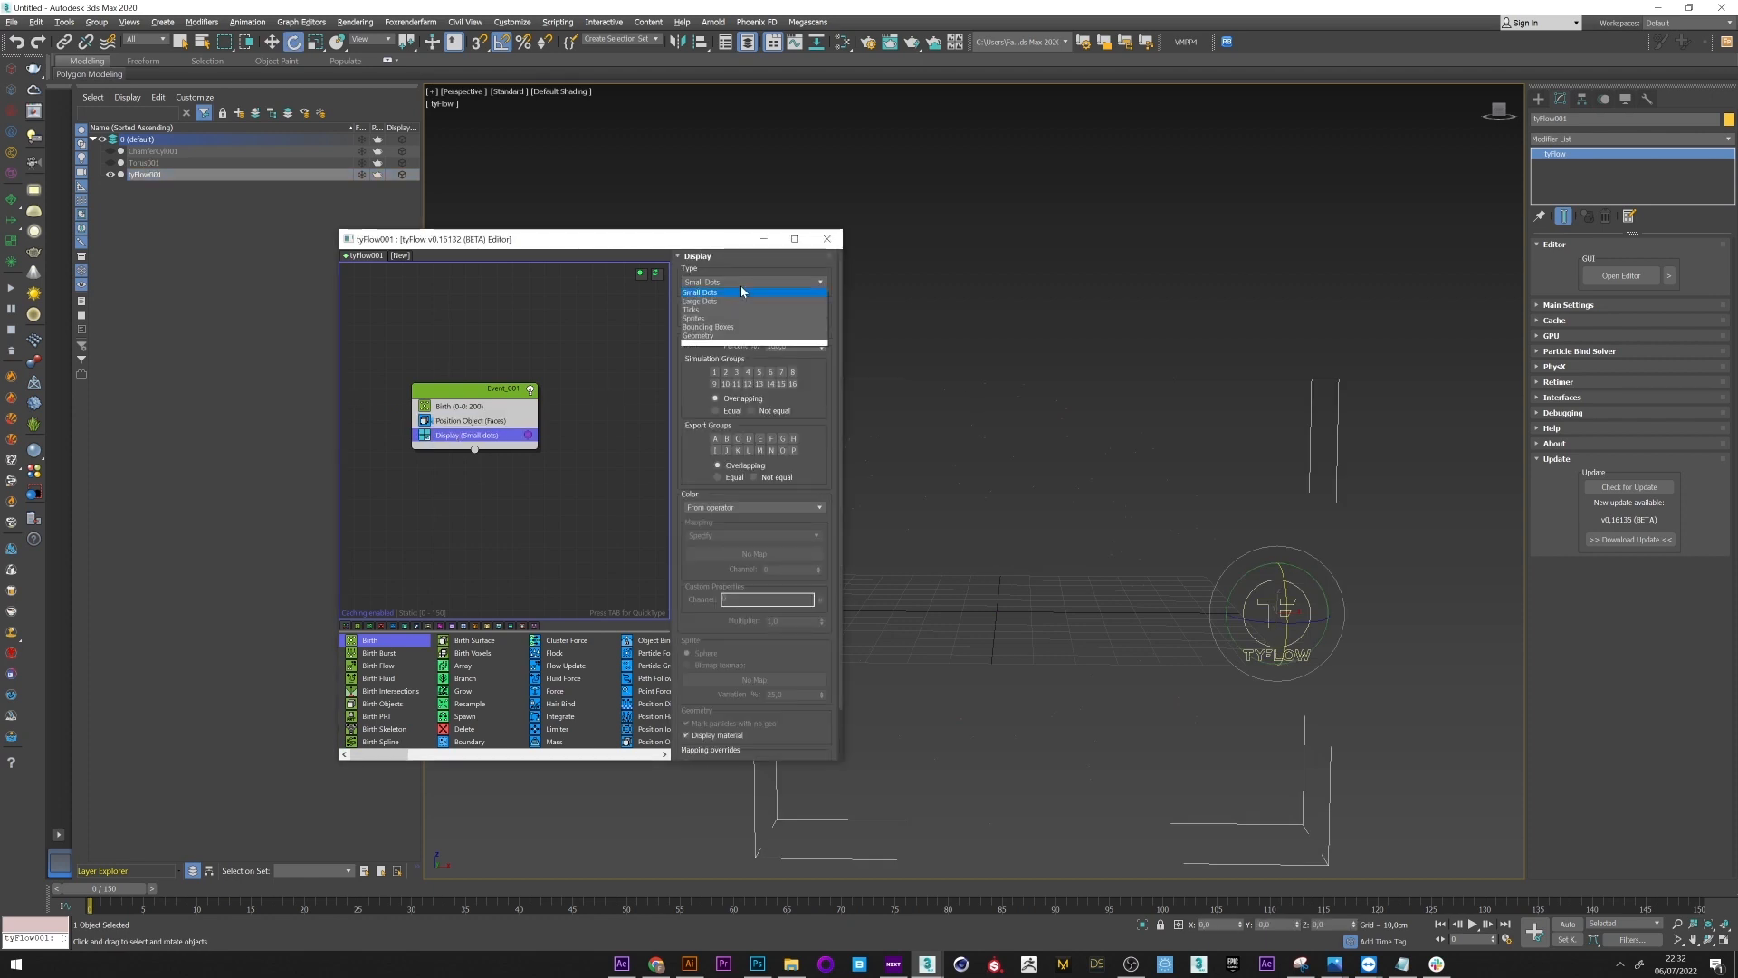
{"action": "left_click", "coordinate": [698, 336]}
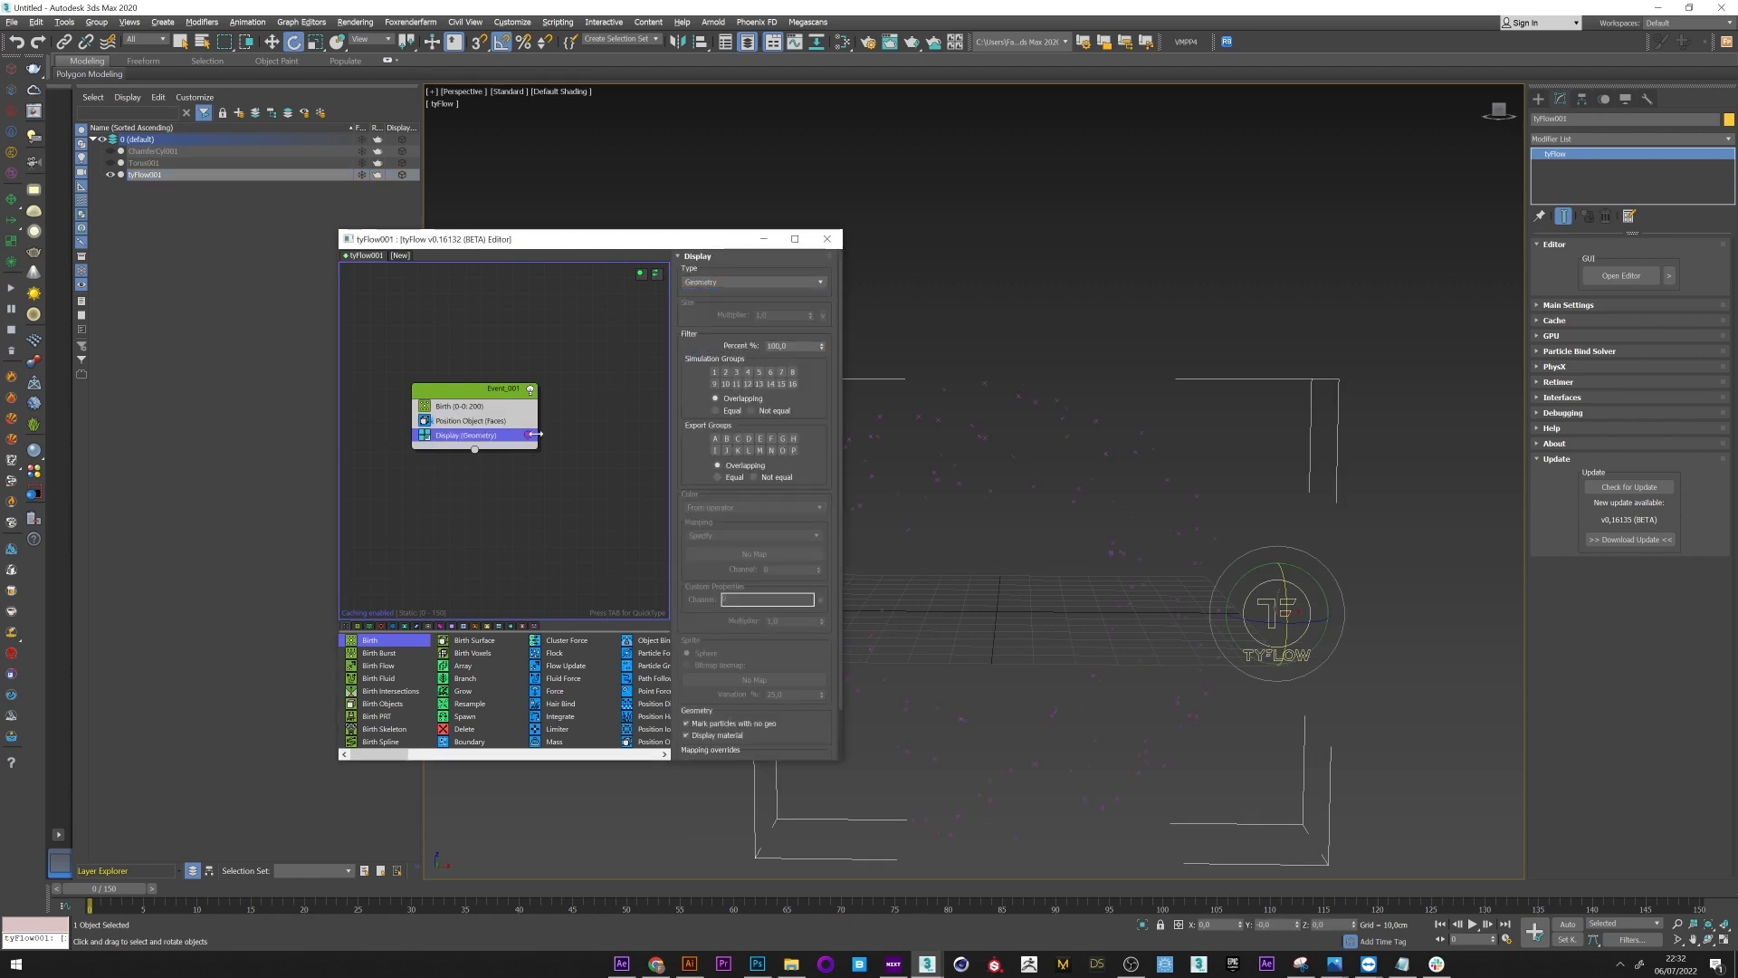
{"action": "left_click", "coordinate": [470, 420]}
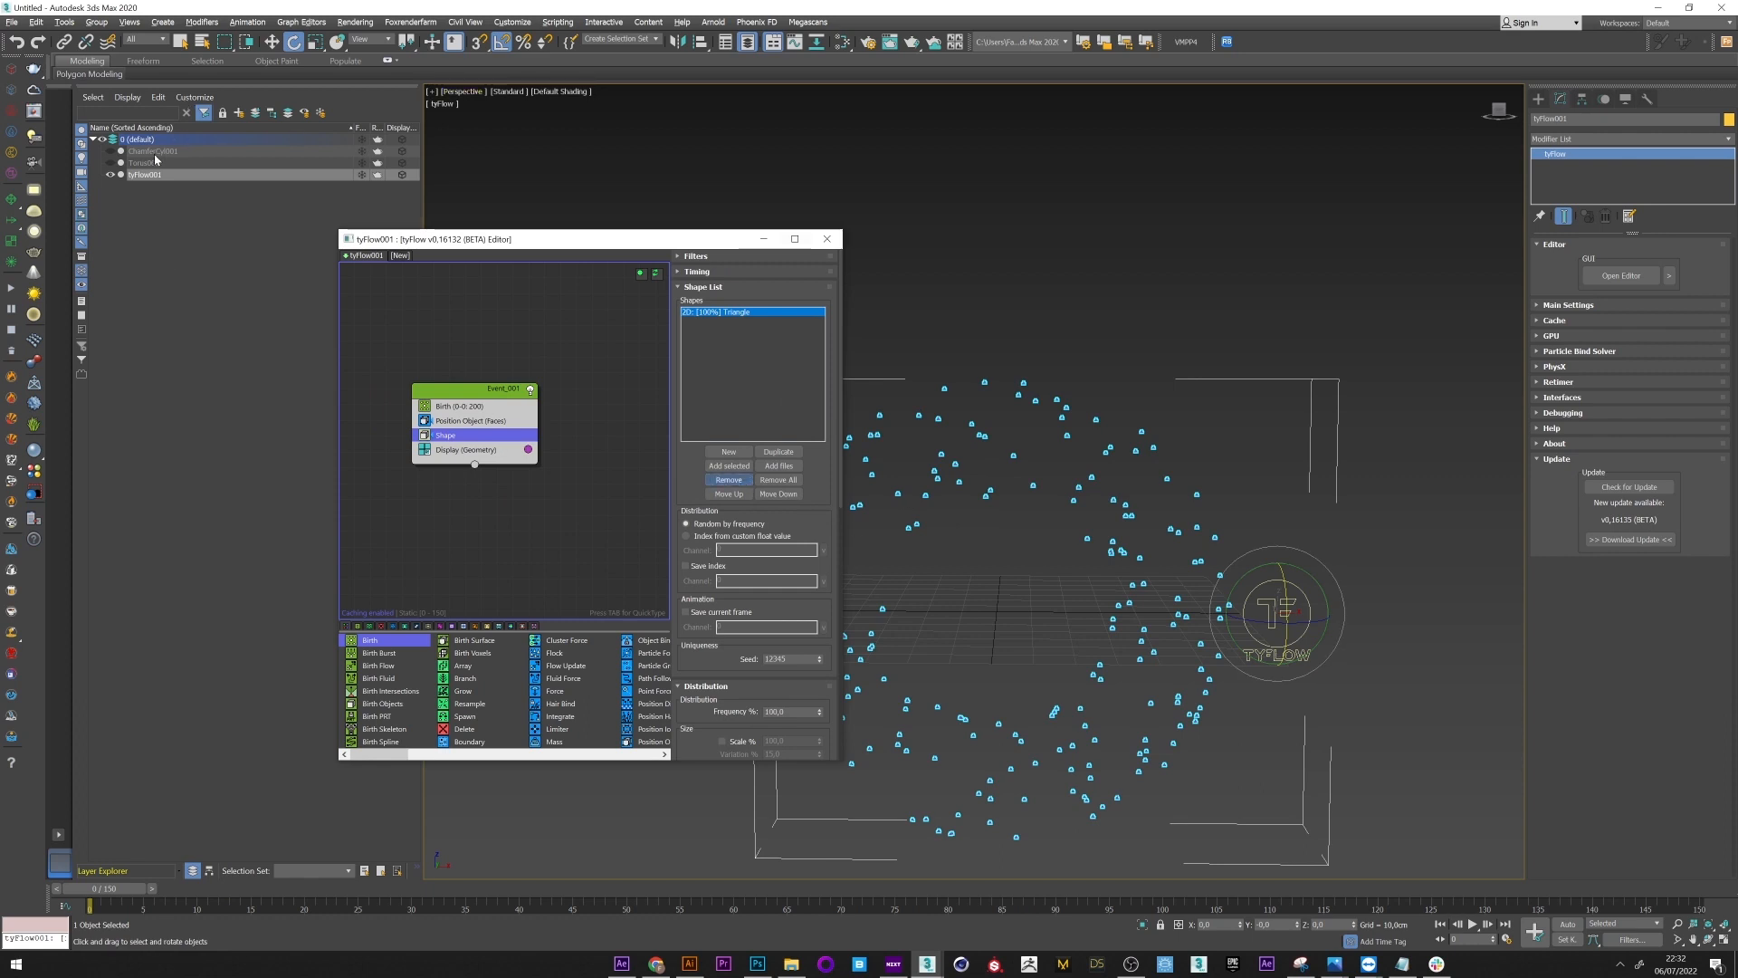
Step: Add ChamferCyl001 as the Shape operator's particle shape and set Scale to 40 percent
{"action": "left_click", "coordinate": [152, 151]}
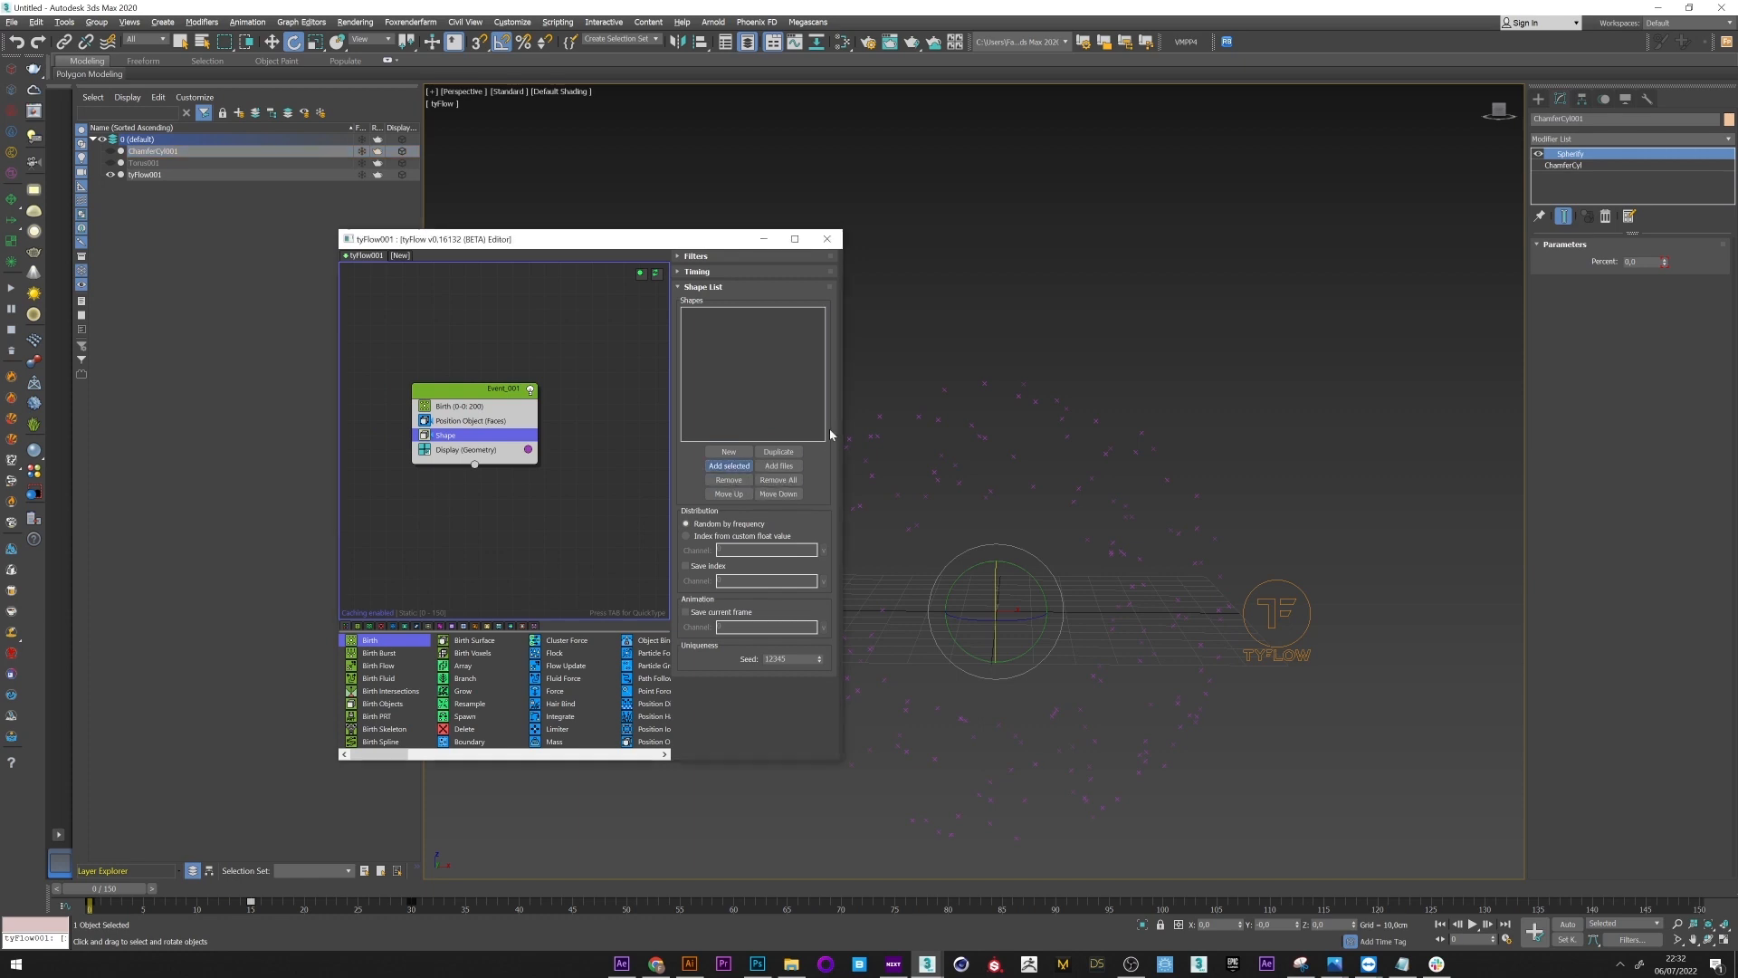
{"action": "left_click", "coordinate": [727, 464]}
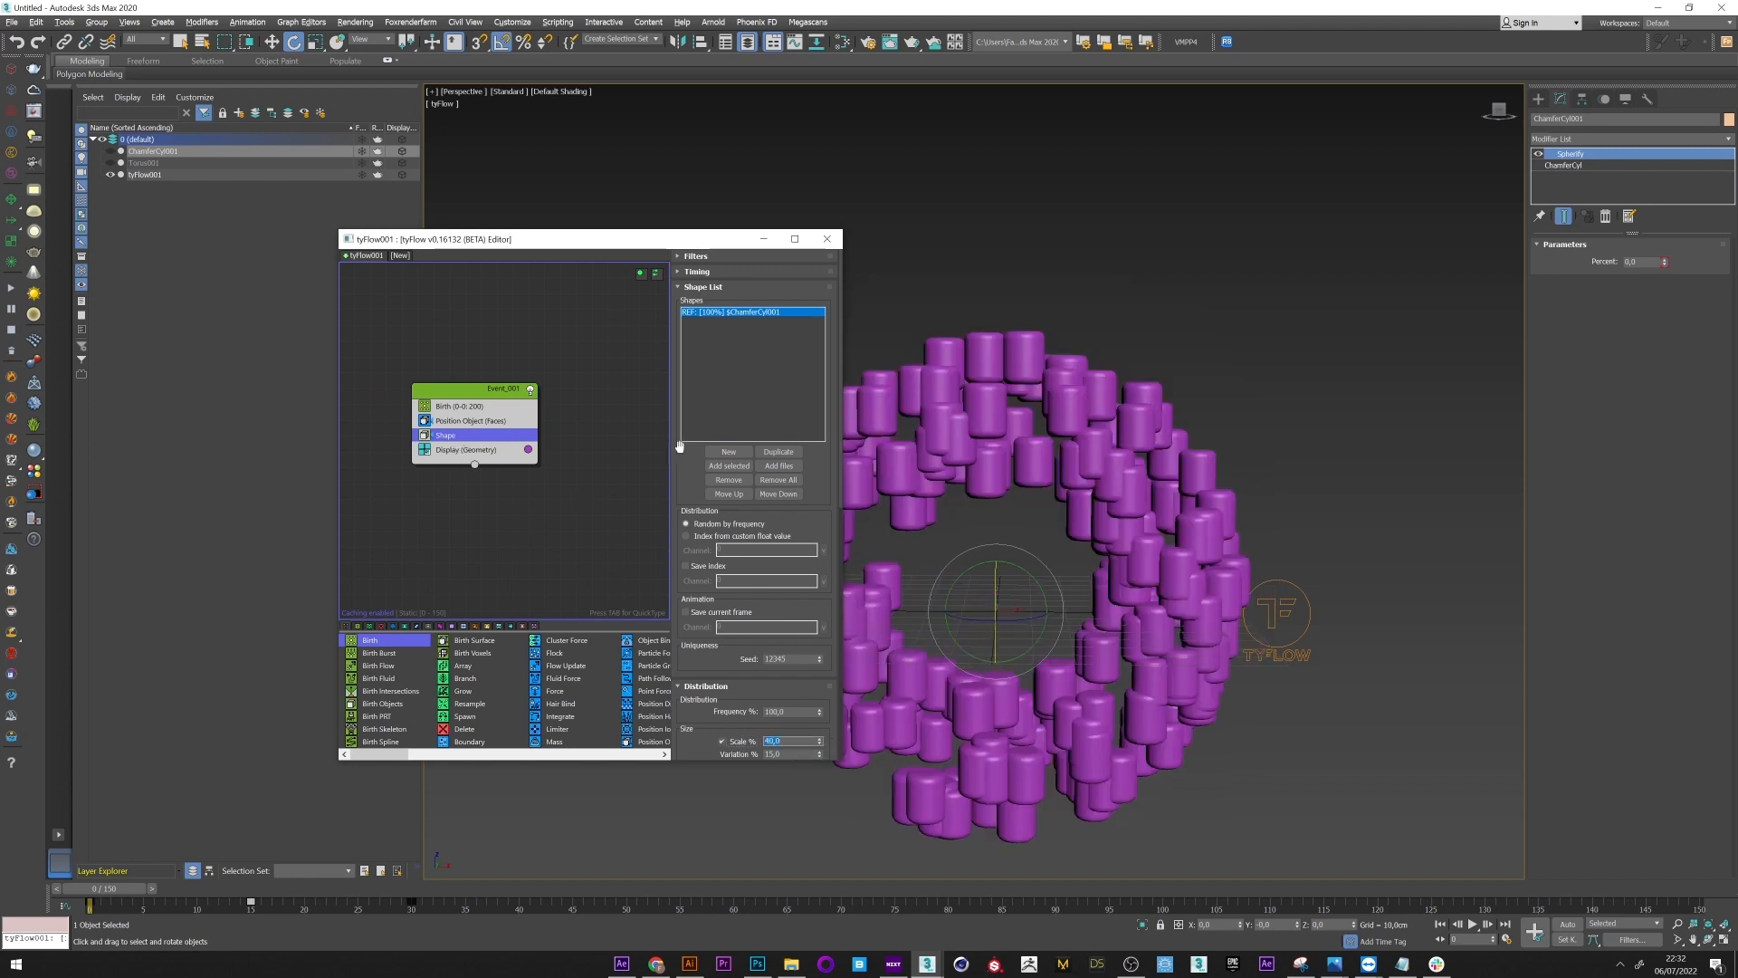
{"action": "double_click", "coordinate": [445, 434]}
{"action": "type", "text": "ro"}
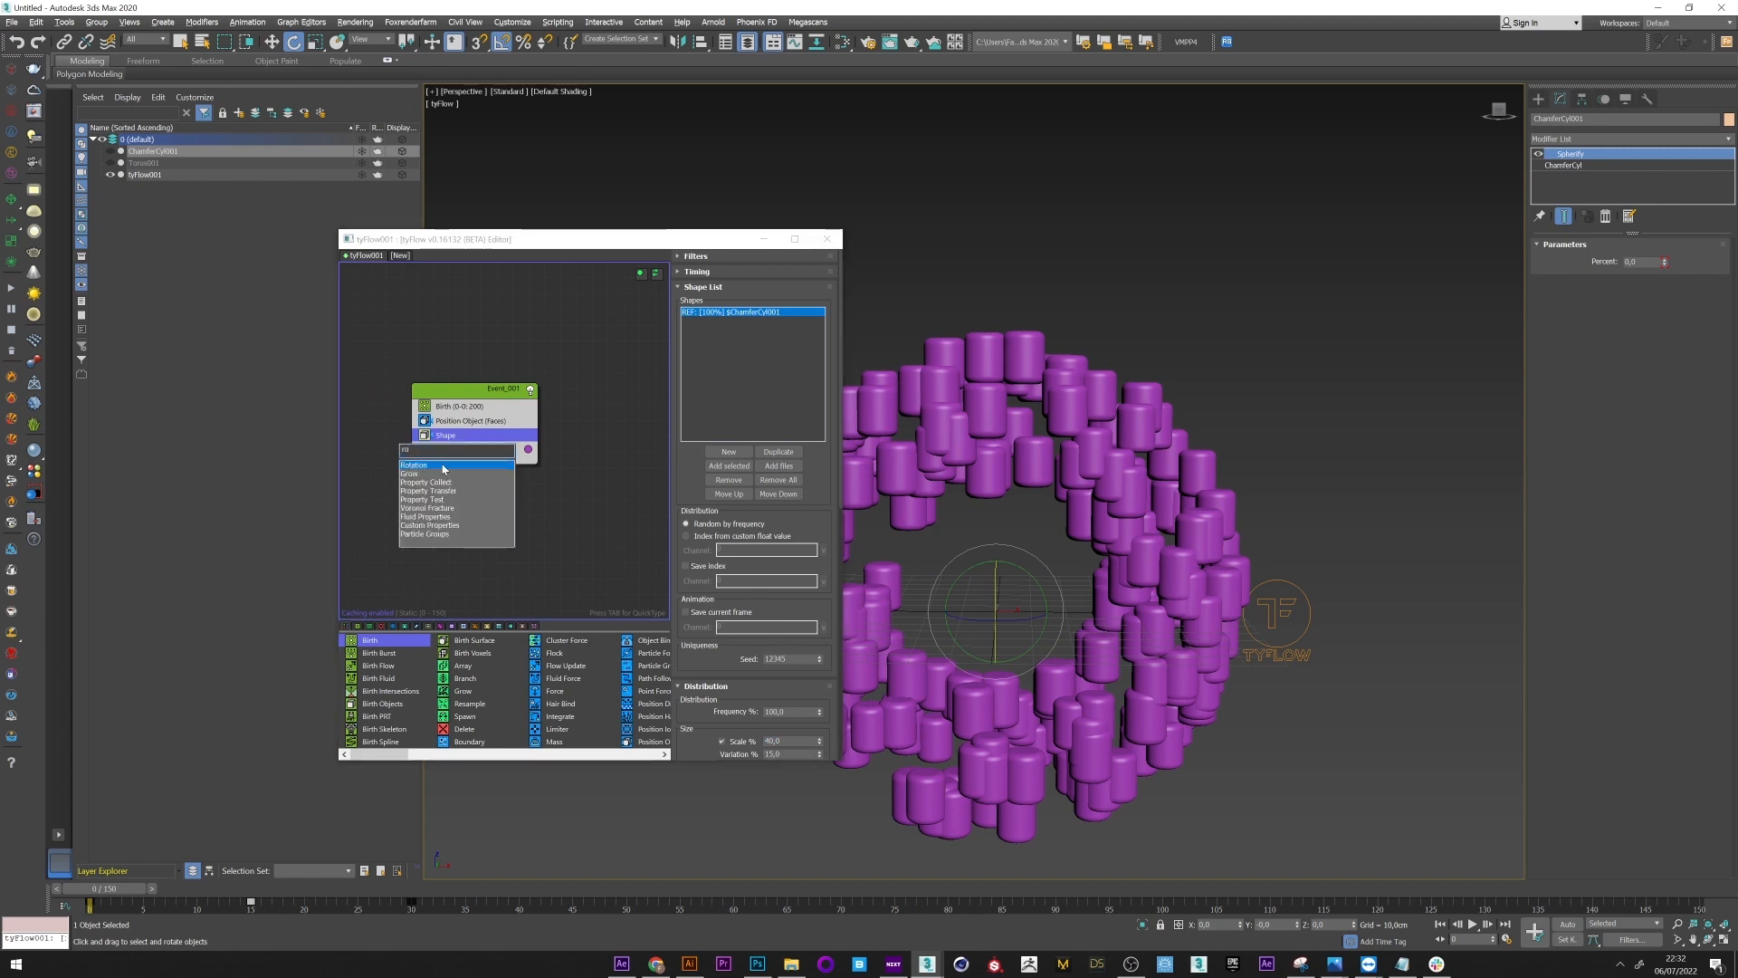
Step: Insert Rotation, Spin and PhysX Shape operators into Event_001, then select the tyFlow object
{"action": "left_click", "coordinate": [415, 464]}
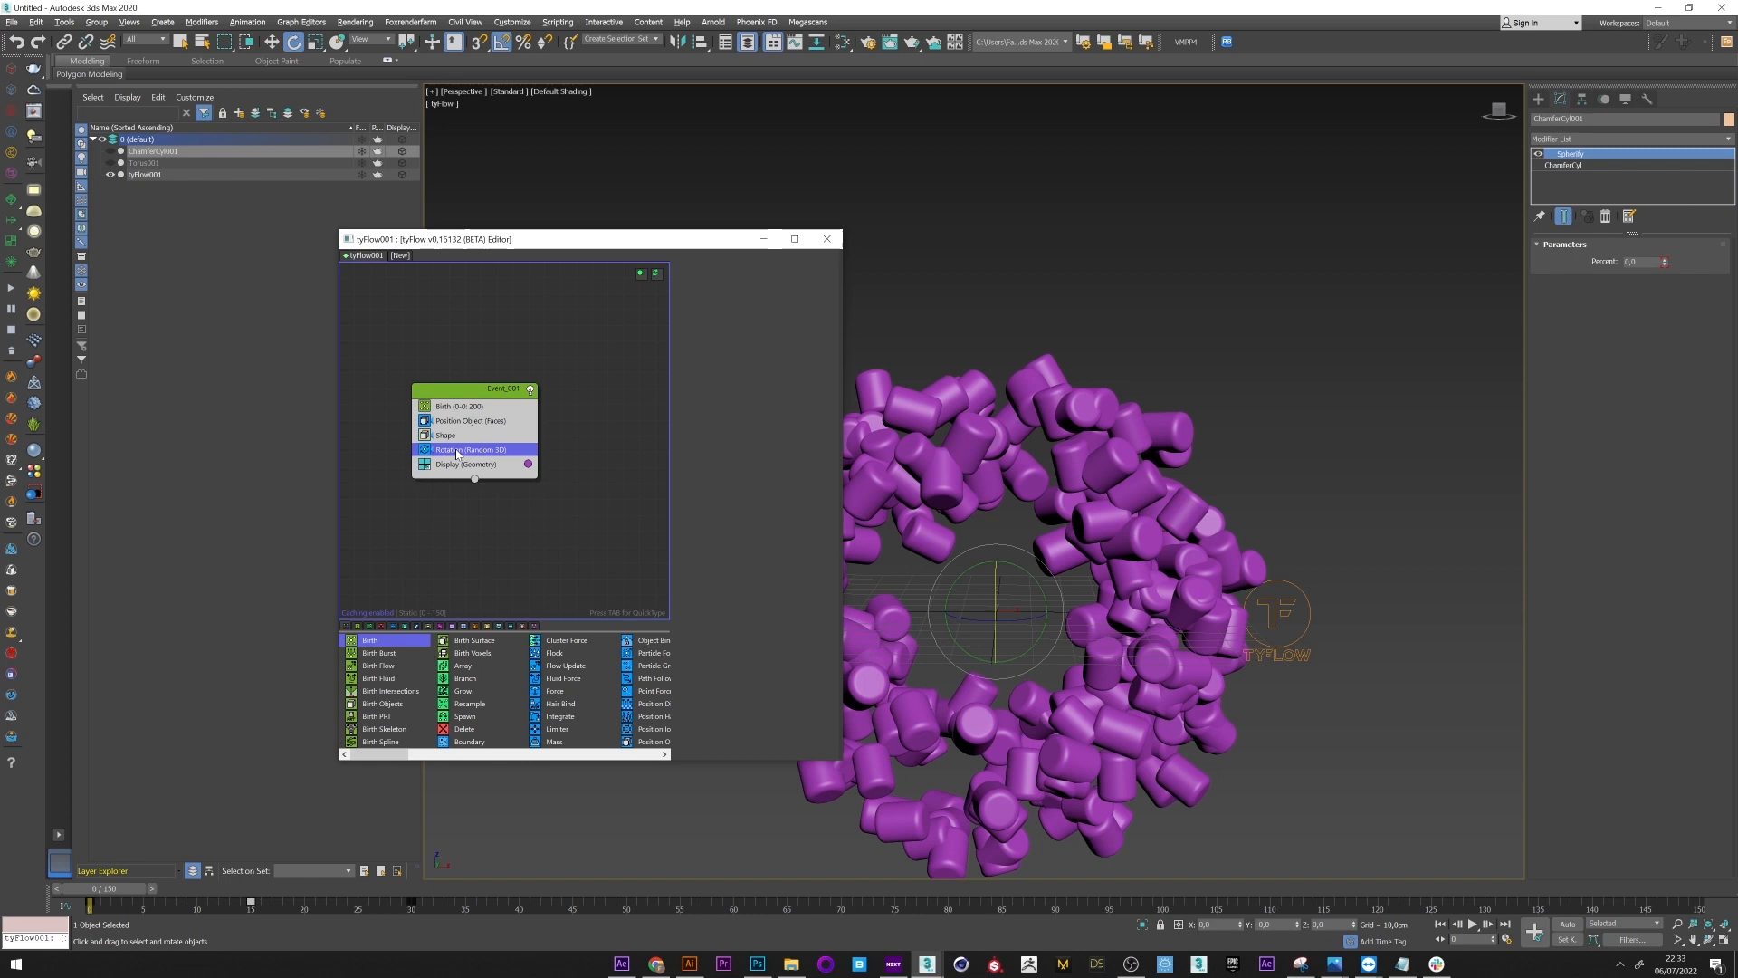
{"action": "left_click", "coordinate": [471, 449]}
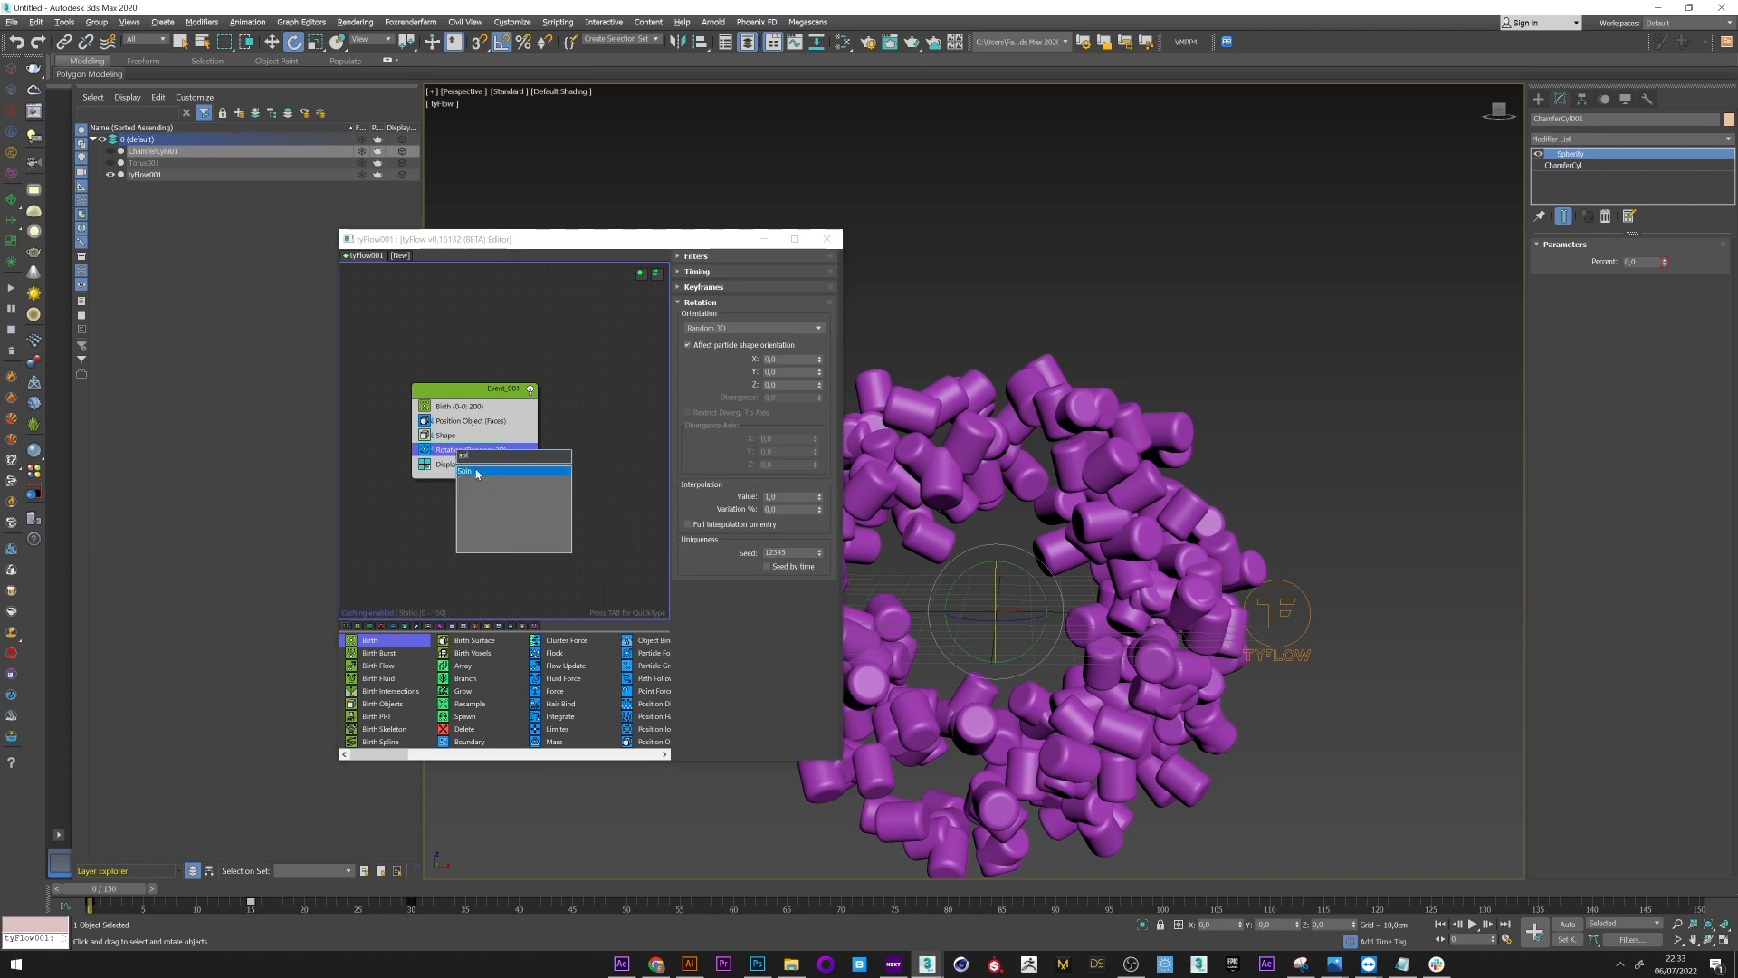
{"action": "left_click", "coordinate": [465, 470]}
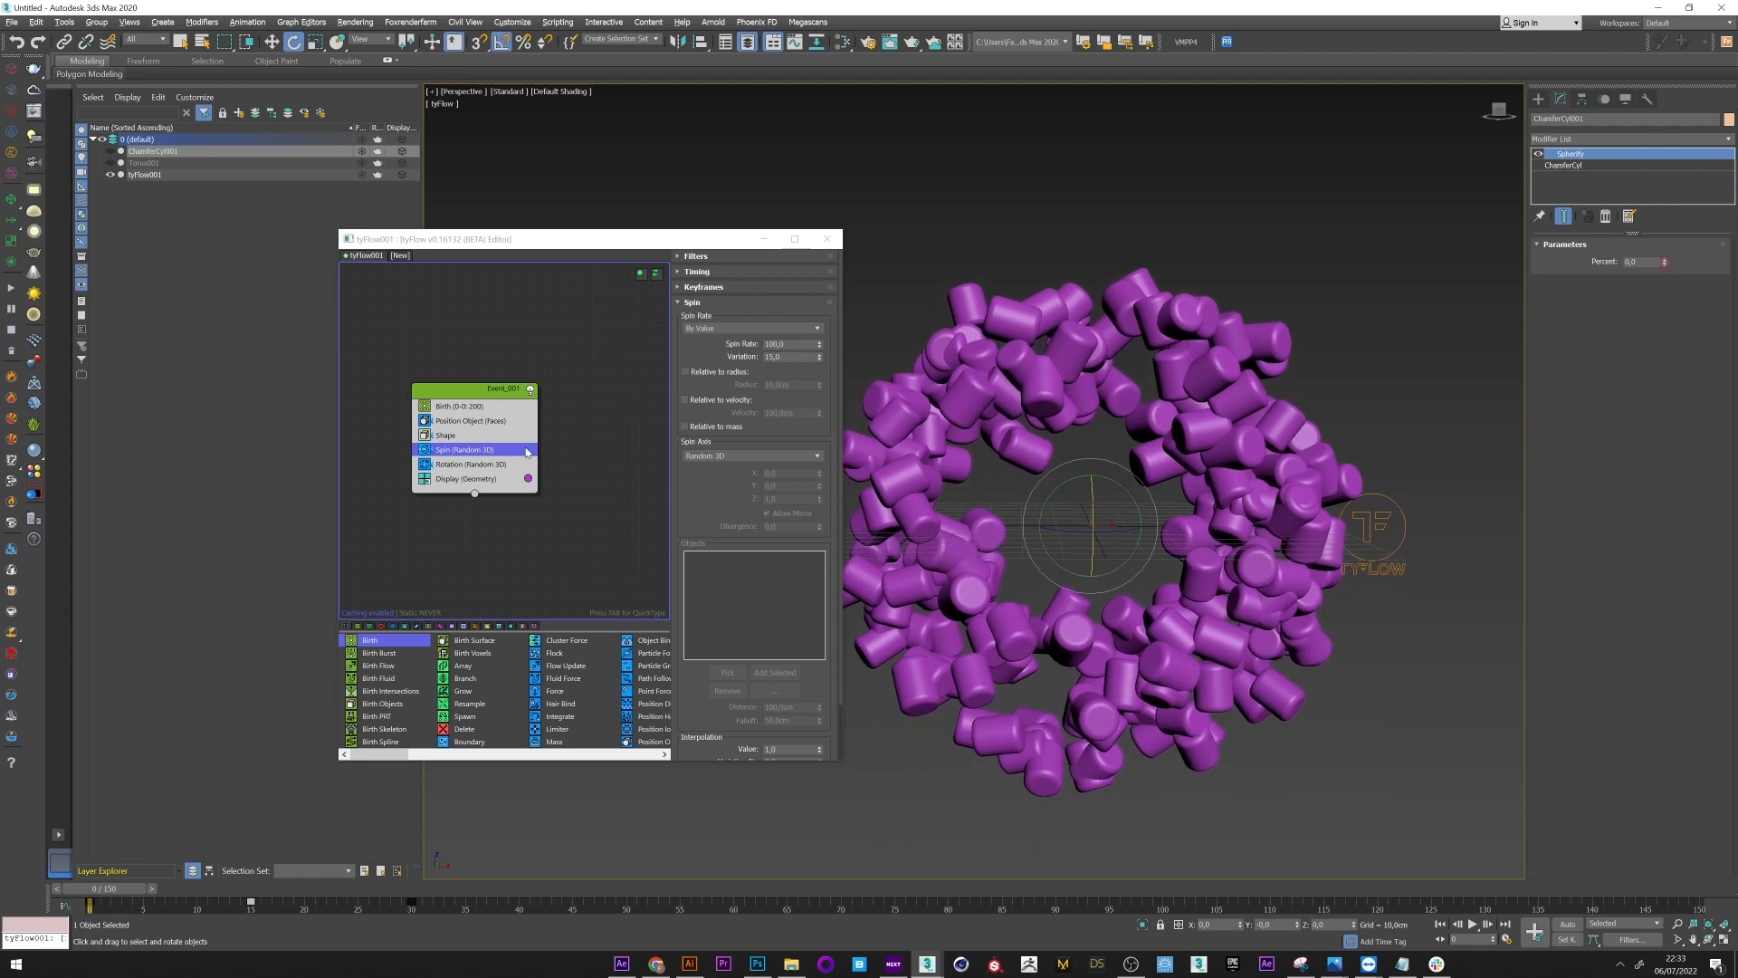
{"action": "left_click", "coordinate": [465, 464]}
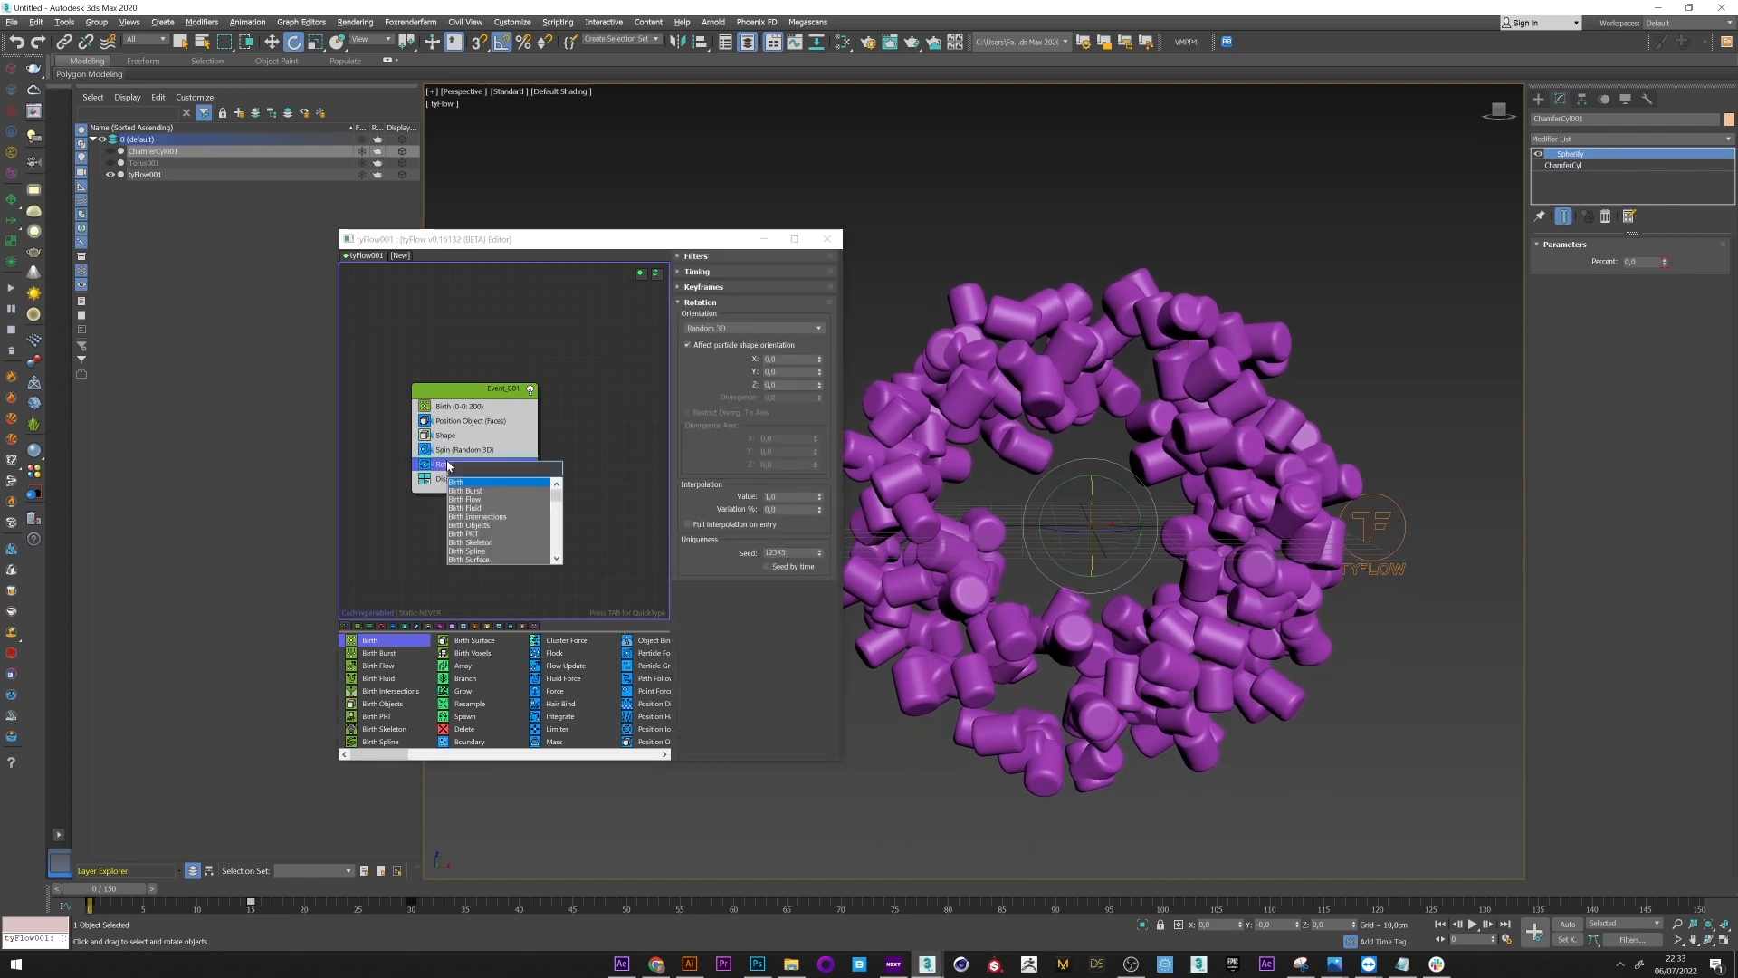
{"action": "type", "text": "phy"}
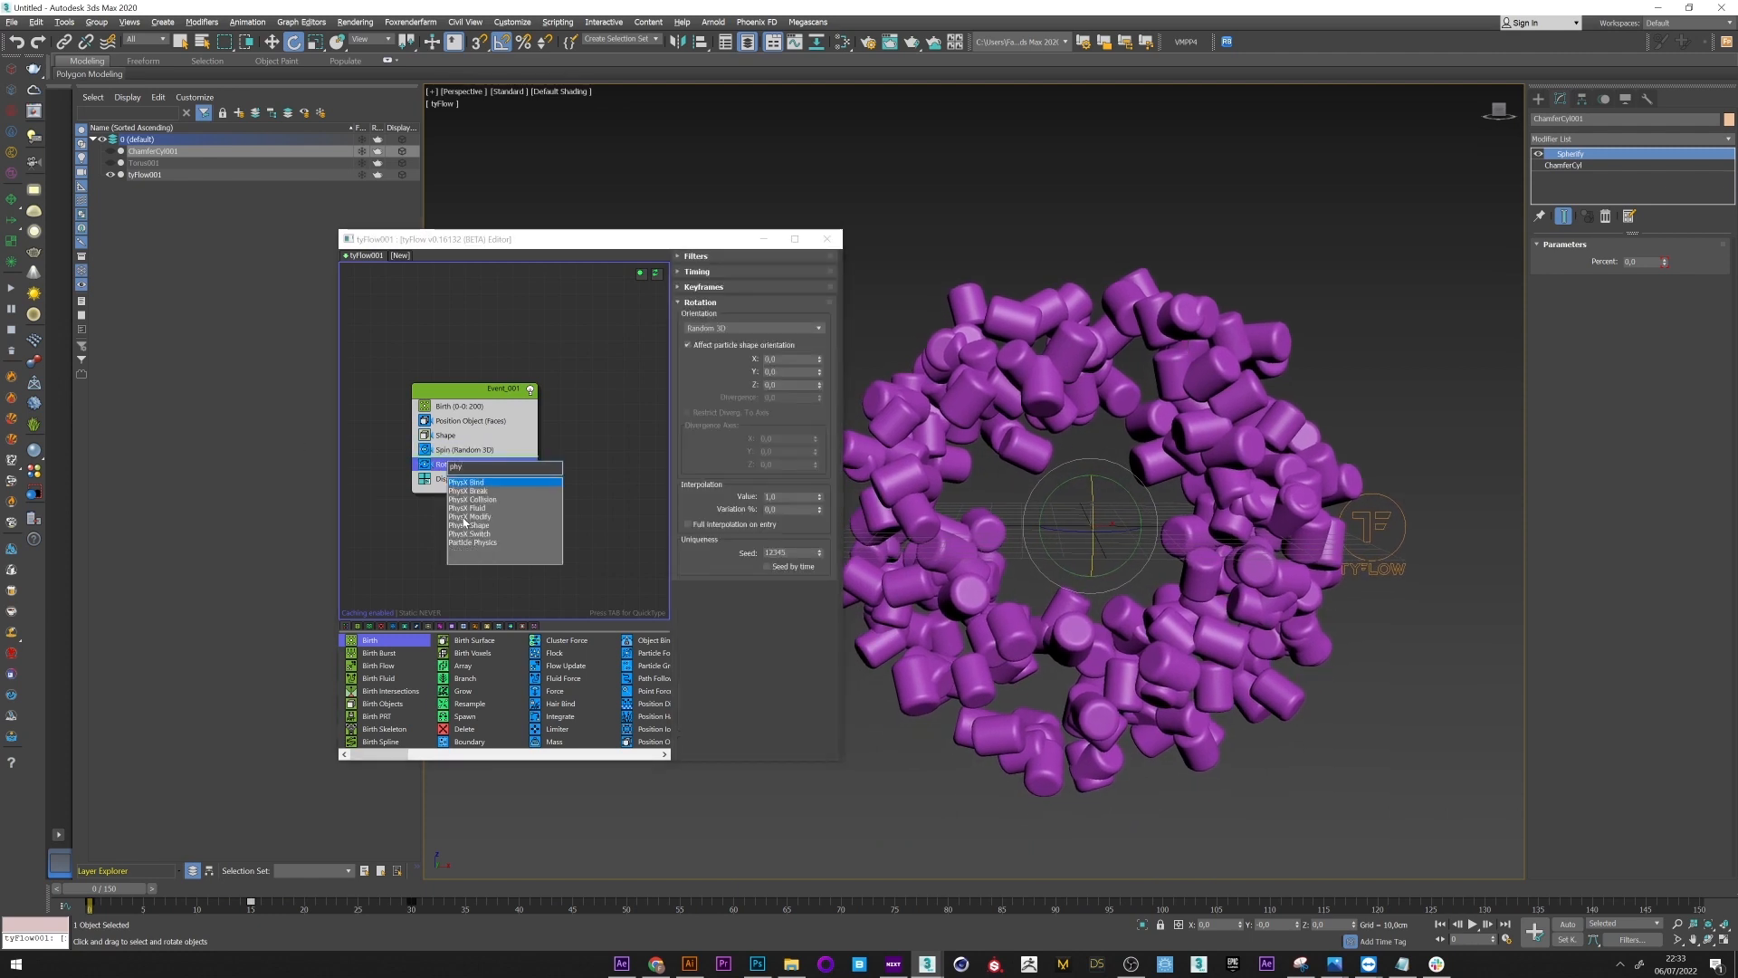
{"action": "left_click", "coordinate": [478, 462]}
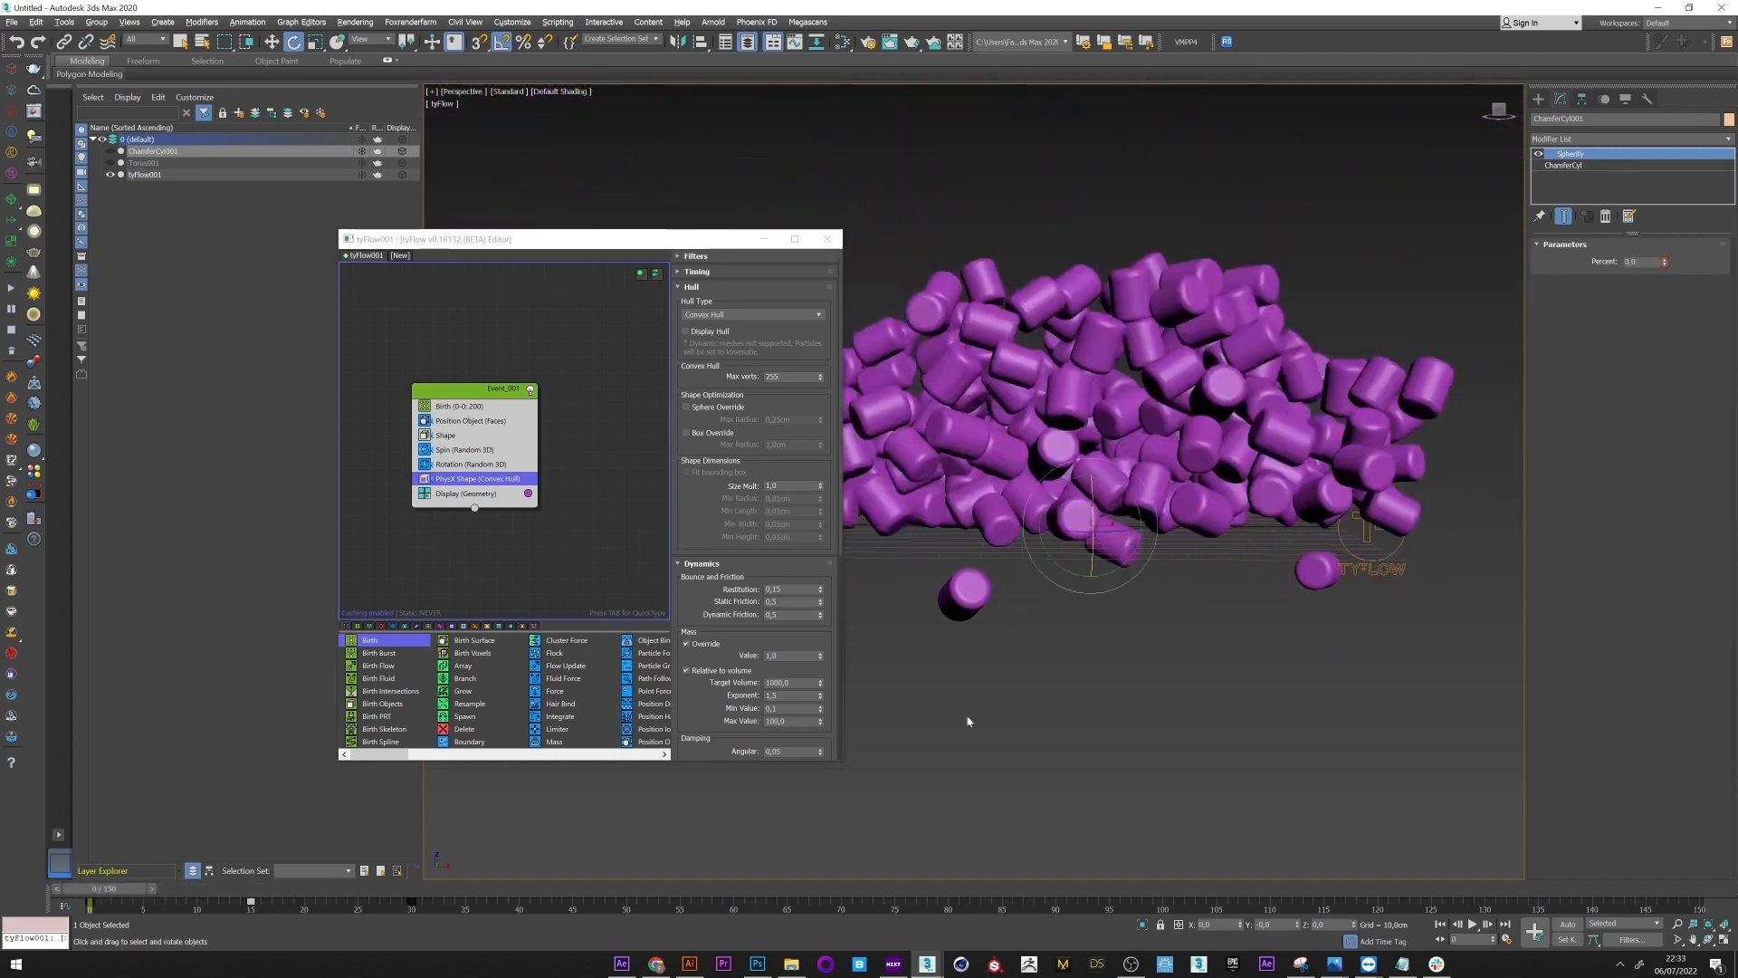
{"action": "left_click", "coordinate": [144, 174]}
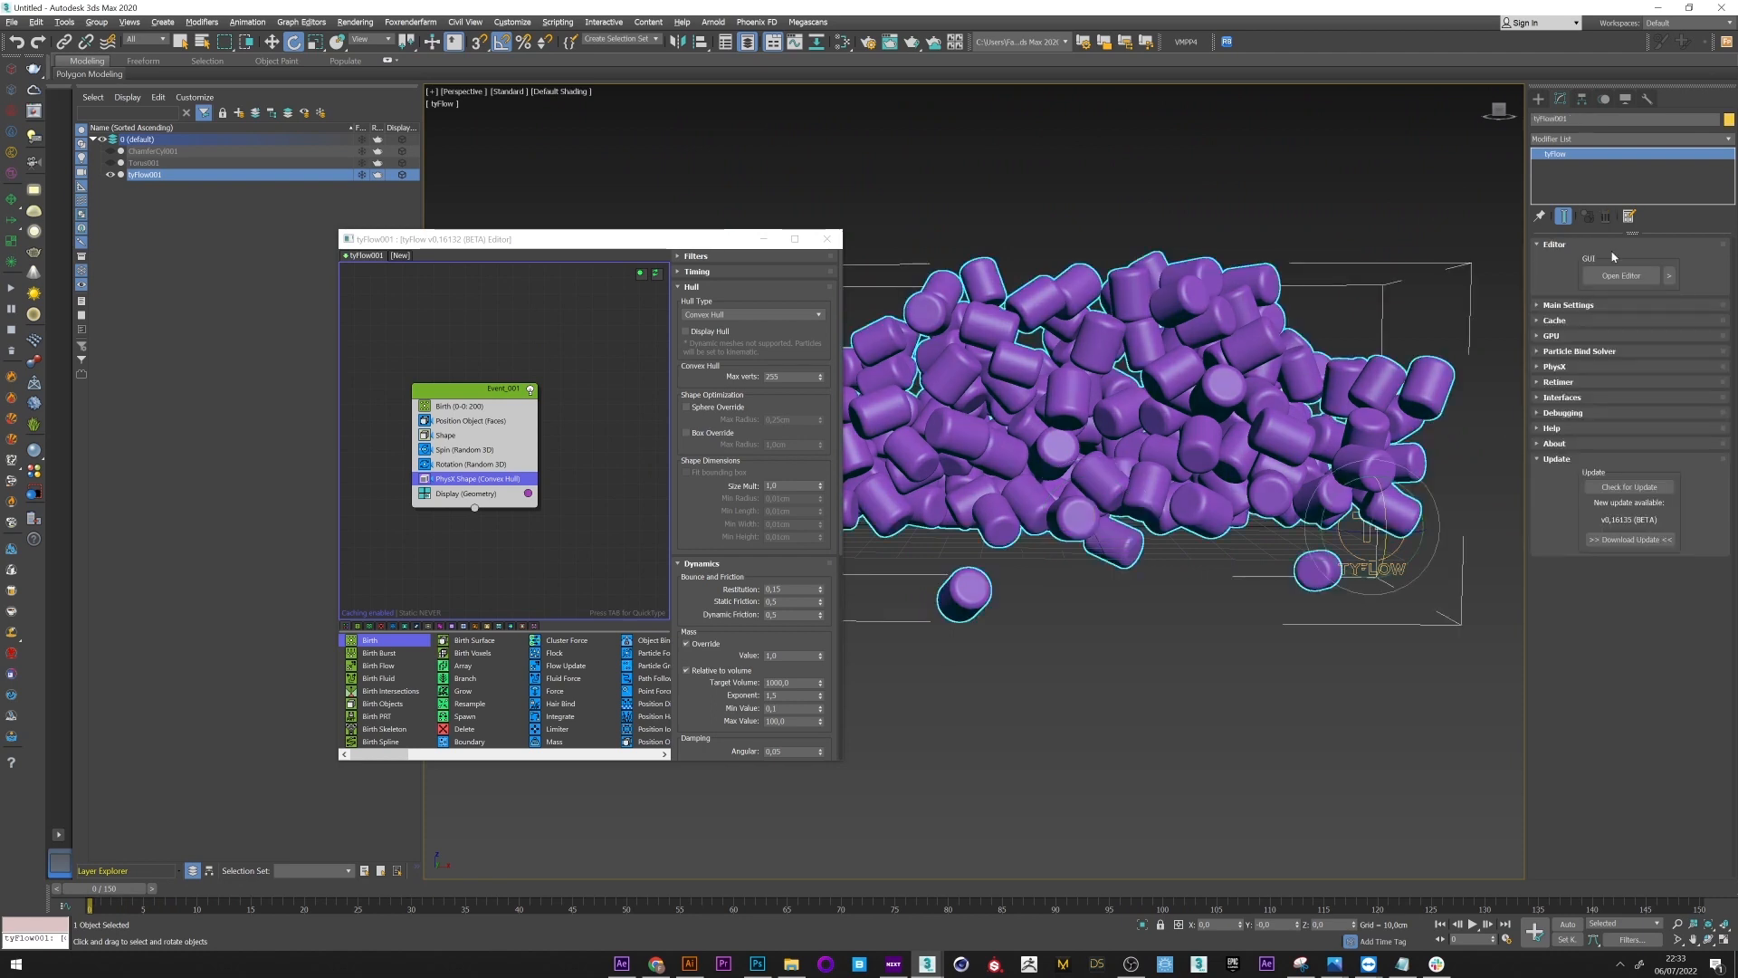
Step: Uncheck Default Gravity in tyFlow001's PhysX solver settings
{"action": "left_click", "coordinate": [1555, 366]}
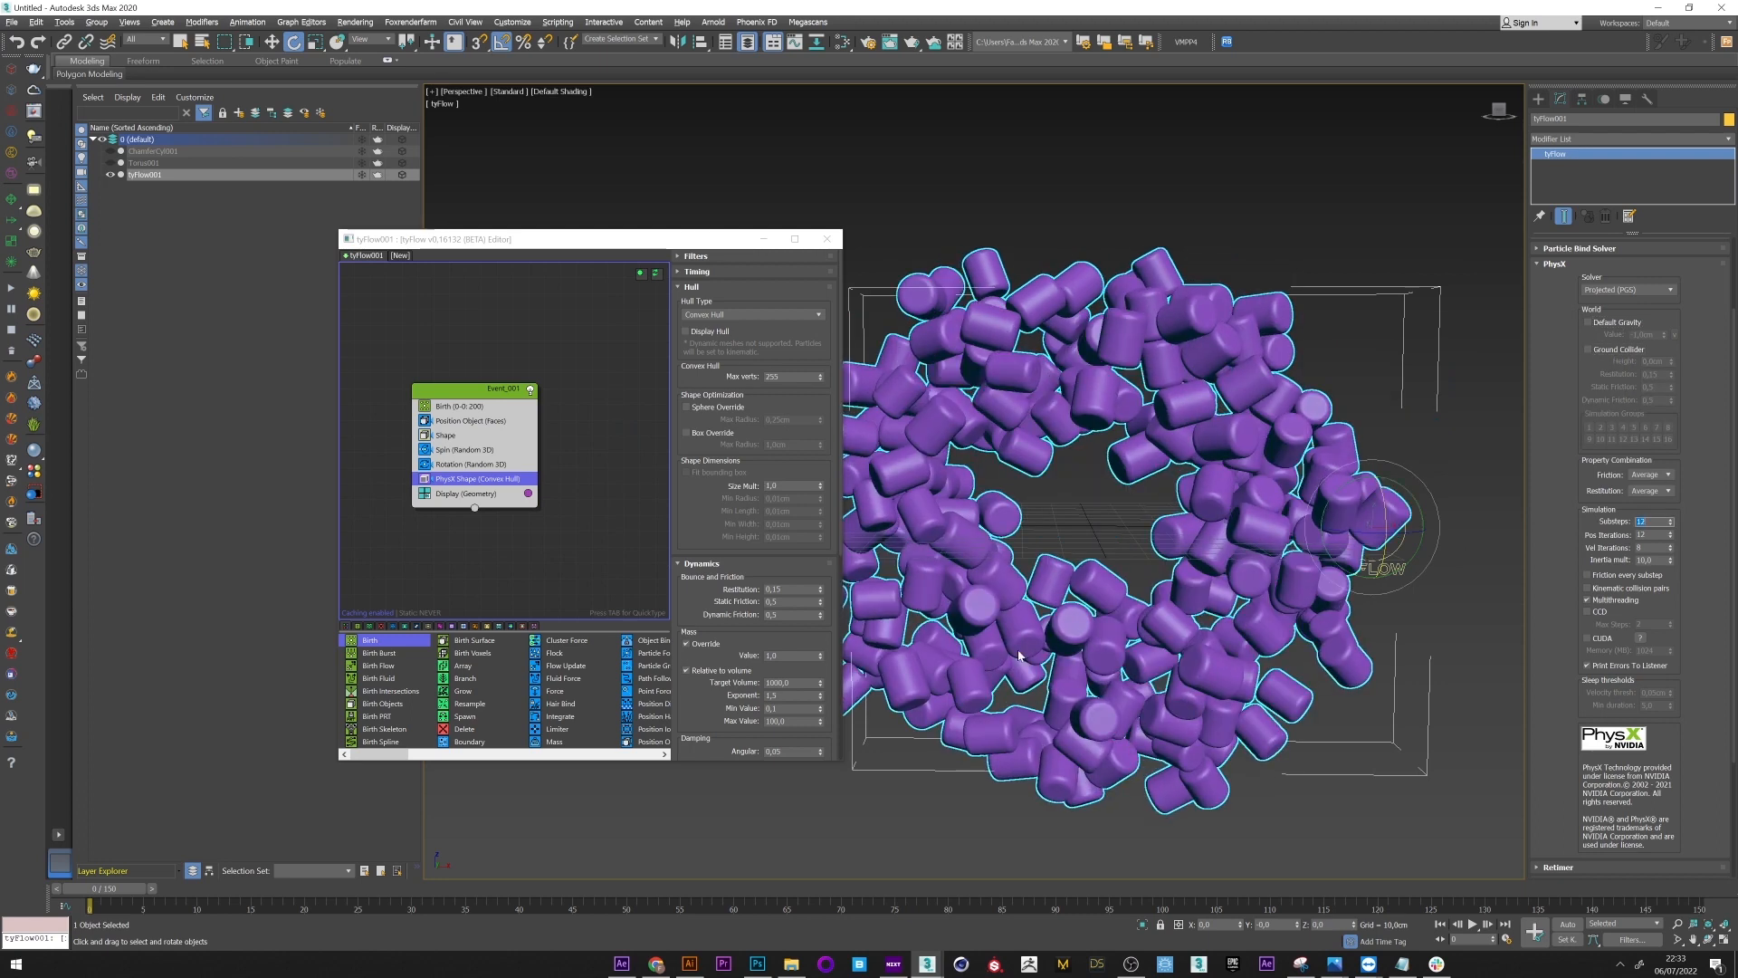
{"action": "left_click_drag", "start_coordinate": [92, 905], "coordinate": [238, 905]}
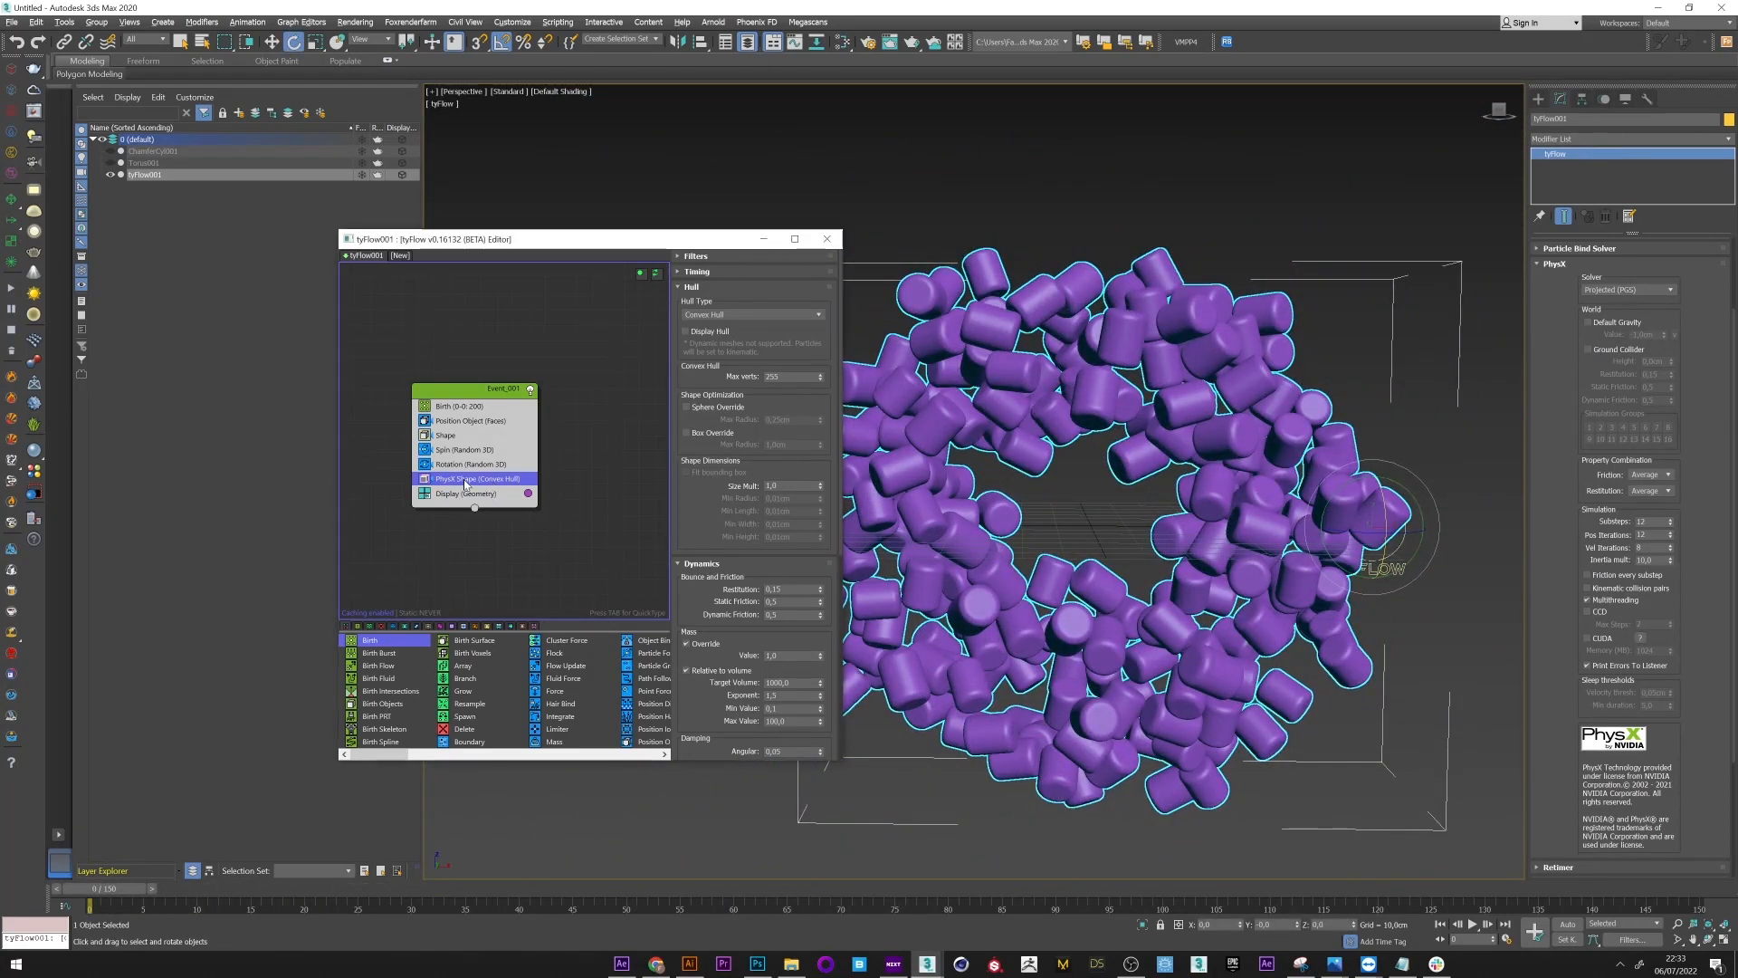
{"action": "right_click", "coordinate": [474, 478]}
{"action": "type", "text": "fi"}
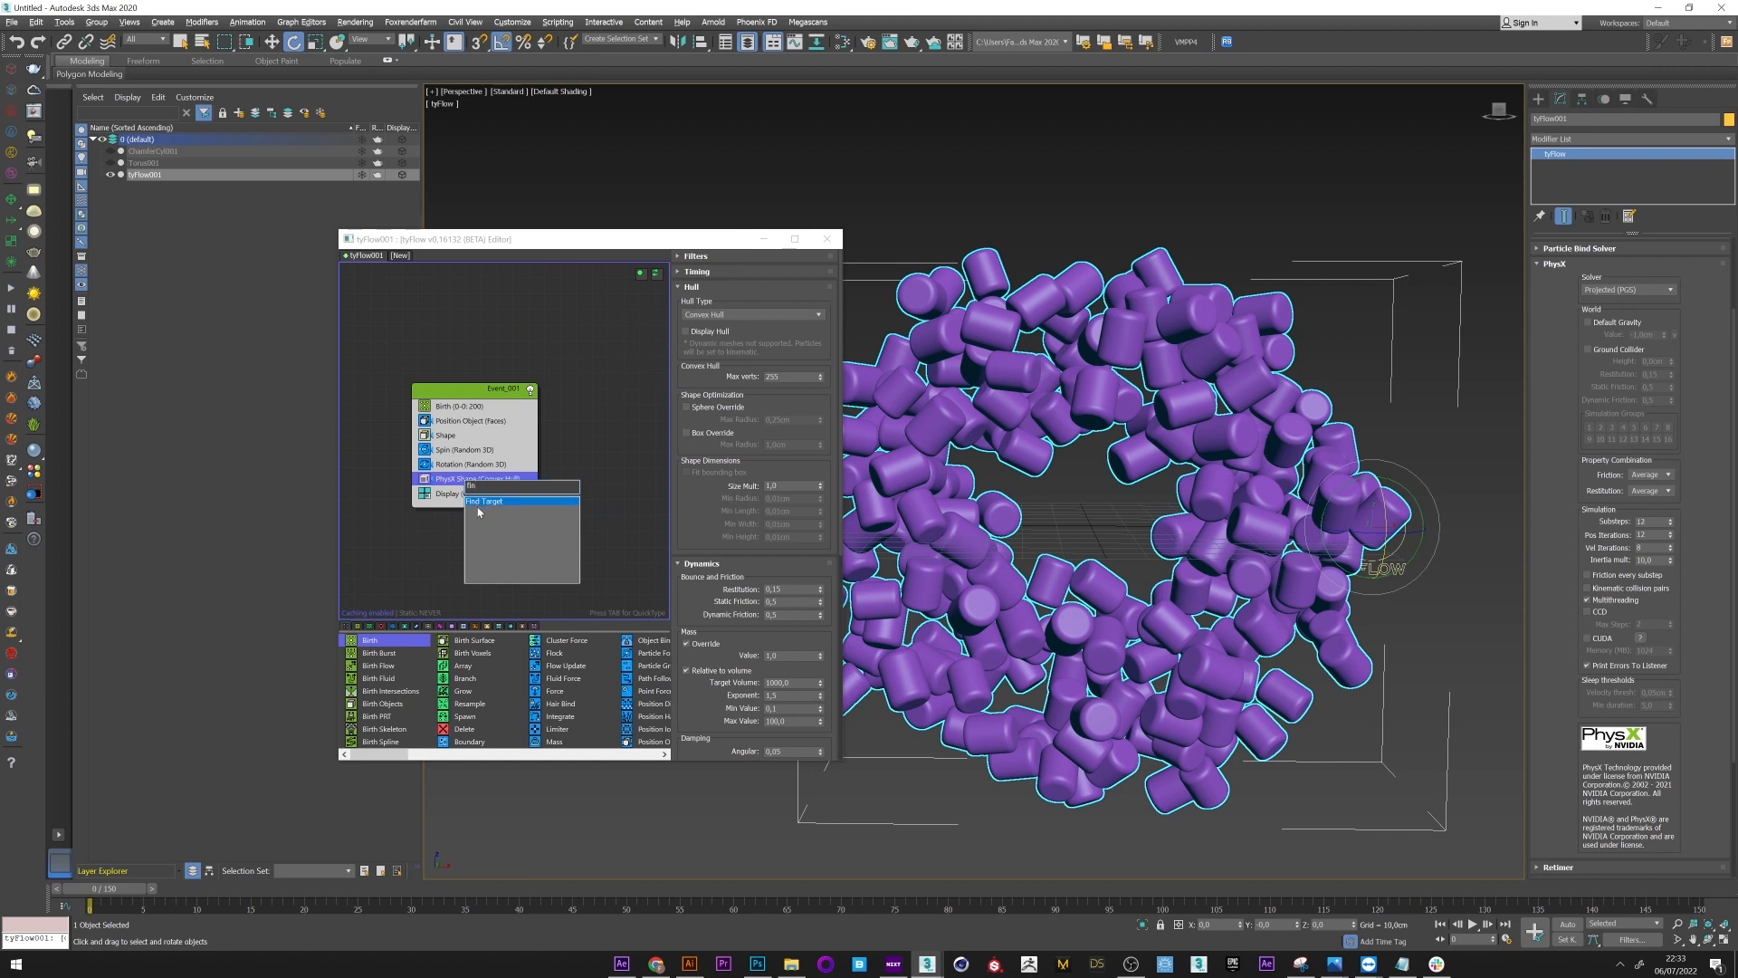
Step: Insert a Find Target operator directly below PhysX Shape in Event_001
{"action": "left_click", "coordinate": [484, 500]}
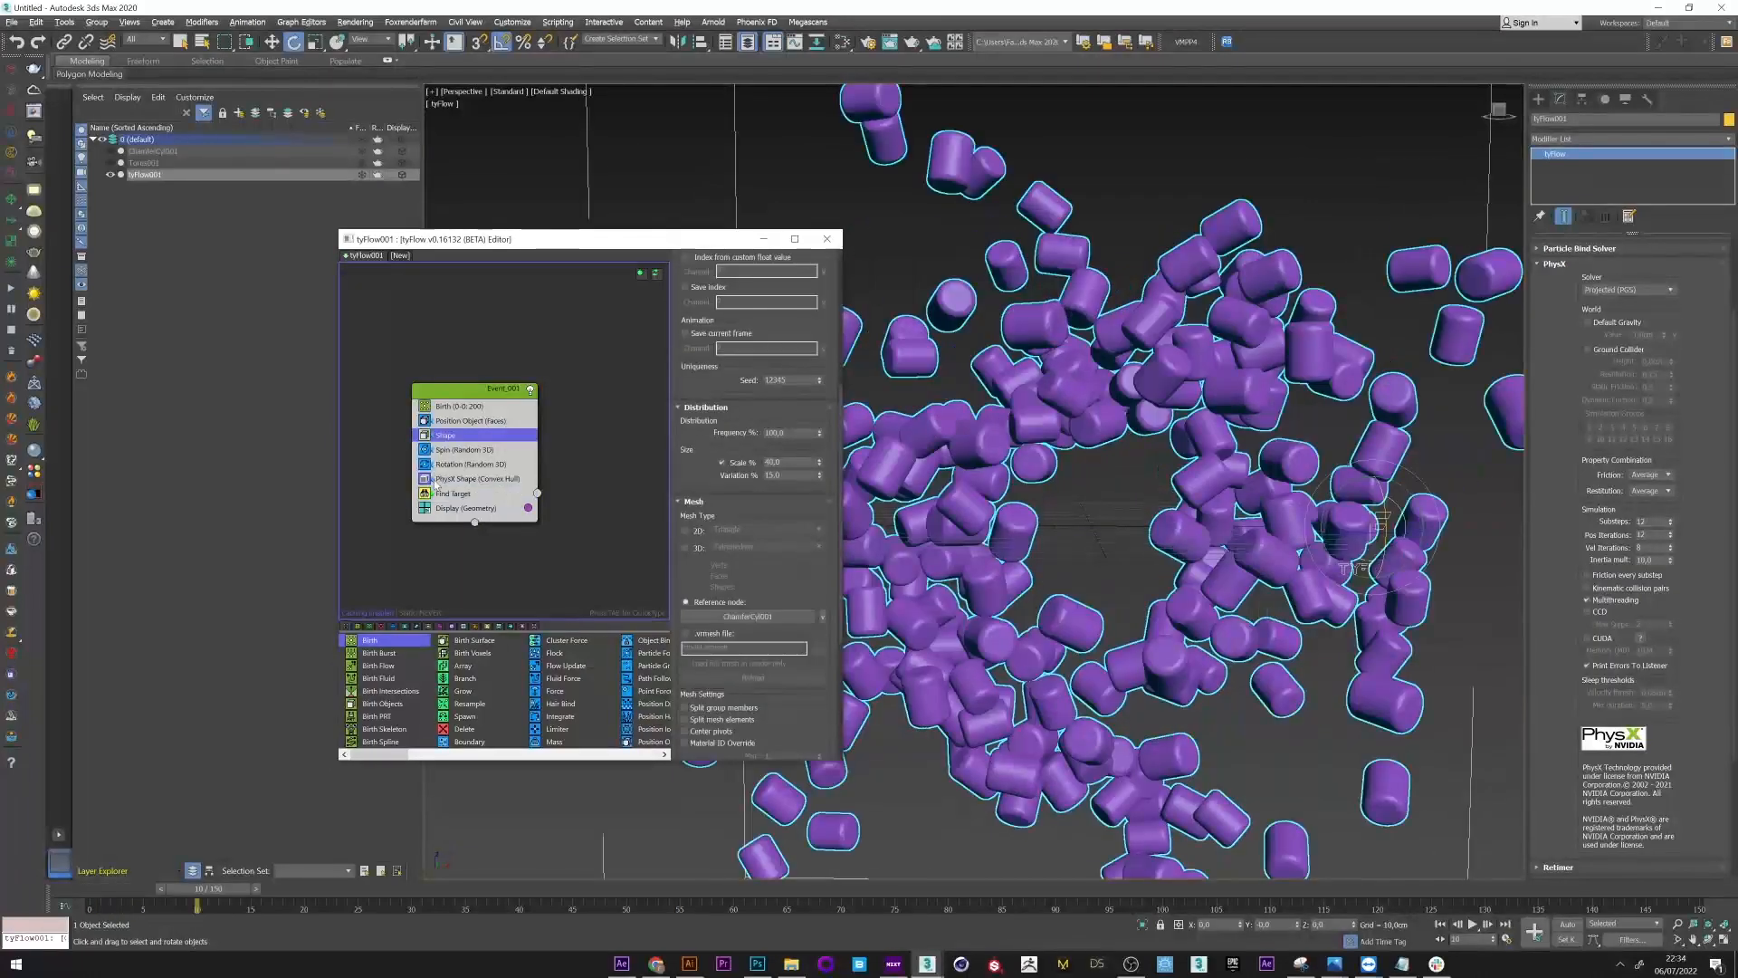
{"action": "left_click", "coordinate": [477, 478]}
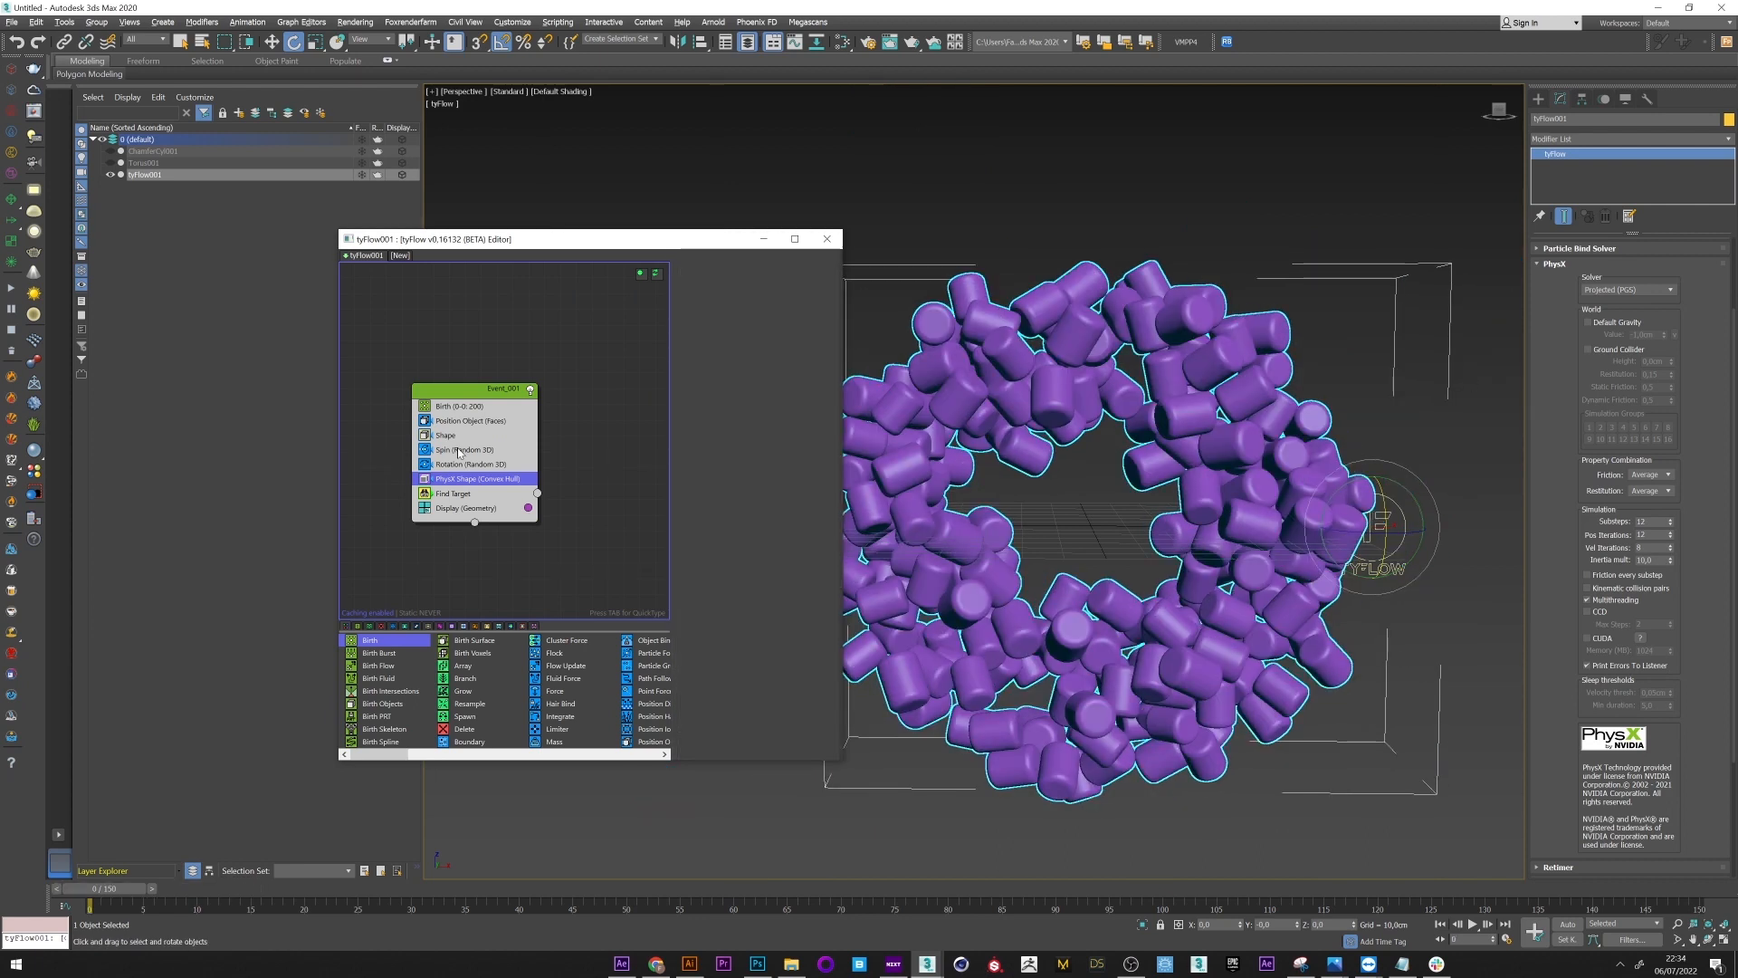
{"action": "left_click", "coordinate": [464, 449]}
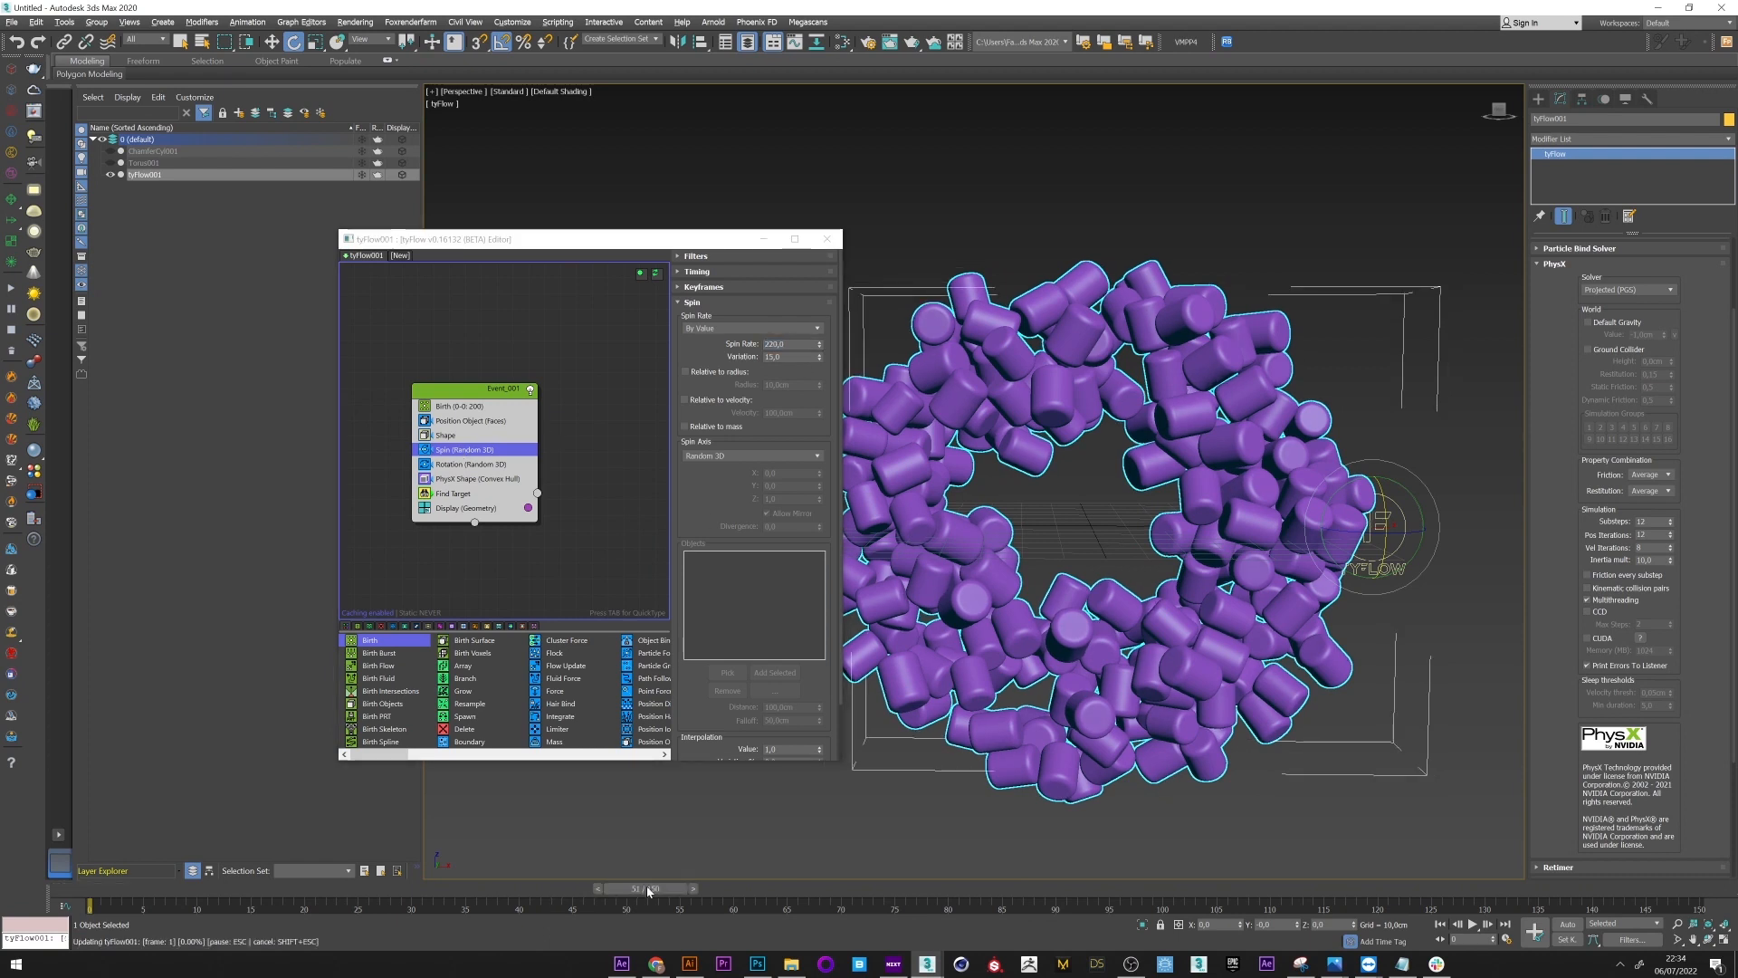
Step: Set Spin Rate to 230 and scrub the simulation to about frame 44
{"action": "left_click_drag", "start_coordinate": [647, 888], "coordinate": [649, 888]}
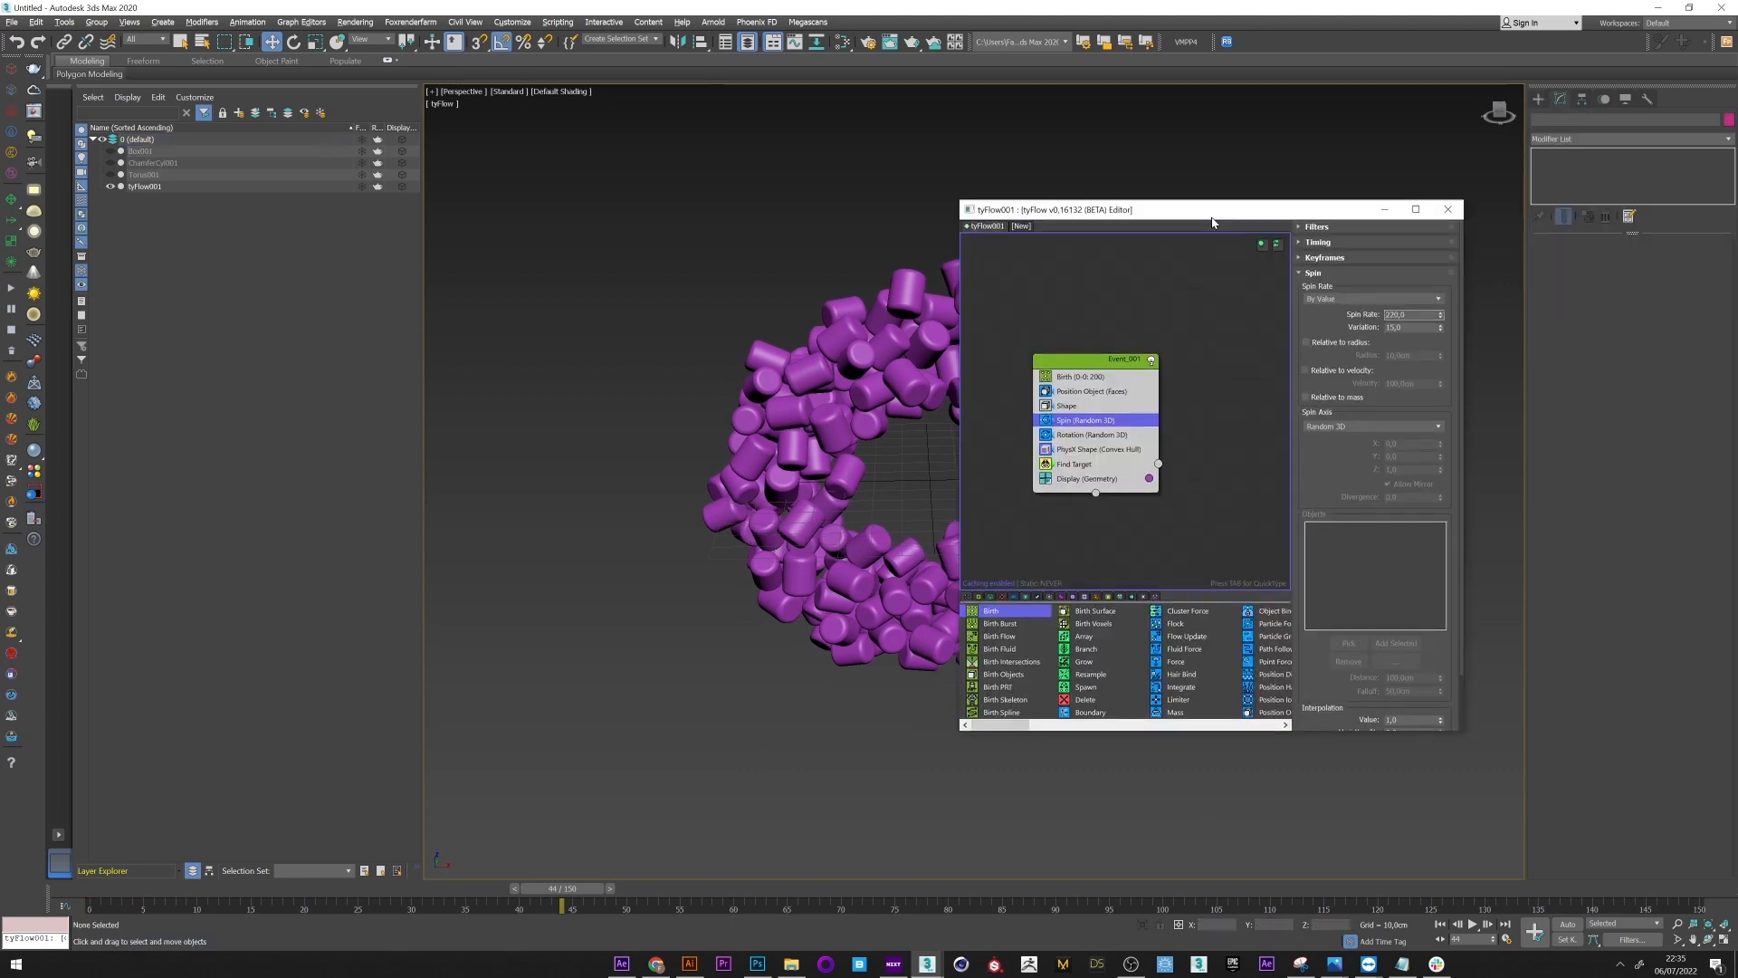
{"action": "left_click", "coordinate": [1072, 464]}
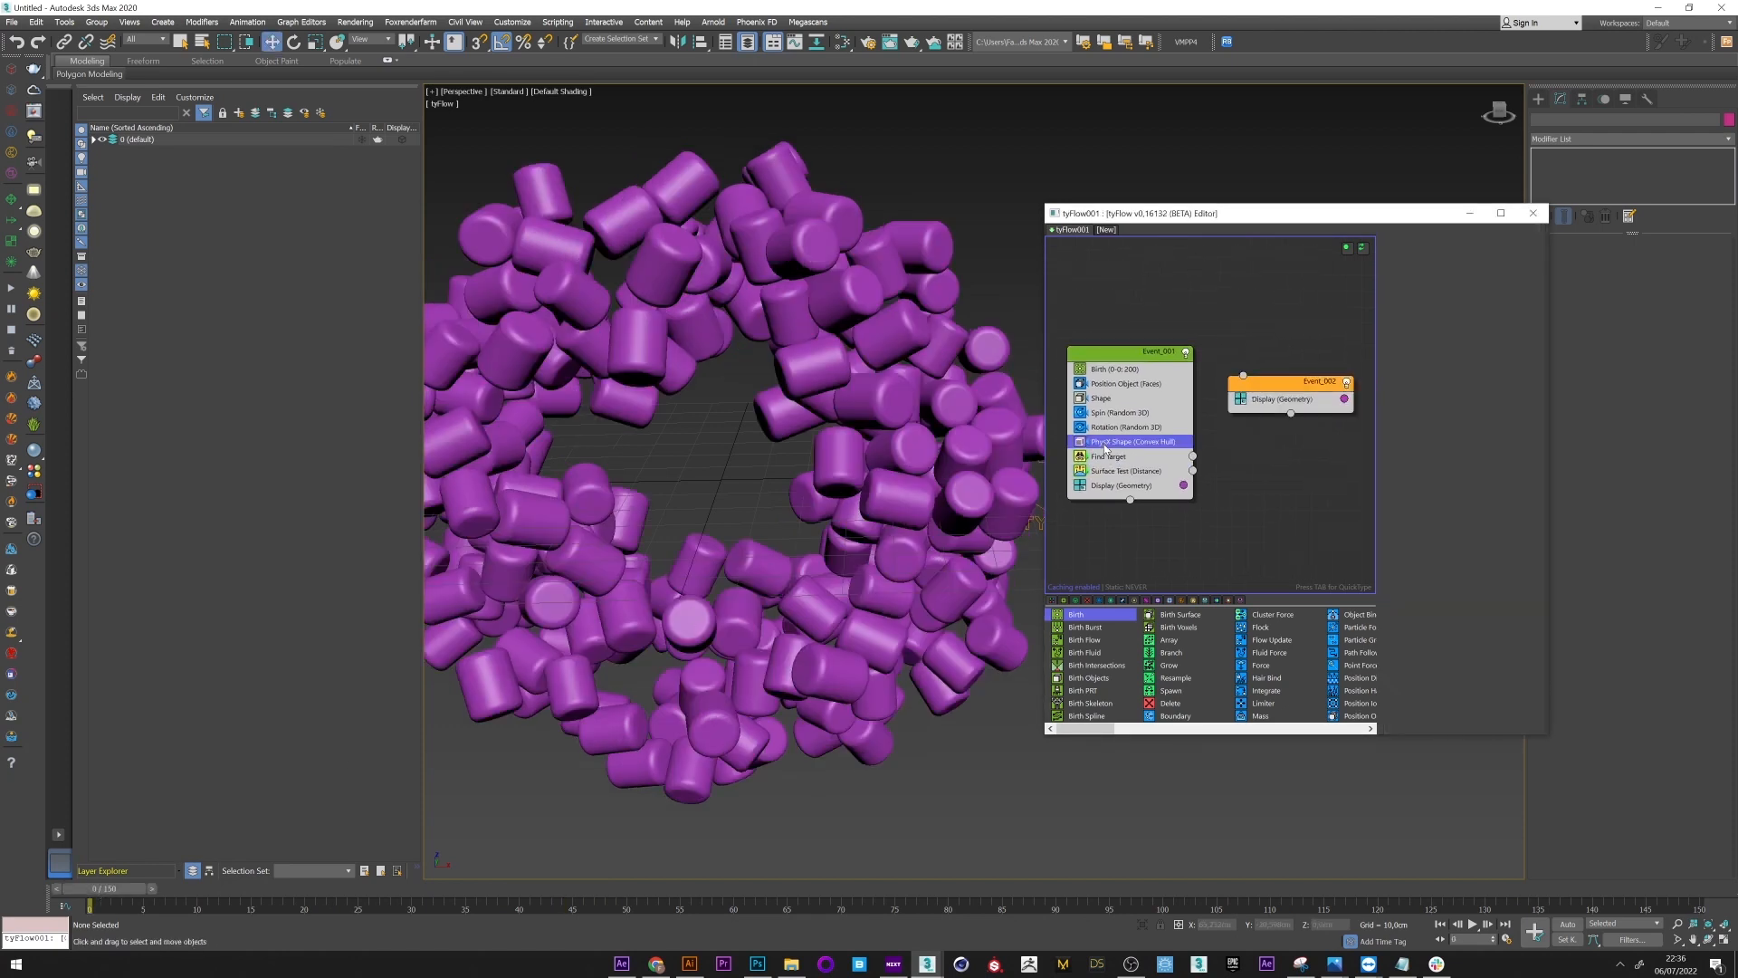
Step: Copy PhysX Shape, Spin and Shape into Event_002 and wire Surface Test output to it
{"action": "left_click", "coordinate": [1130, 440]}
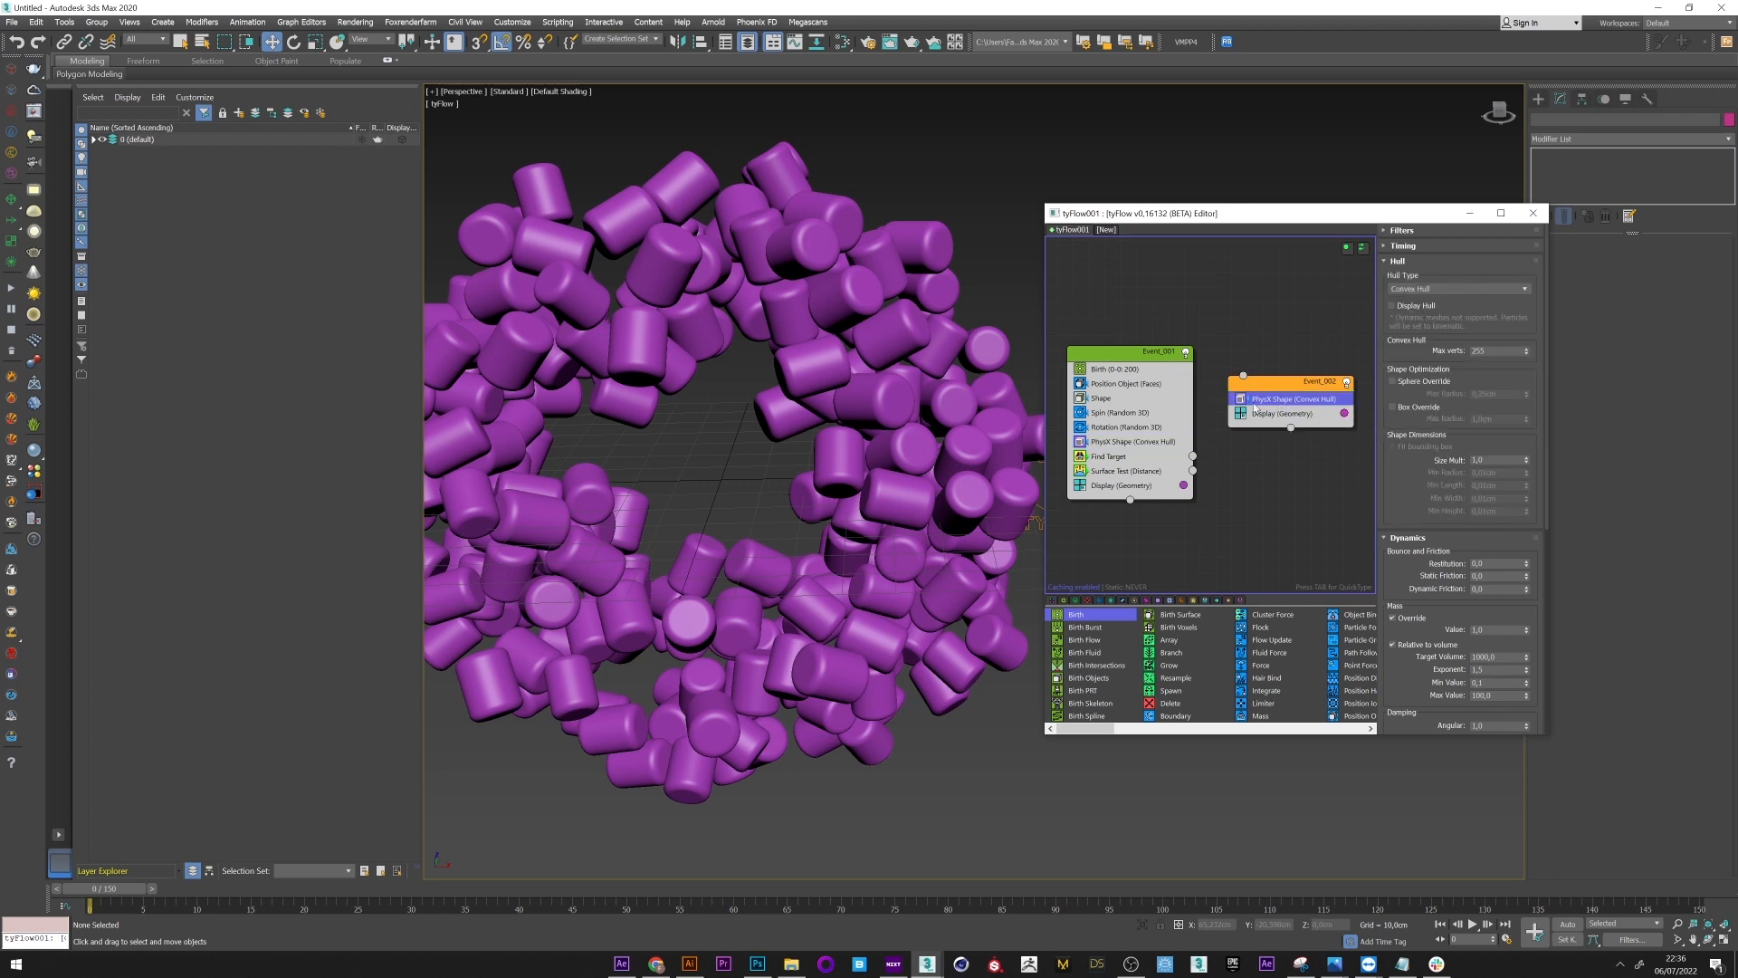
{"action": "left_click", "coordinate": [1122, 413]}
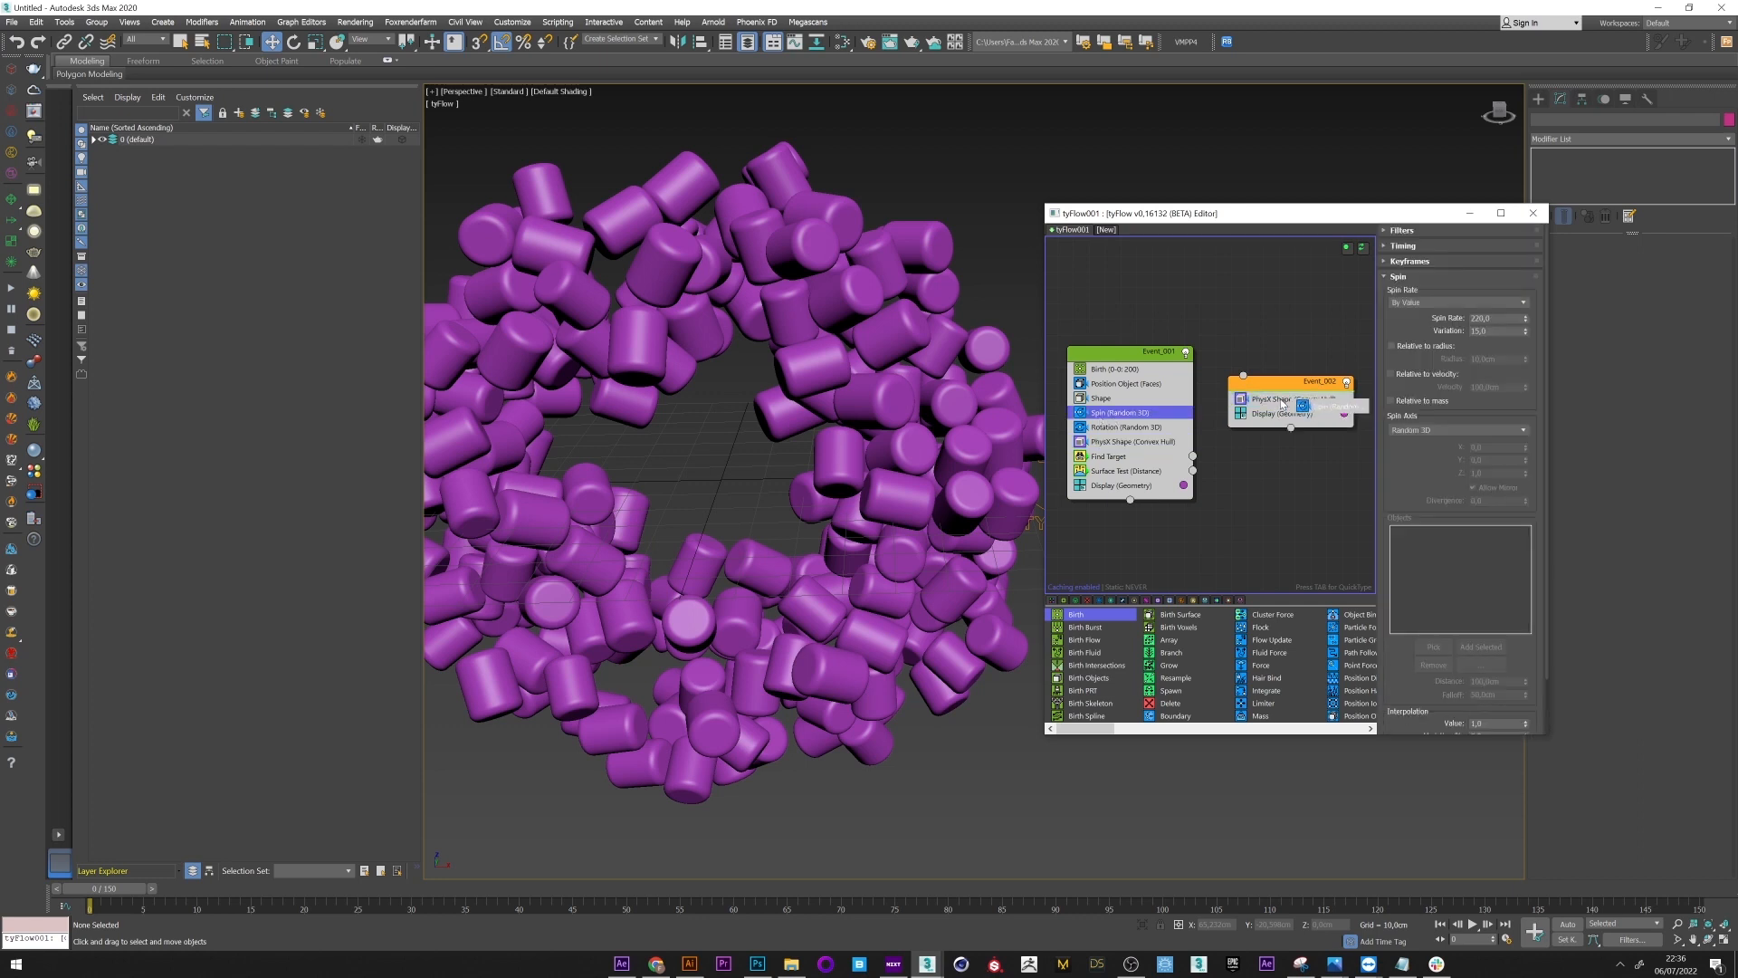
{"action": "left_click", "coordinate": [1101, 398]}
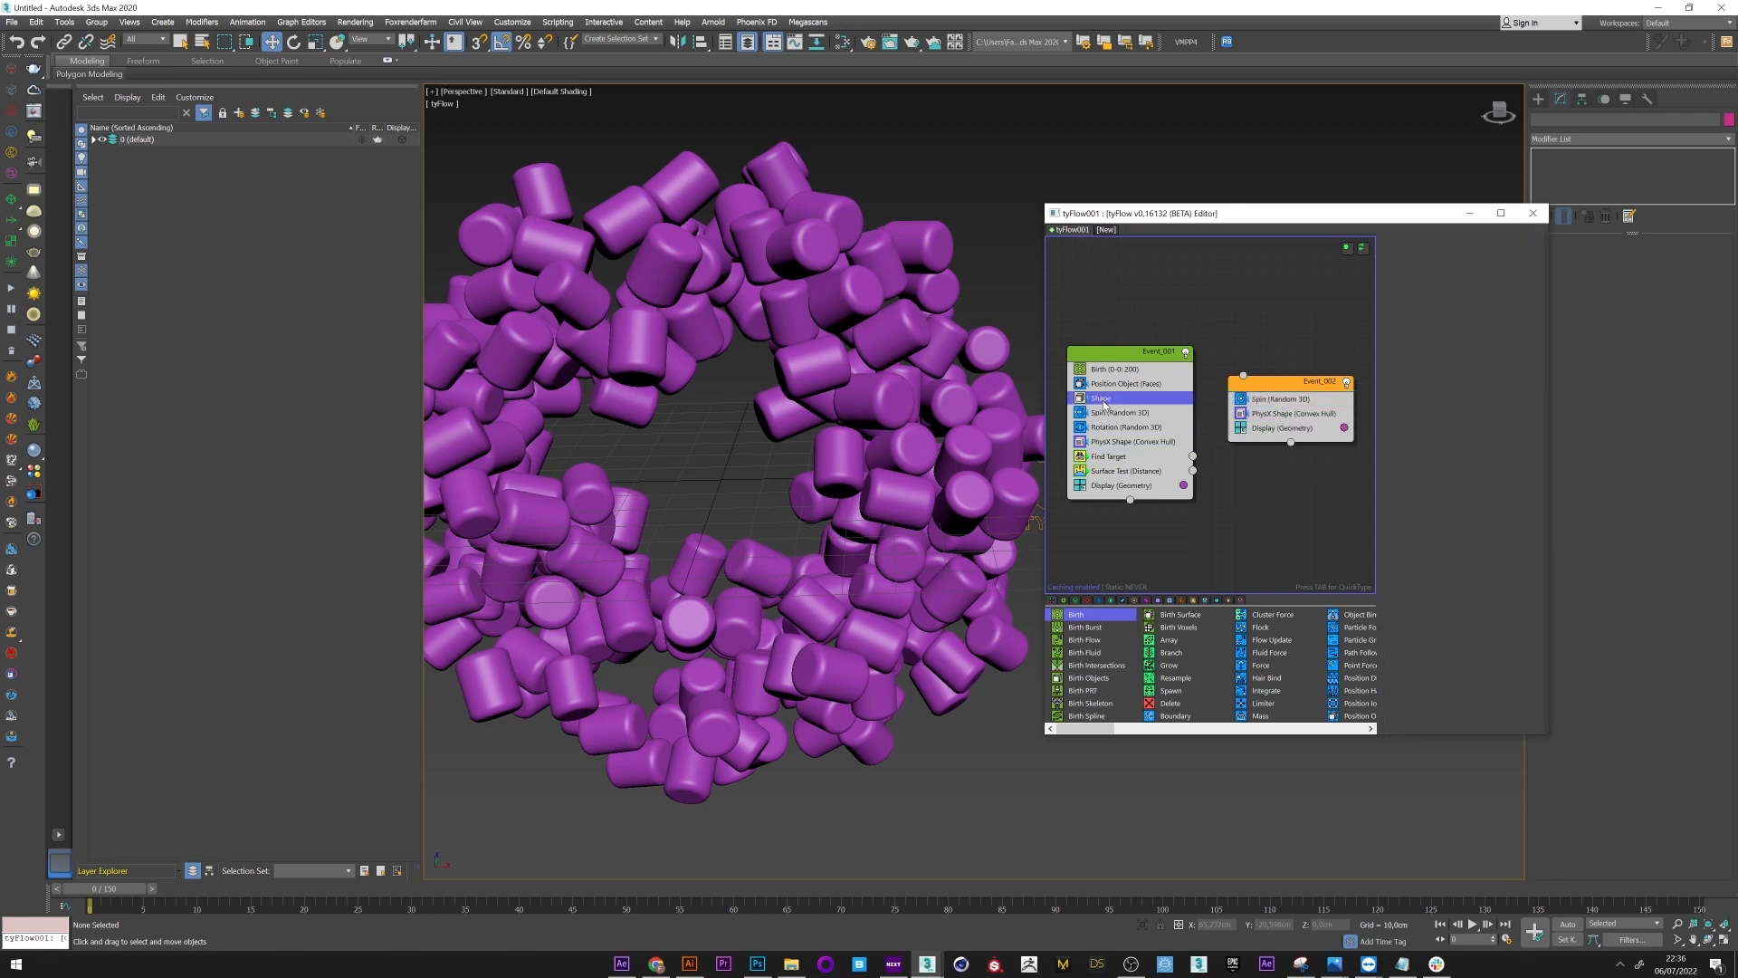
{"action": "left_click", "coordinate": [1101, 399]}
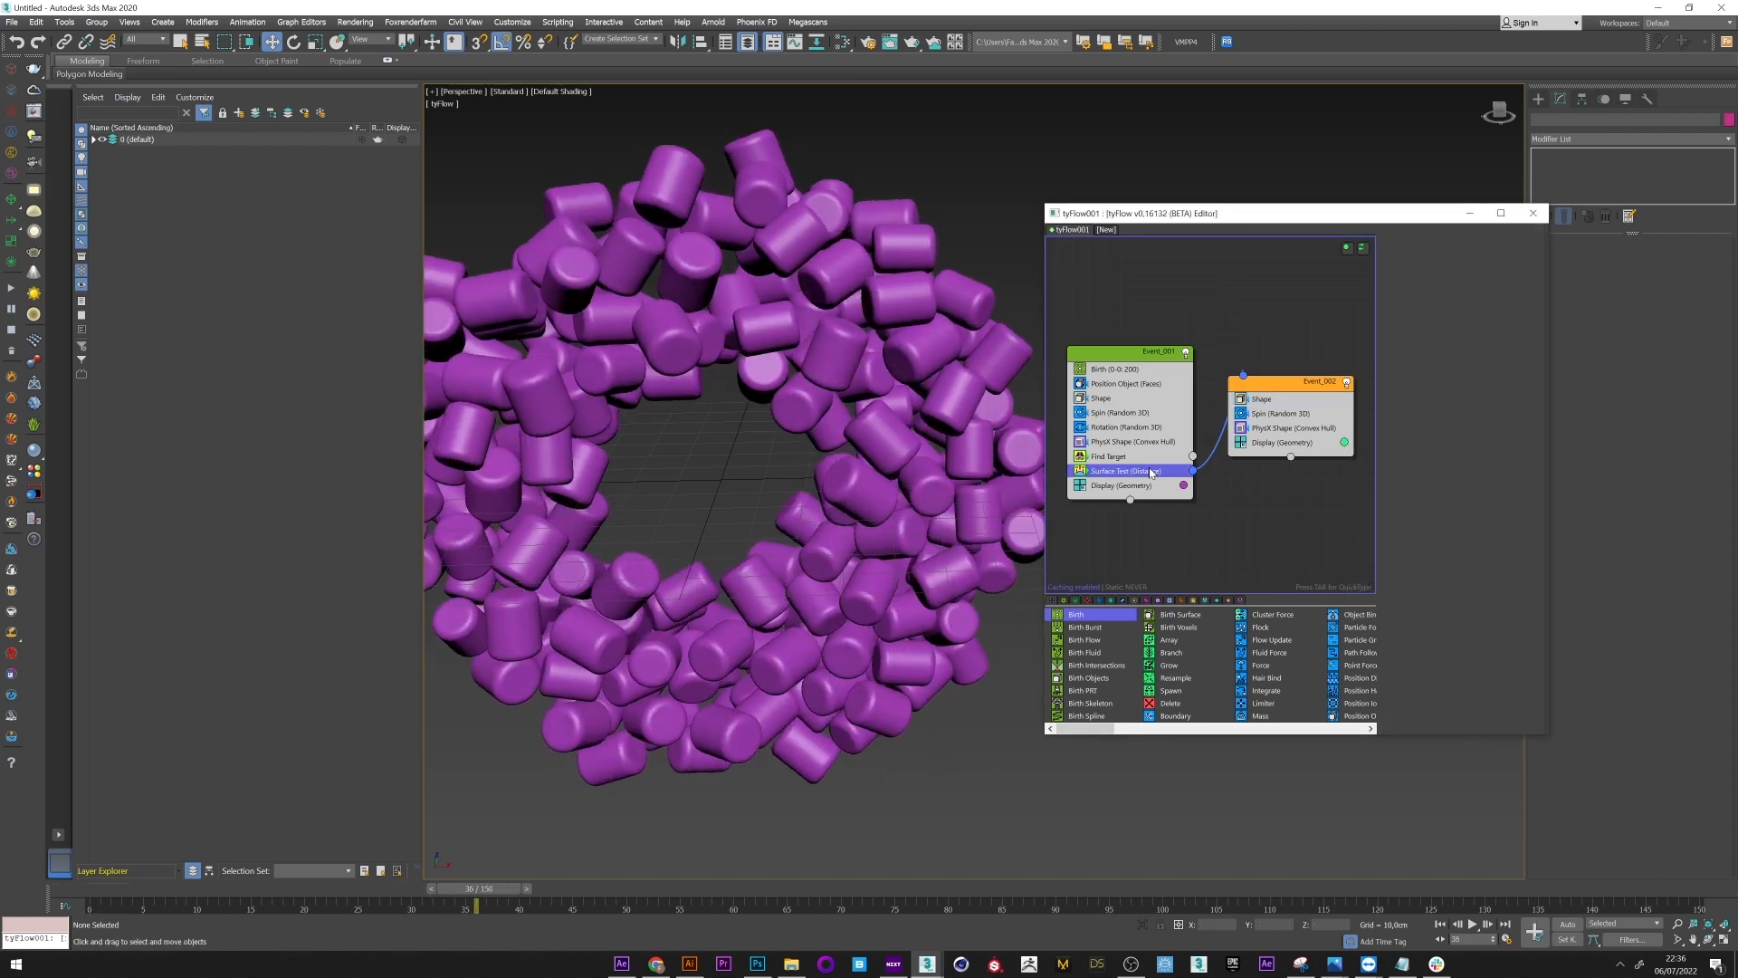
{"action": "left_click", "coordinate": [1122, 470]}
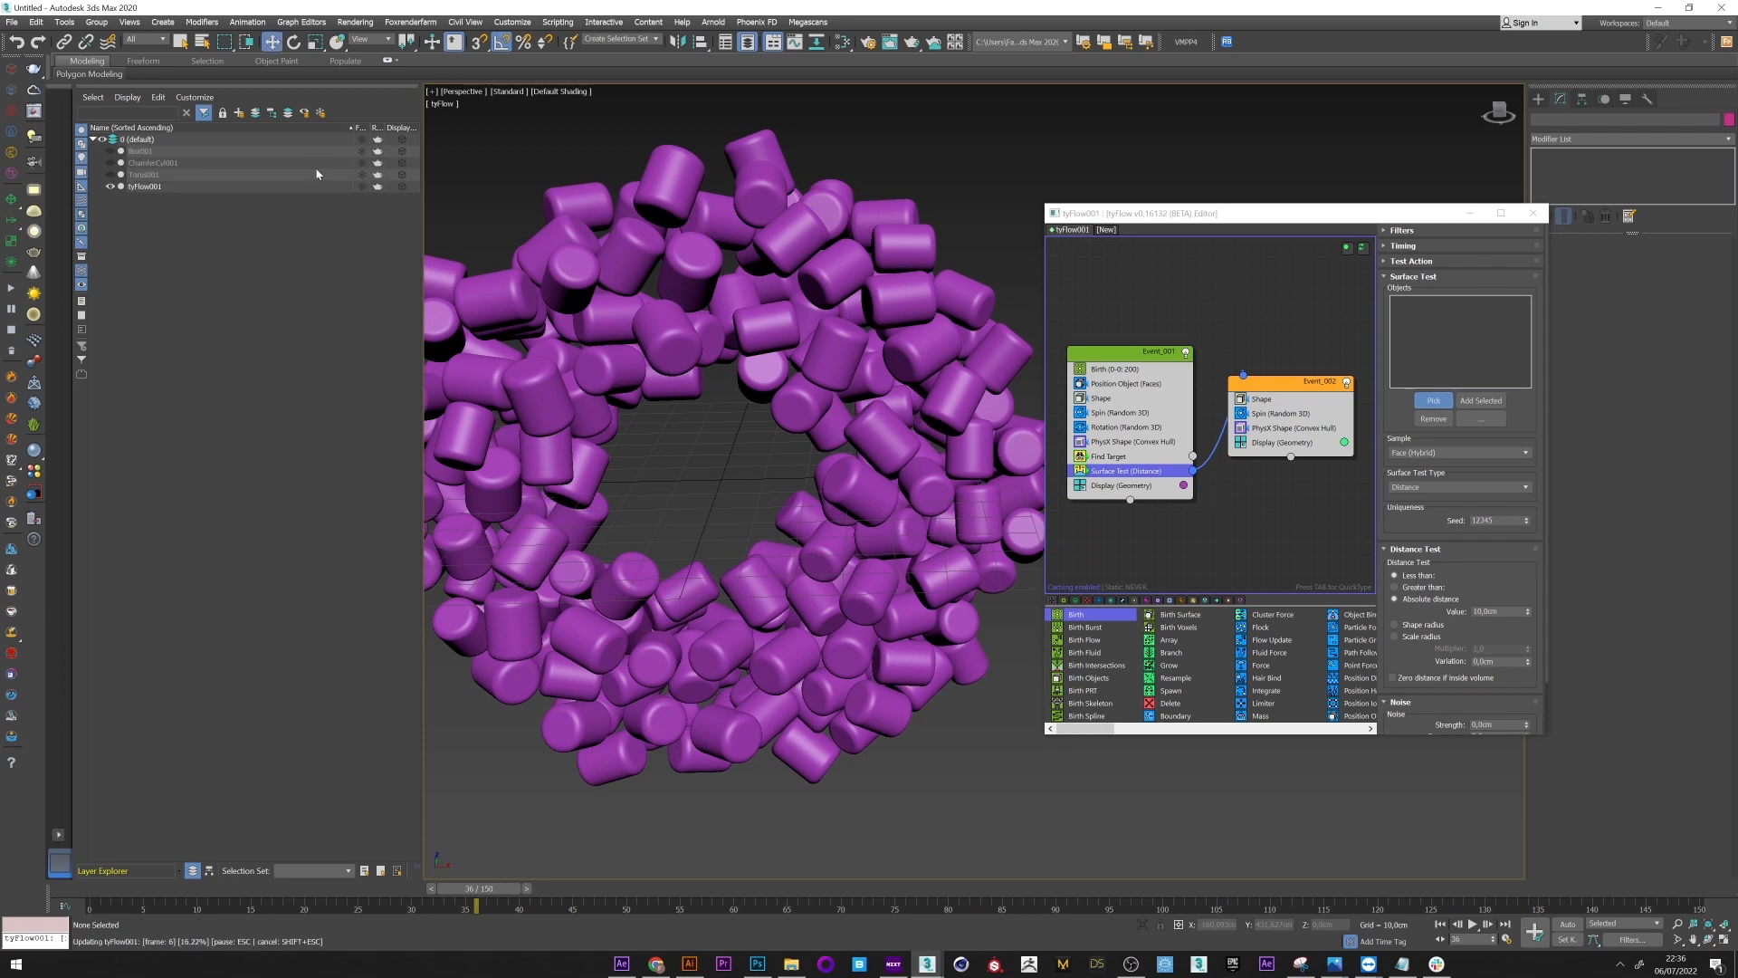
Step: Pick Box001 as the Surface Test distance target and scrub to preview switching
{"action": "left_click", "coordinate": [1481, 401]}
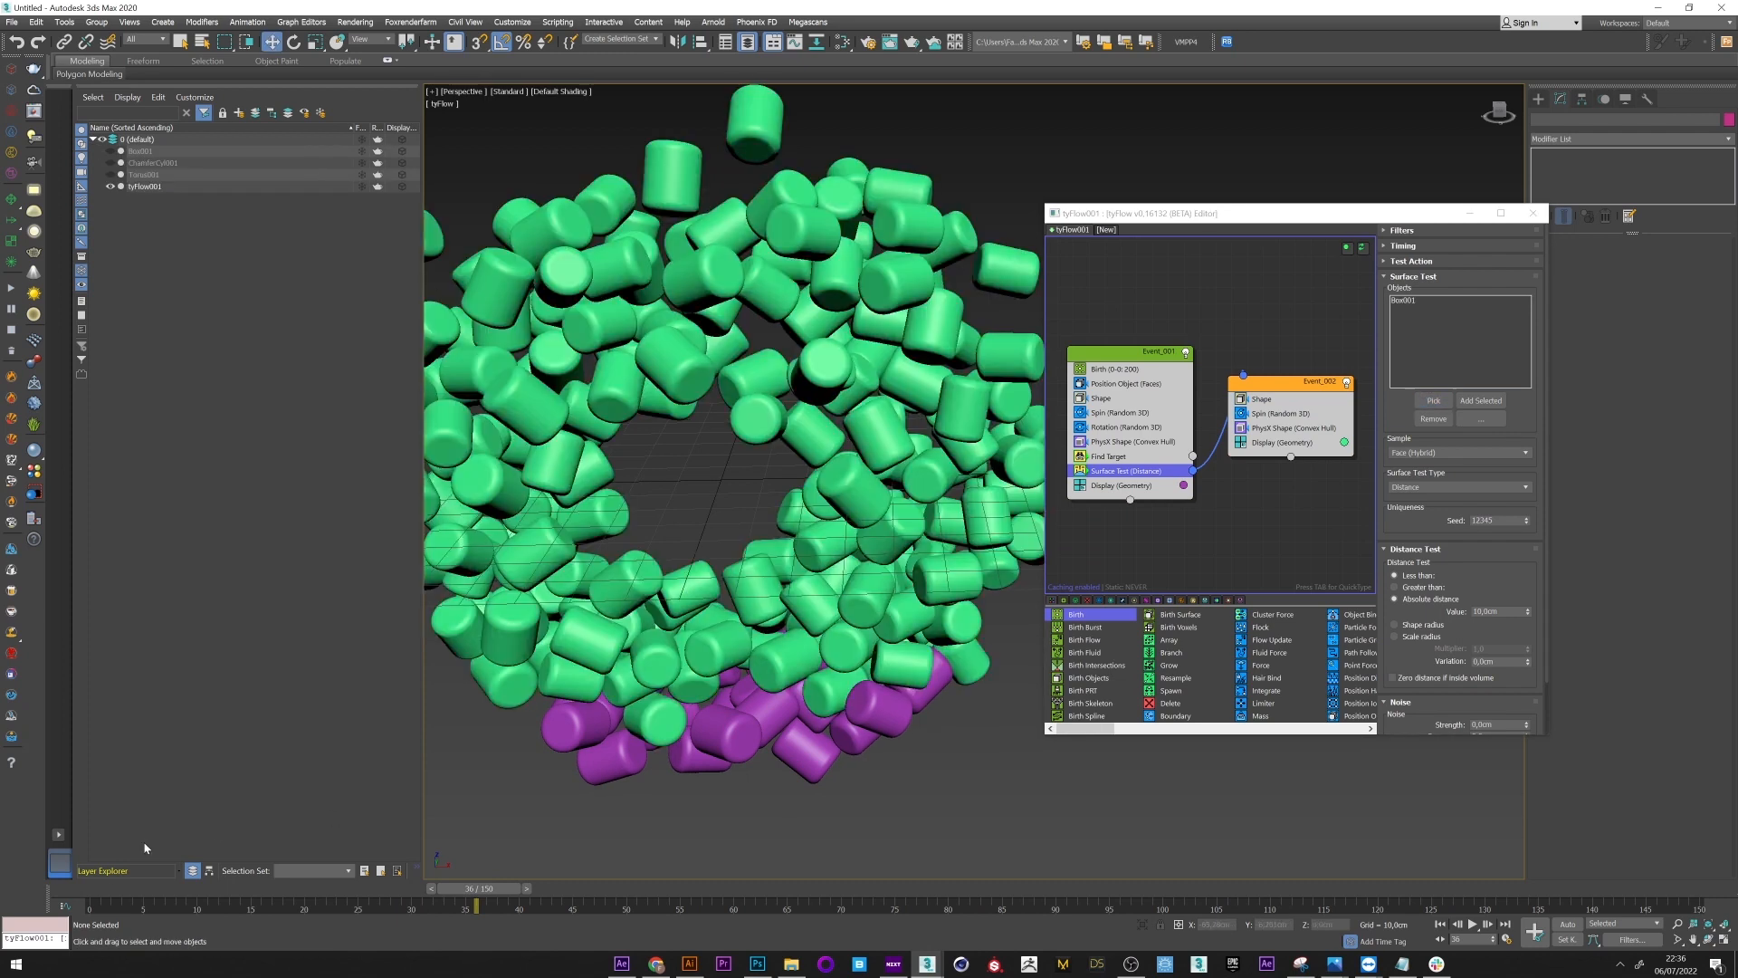
{"action": "left_click_drag", "start_coordinate": [477, 905], "coordinate": [305, 905]}
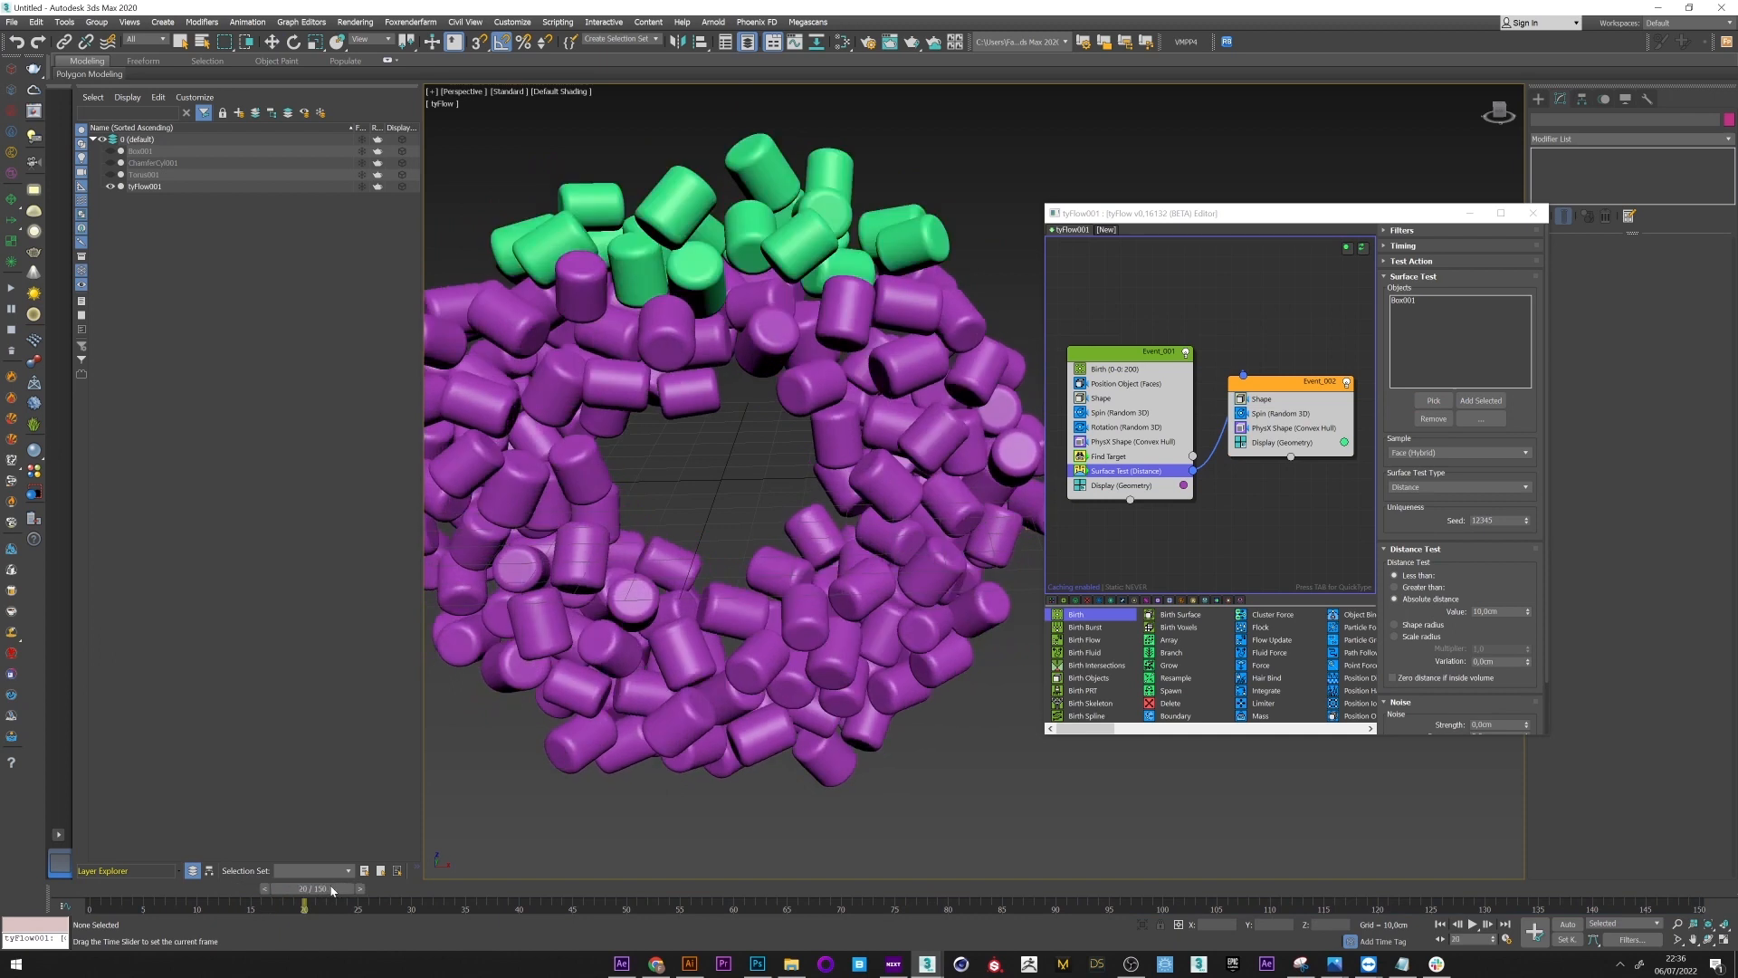
{"action": "left_click_drag", "start_coordinate": [305, 888], "coordinate": [356, 888]}
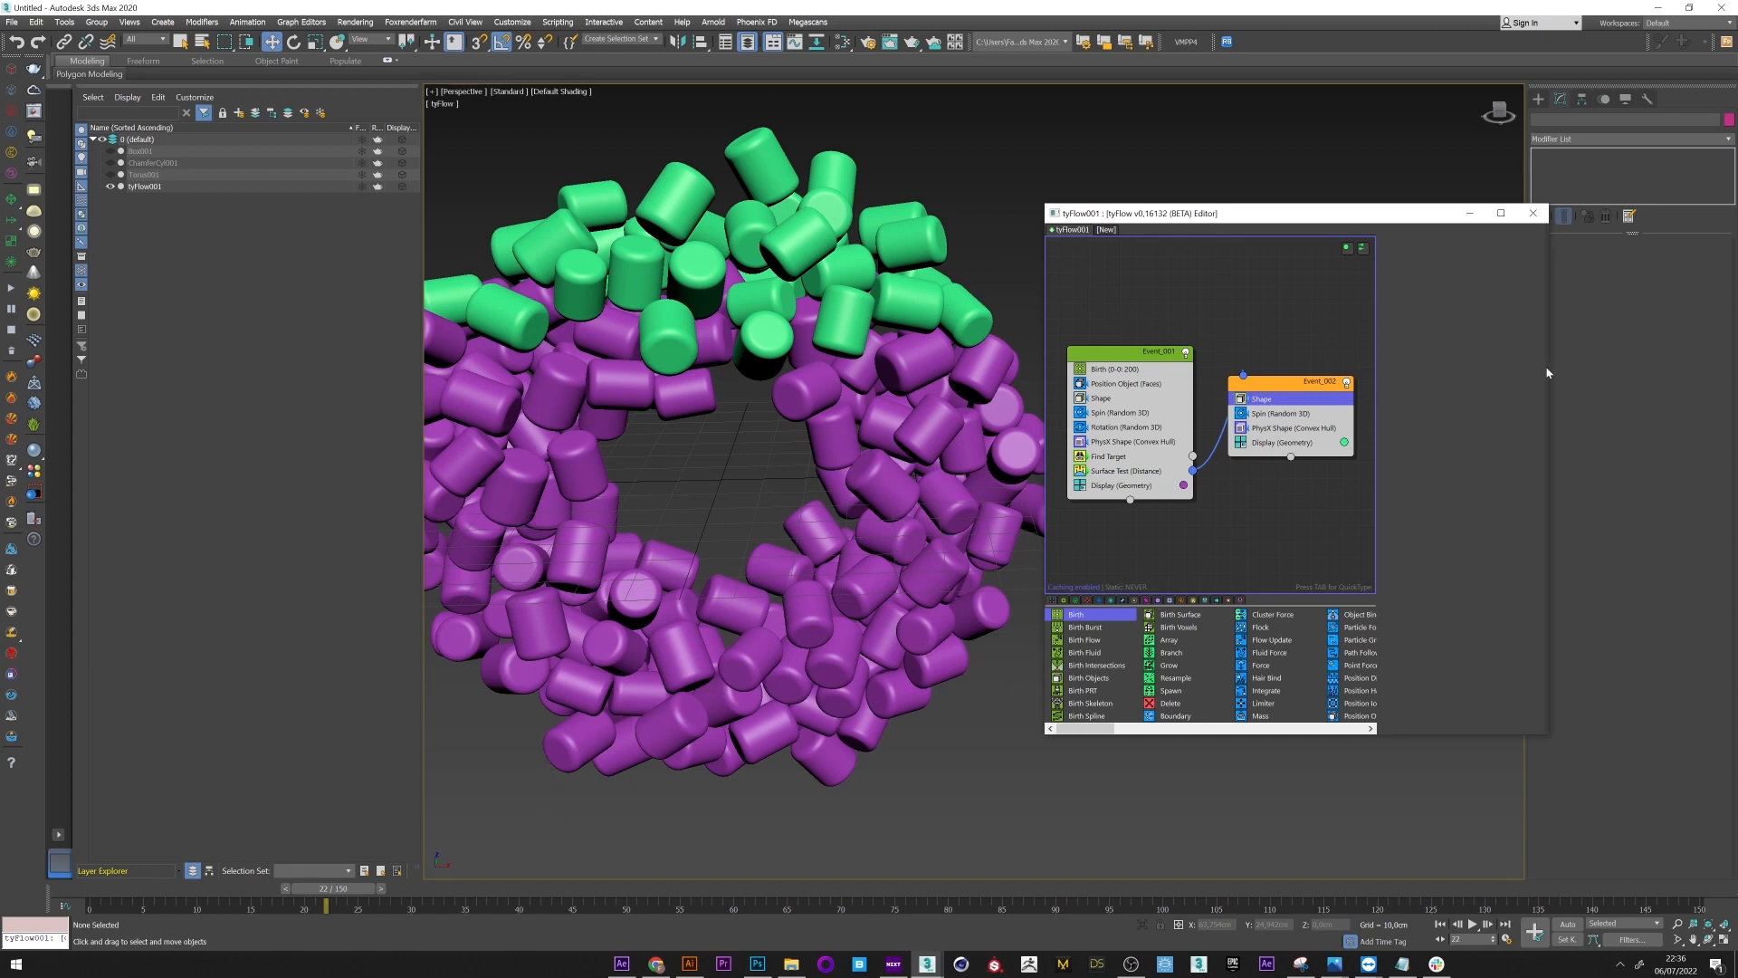
{"action": "left_click", "coordinate": [1259, 399]}
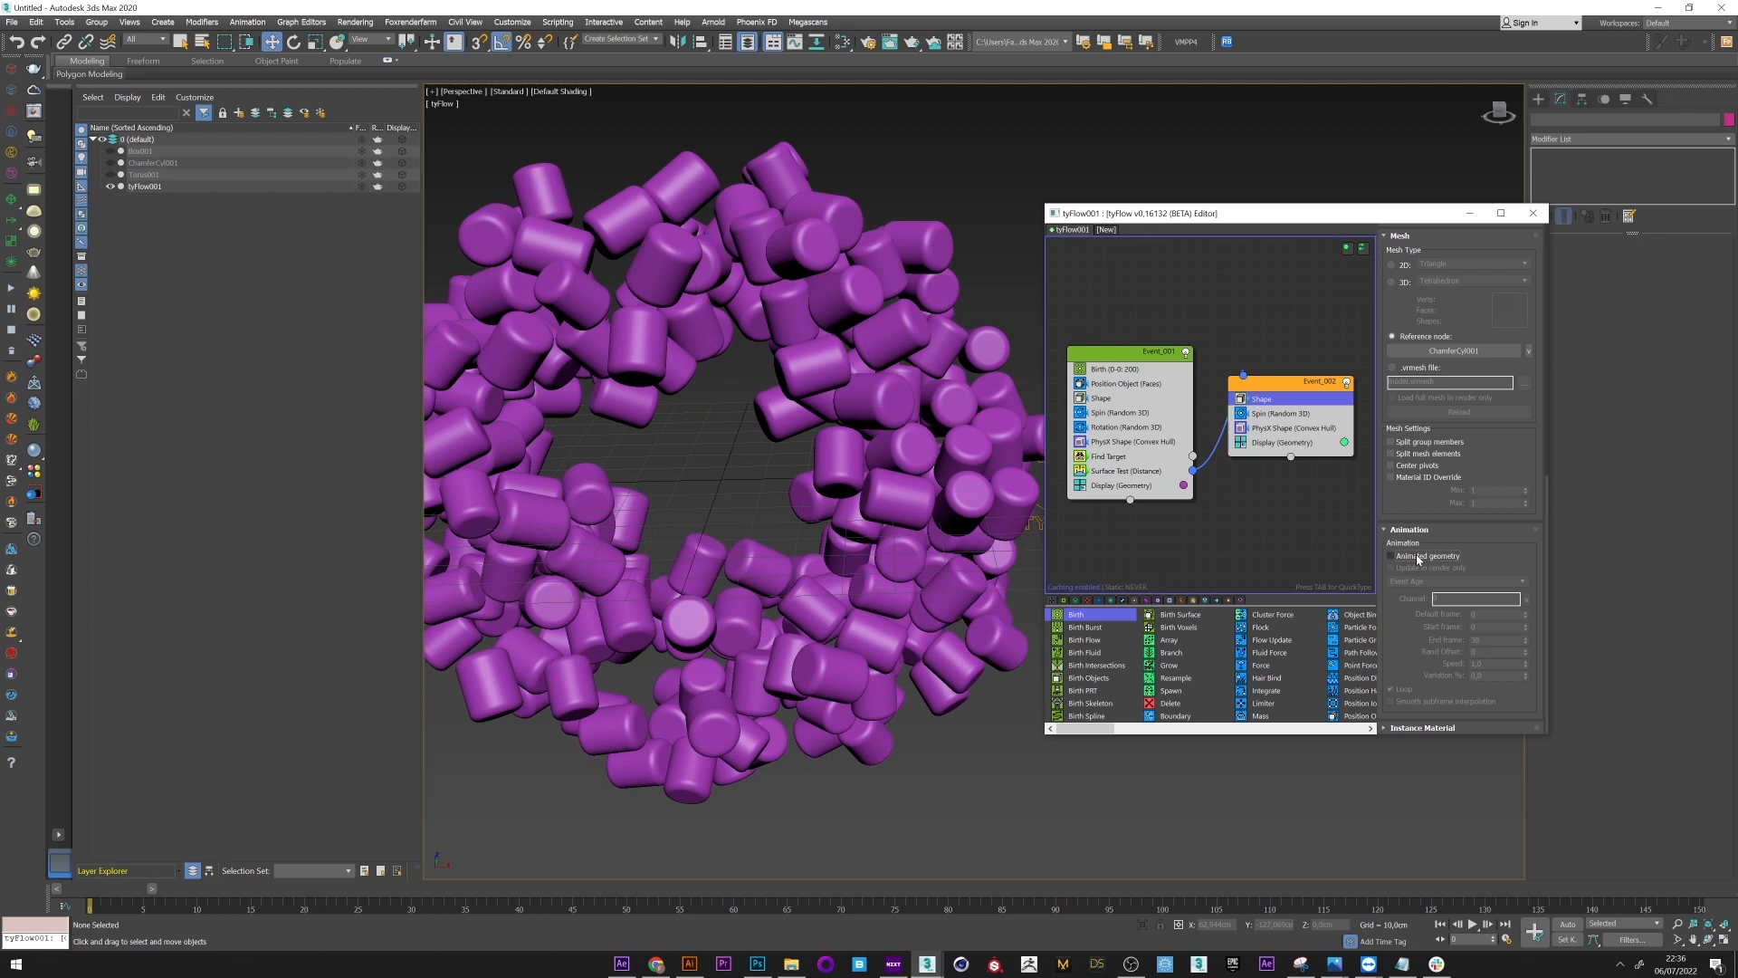
Step: Enable Animated geometry with Event Age timing on Event_002's Shape and scrub the morph
{"action": "left_click", "coordinate": [1392, 554]}
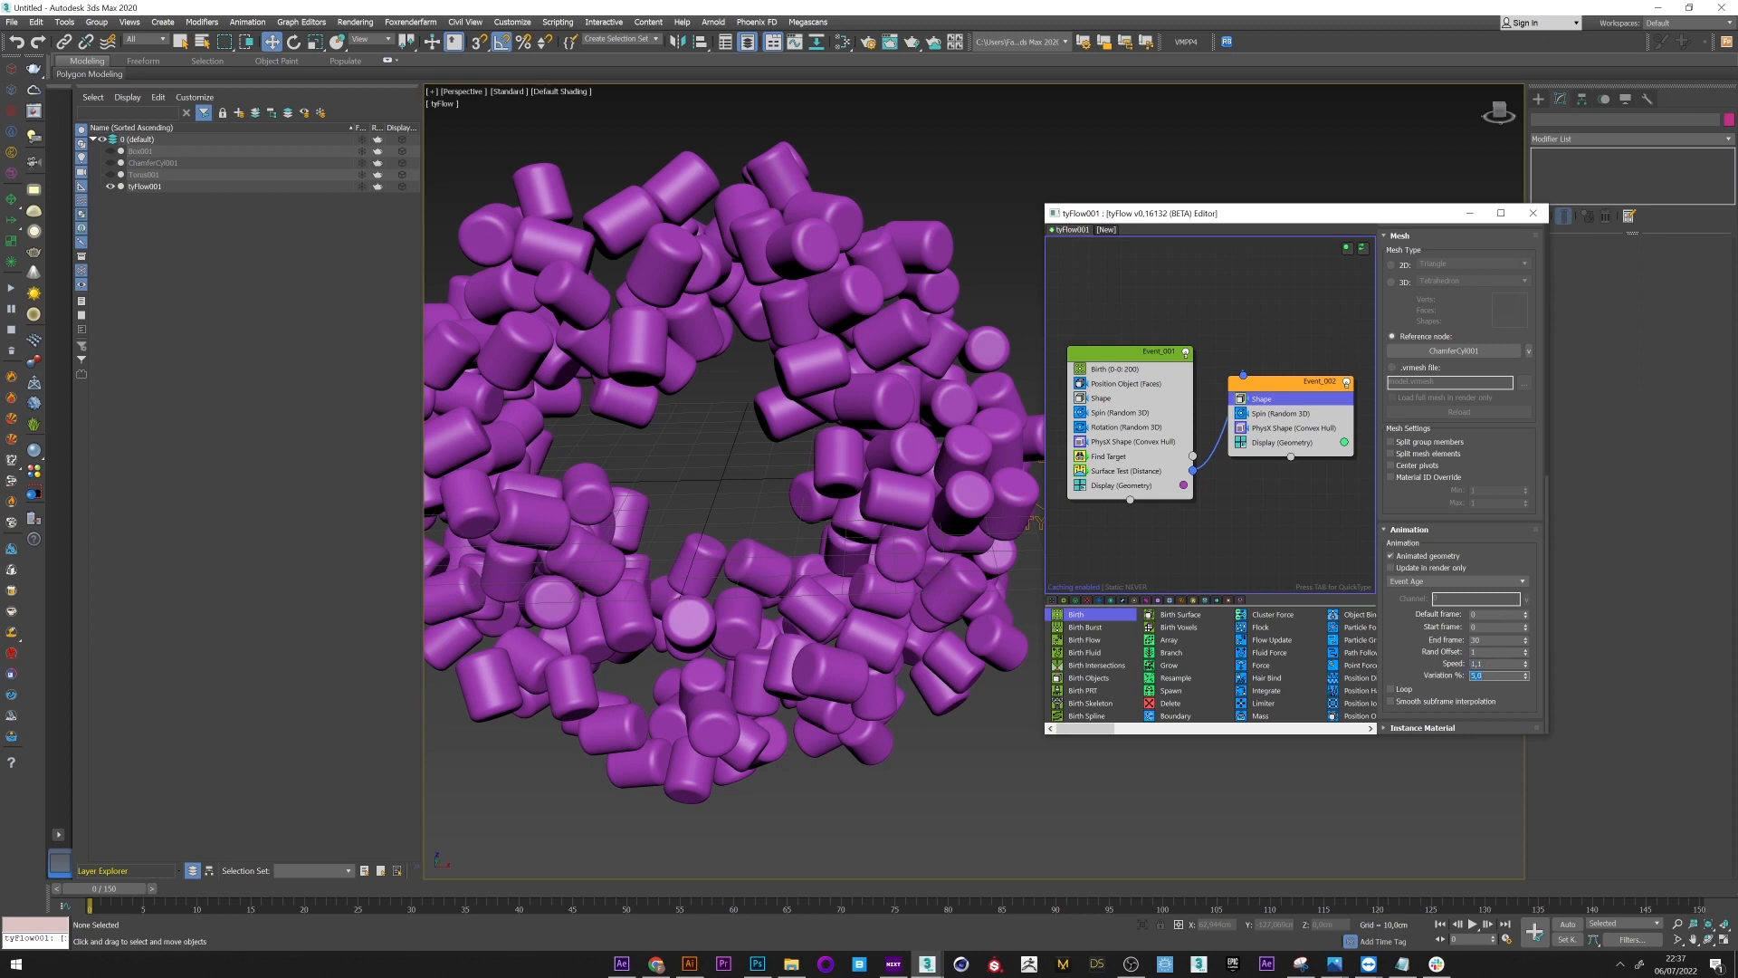
{"action": "mouse_move", "coordinate": [108, 892]}
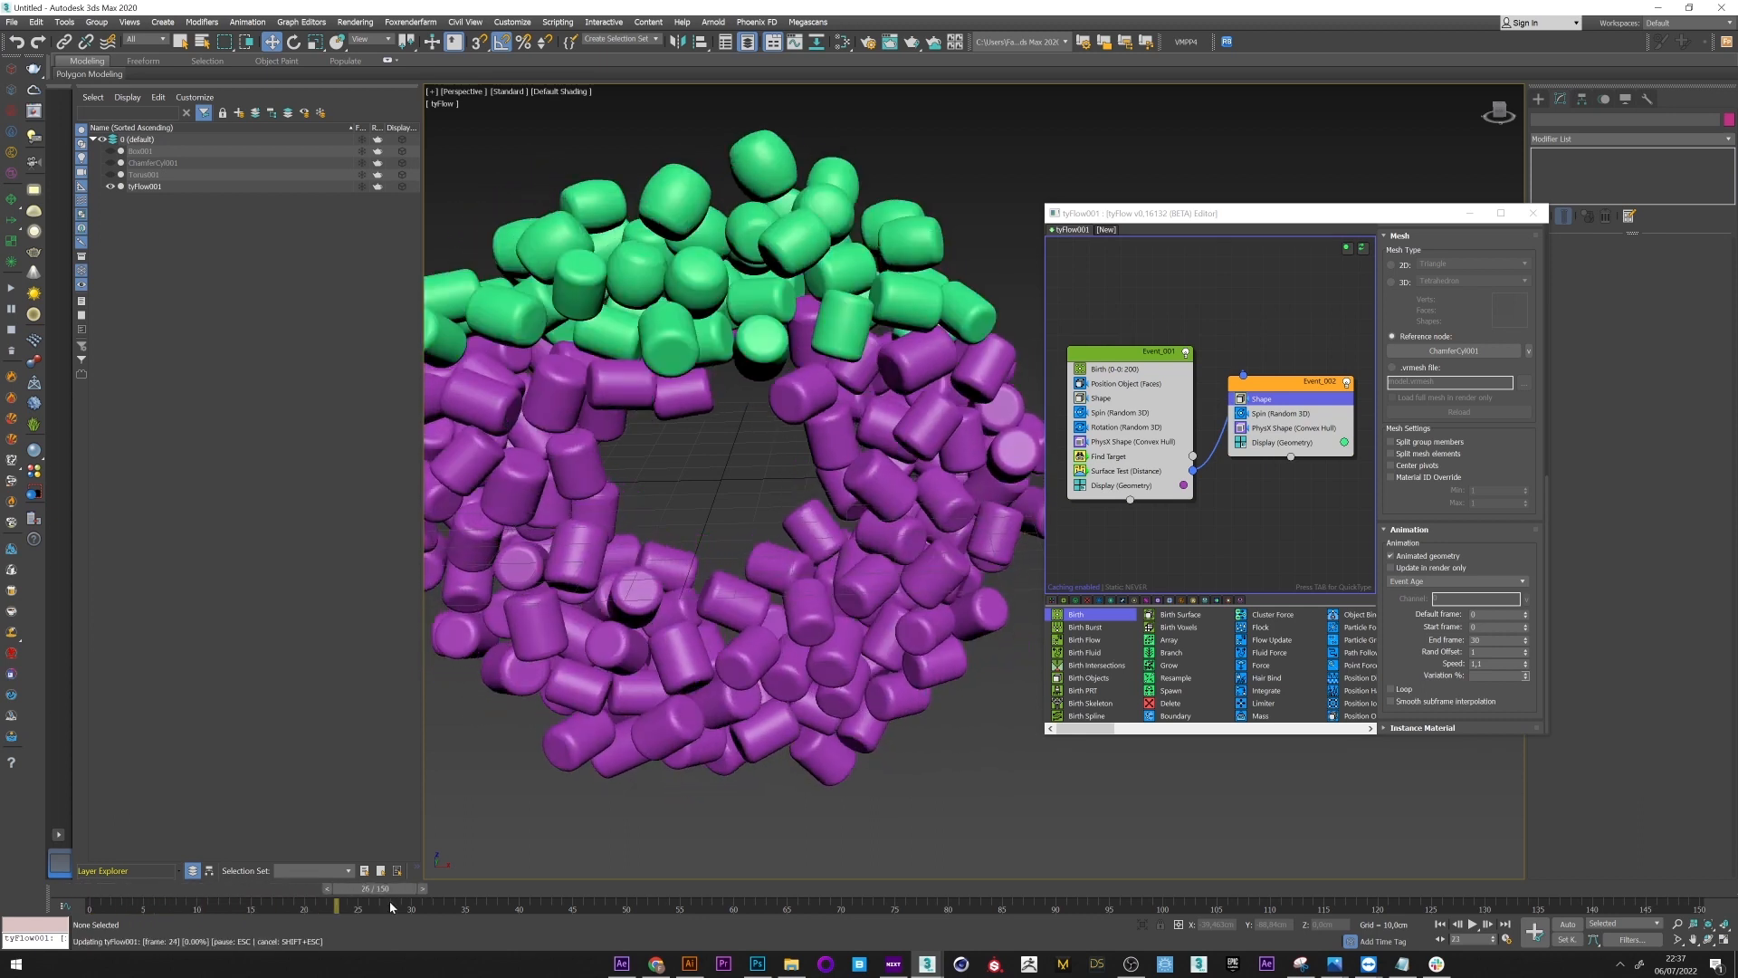
{"action": "left_click_drag", "start_coordinate": [388, 889], "coordinate": [687, 889]}
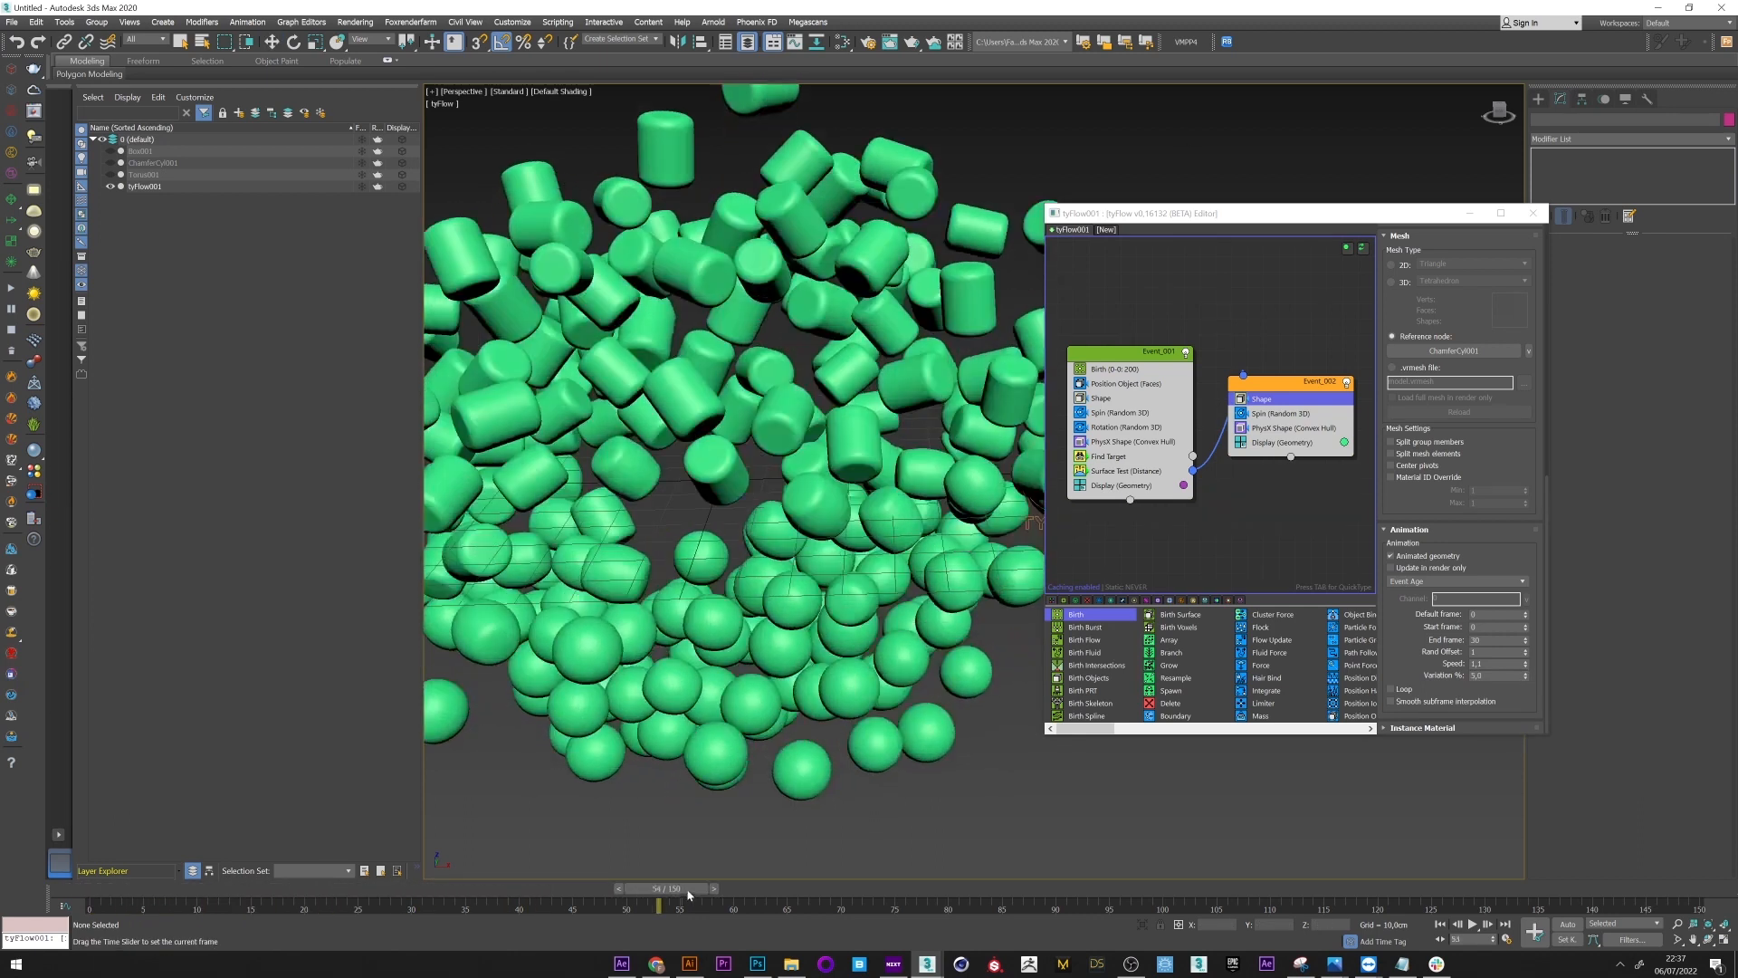
{"action": "left_click_drag", "start_coordinate": [687, 905], "coordinate": [863, 905]}
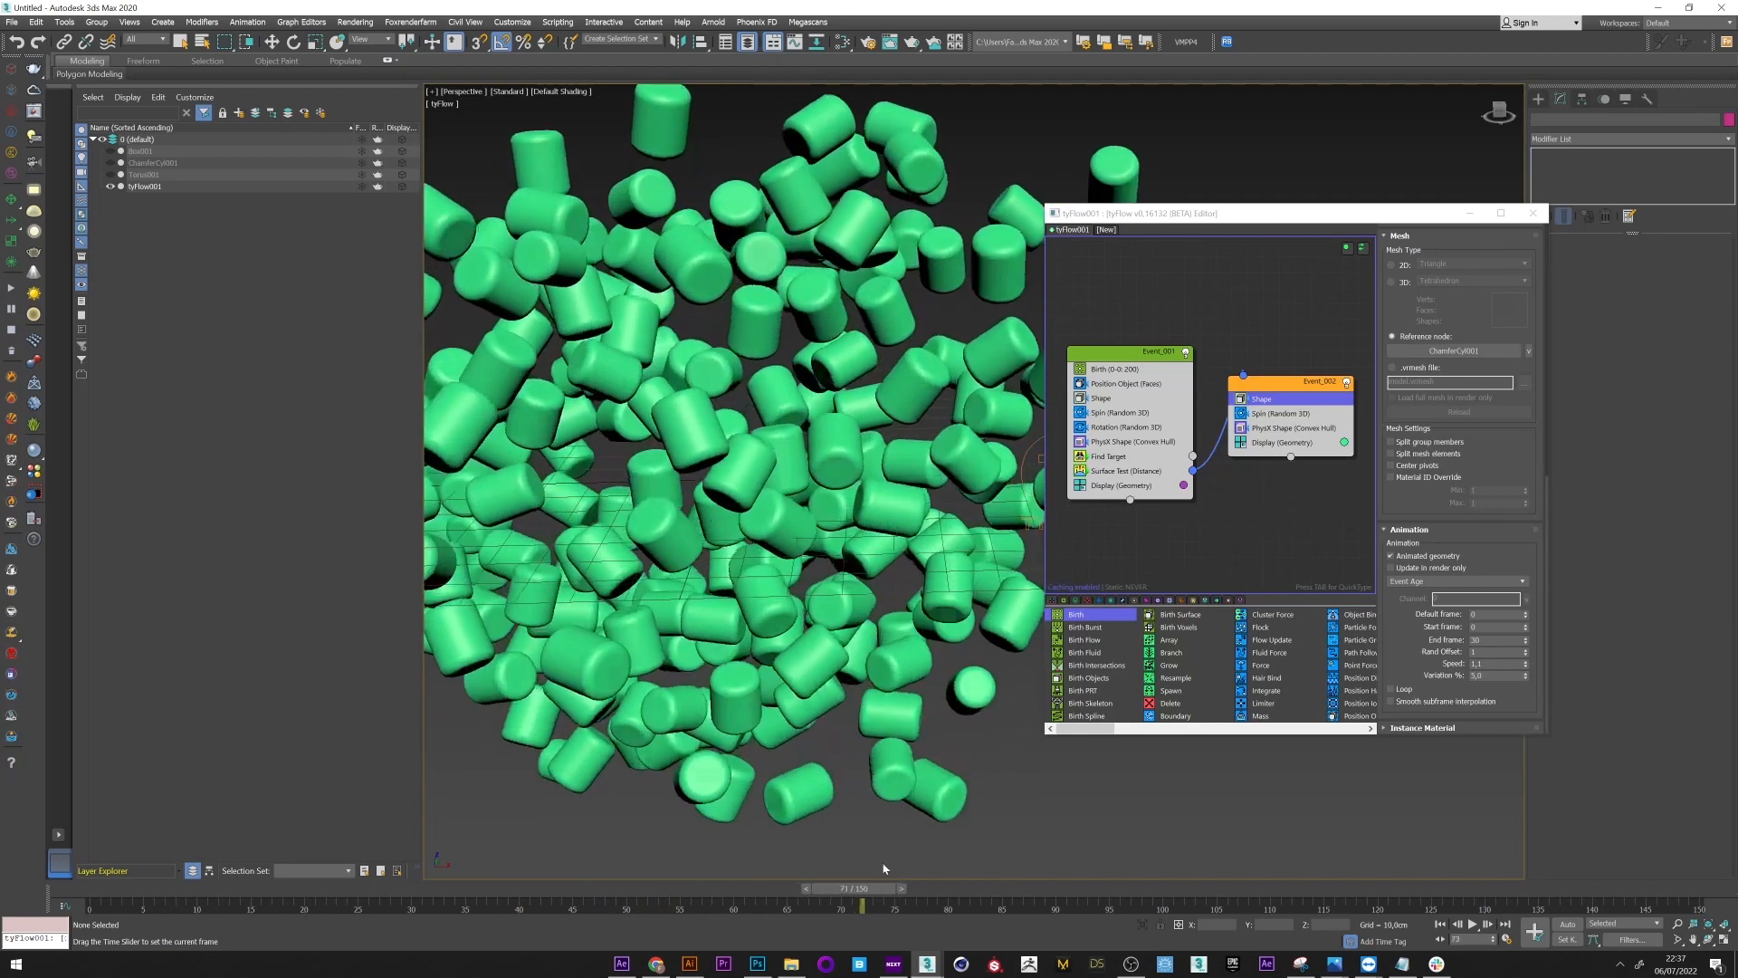
Step: Rewind the timeline and insert a Scale operator into Event_002
{"action": "left_click_drag", "start_coordinate": [862, 905], "coordinate": [596, 906]}
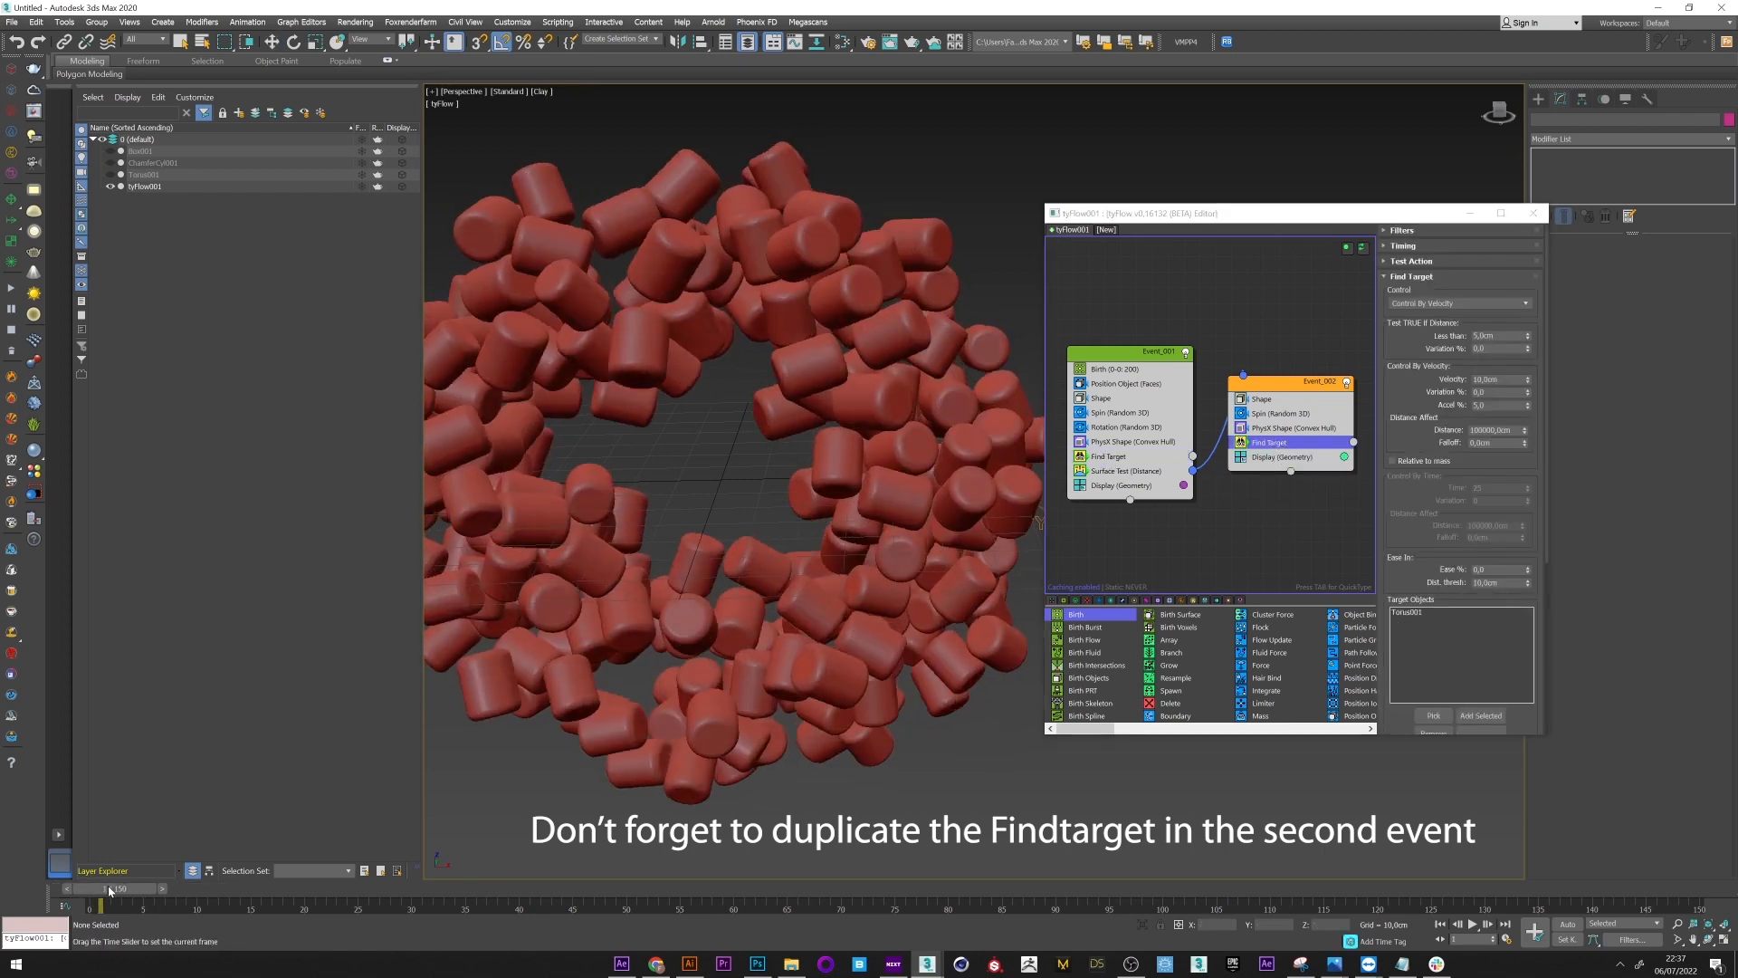
{"action": "left_click_drag", "start_coordinate": [99, 904], "coordinate": [637, 905]}
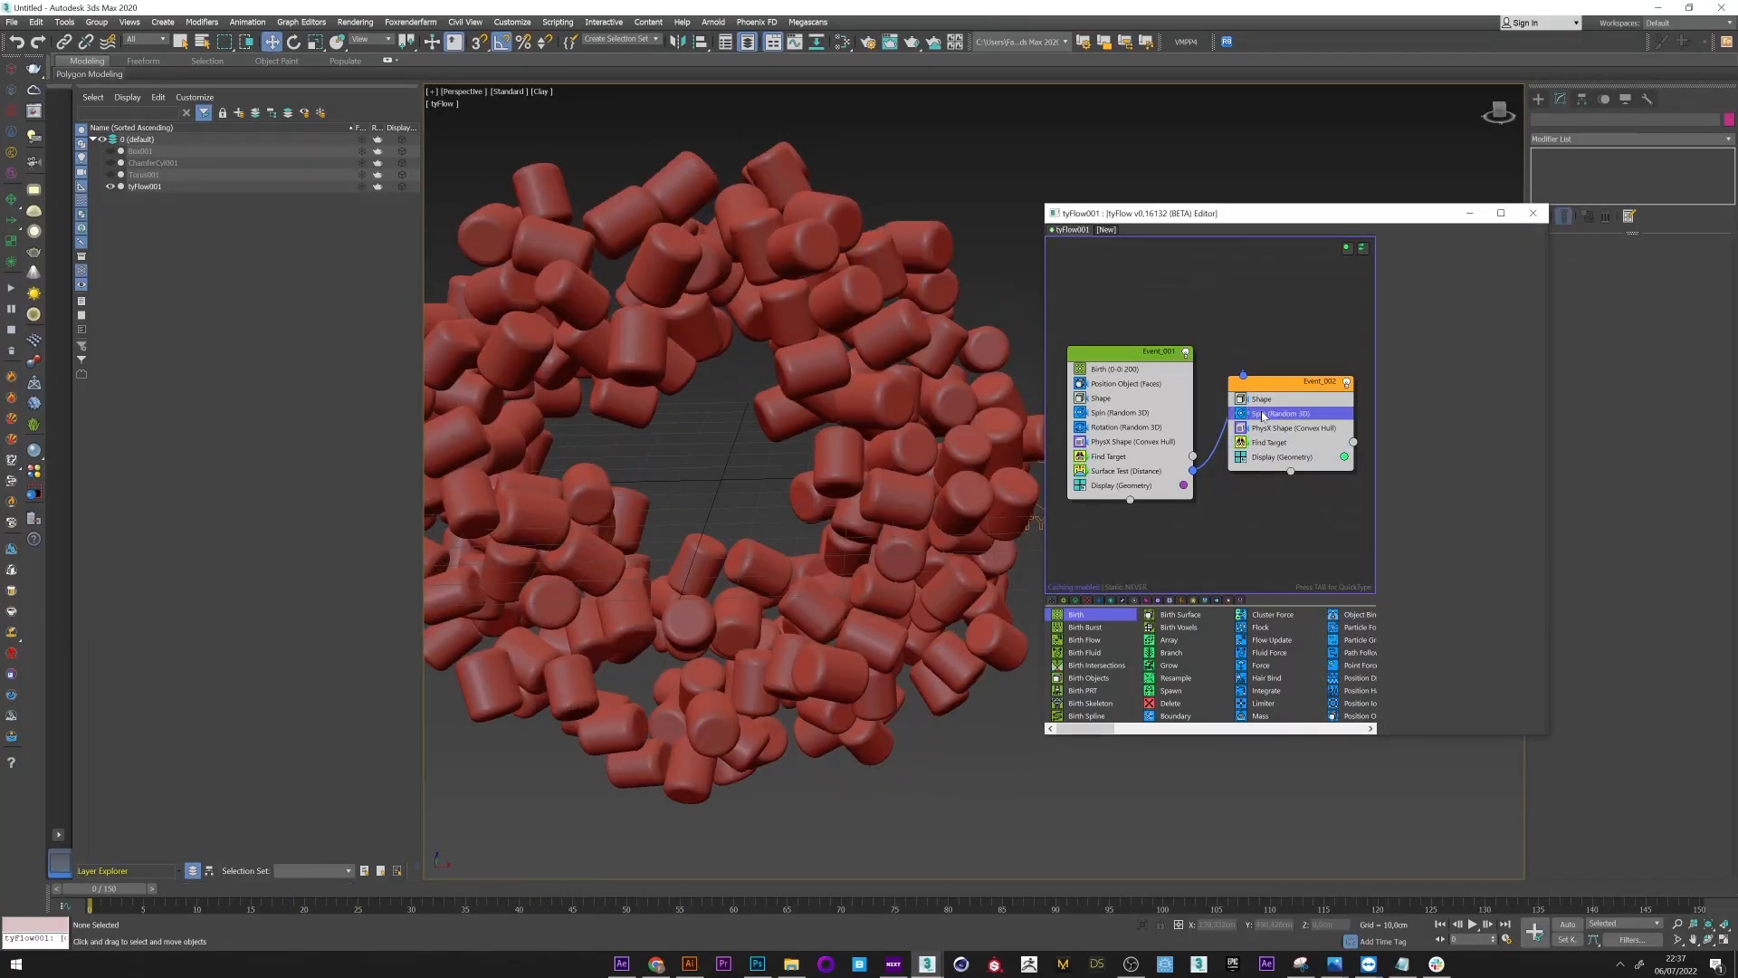
{"action": "left_click", "coordinate": [1284, 413]}
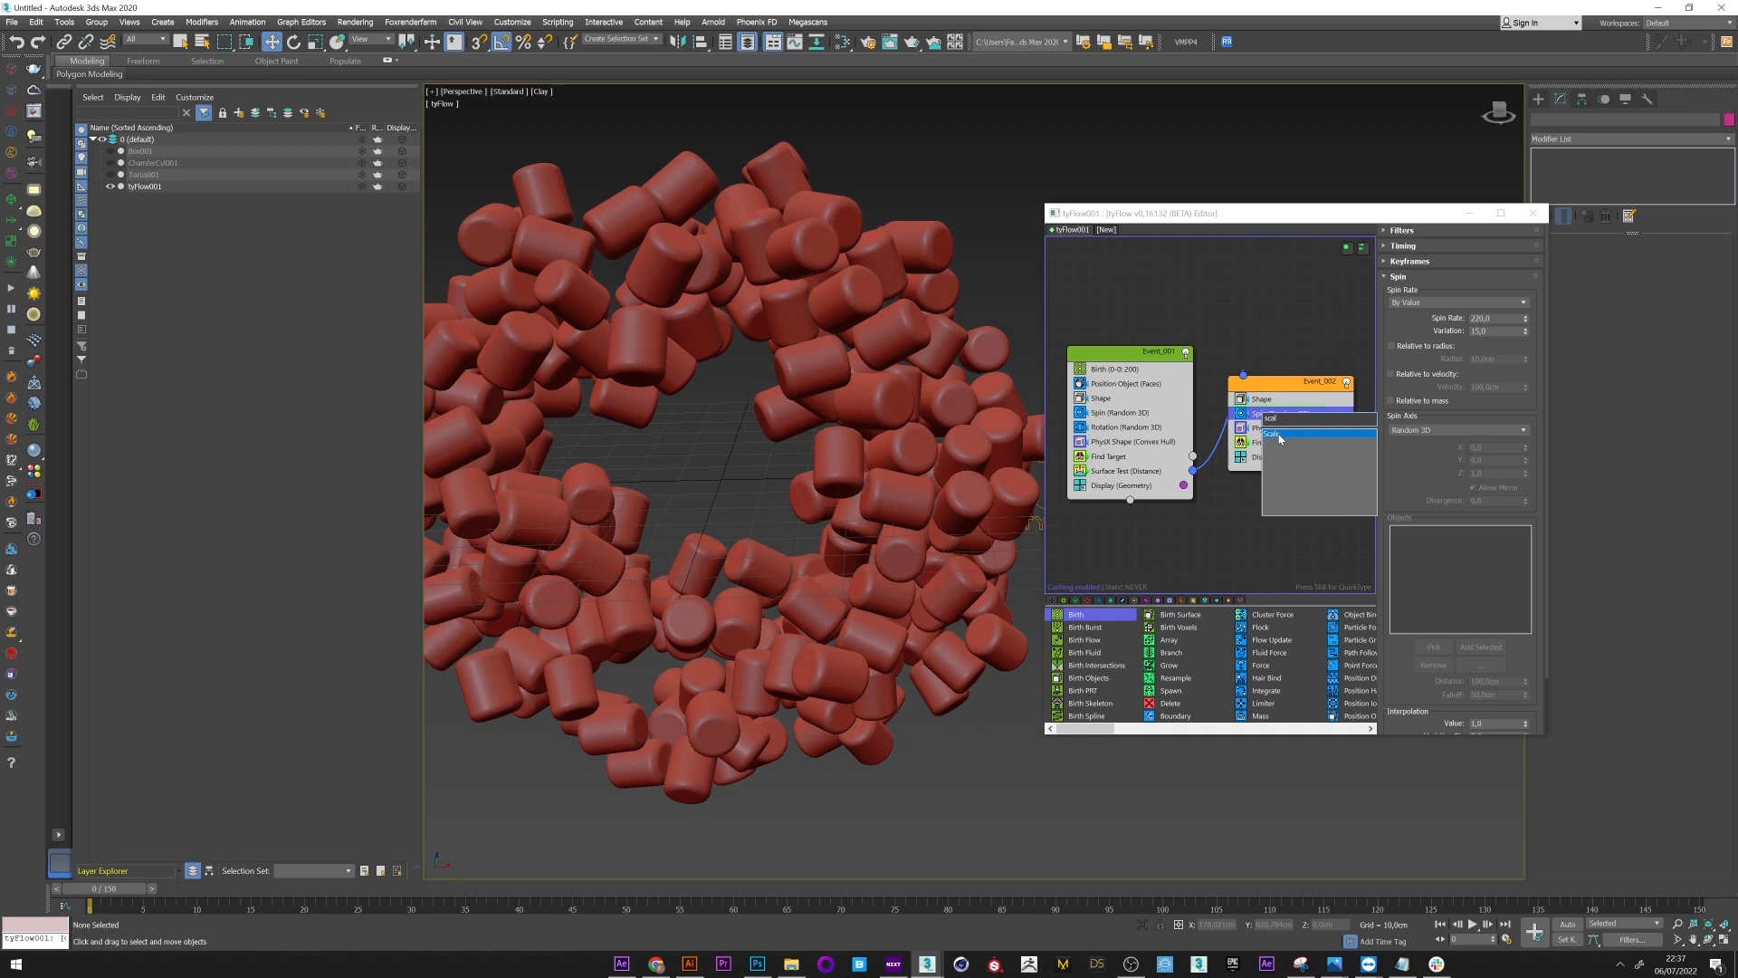
{"action": "left_click", "coordinate": [1272, 431]}
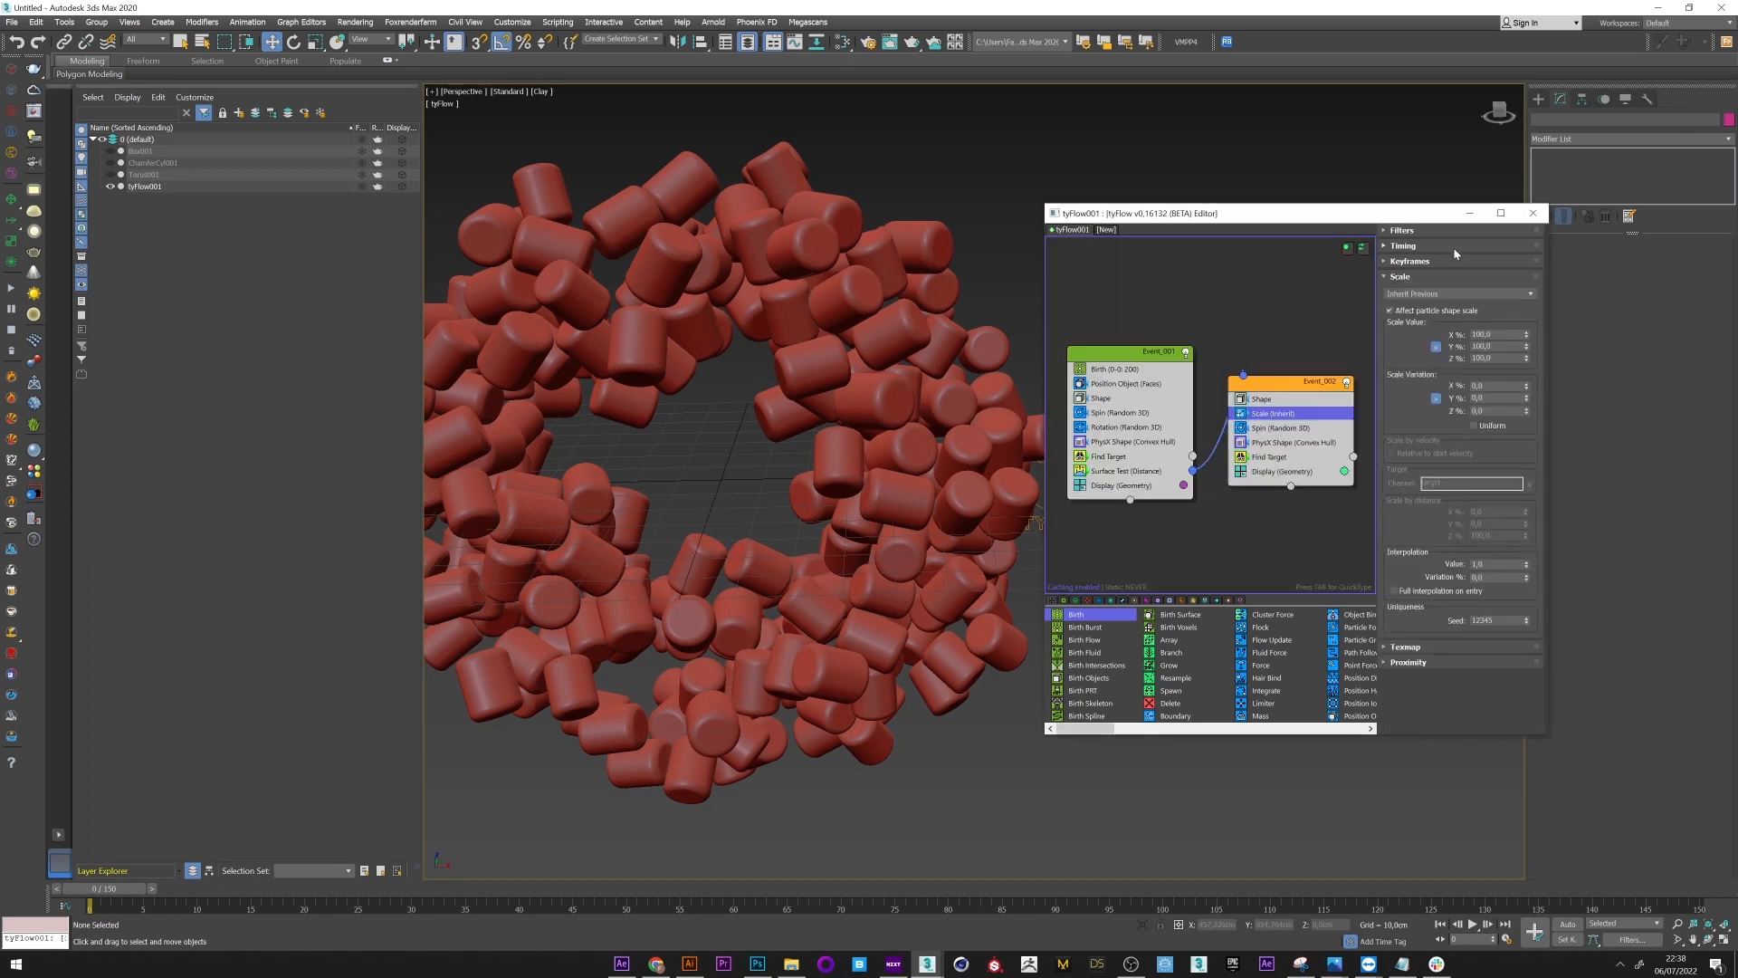
Step: Set the Scale operator to Relative Multiply at 105% and scrub to watch spheres grow
{"action": "left_click", "coordinate": [1456, 293]}
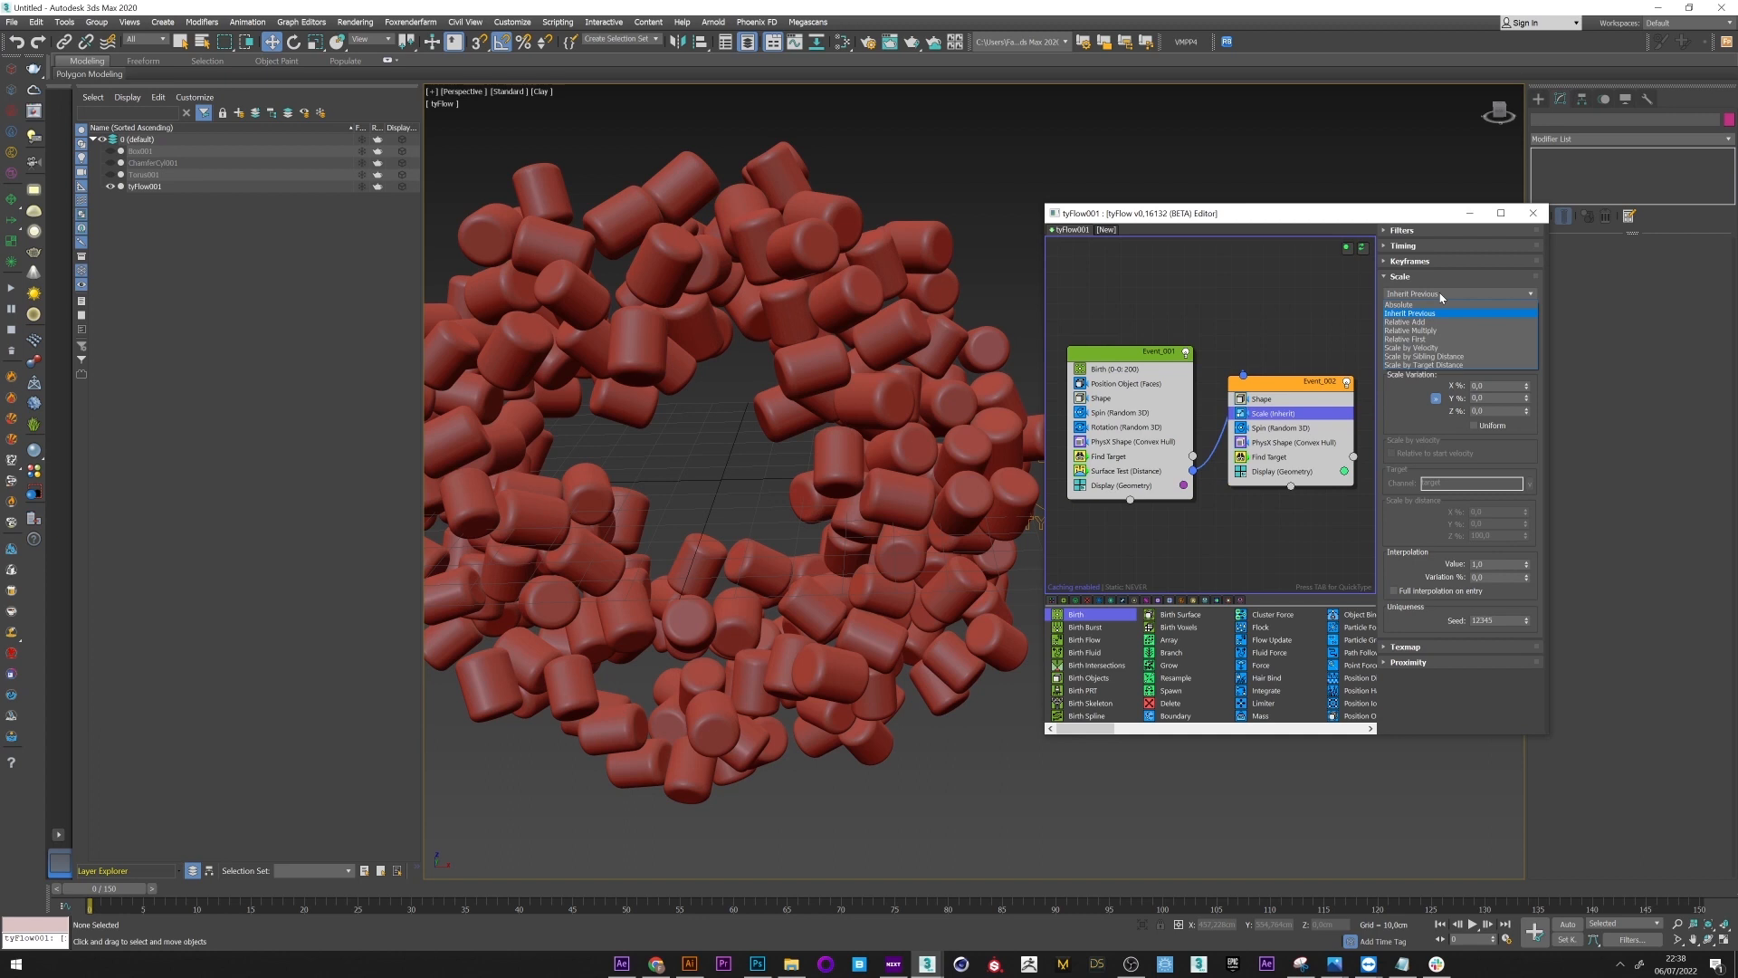
{"action": "left_click", "coordinate": [1410, 330]}
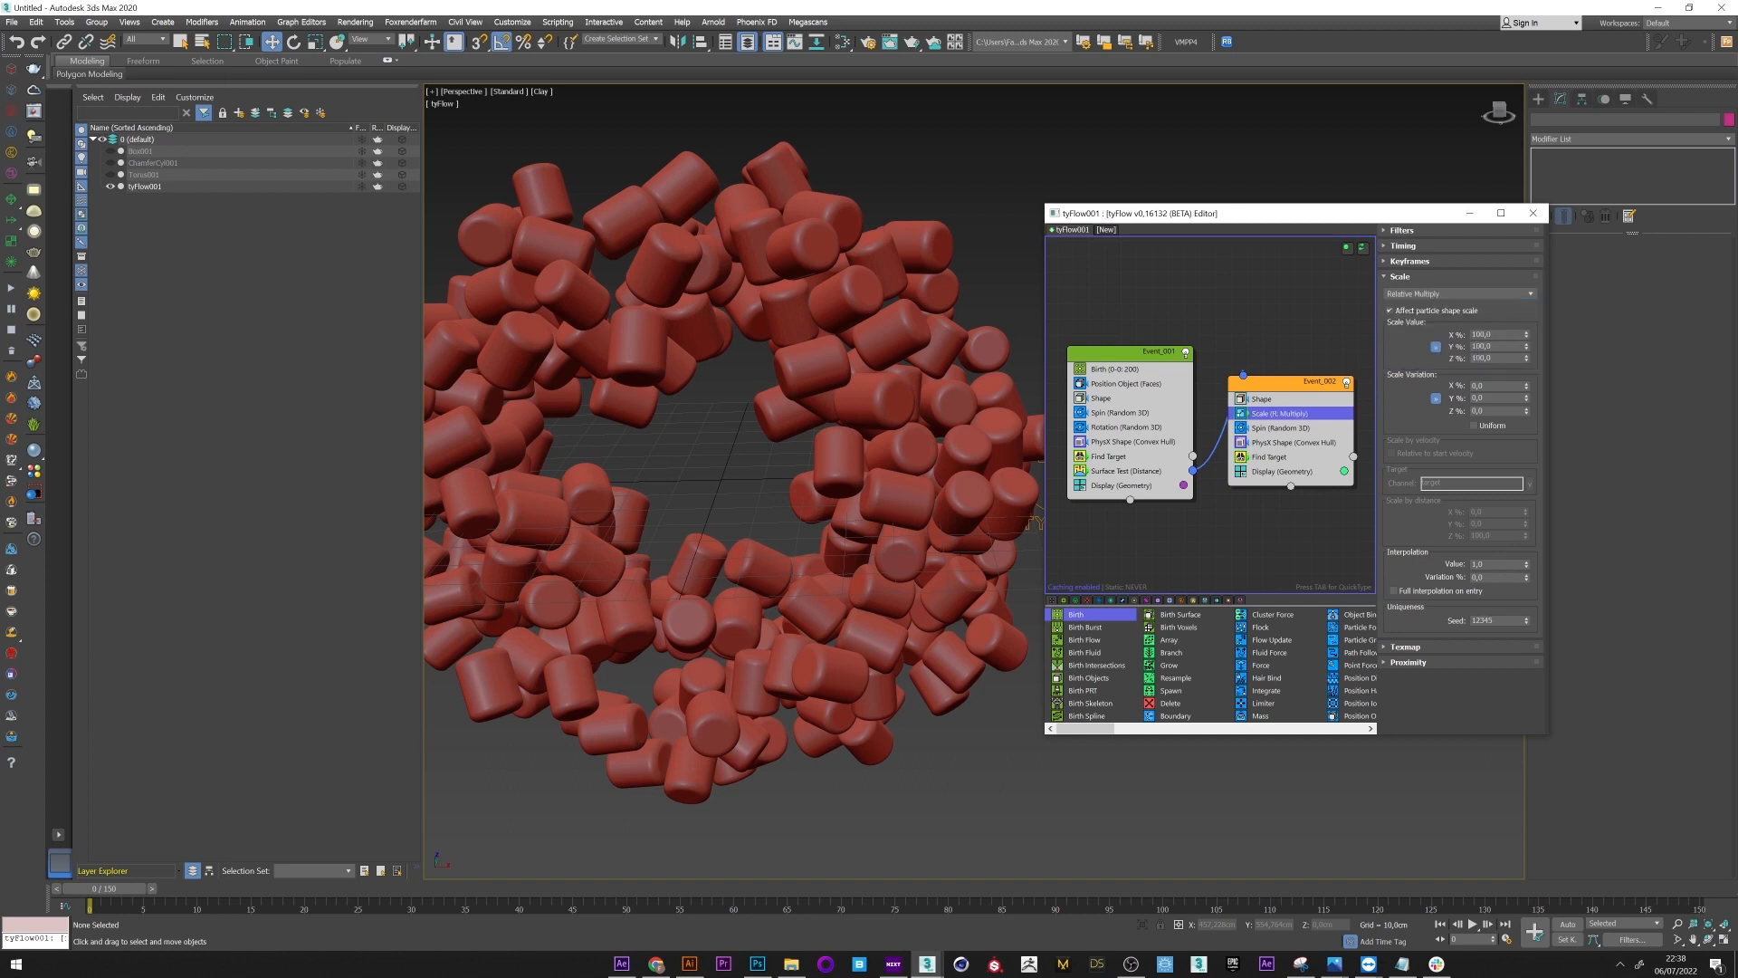
{"action": "type", "text": "105"}
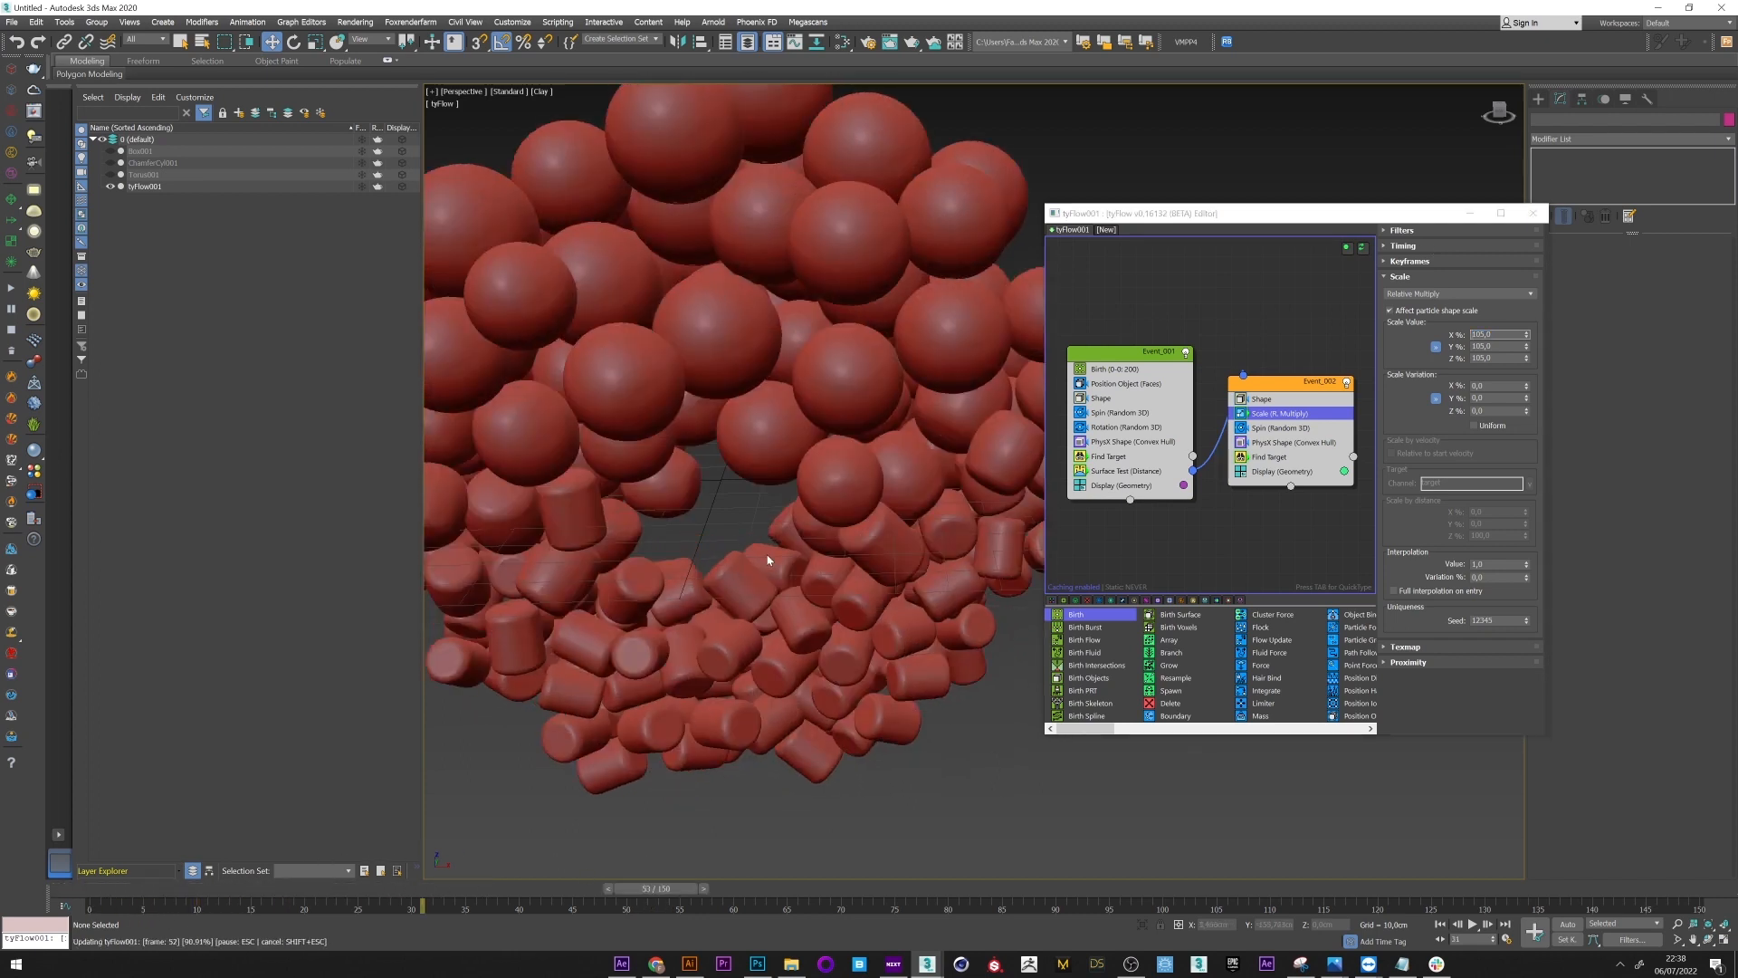
{"action": "left_click_drag", "start_coordinate": [654, 905], "coordinate": [167, 905]}
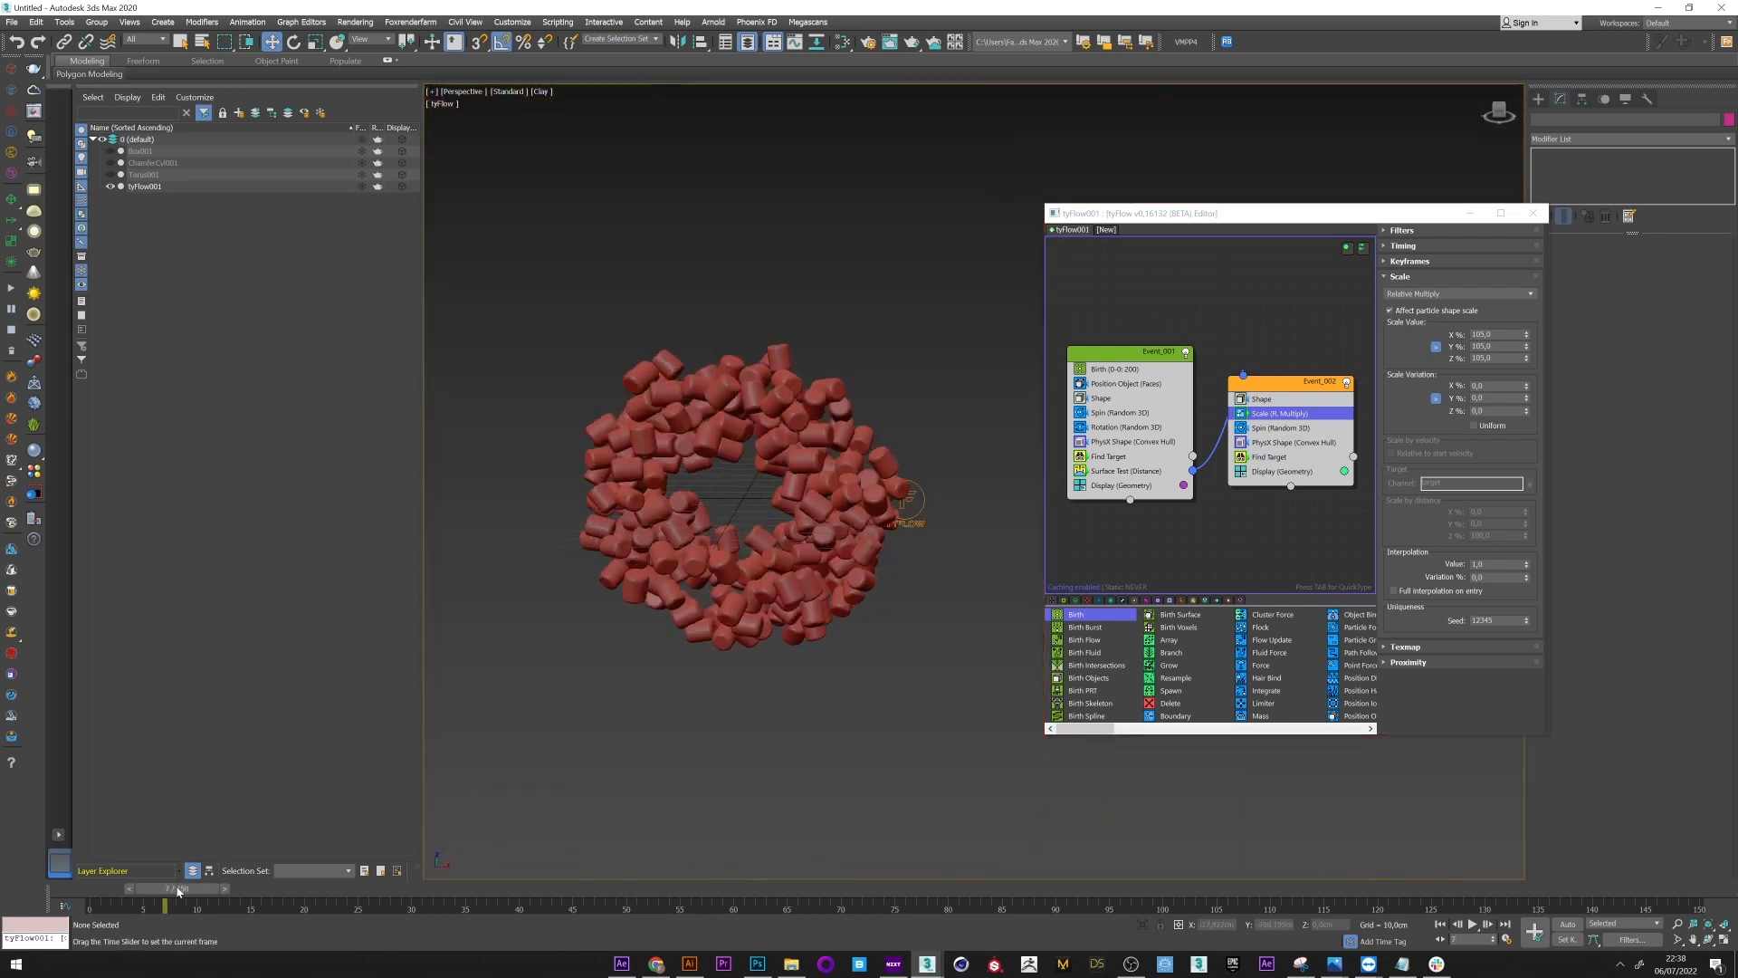
{"action": "left_click_drag", "start_coordinate": [167, 898], "coordinate": [518, 898]}
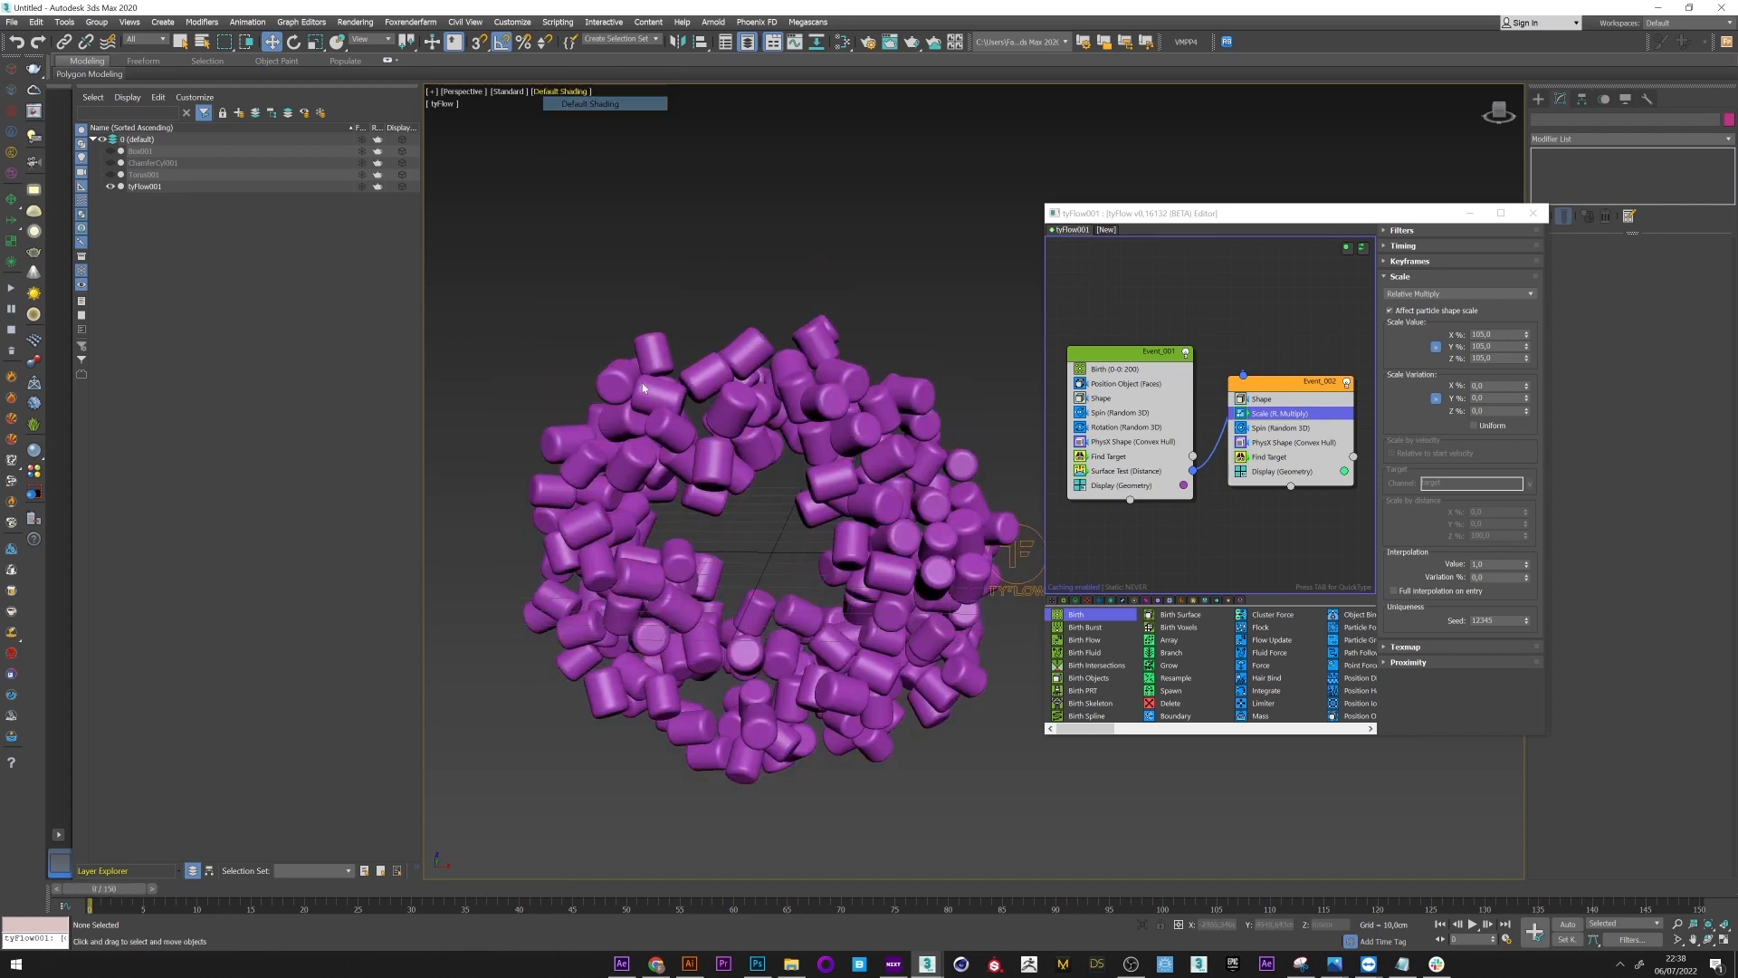
Step: Add a Custom Properties operator to Event_001 storing particle Scale in a custom vector
{"action": "left_click", "coordinate": [1107, 456]}
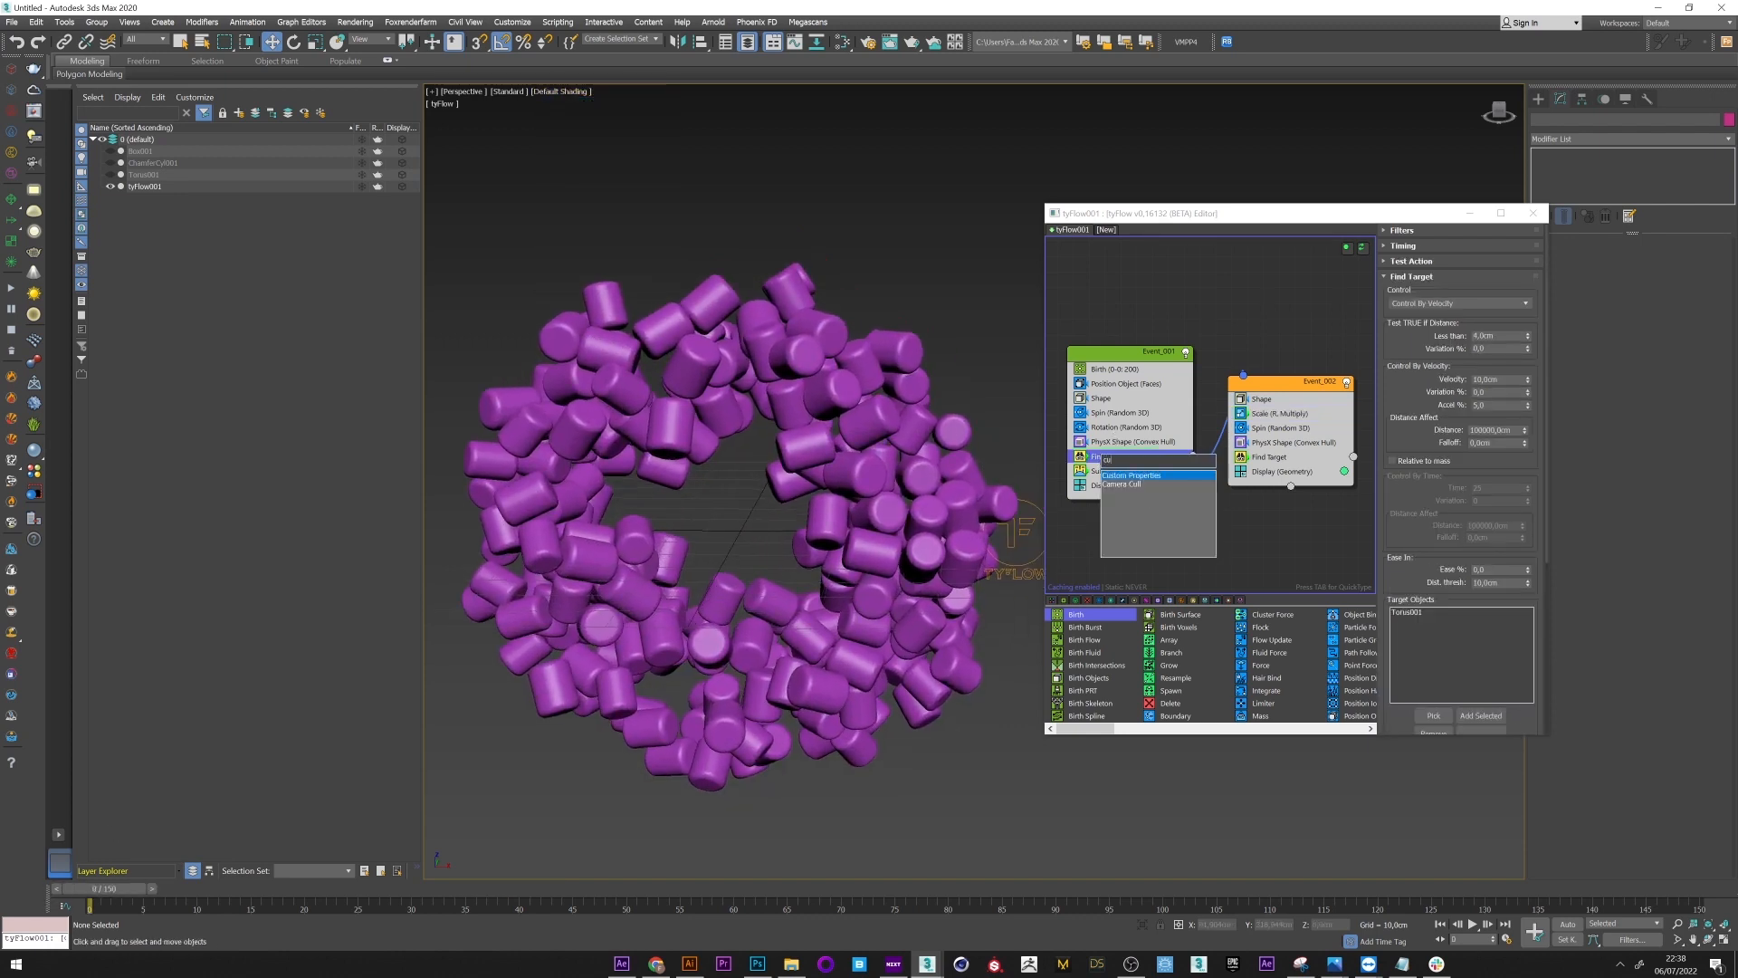
{"action": "left_click", "coordinate": [1129, 455]}
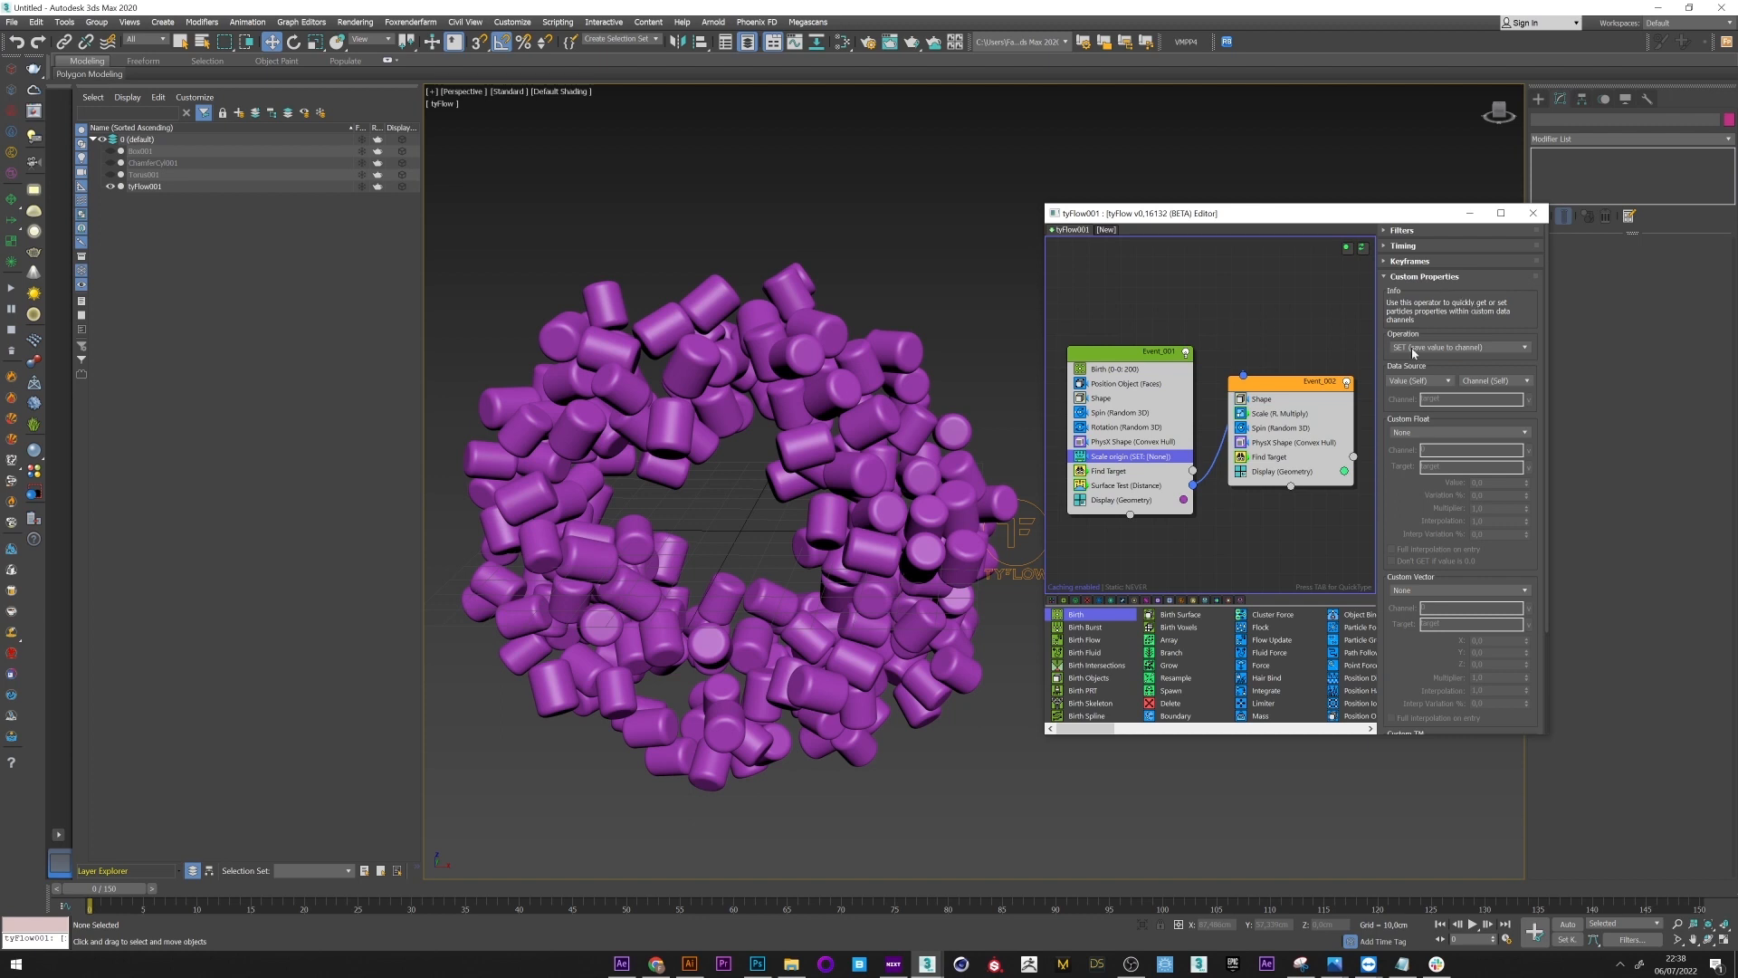
{"action": "left_click", "coordinate": [1457, 464]}
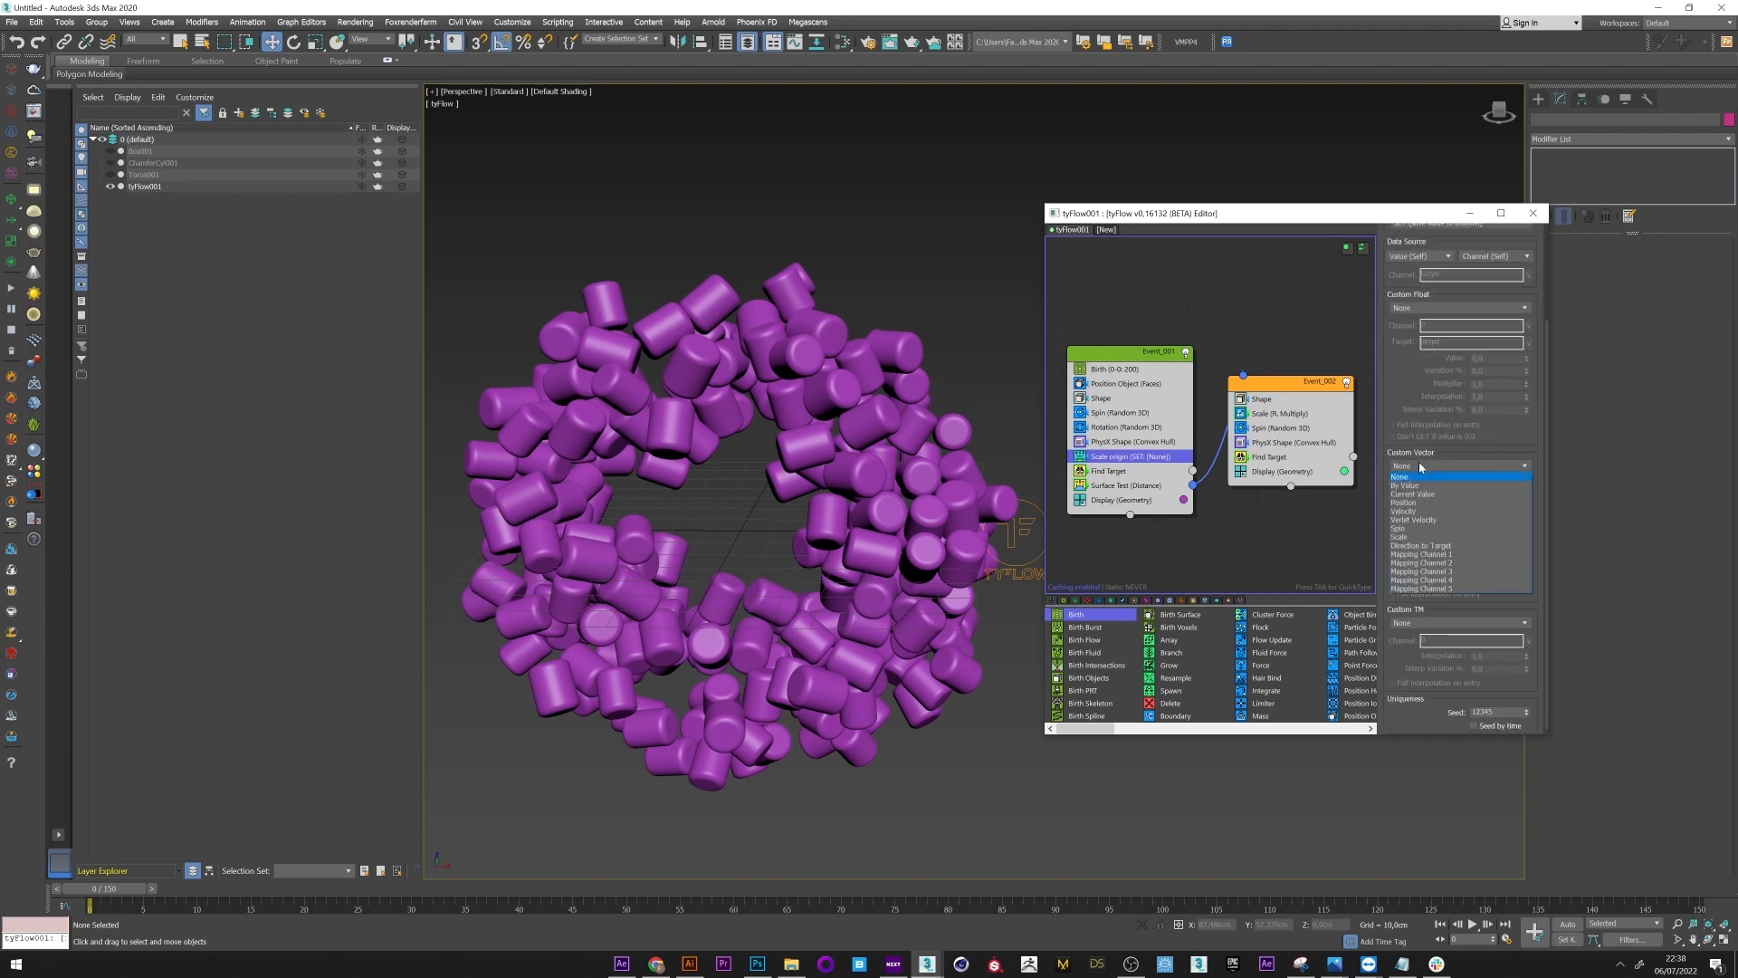
{"action": "left_click", "coordinate": [1422, 537]}
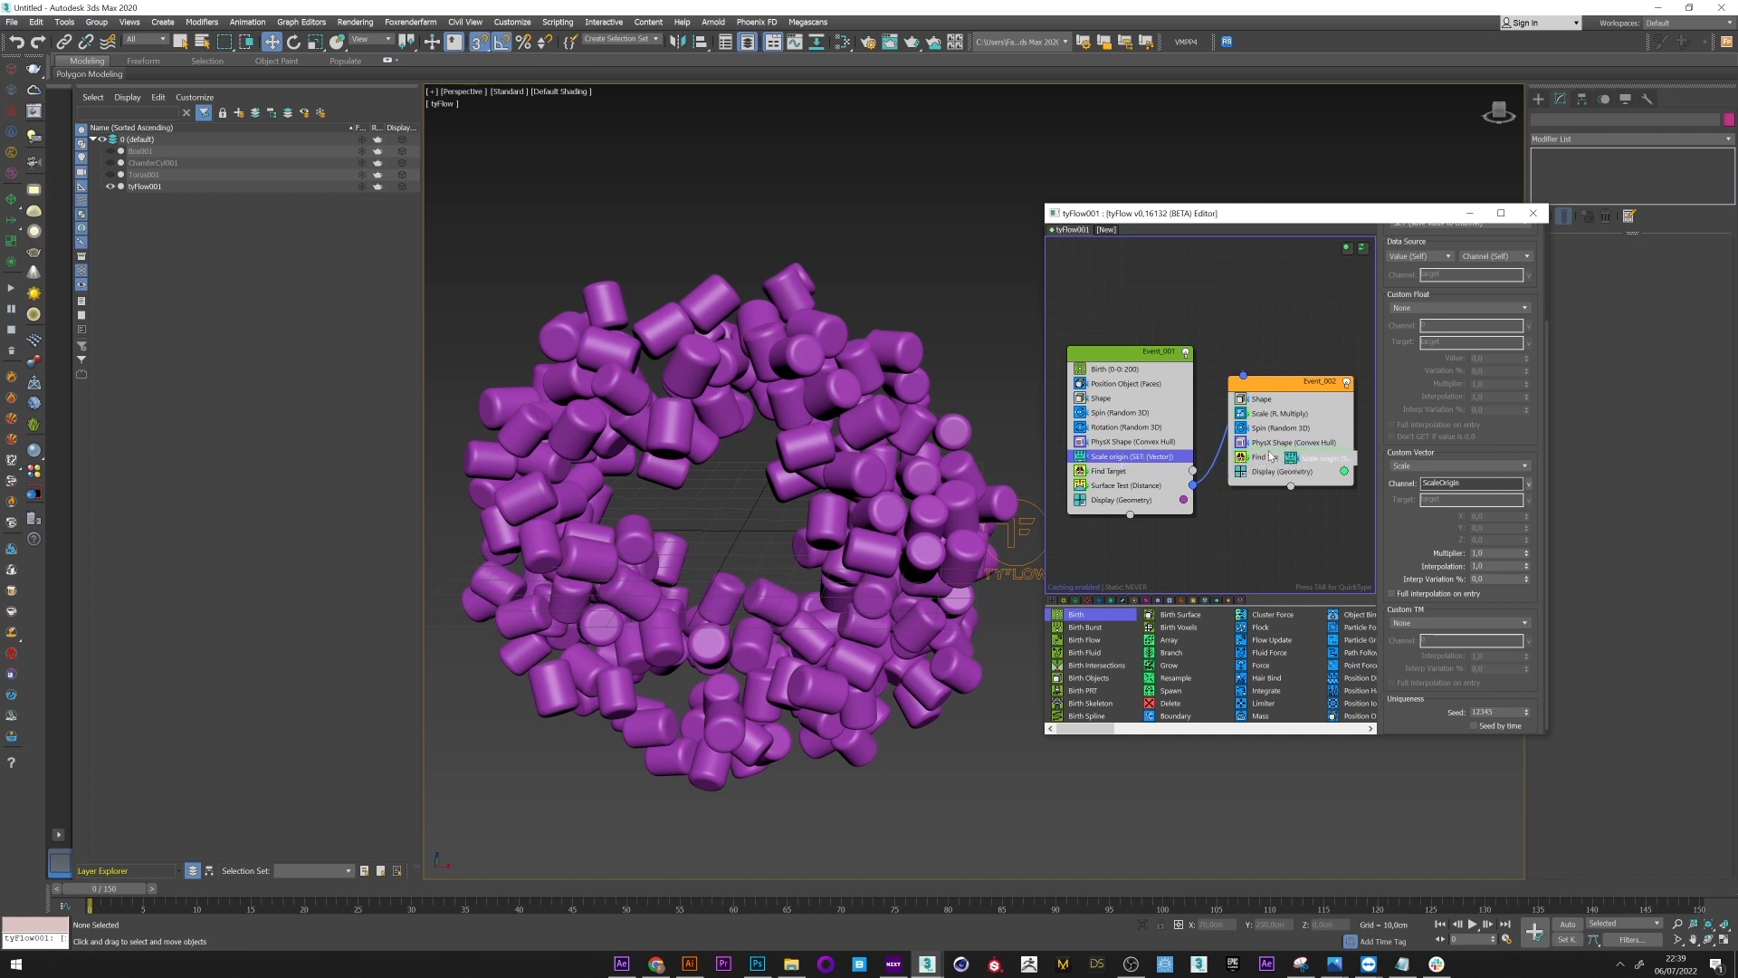
Step: Give Event_002's Scale origin copy an Event Age under 100 particle filter
{"action": "left_click", "coordinate": [1286, 455]}
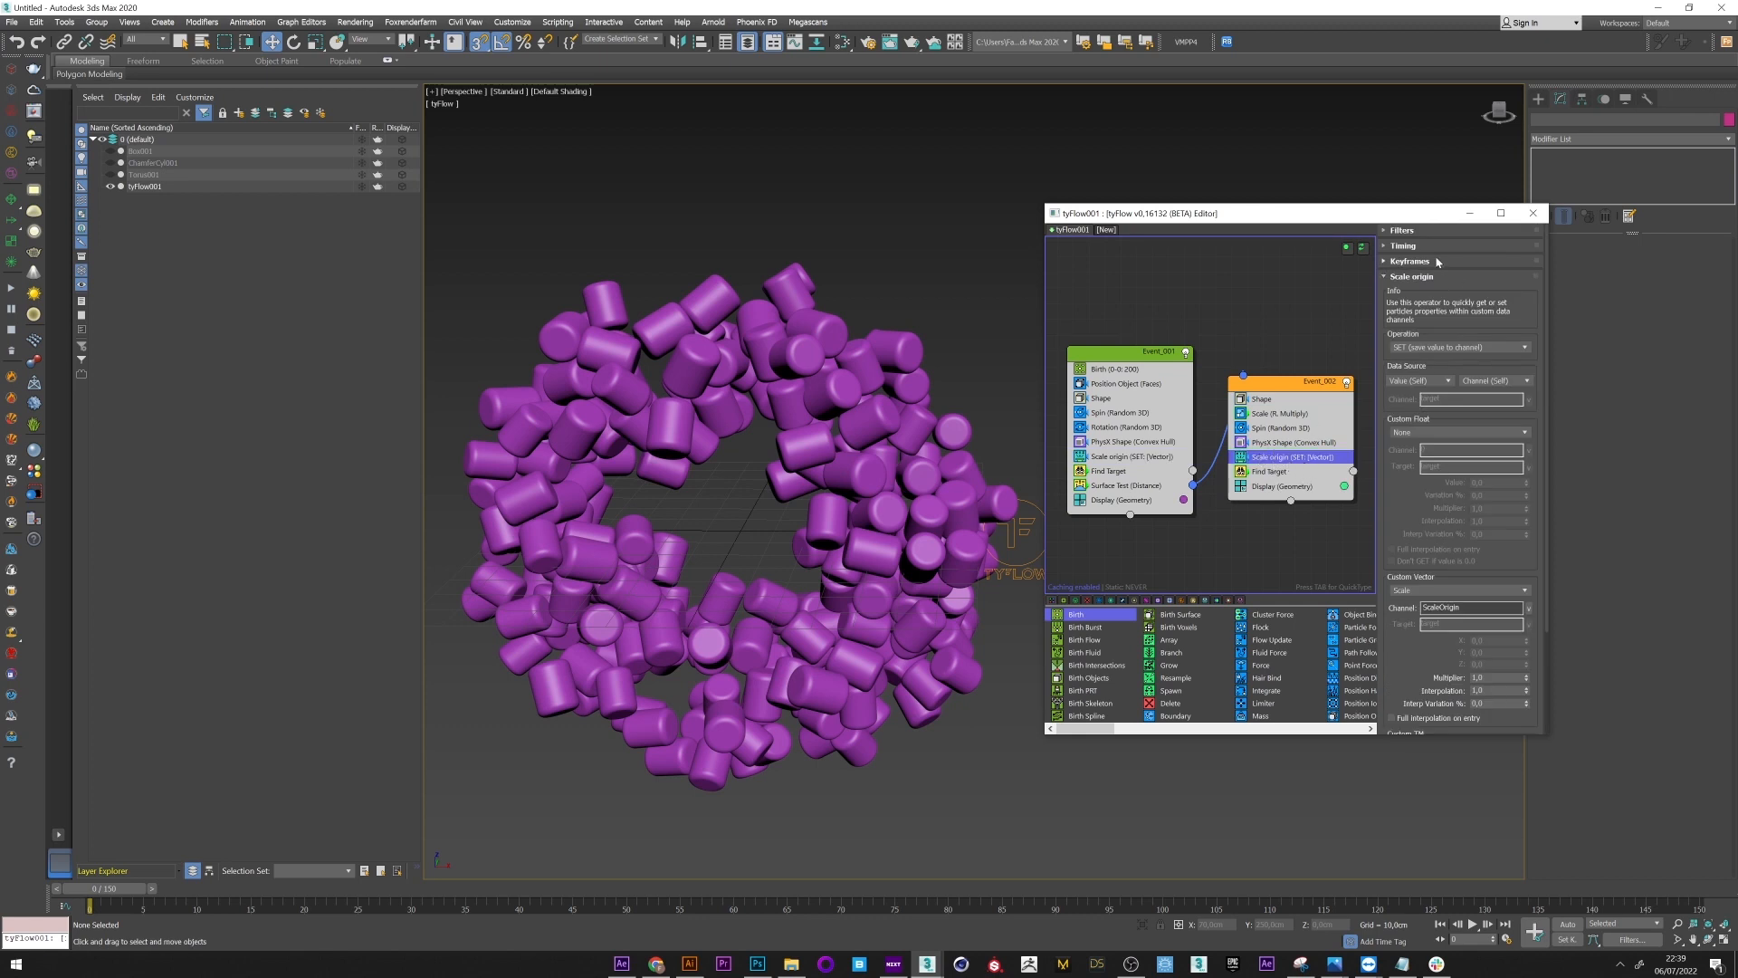
{"action": "left_click", "coordinate": [1408, 246]}
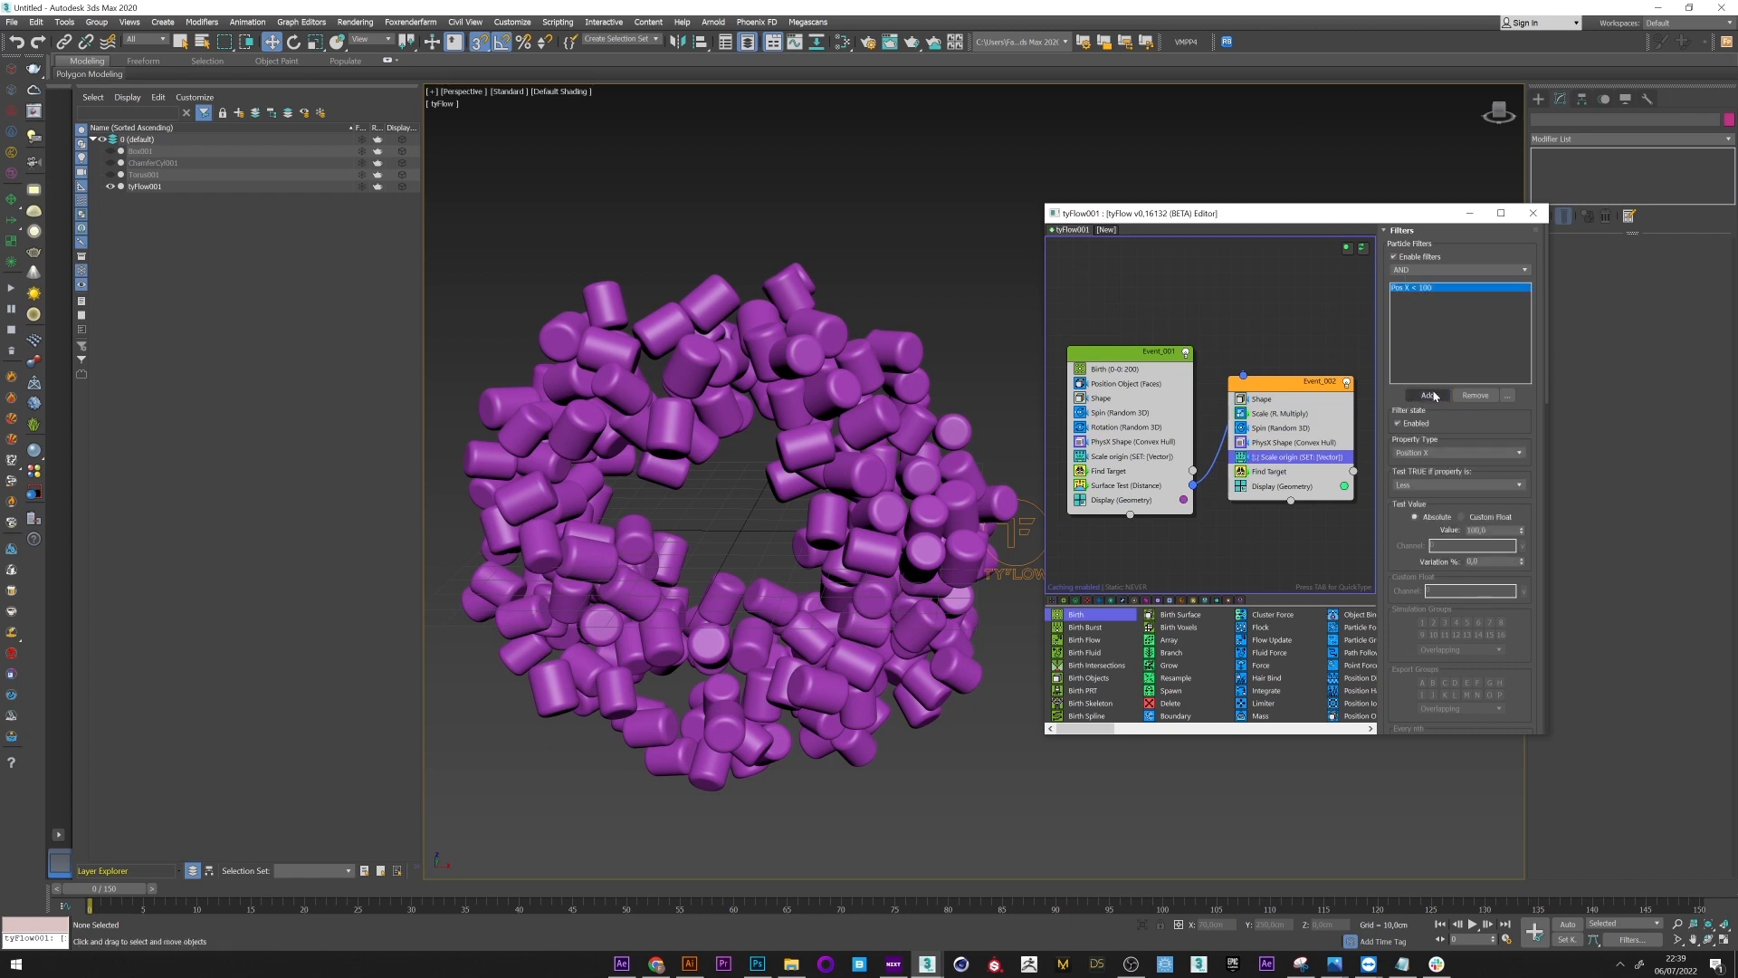
{"action": "left_click", "coordinate": [1457, 451]}
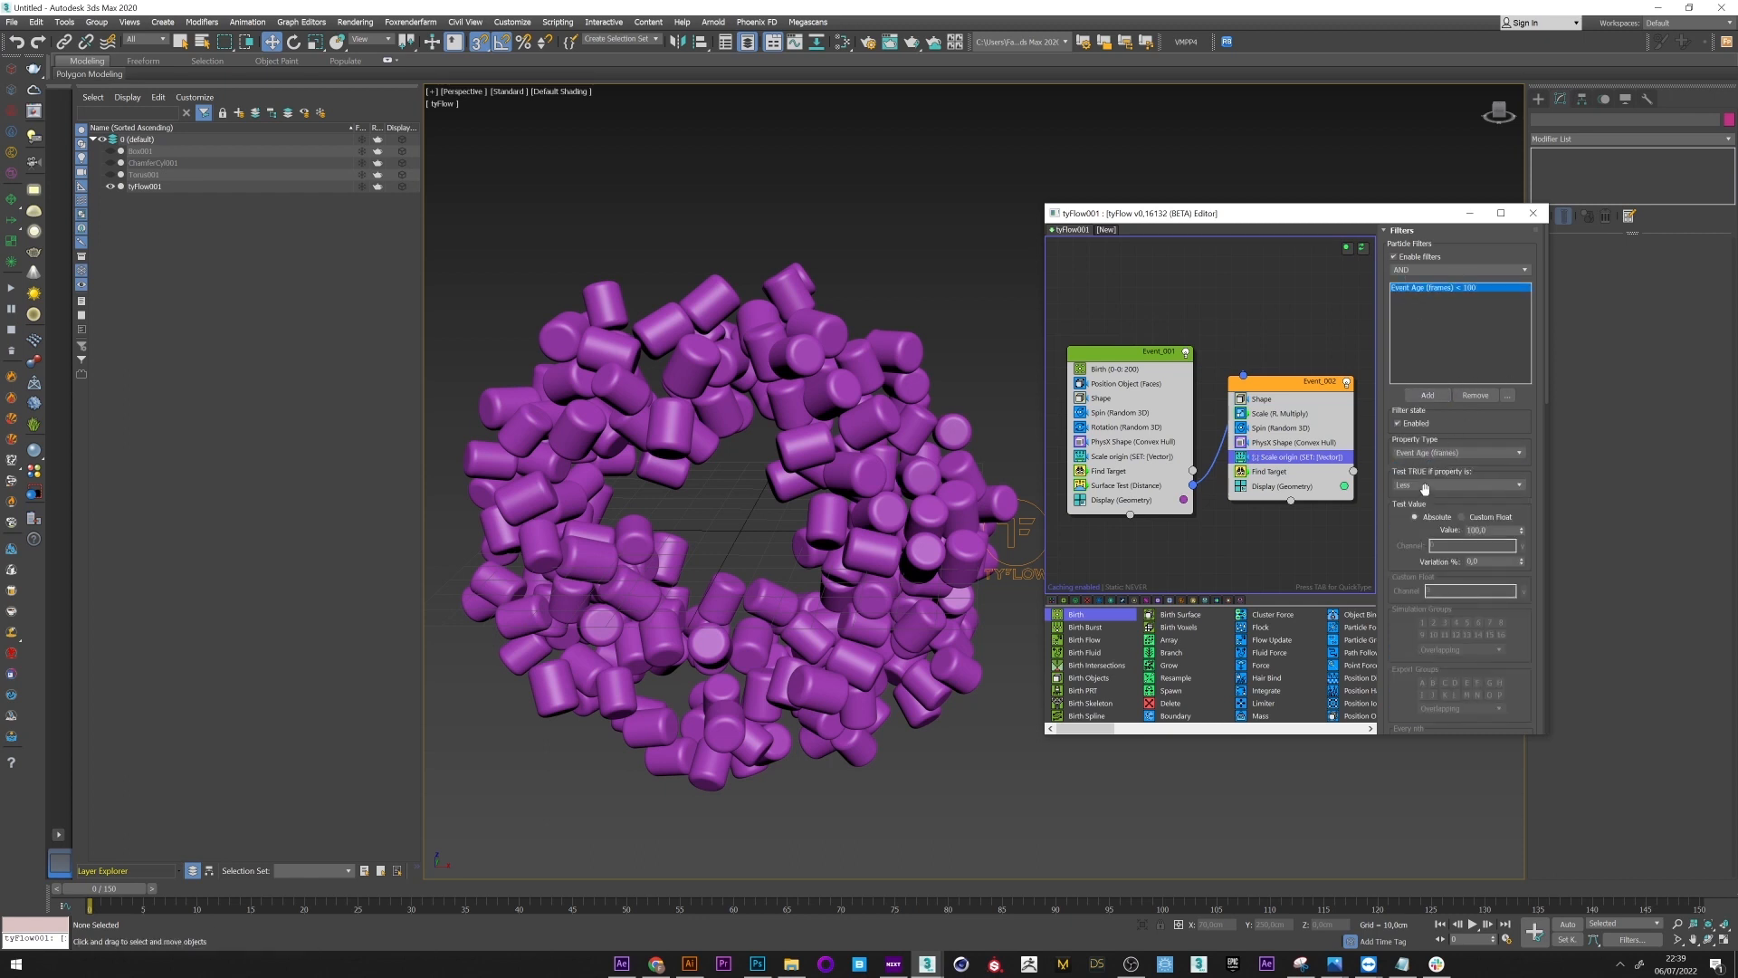
{"action": "left_click", "coordinate": [1457, 485]}
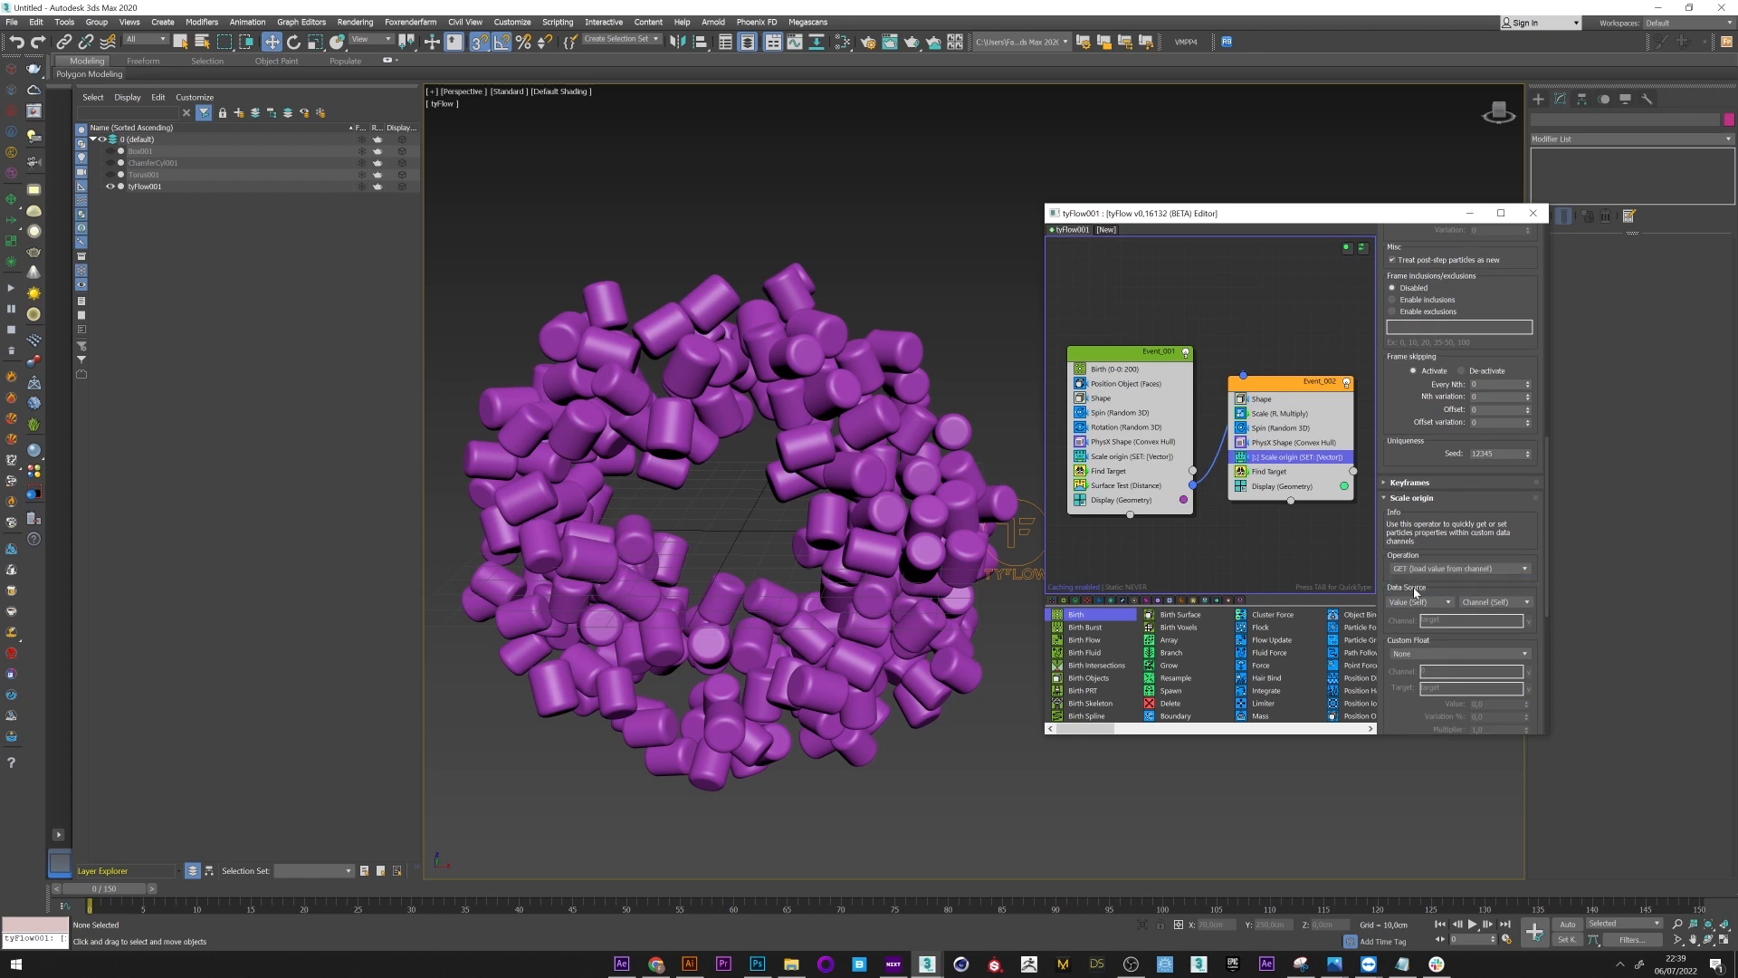
{"action": "mouse_move", "coordinate": [1549, 510]}
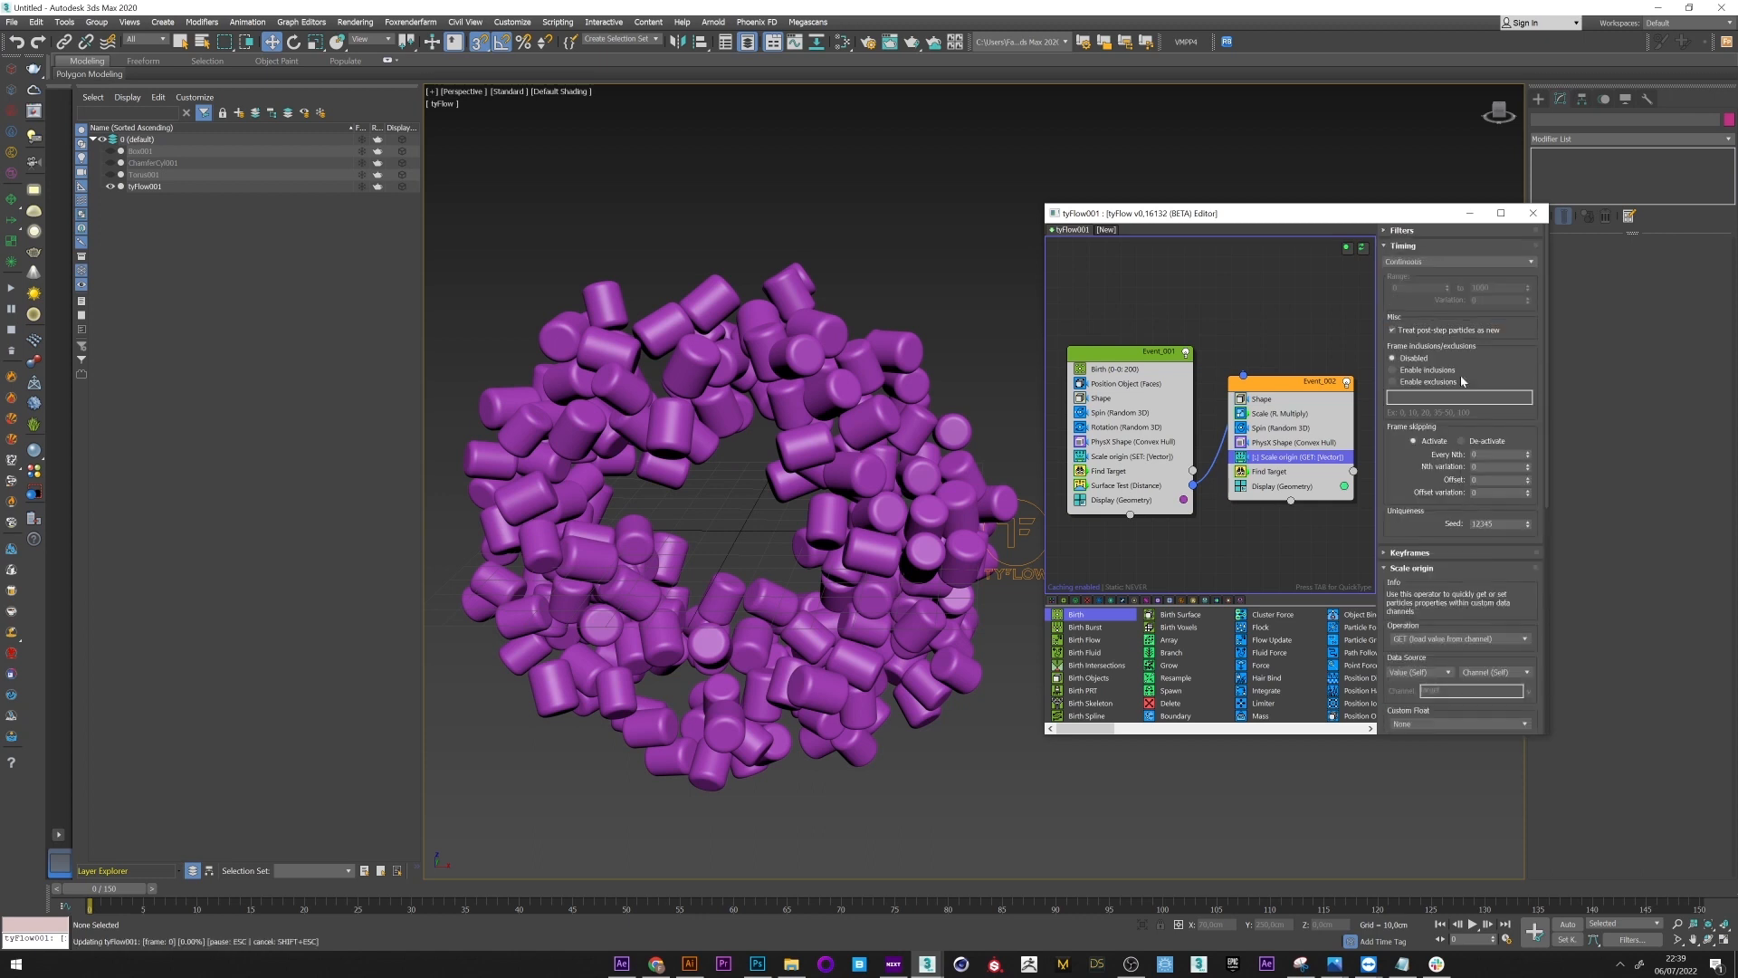
Step: Scrub the timeline back and forth to watch cylinders switch events and swell into spheres
{"action": "left_click_drag", "start_coordinate": [75, 889], "coordinate": [146, 889]}
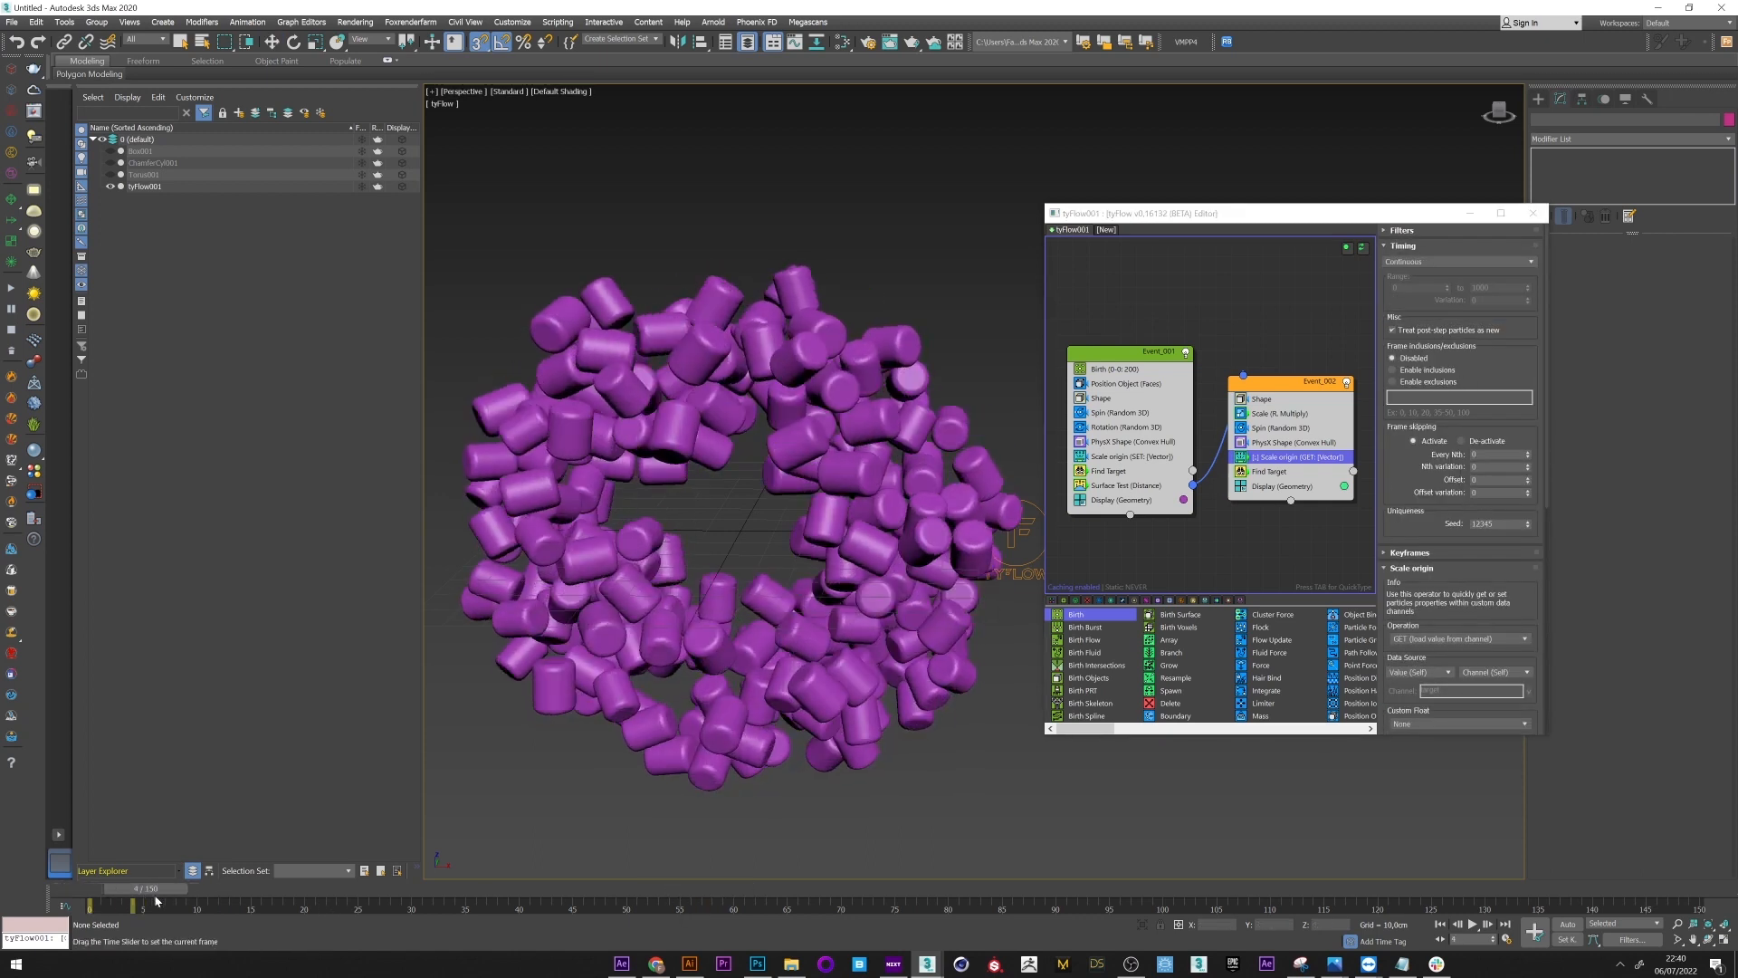
{"action": "left_click_drag", "start_coordinate": [133, 888], "coordinate": [421, 888]}
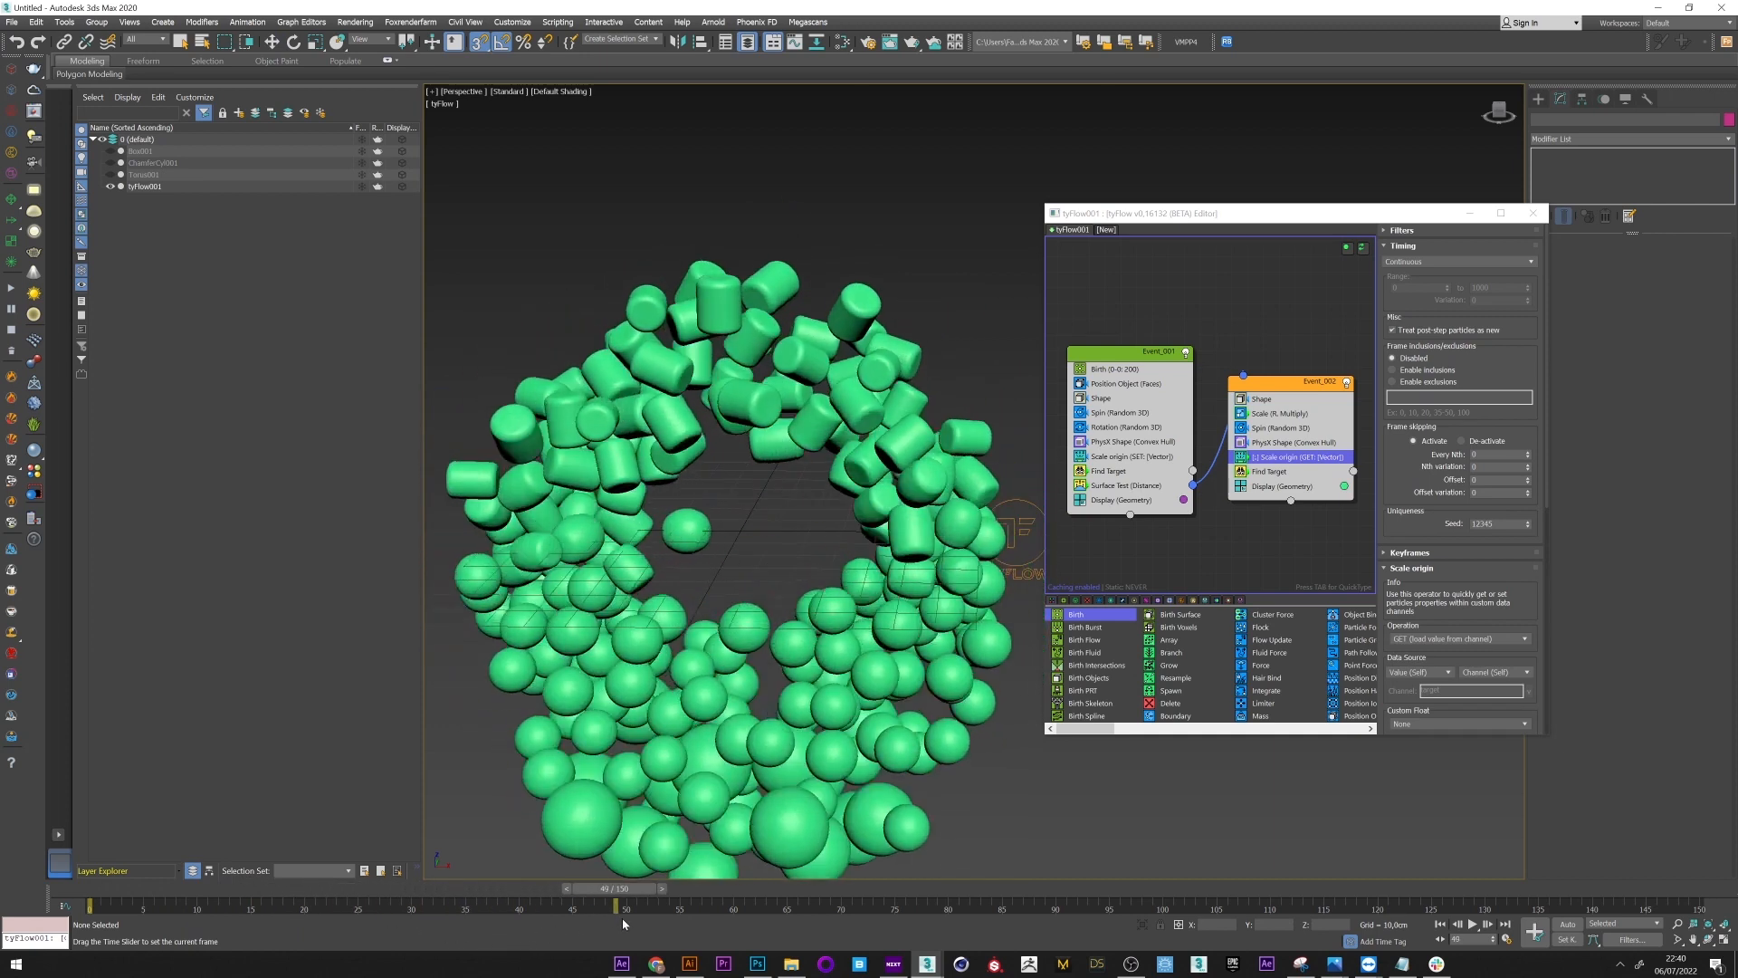
{"action": "left_click_drag", "start_coordinate": [617, 905], "coordinate": [752, 906]}
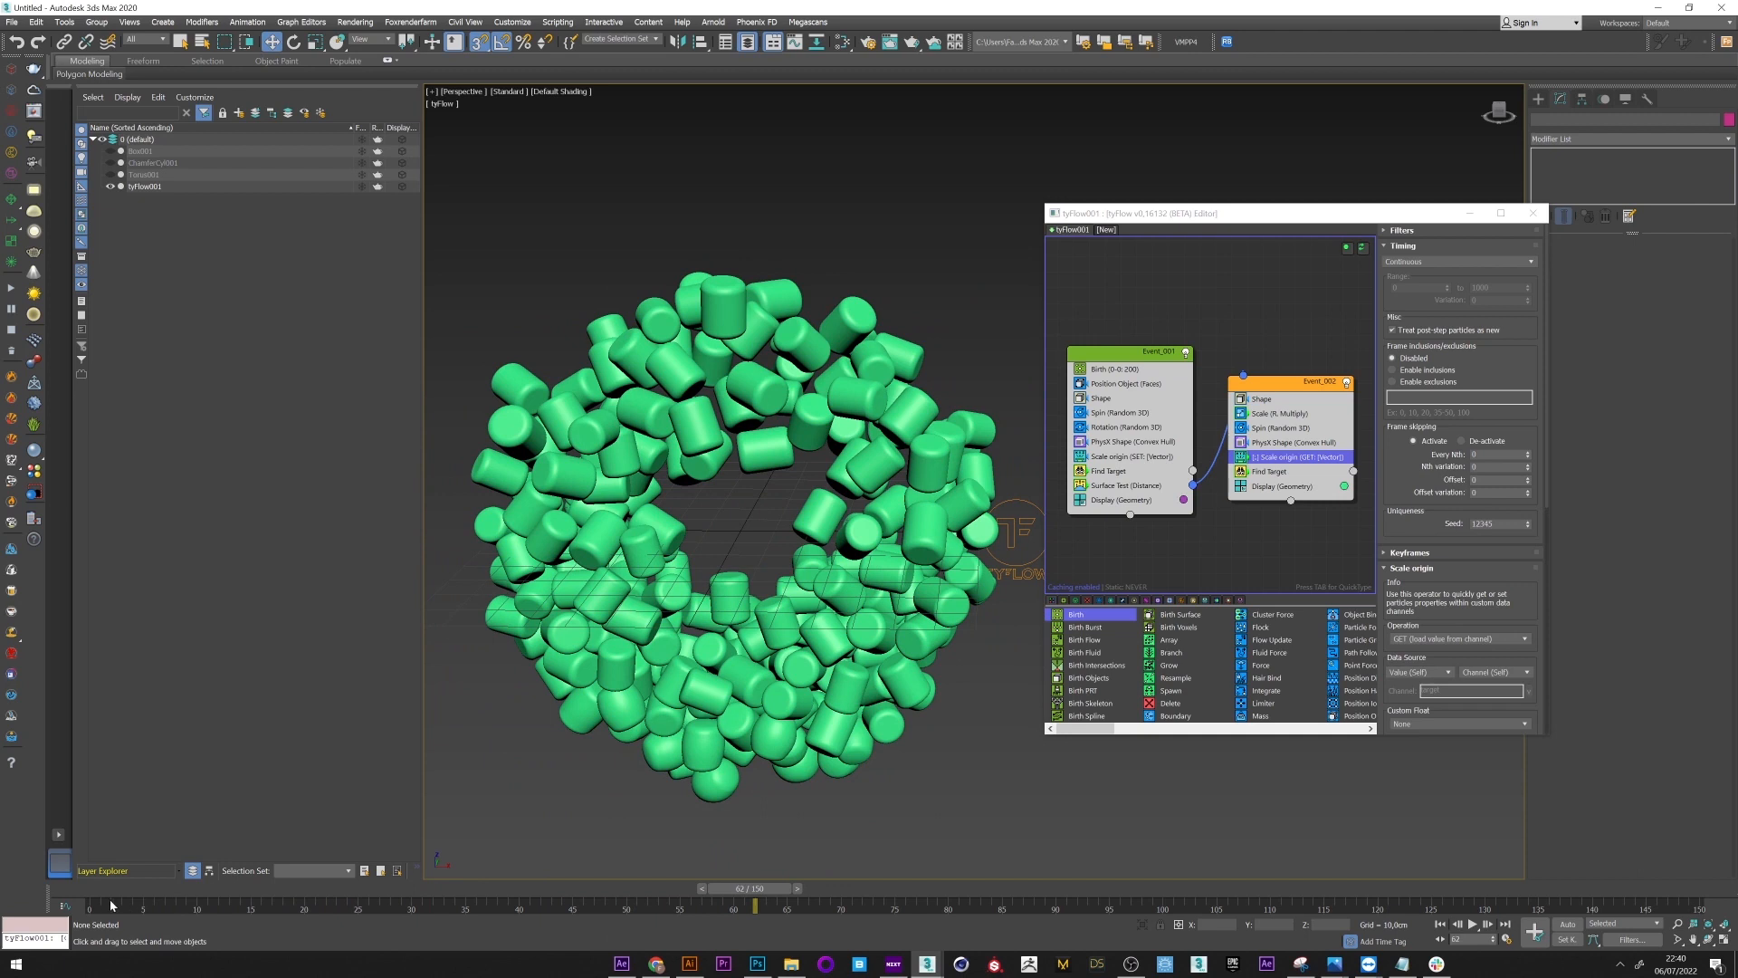
{"action": "left_click_drag", "start_coordinate": [754, 887], "coordinate": [305, 887]}
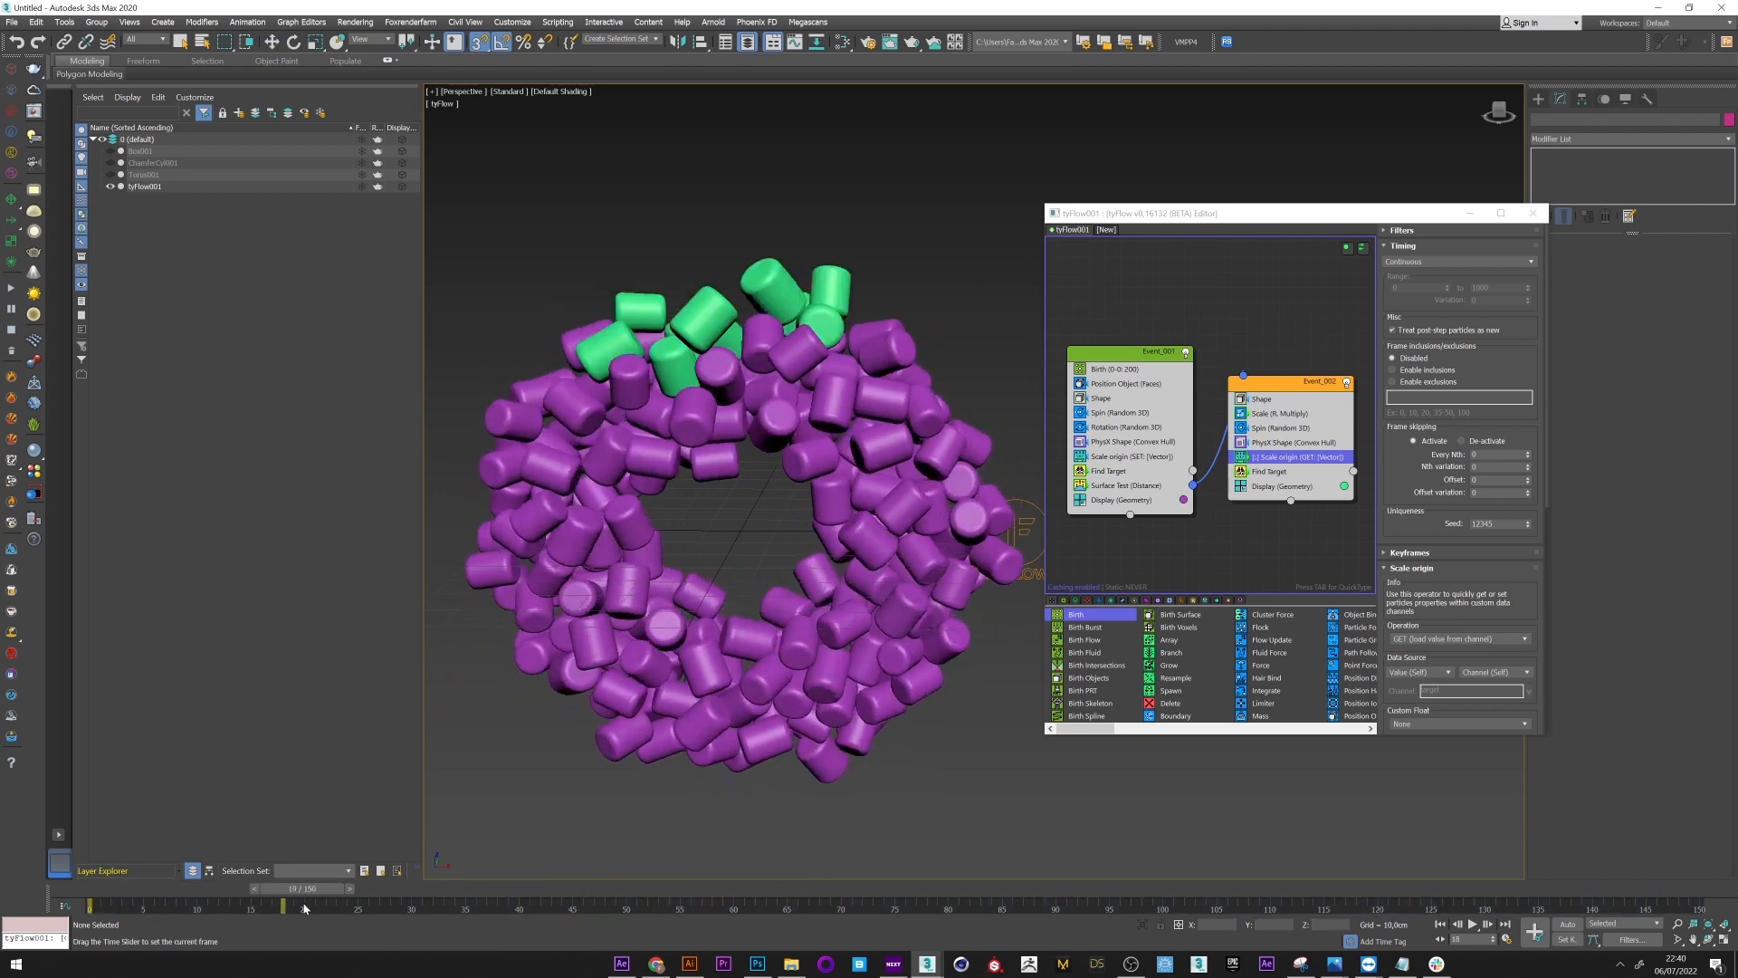
{"action": "left_click_drag", "start_coordinate": [305, 888], "coordinate": [405, 888]}
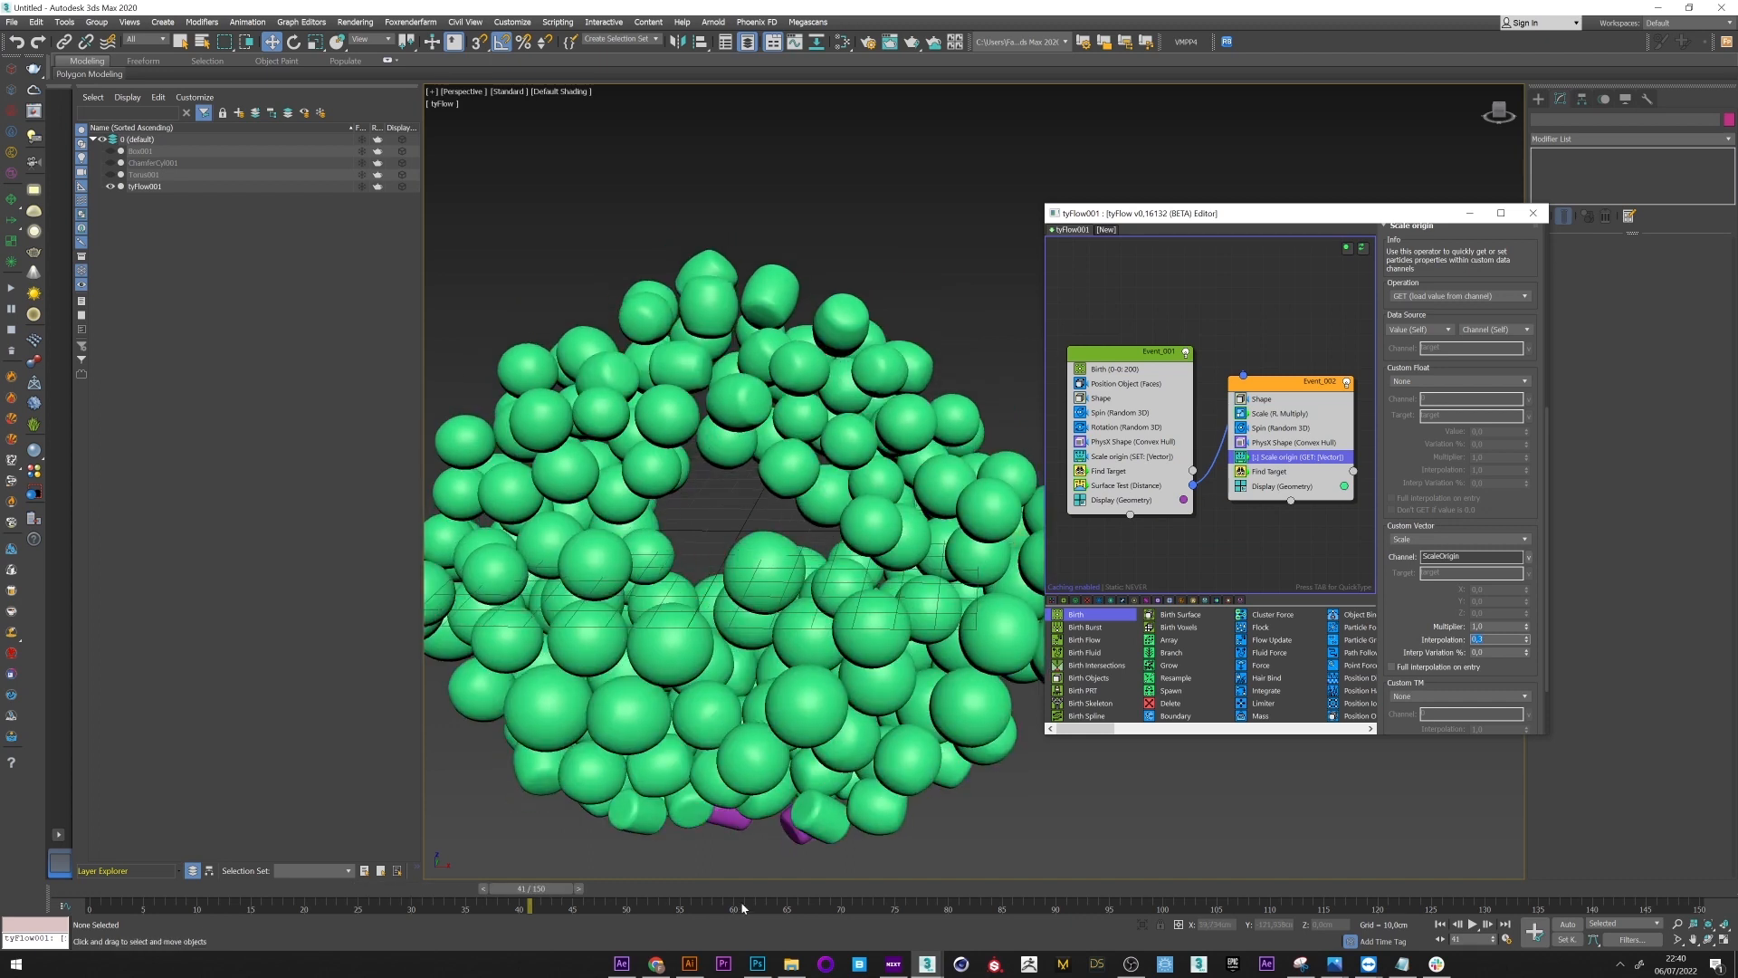
{"action": "left_click_drag", "start_coordinate": [529, 905], "coordinate": [746, 905]}
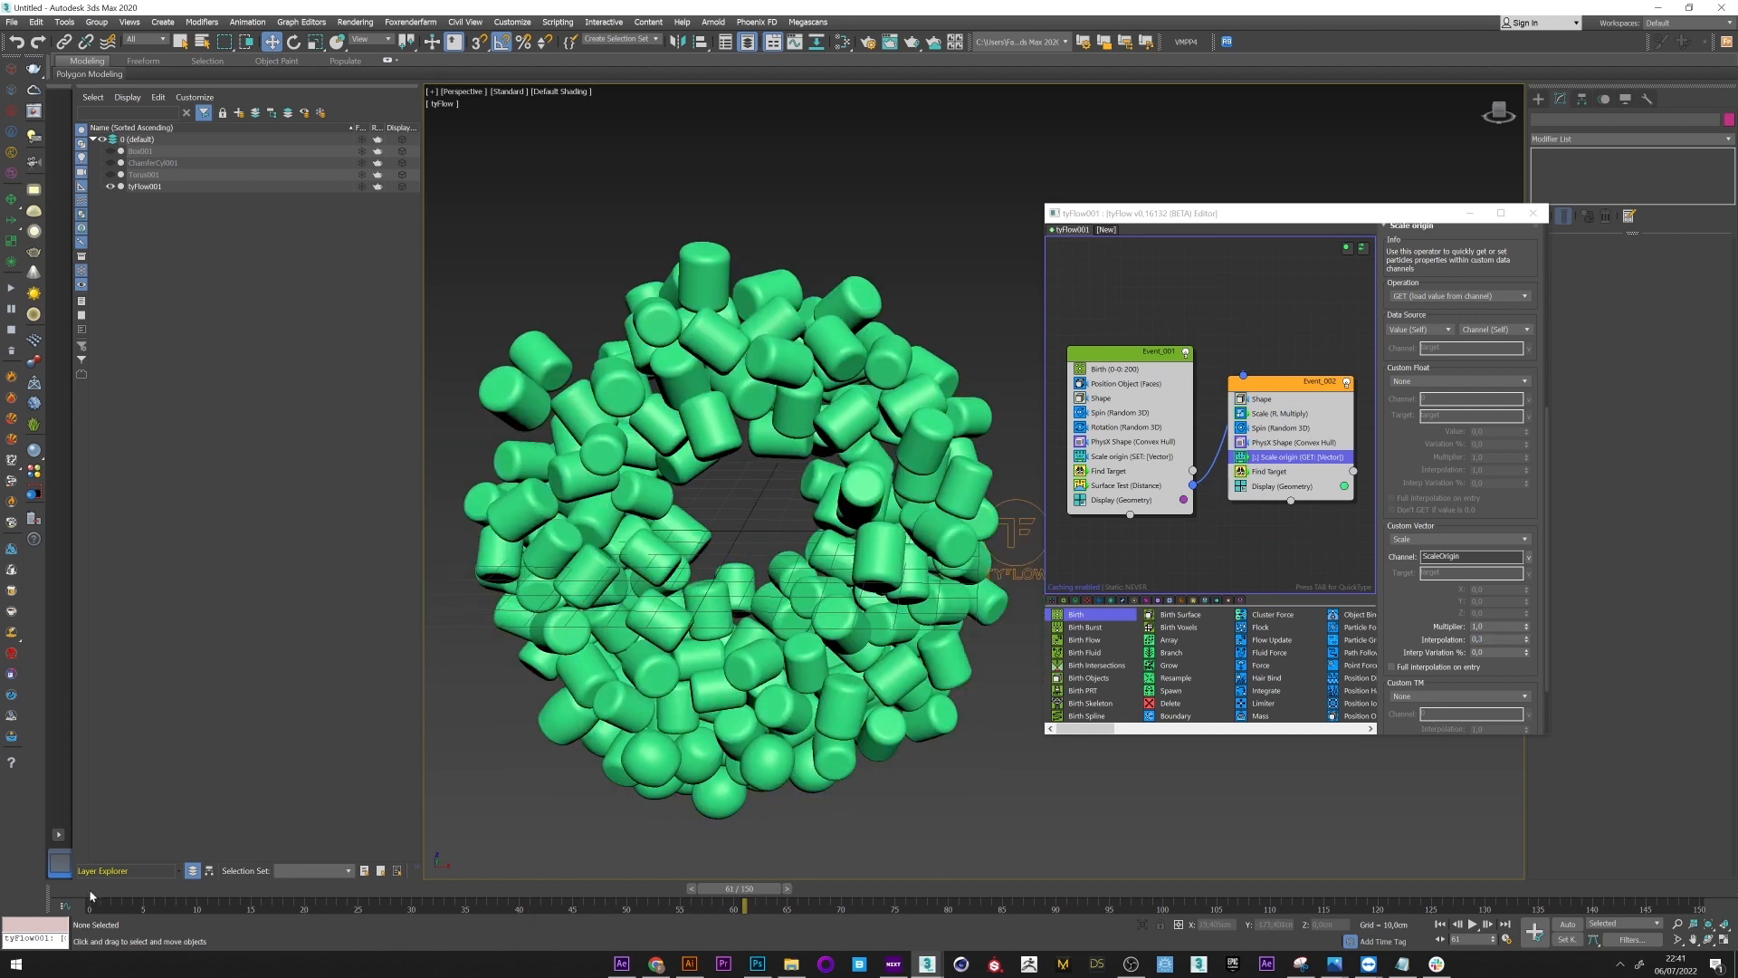
{"action": "left_click_drag", "start_coordinate": [745, 907], "coordinate": [360, 907]}
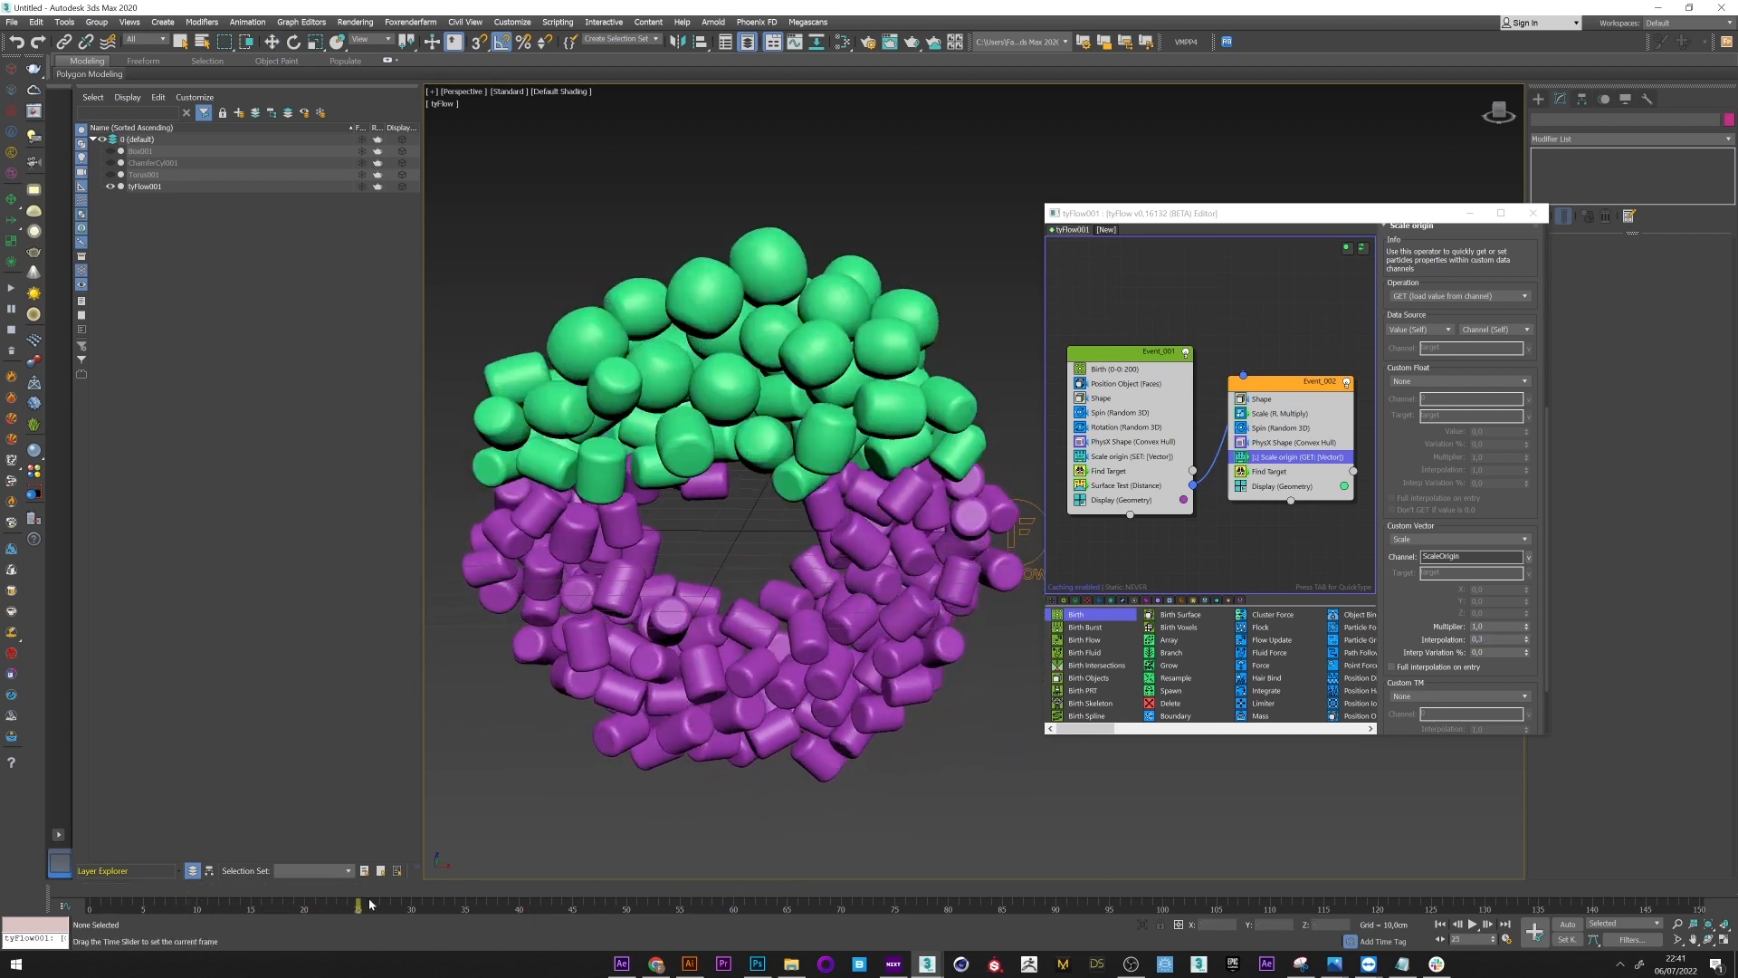
{"action": "left_click_drag", "start_coordinate": [358, 905], "coordinate": [607, 905]}
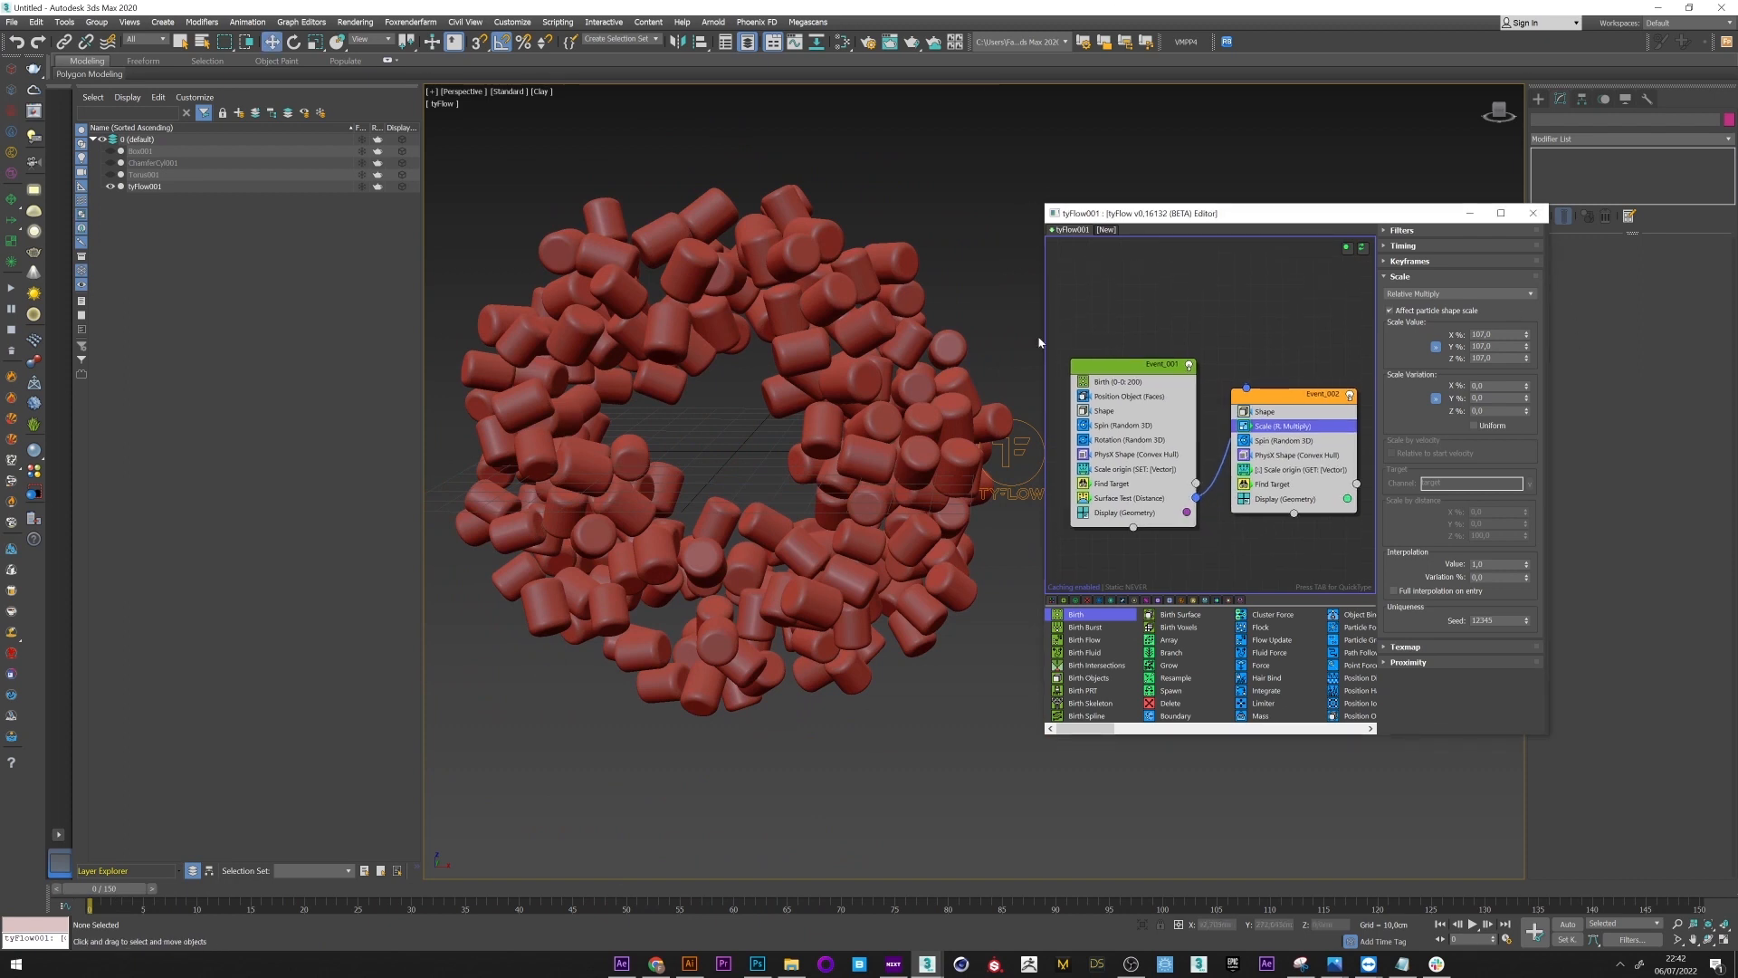
Step: Add a 'Scale Mag' Custom Properties operator storing Scale Magnitude, and copy it to Event_002
{"action": "left_click", "coordinate": [1131, 468]}
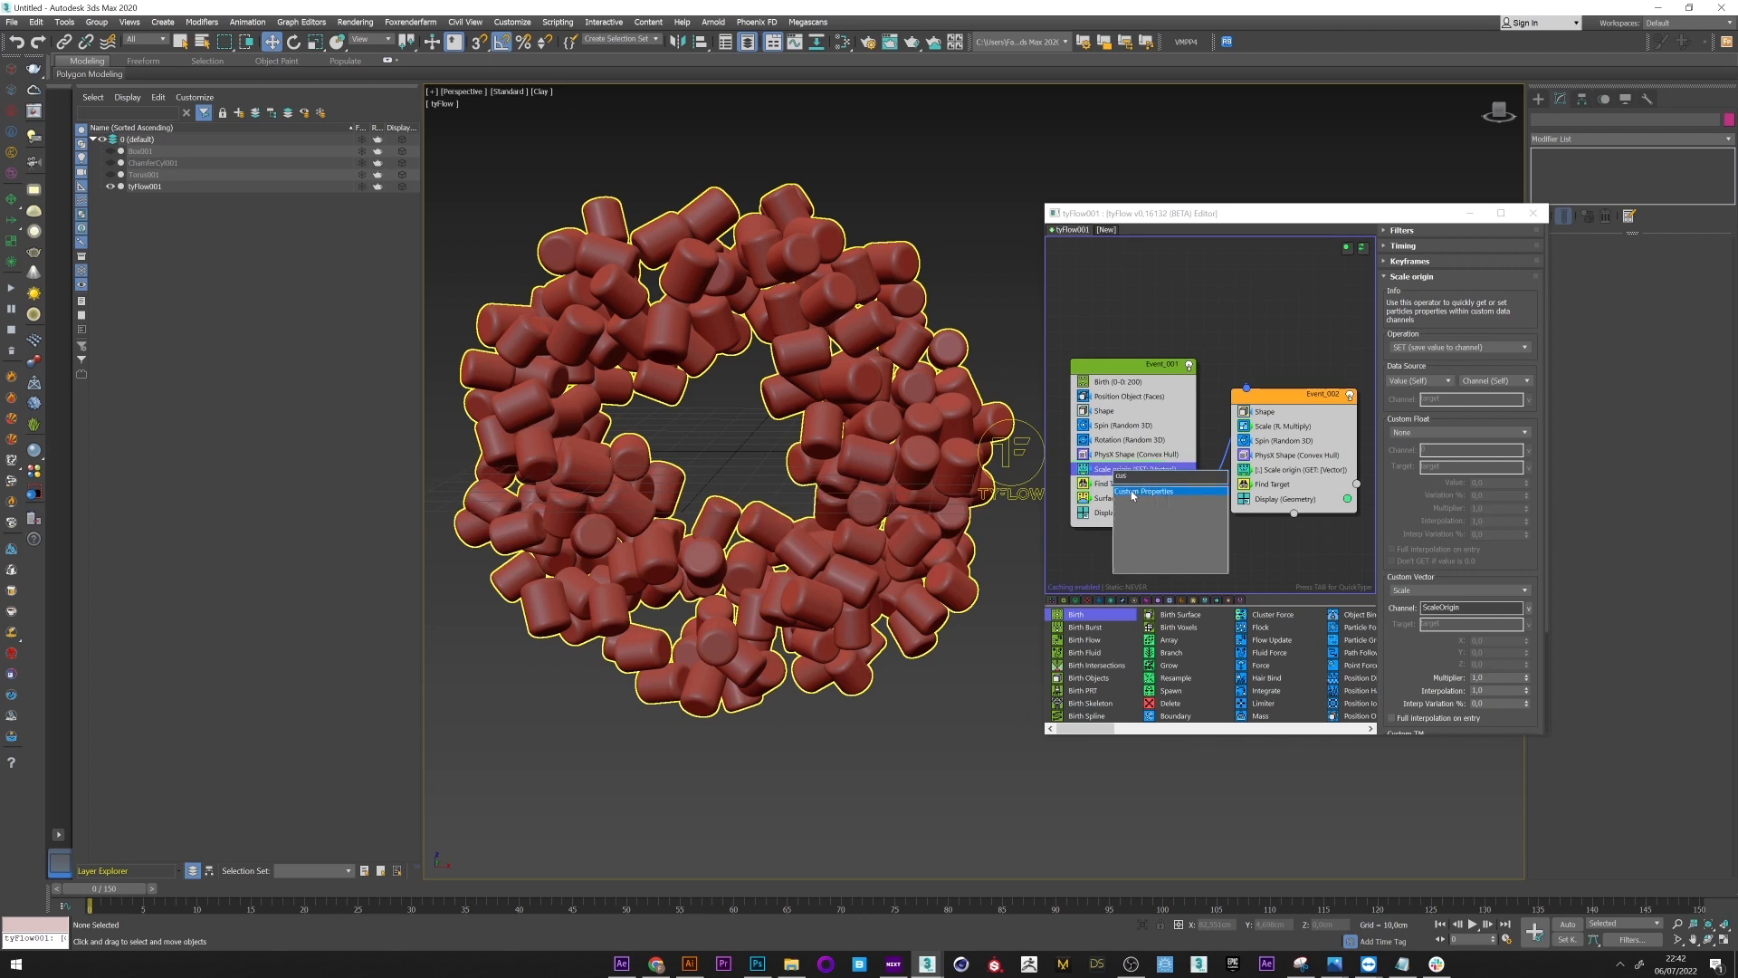
{"action": "left_click", "coordinate": [1141, 491]}
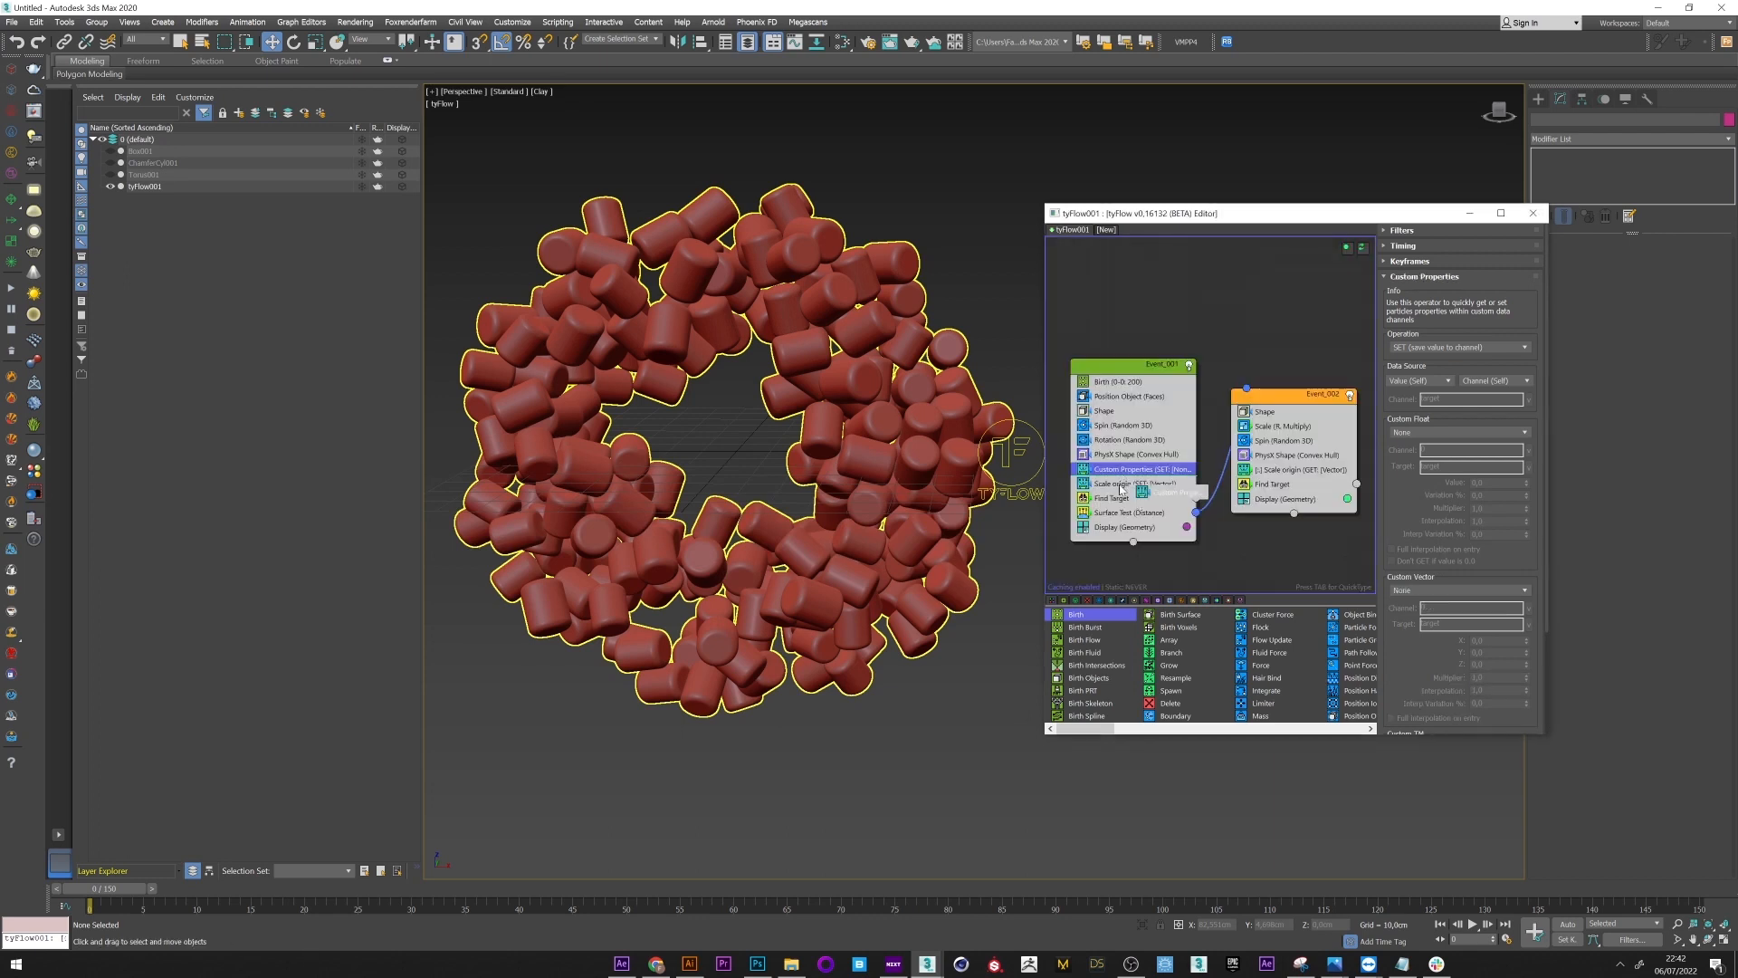
{"action": "double_click", "coordinate": [1120, 484]}
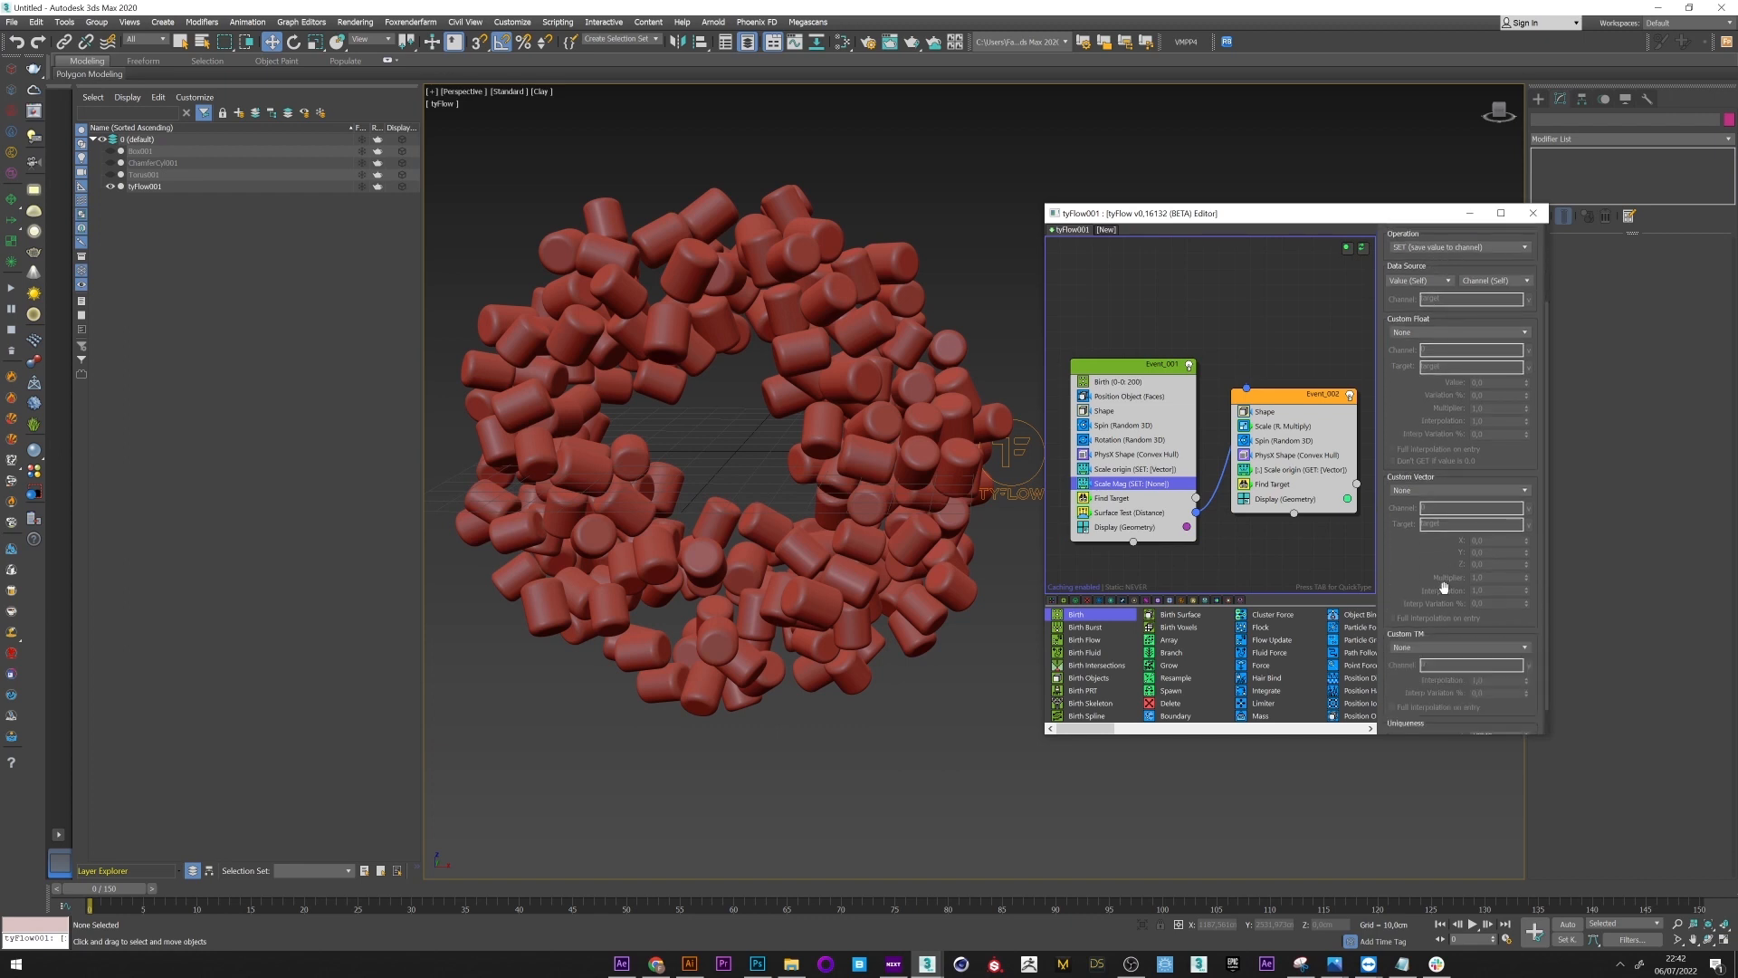
{"action": "left_click", "coordinate": [1457, 331]}
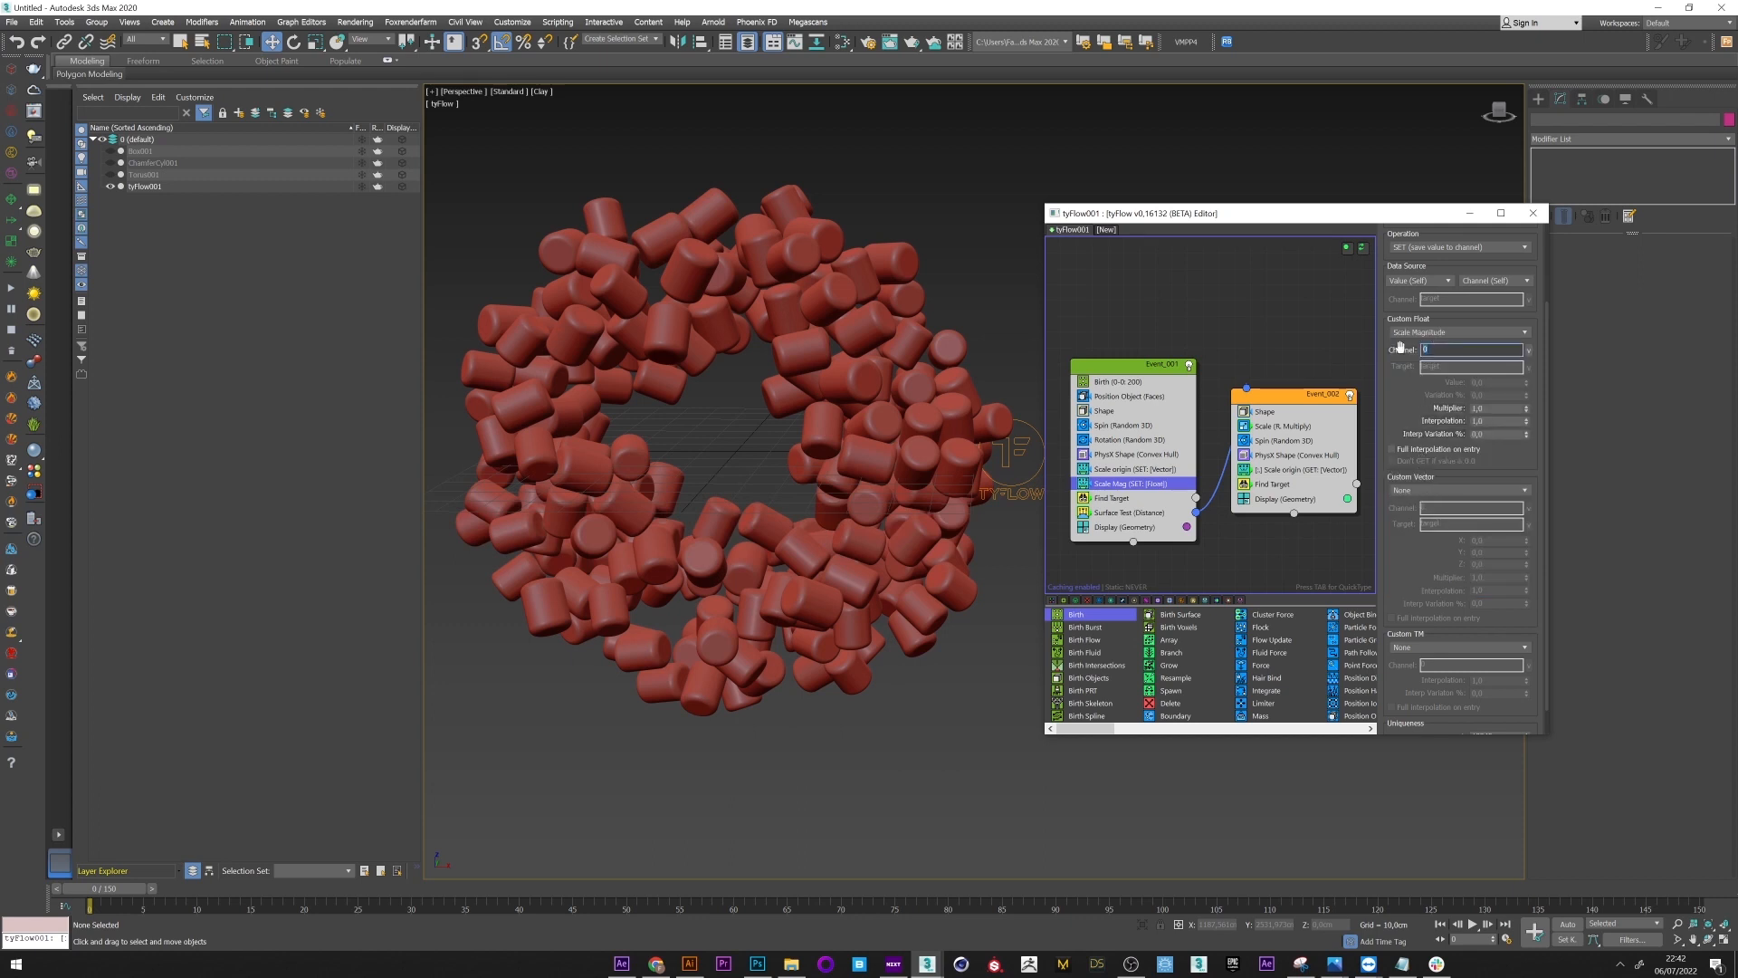
{"action": "type", "text": "ScaleMag"}
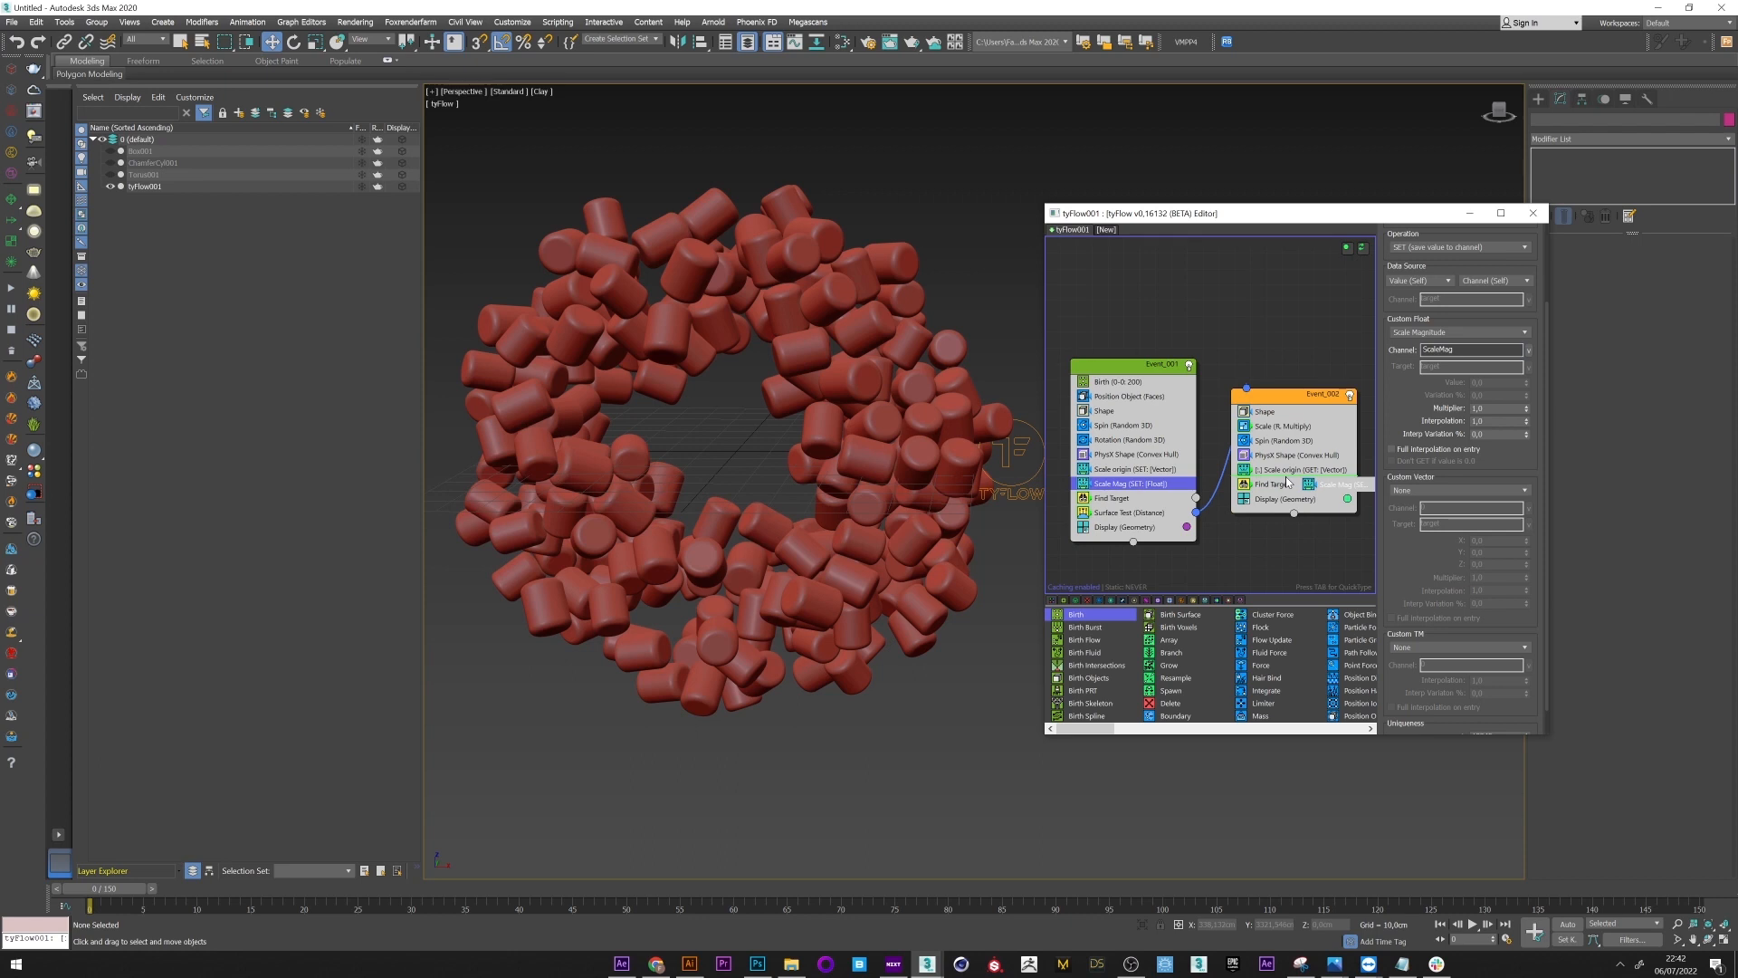
{"action": "left_click", "coordinate": [1284, 484]}
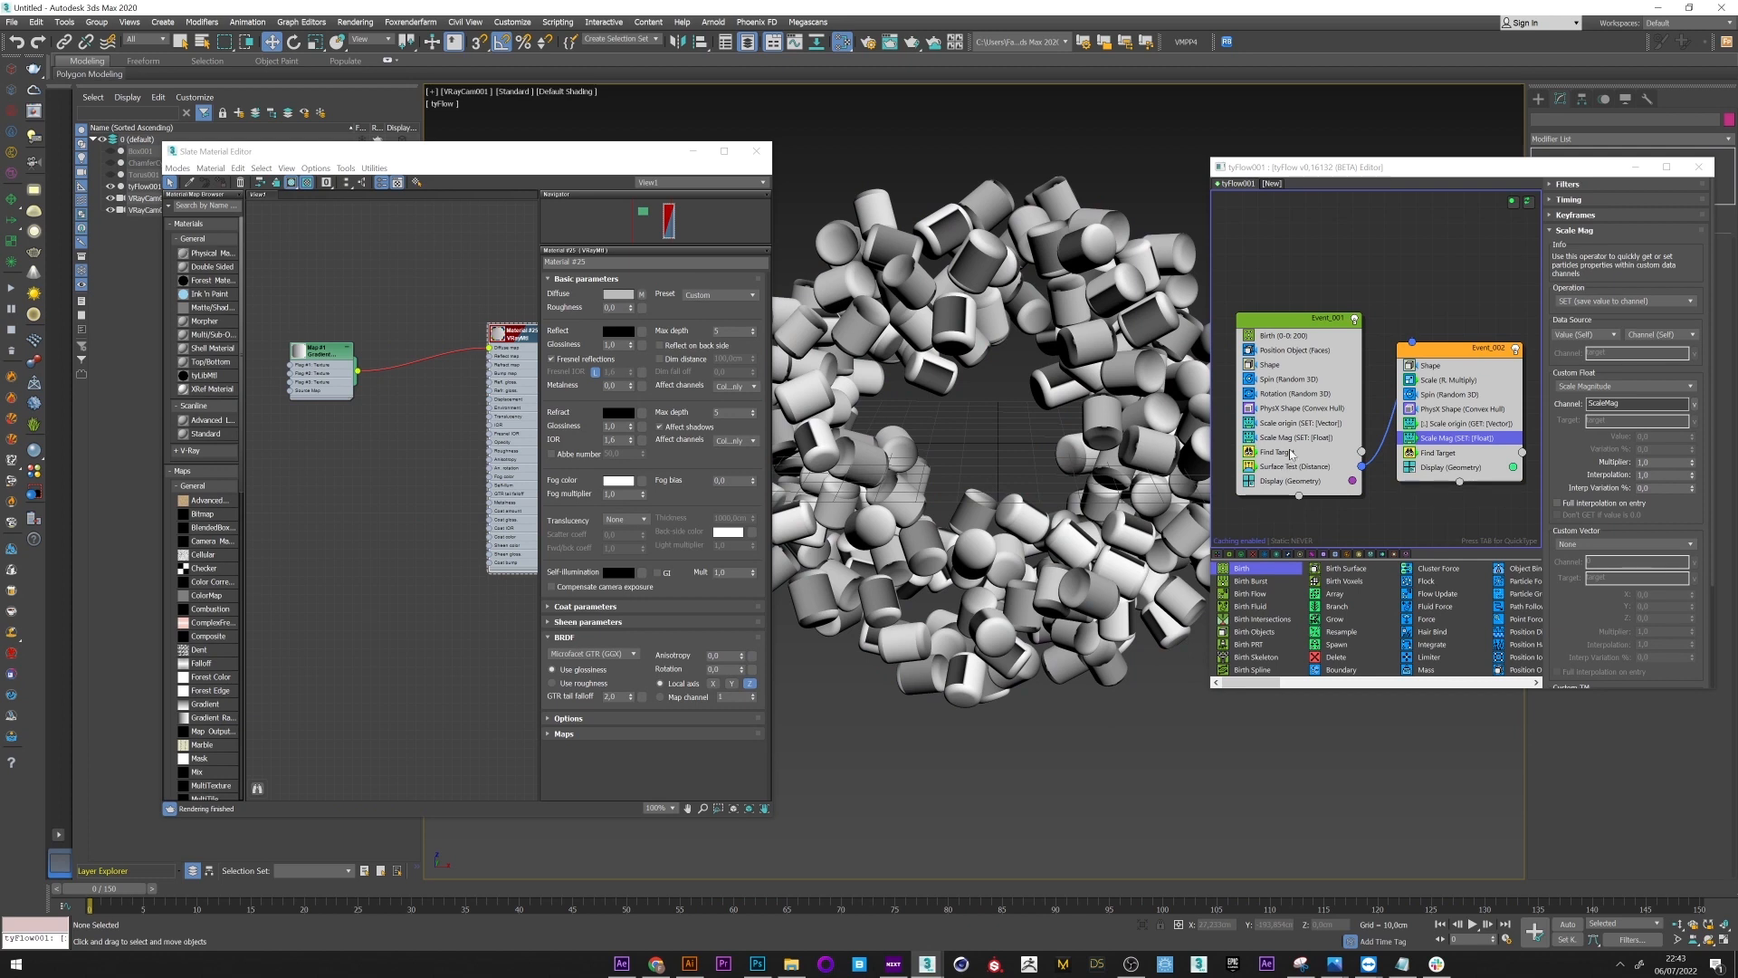
Step: Add a Mapping (Particle Data) operator driven by the custom float ScaleMag channel
{"action": "left_click", "coordinate": [1278, 451]}
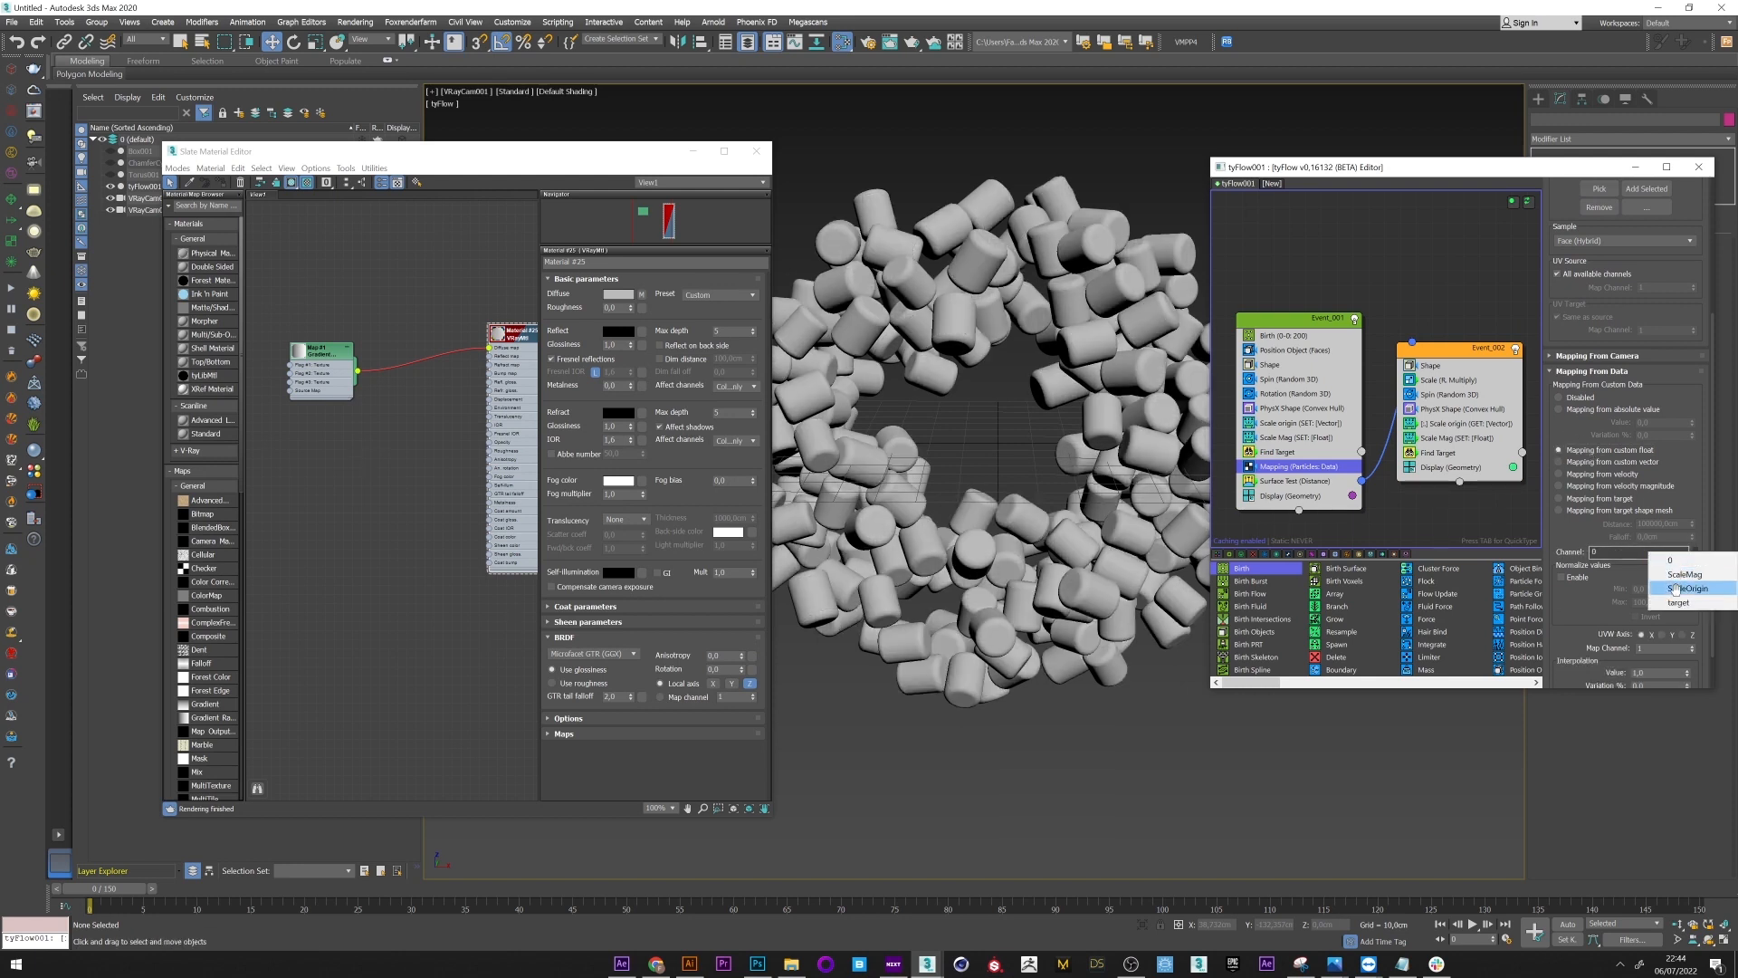
{"action": "left_click", "coordinate": [1688, 573]}
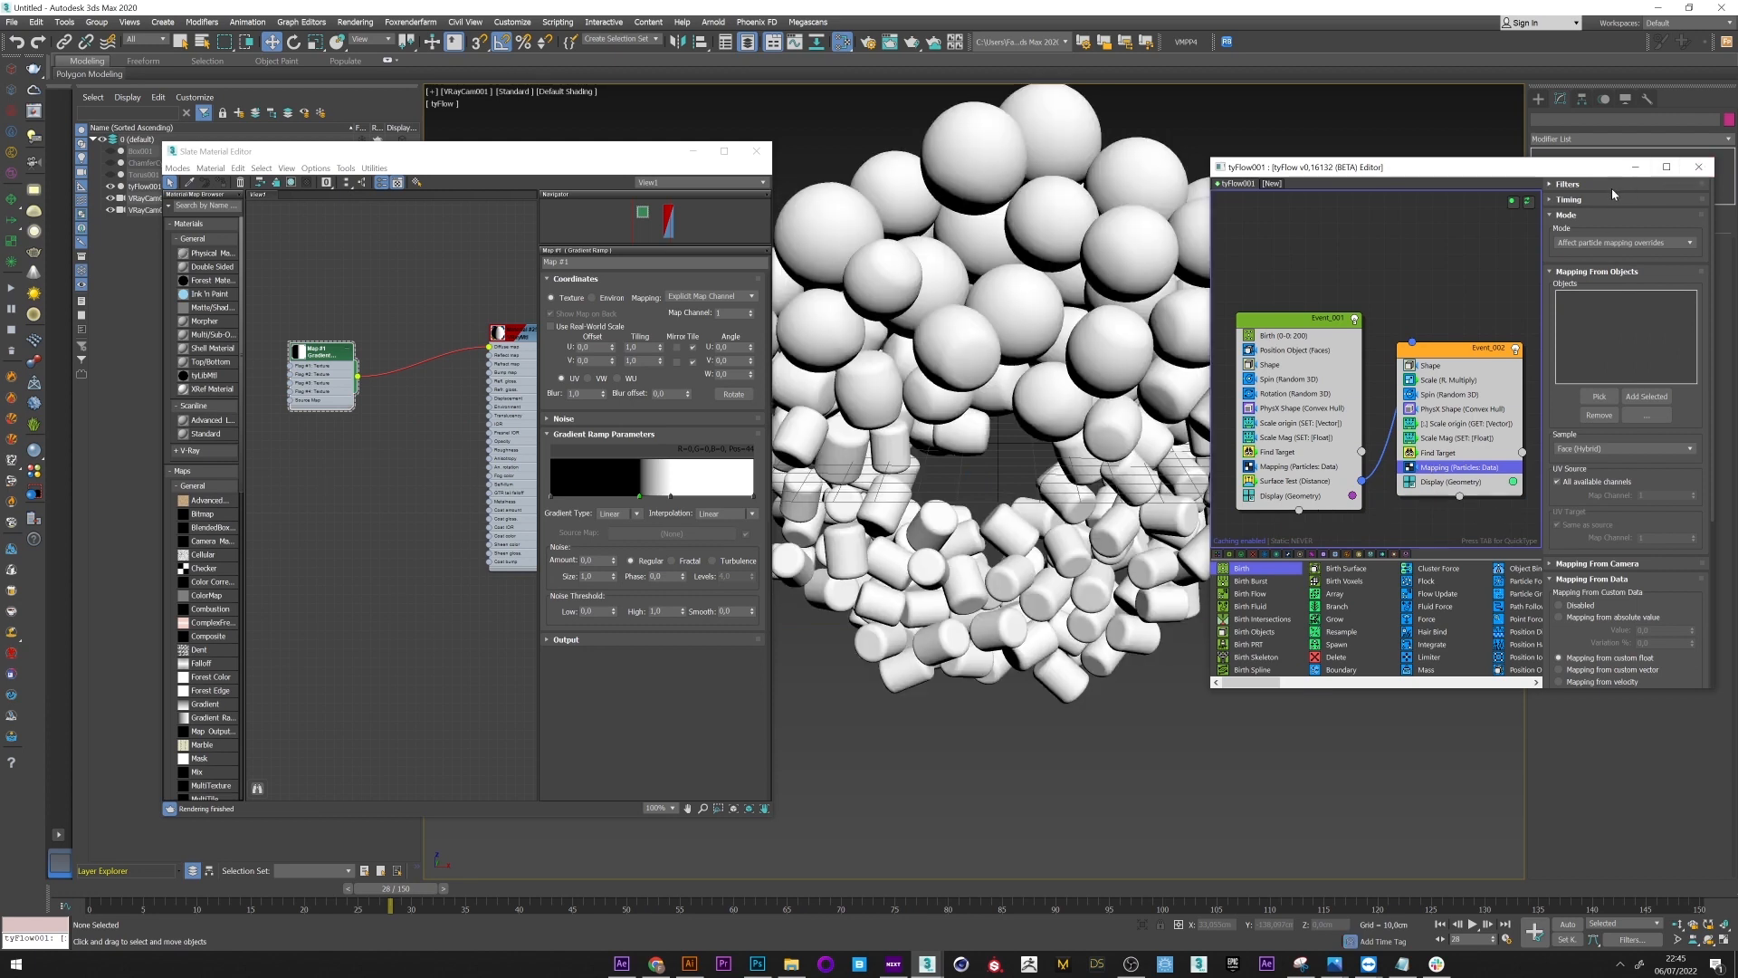
Step: Enable Normalize values on the ScaleMag mapping and enter the 2.0 range value
{"action": "left_click", "coordinate": [1570, 198]}
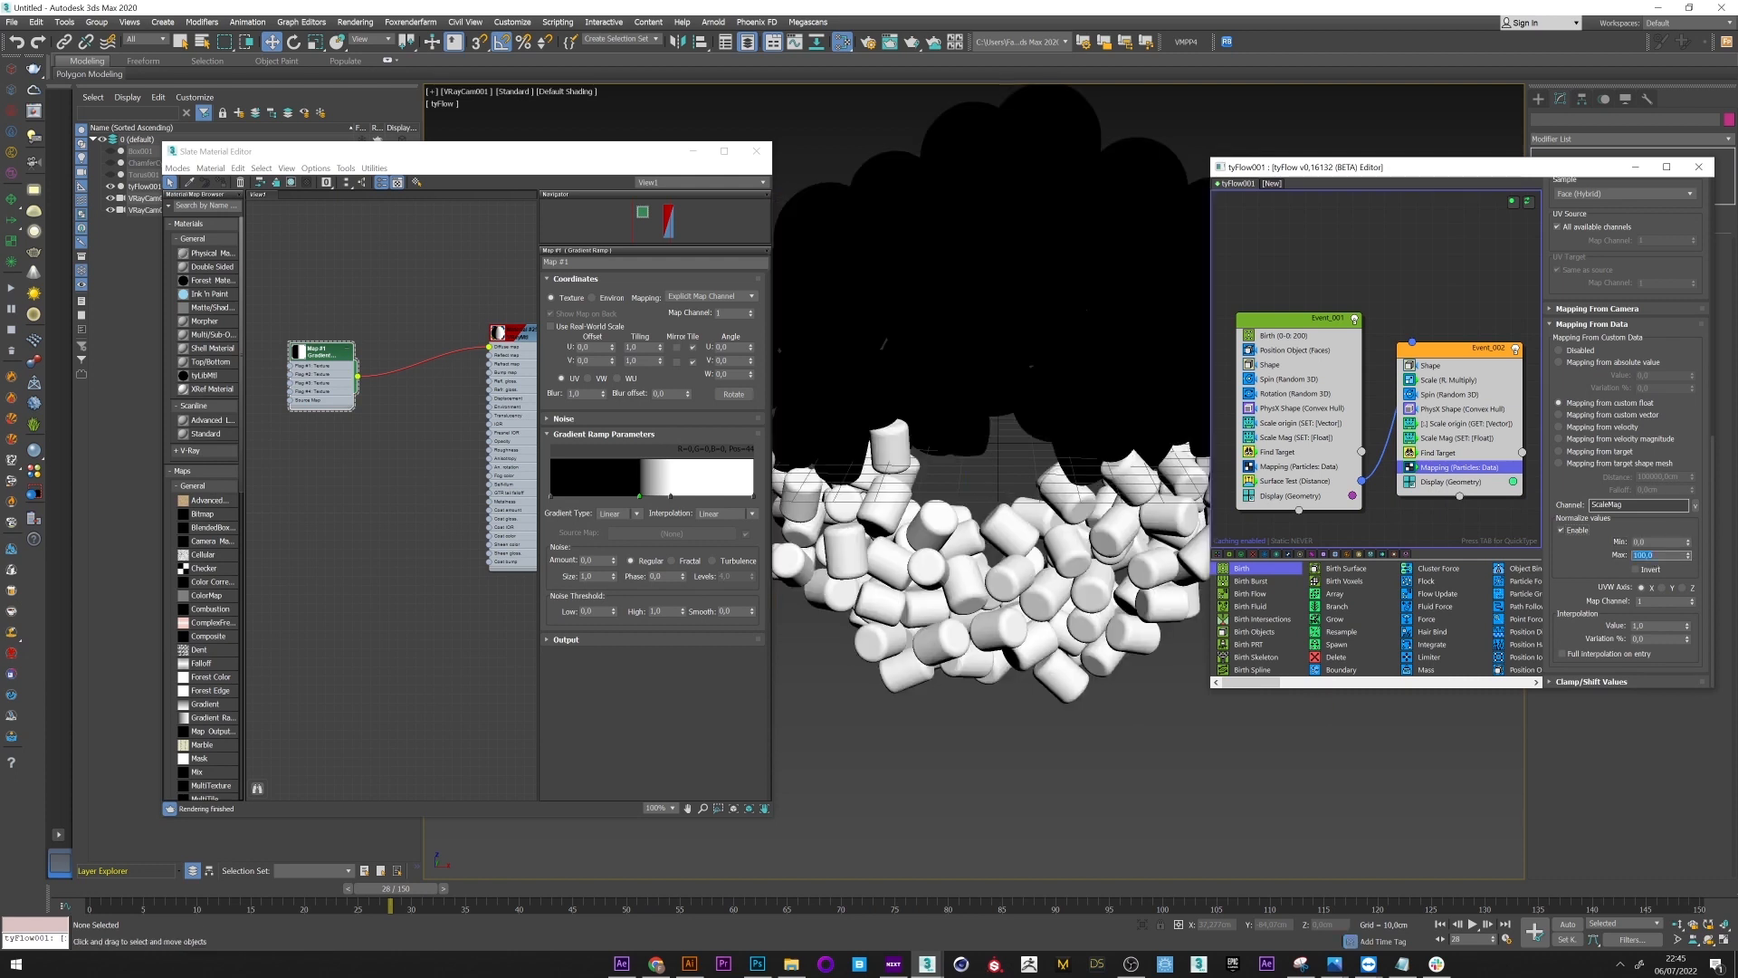
{"action": "type", "text": "2.0"}
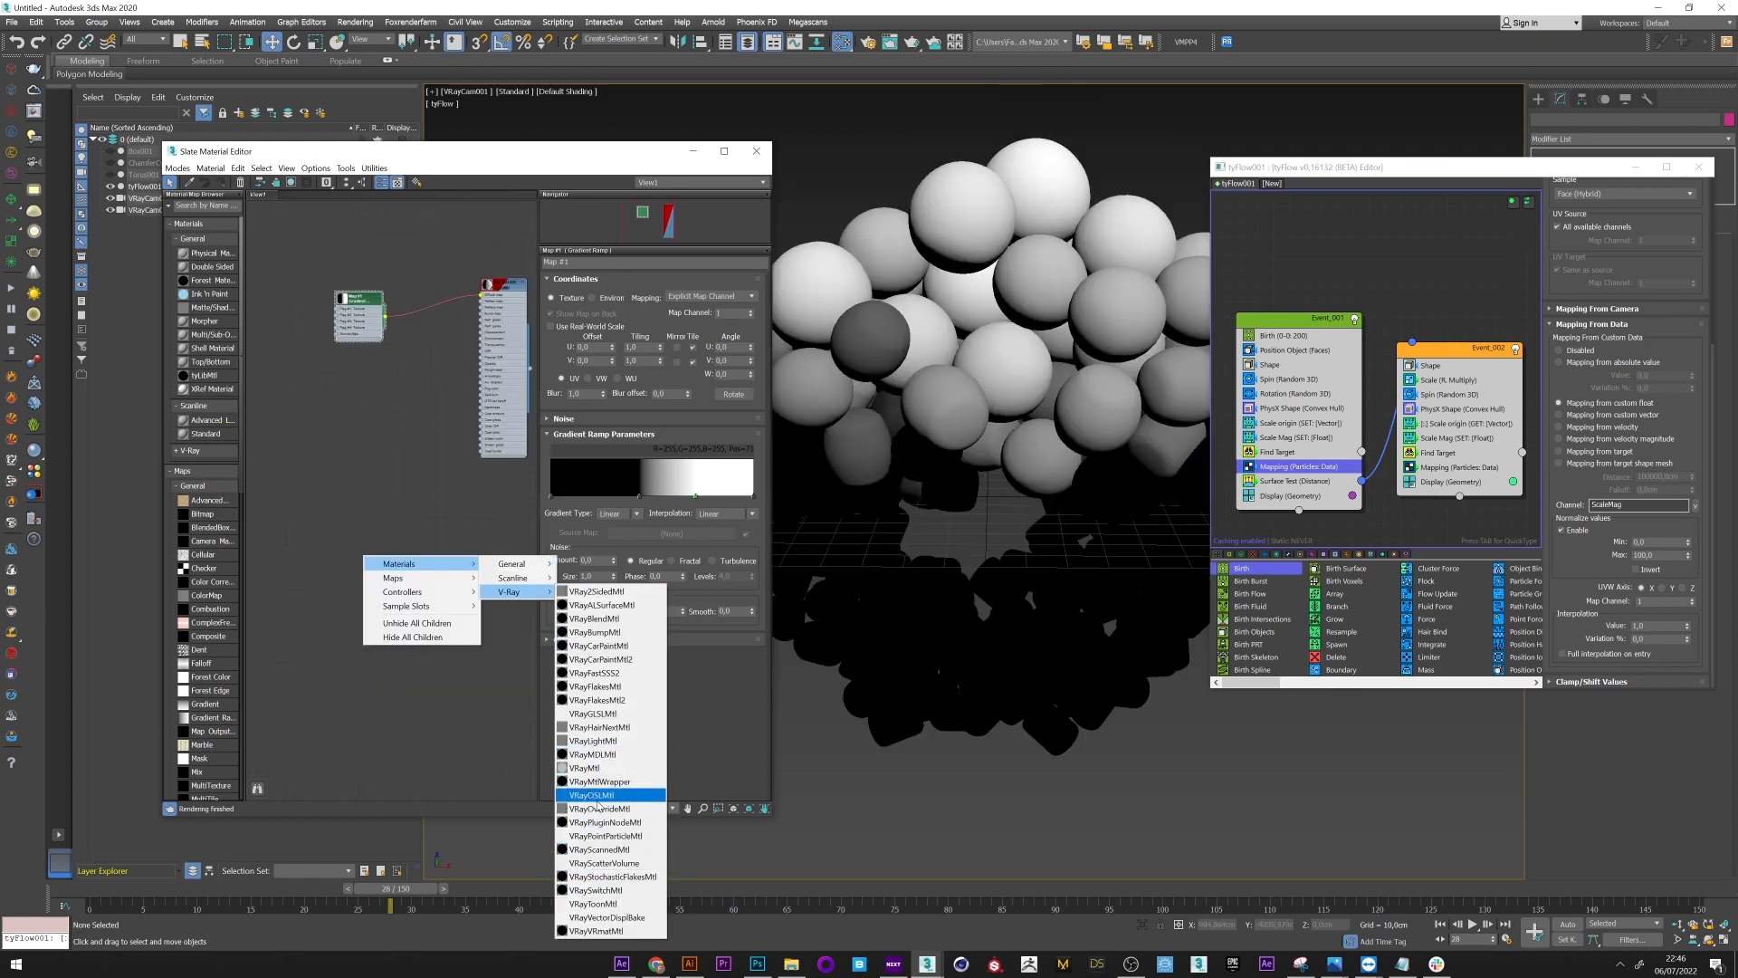
Step: Create a VRayBlendMtl and wire a node into it
{"action": "left_click", "coordinate": [596, 794]}
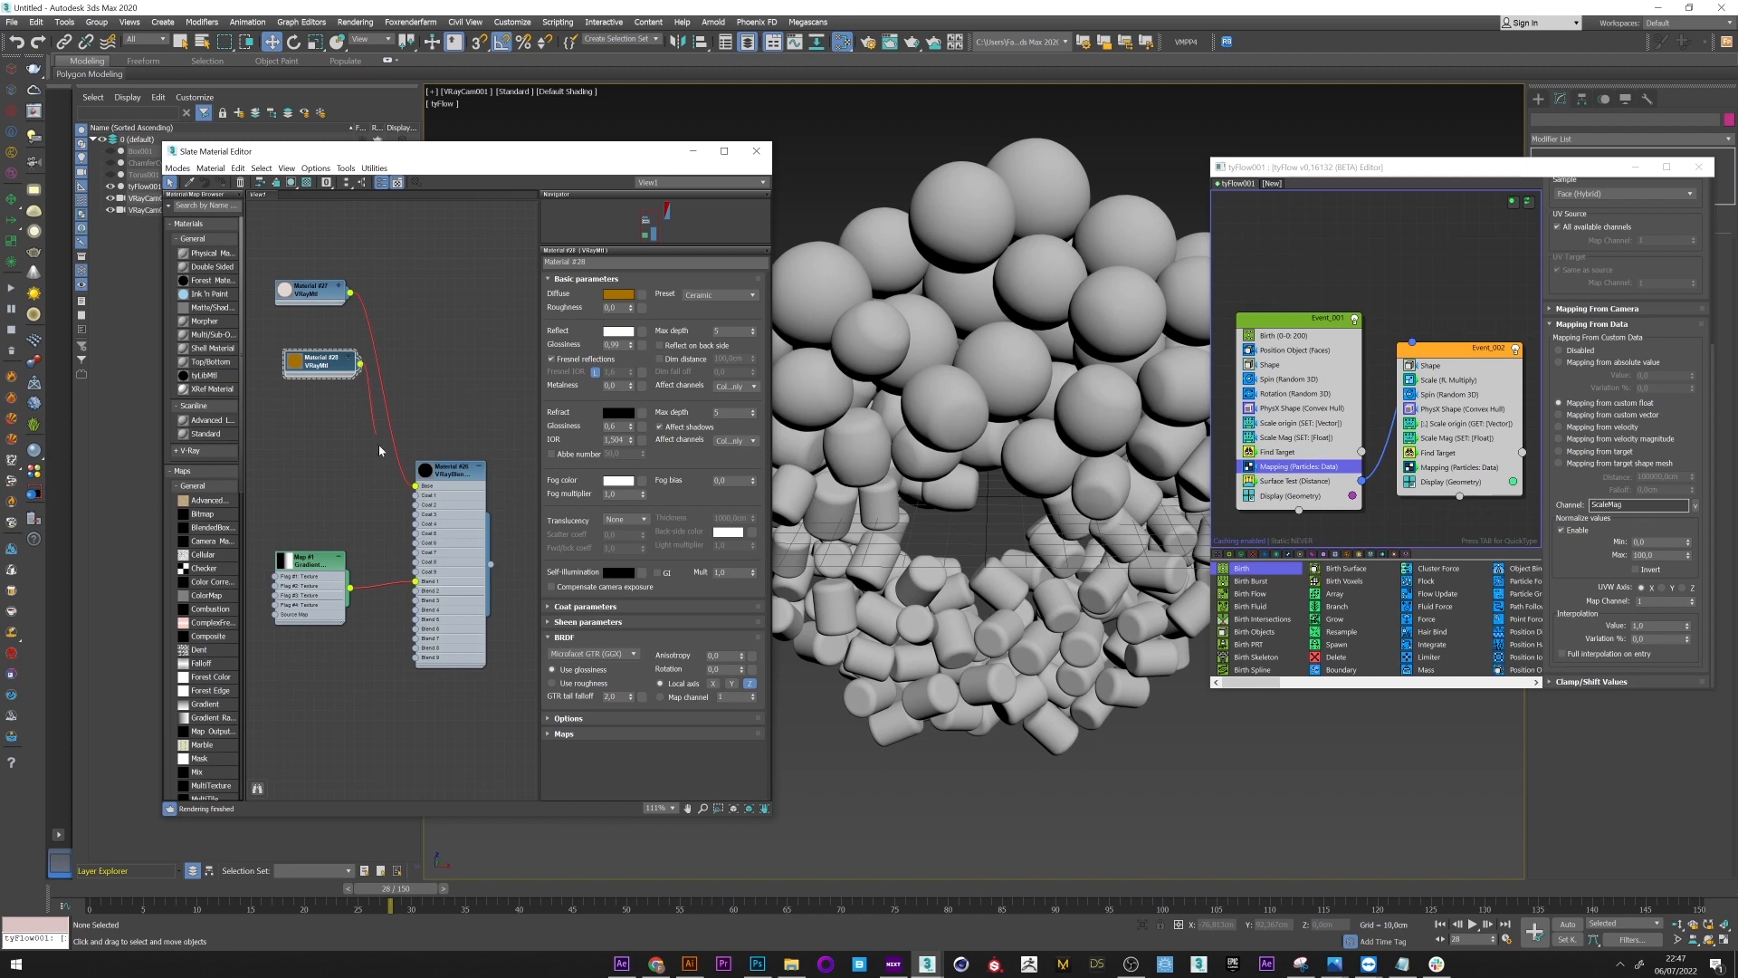
{"action": "left_click_drag", "start_coordinate": [320, 362], "coordinate": [310, 497]}
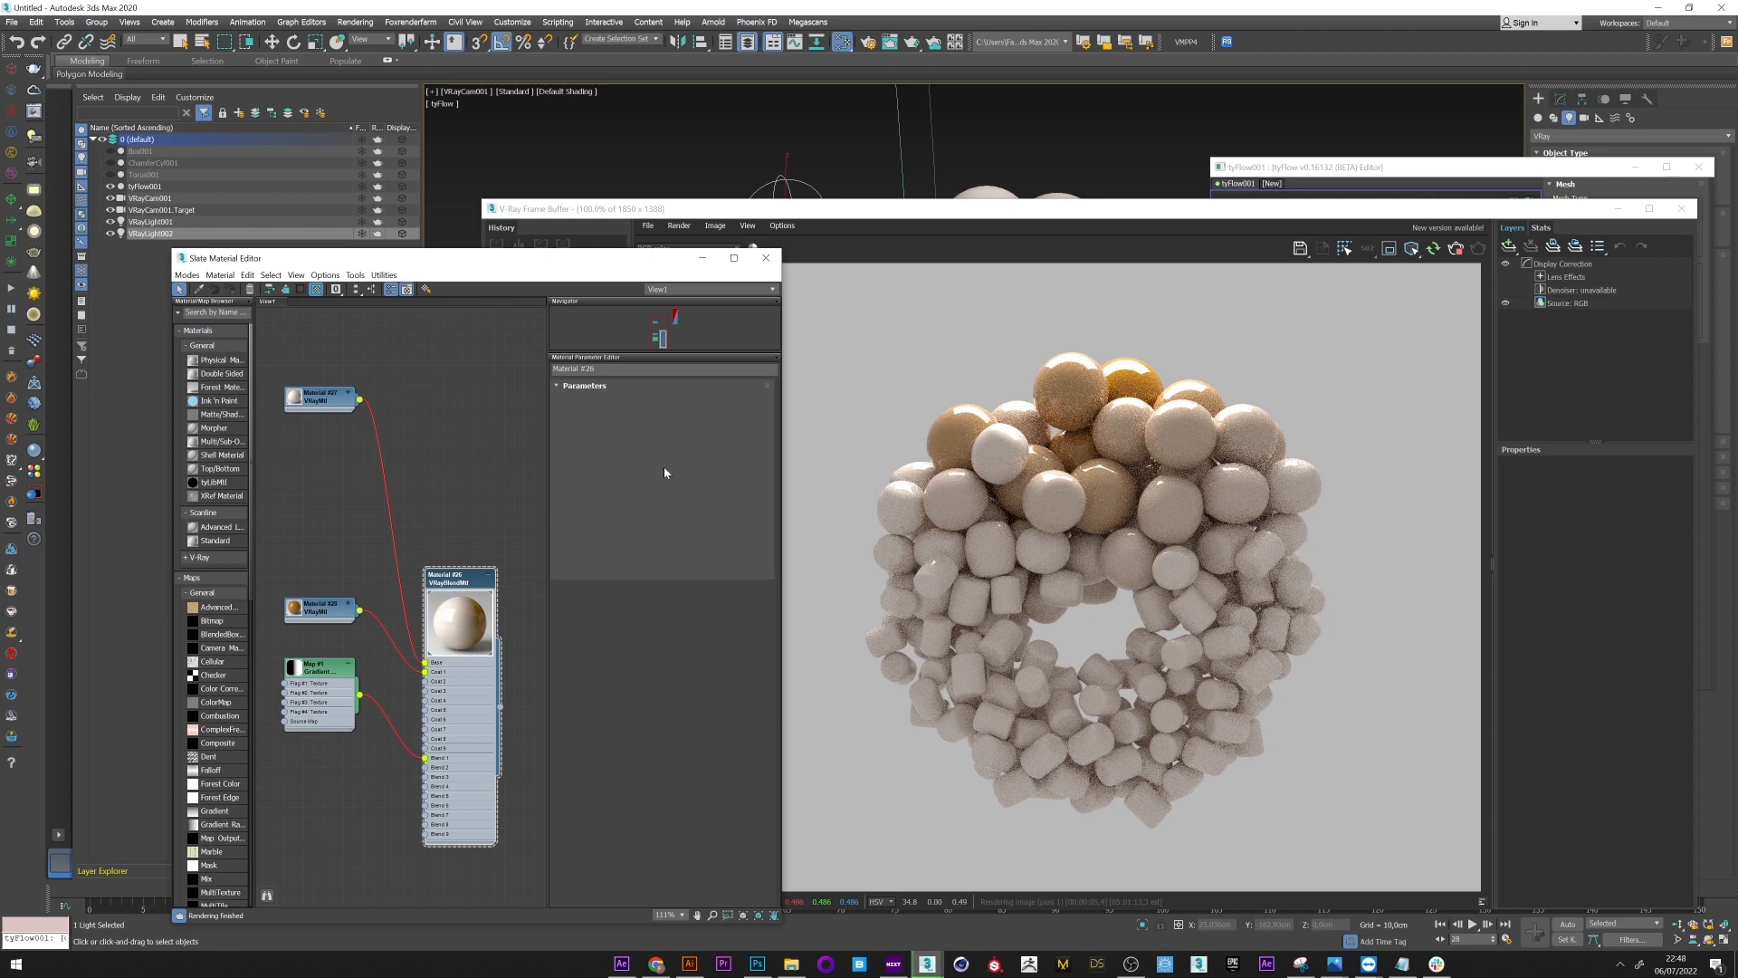
Step: Edit the first layer material's diffuse colour to golden yellow
{"action": "left_click", "coordinate": [628, 400]}
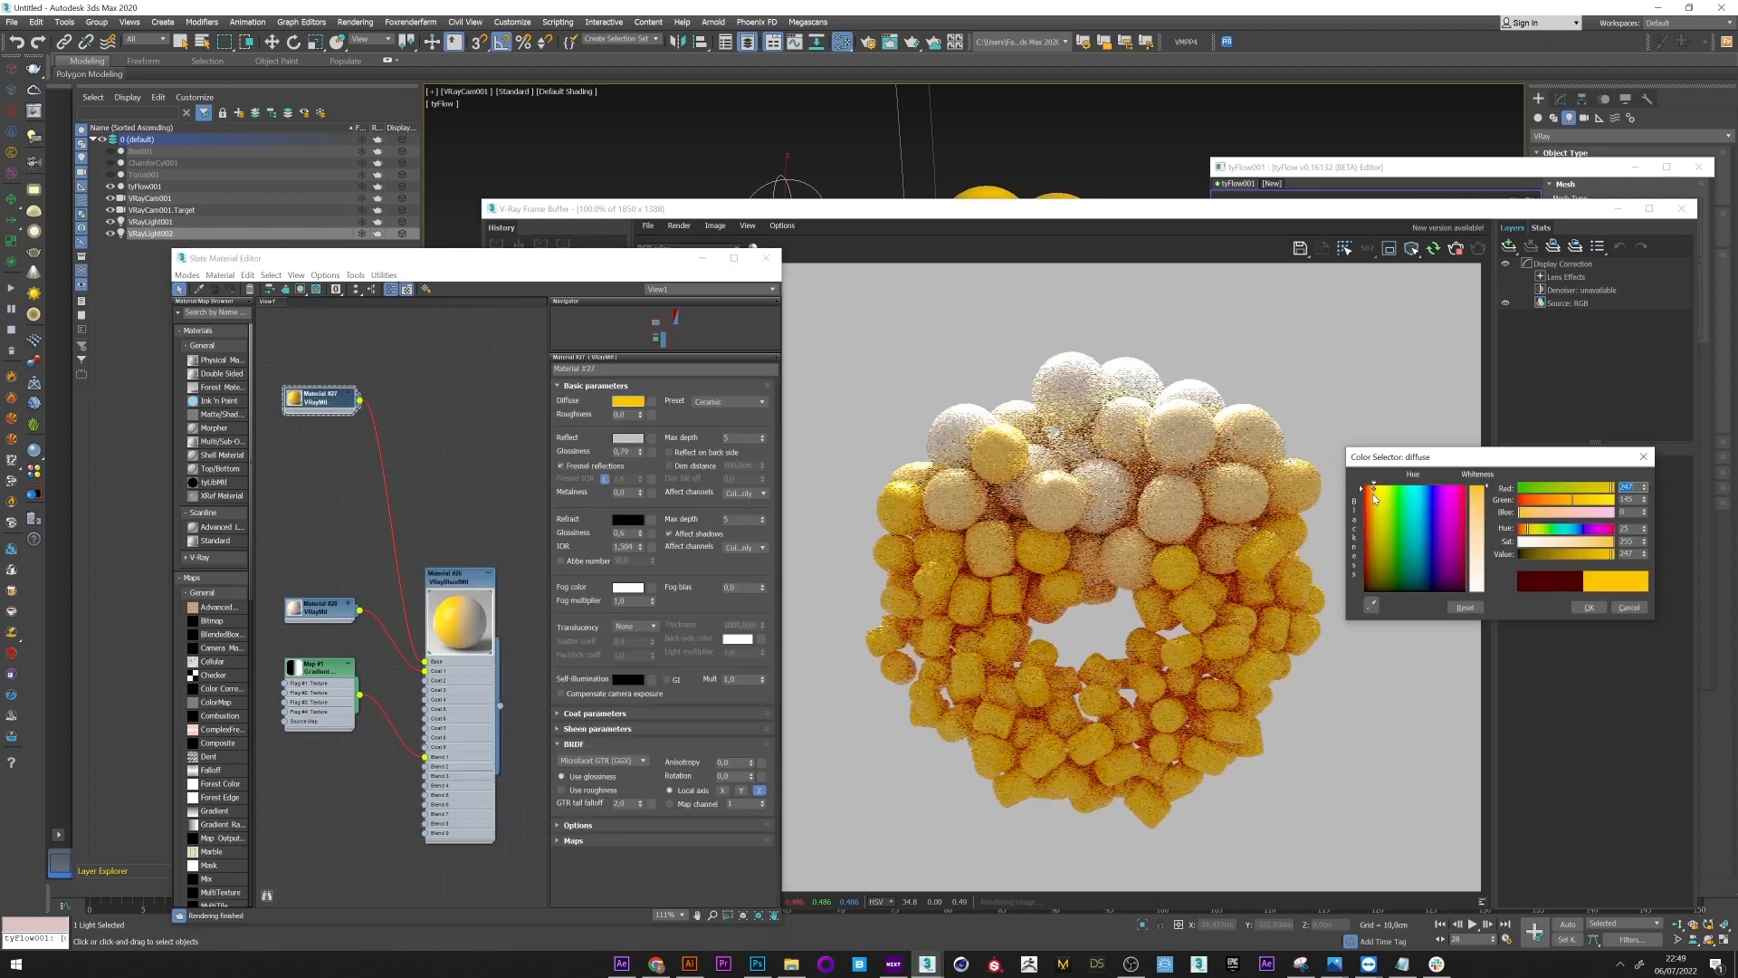